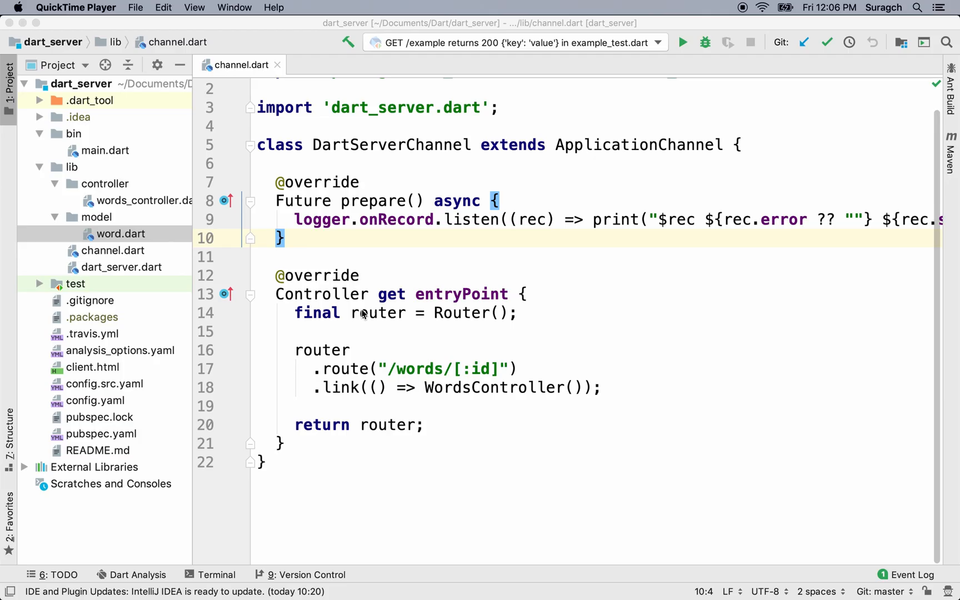
Add a 'ManagedContext context;' field to the channel class in channel.dart
{"action": "left_click", "coordinate": [113, 250]}
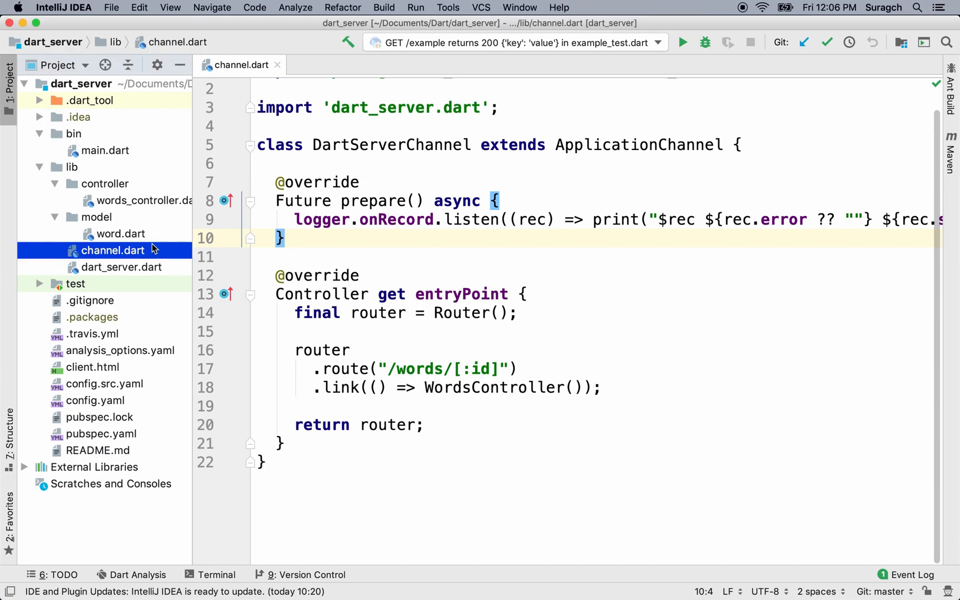
{"action": "type", "text": "ManagedContext context;"}
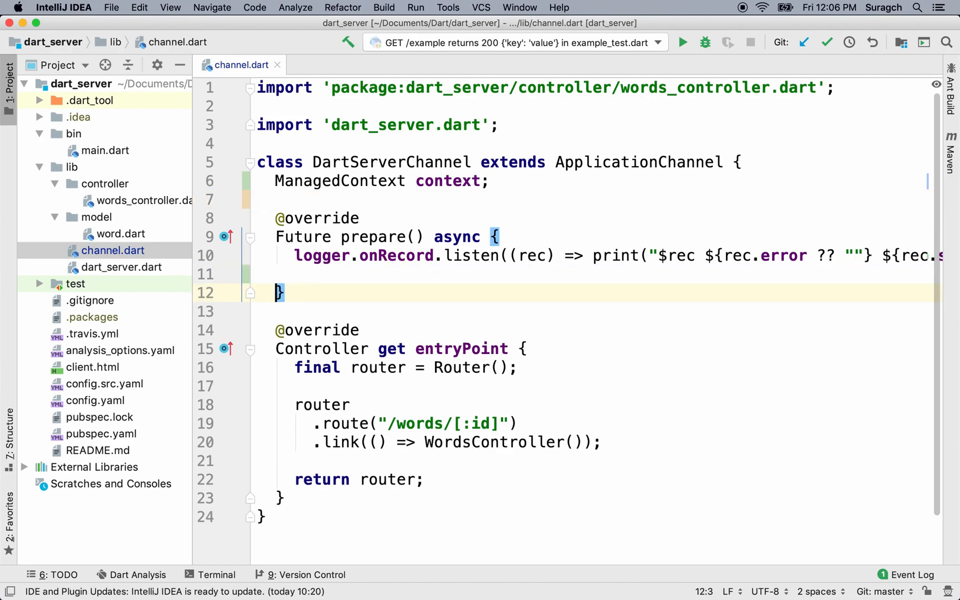
{"action": "key", "text": "enter"}
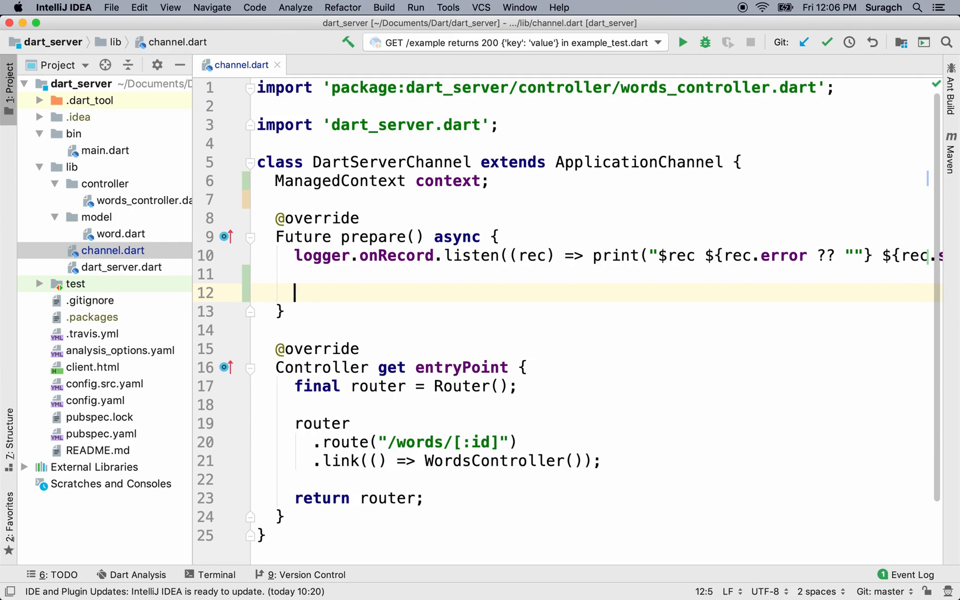
Declare 'final dataModel = ManagedDataModel.fromCurrentMirrorSystem();' inside prepare()
{"action": "type", "text": "final dataModel"}
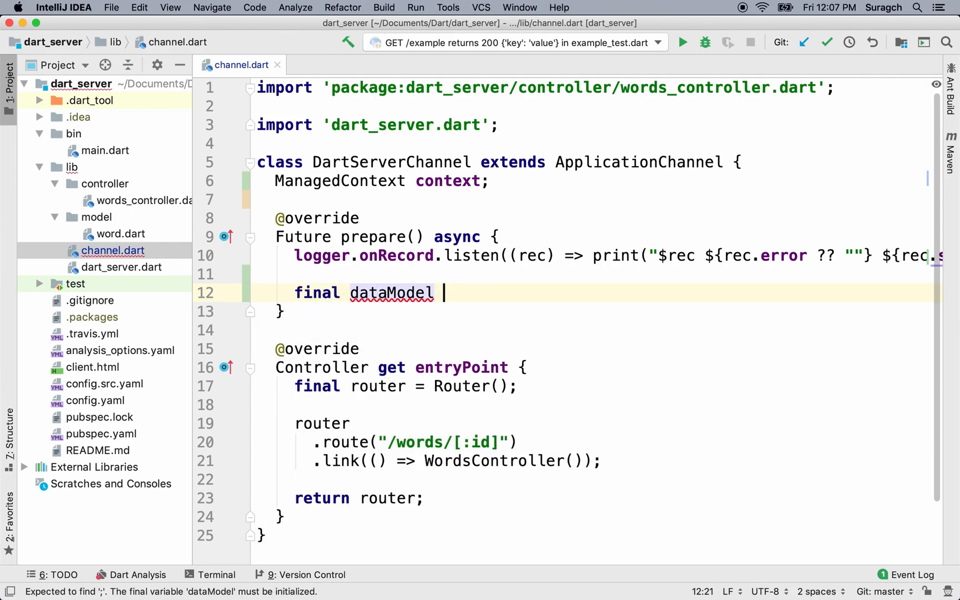
{"action": "type", "text": "="}
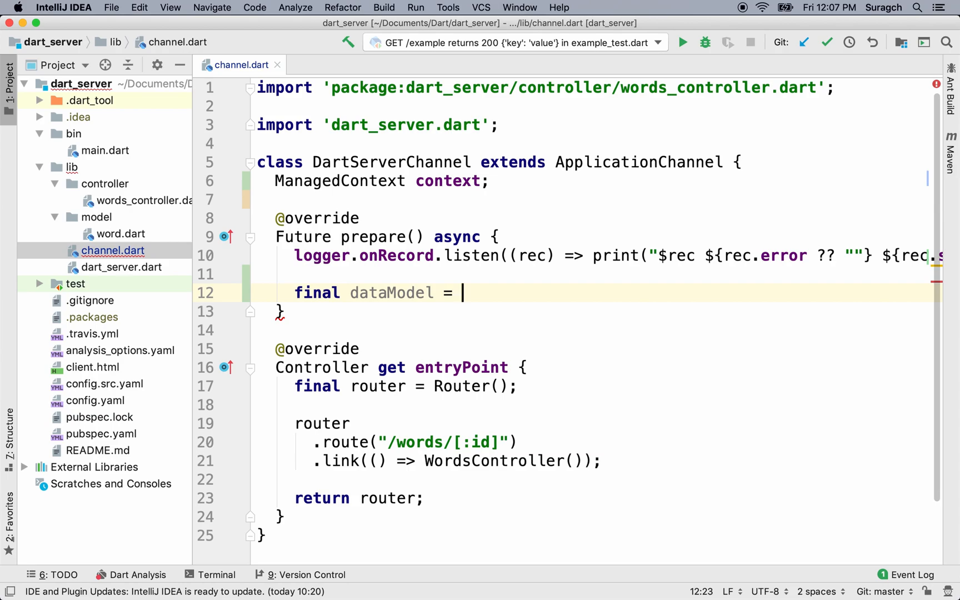
{"action": "type", "text": "Mana"}
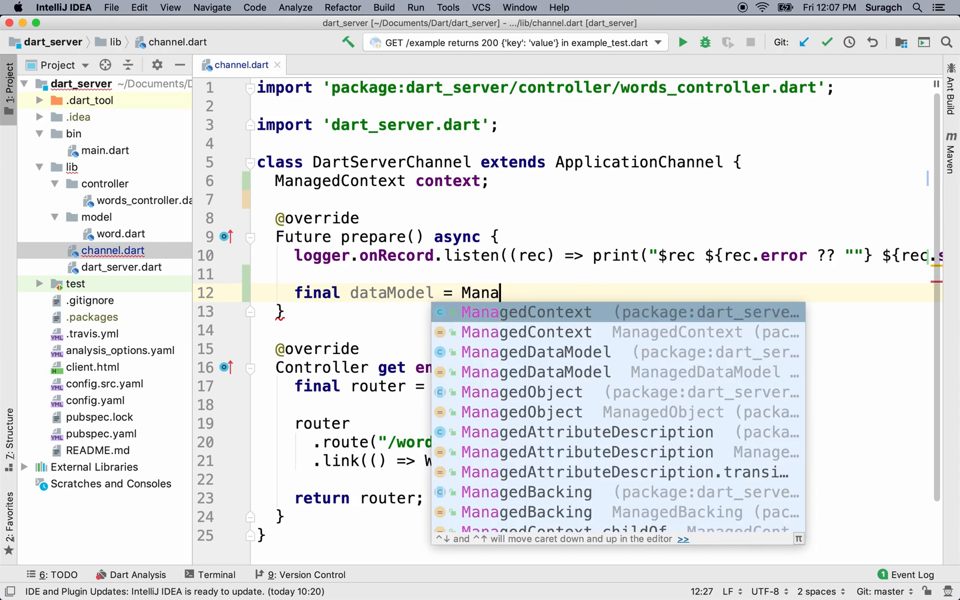
{"action": "left_click", "coordinate": [536, 351]}
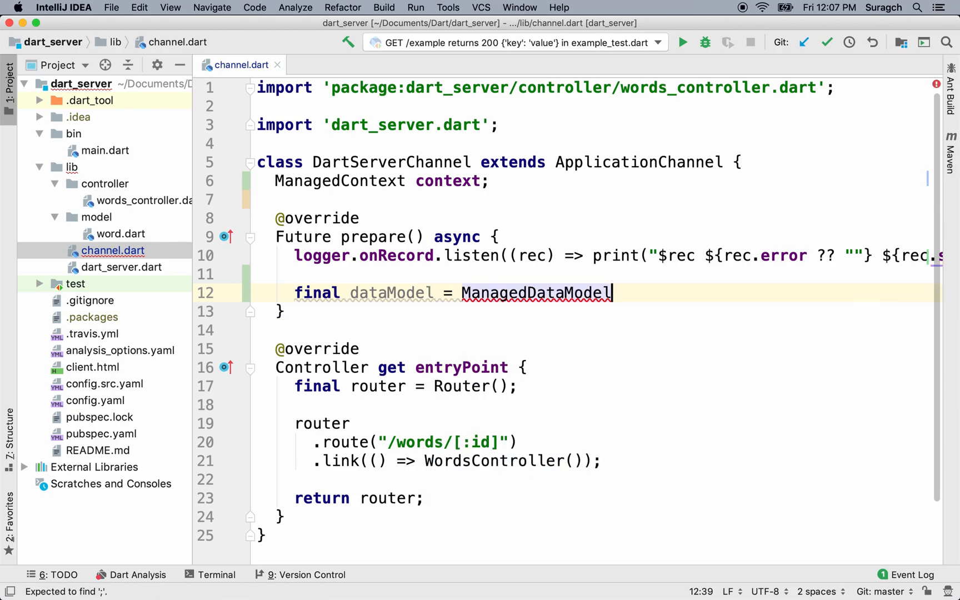
{"action": "type", "text": ".fromCurrentMirrorSystem()"}
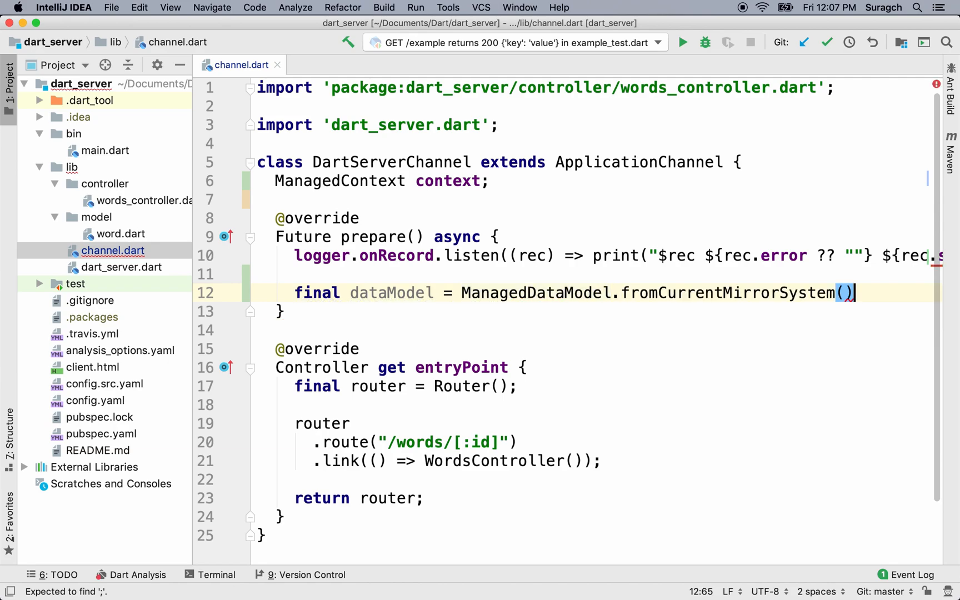
{"action": "type", "text": ";"}
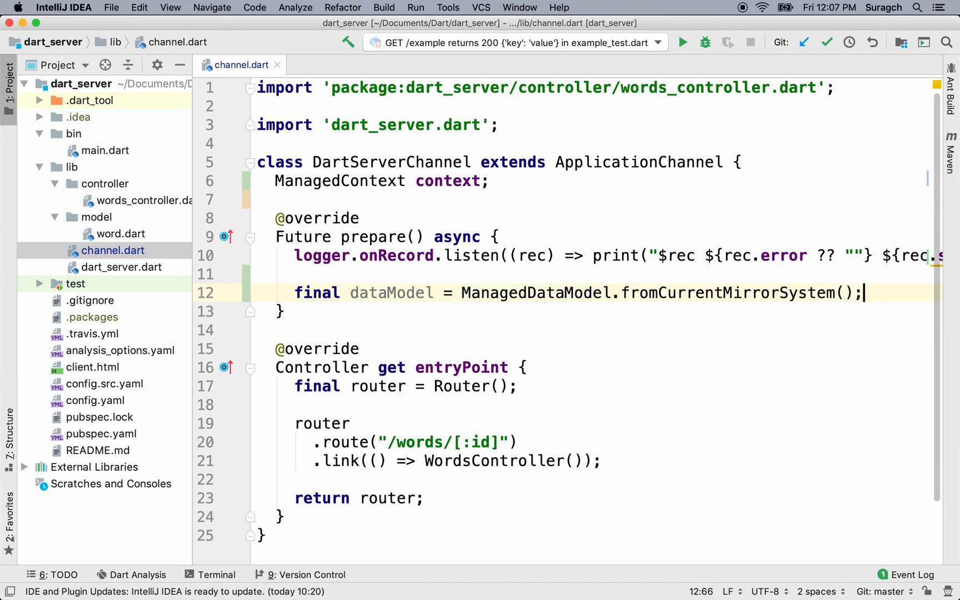
{"action": "mouse_move", "coordinate": [651, 292]}
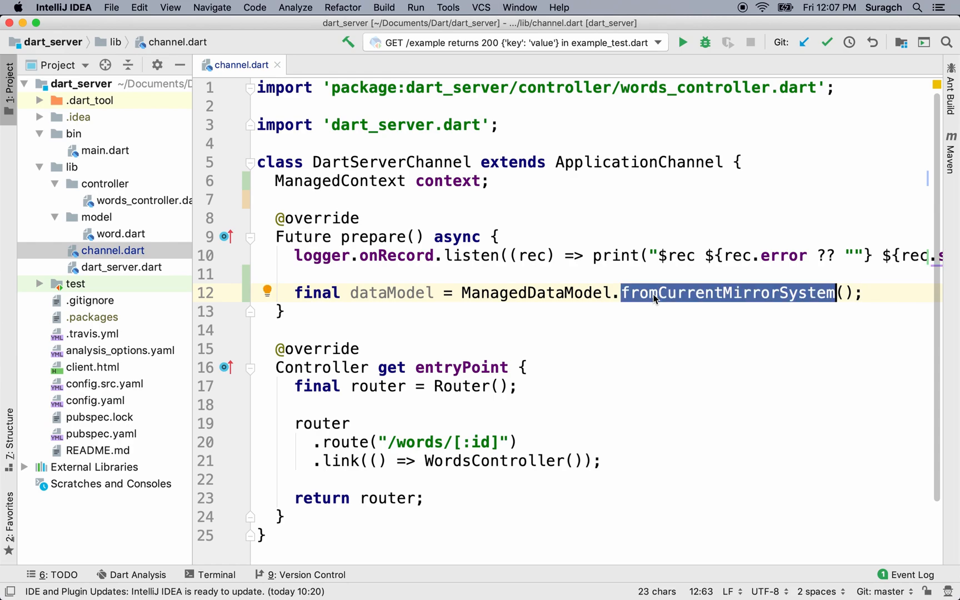
{"action": "mouse_move", "coordinate": [181, 200]}
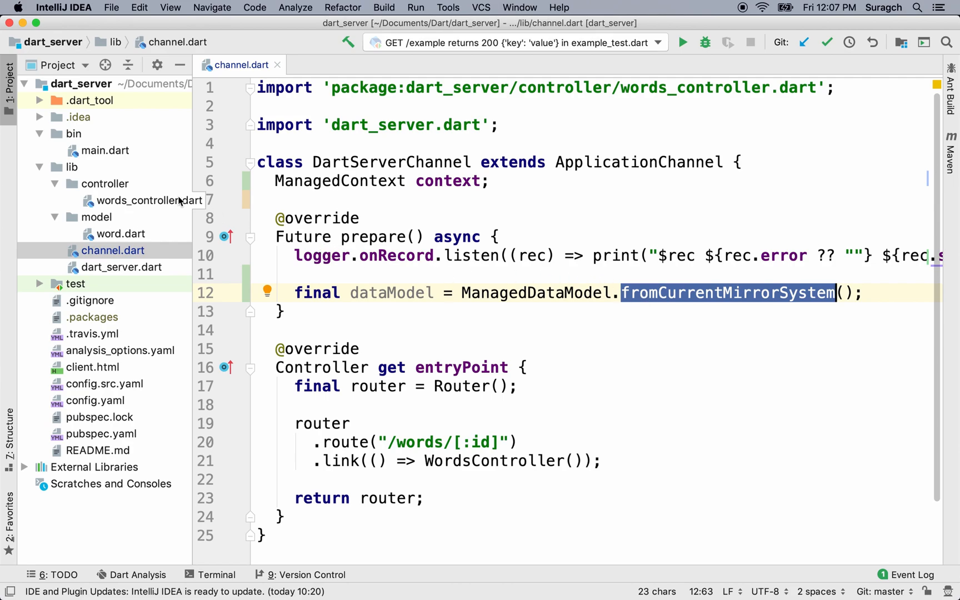
Import 'package:dart_server/model/word.dart' in words_controller.dart
{"action": "left_click", "coordinate": [148, 200]}
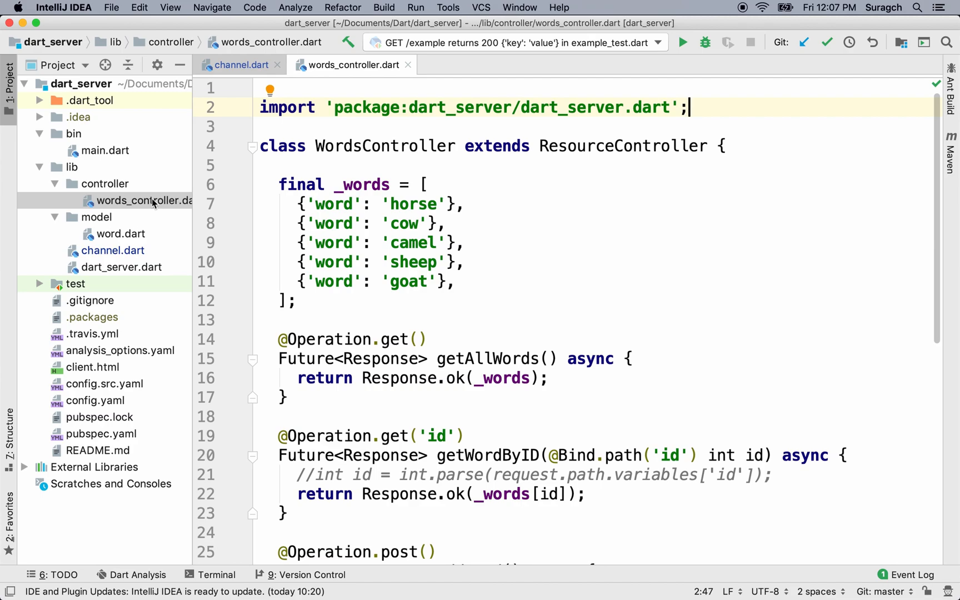
{"action": "type", "text": "import 'pa';"}
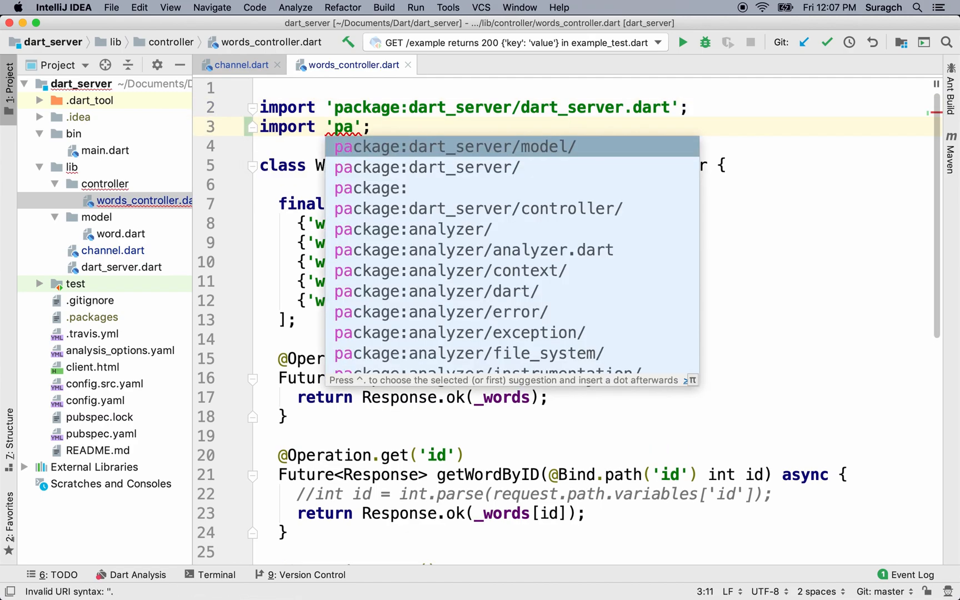
{"action": "left_click", "coordinate": [458, 147]}
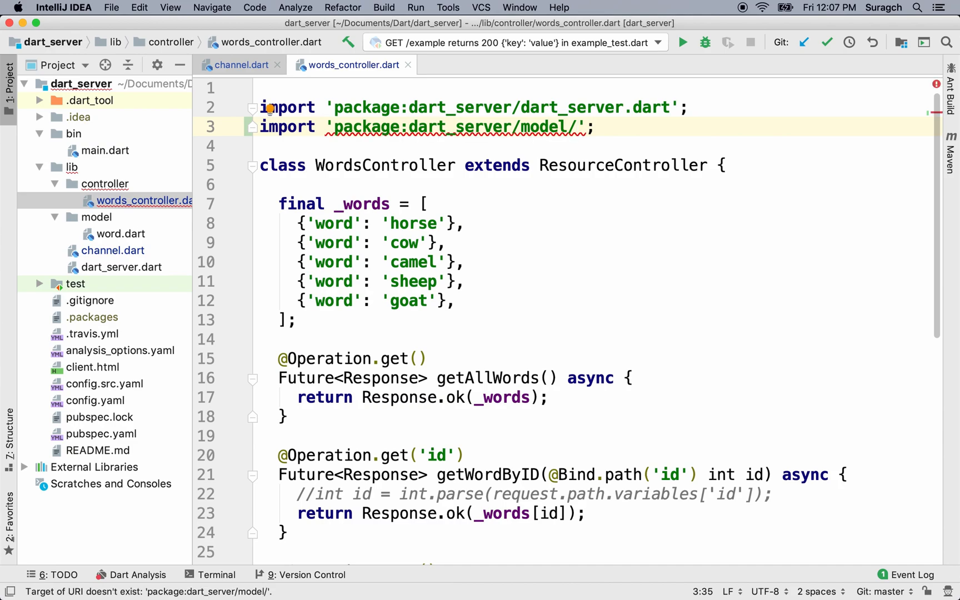
{"action": "type", "text": "word.dart"}
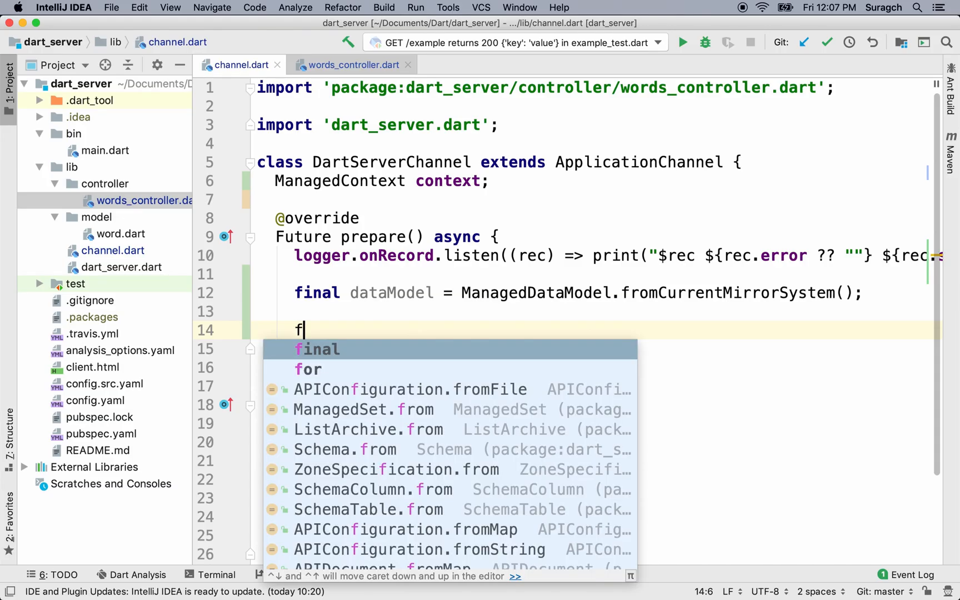
Declare 'final database = PostgreSQLPersistentStore.fromConnectionInfo(...)' in prepare()
{"action": "type", "text": "inal da"}
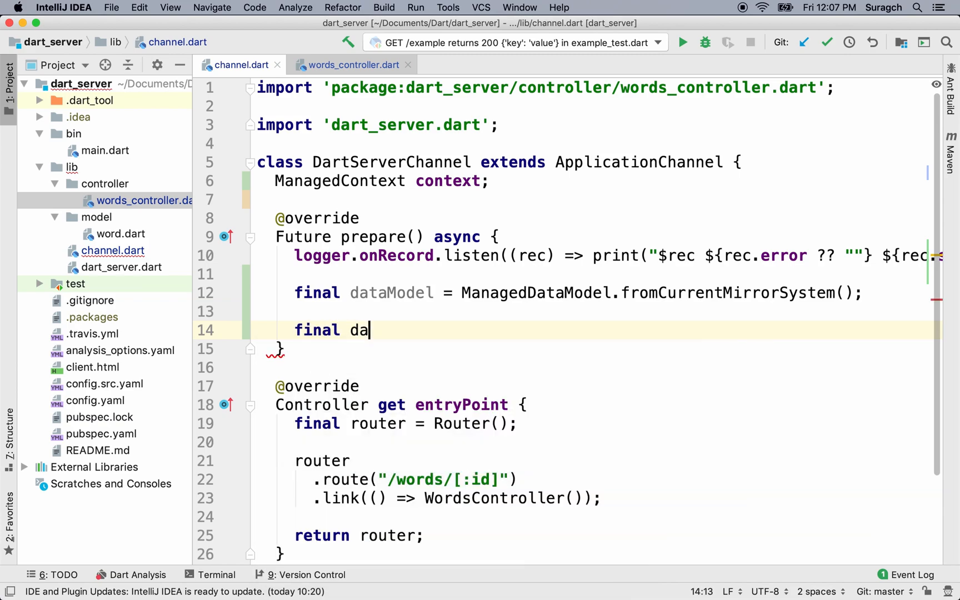
{"action": "type", "text": "tabase"}
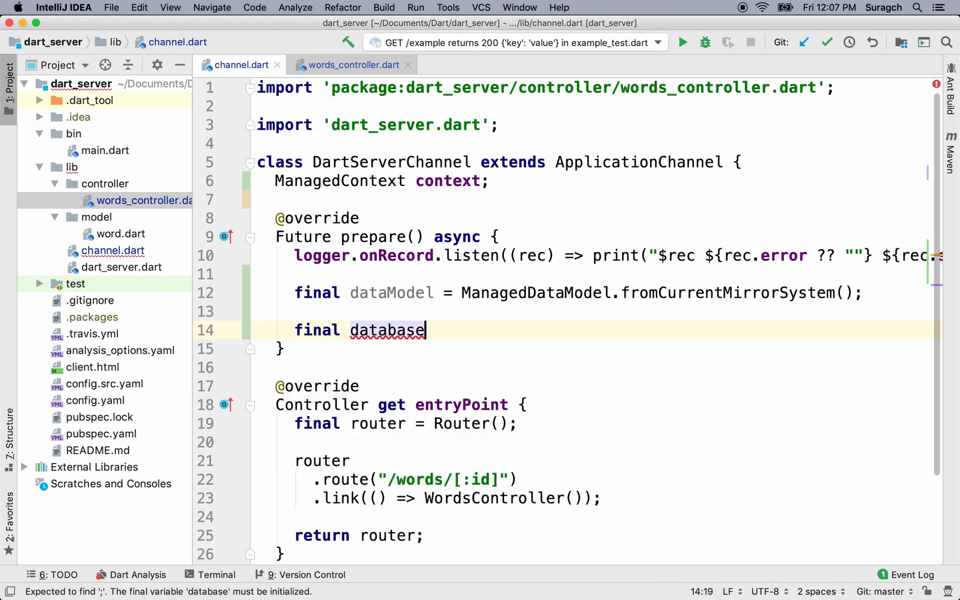
{"action": "type", "text": "= Po"}
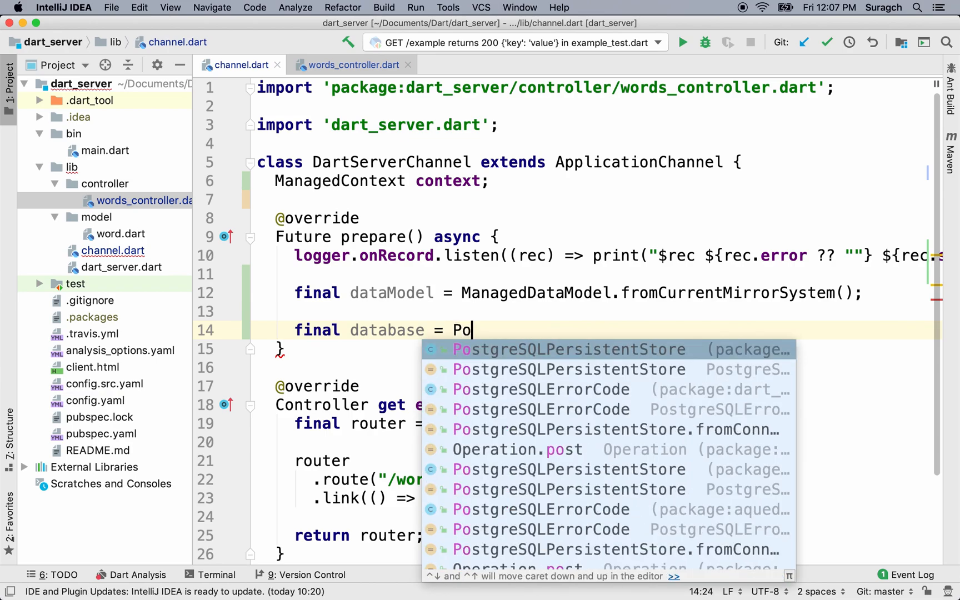
{"action": "left_click", "coordinate": [568, 349]}
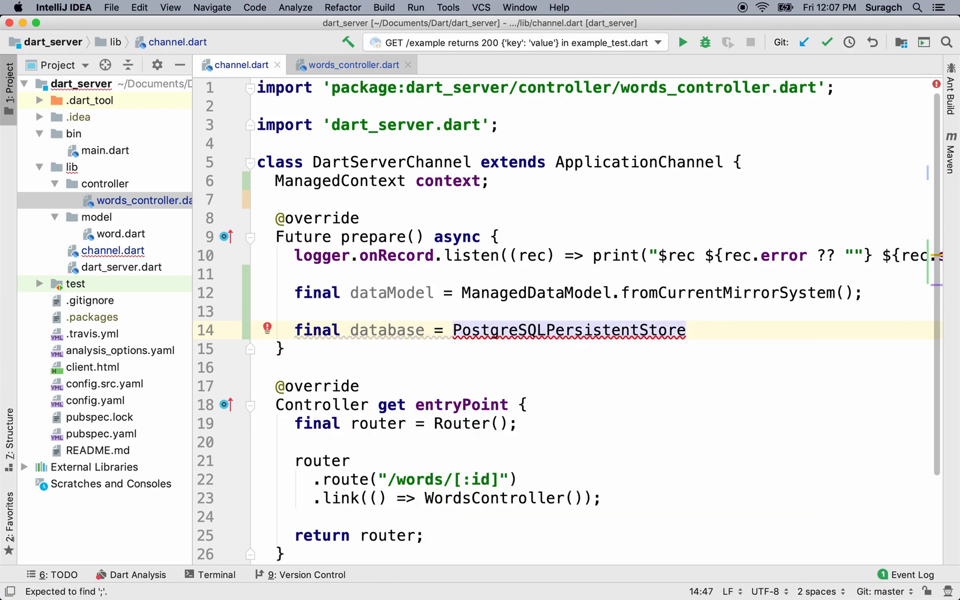
{"action": "type", "text": "."}
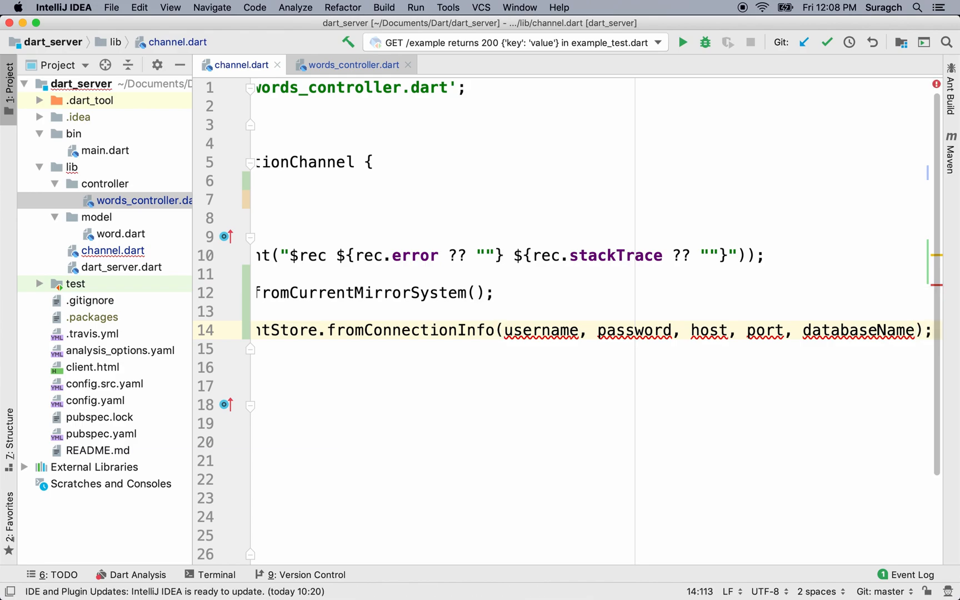
{"action": "left_click", "coordinate": [917, 331]}
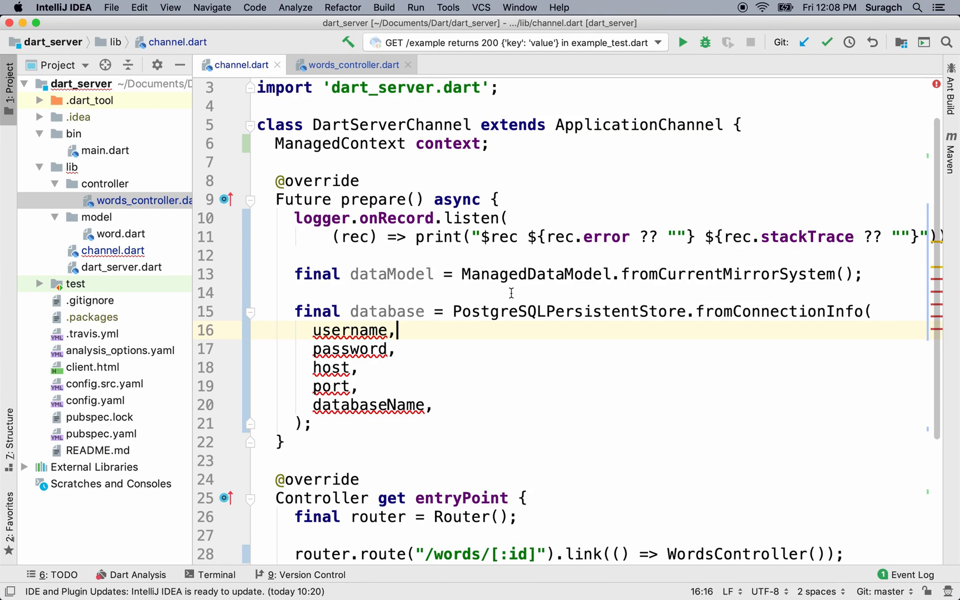
Replace the username placeholder with 'words_user' and select the password placeholder
{"action": "double_click", "coordinate": [350, 331]}
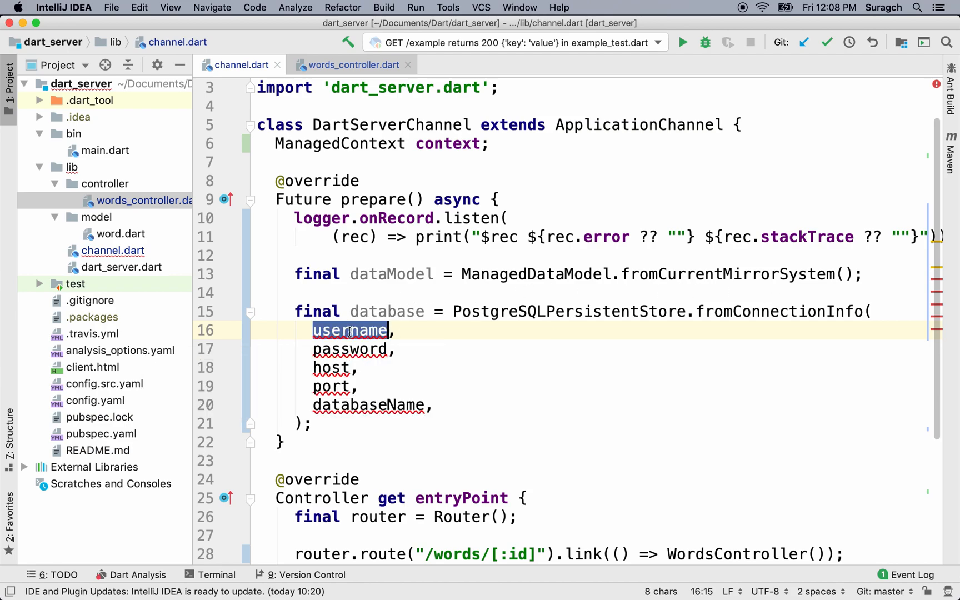
{"action": "type", "text": "'',"}
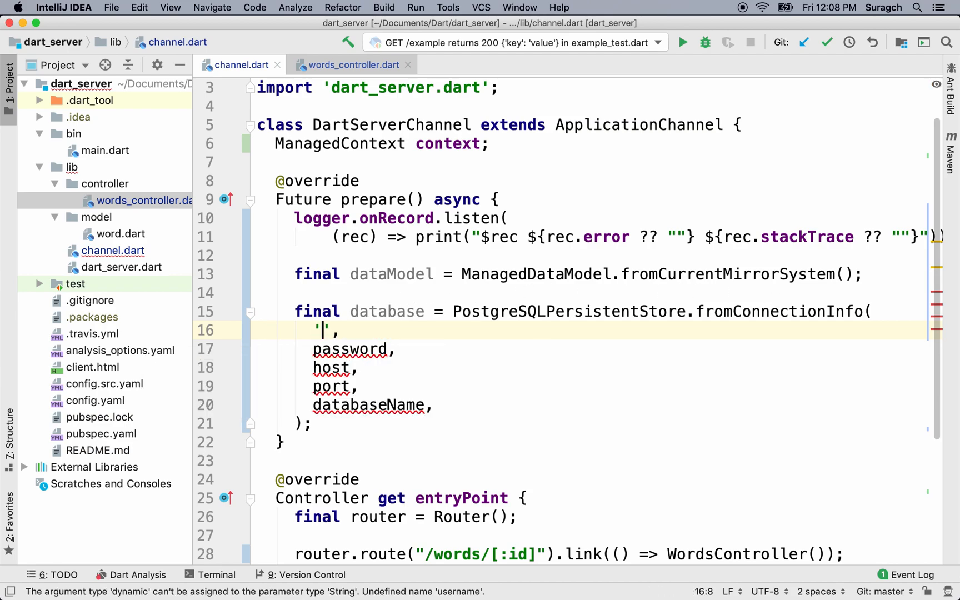
{"action": "type", "text": "words"}
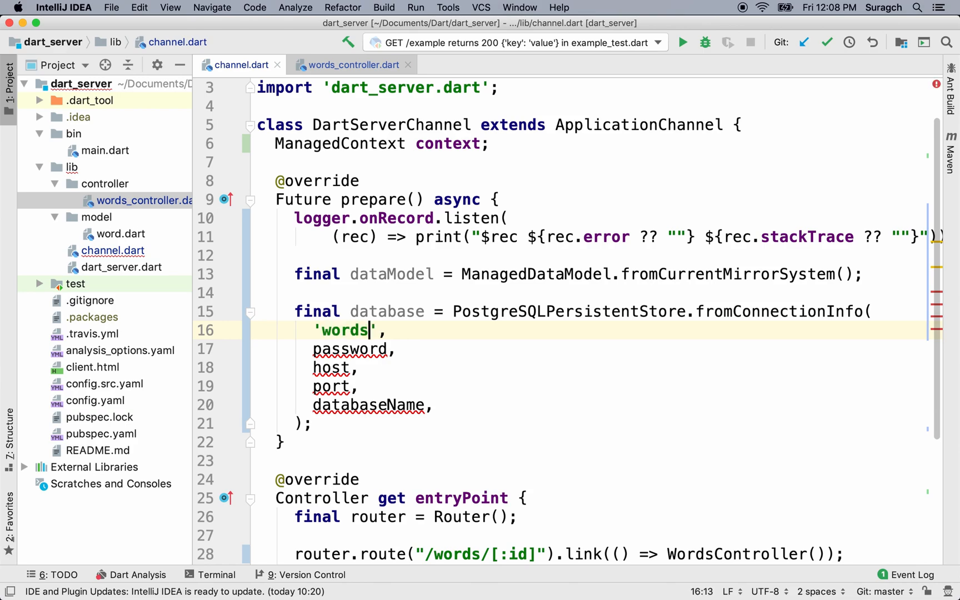
{"action": "type", "text": "_u"}
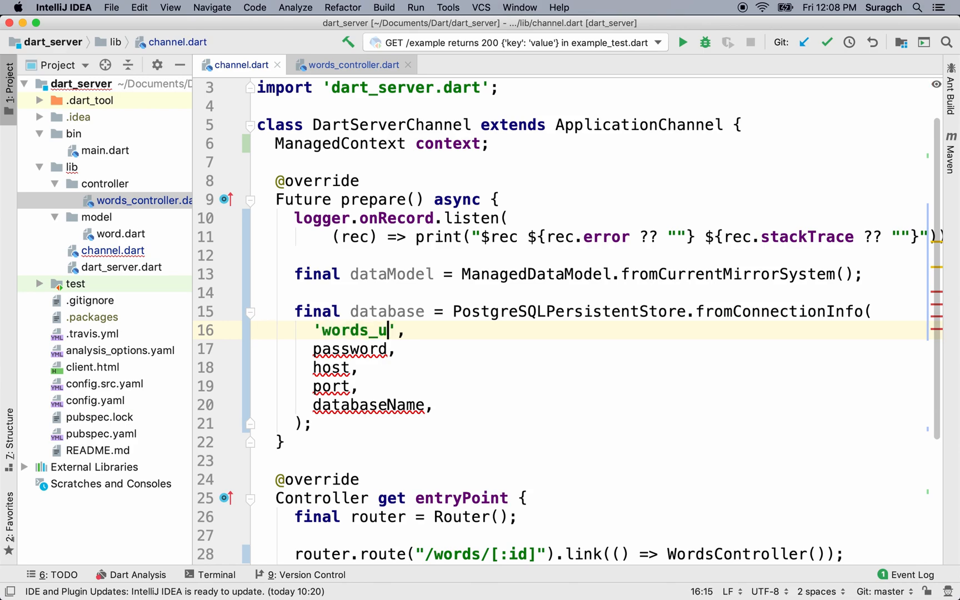
{"action": "type", "text": "ser"}
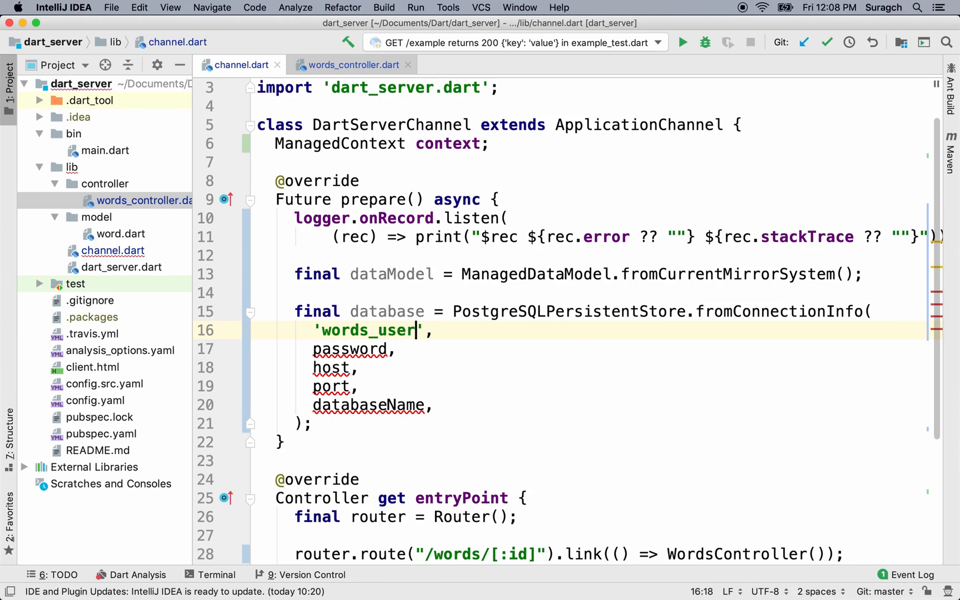
{"action": "mouse_move", "coordinate": [351, 349]}
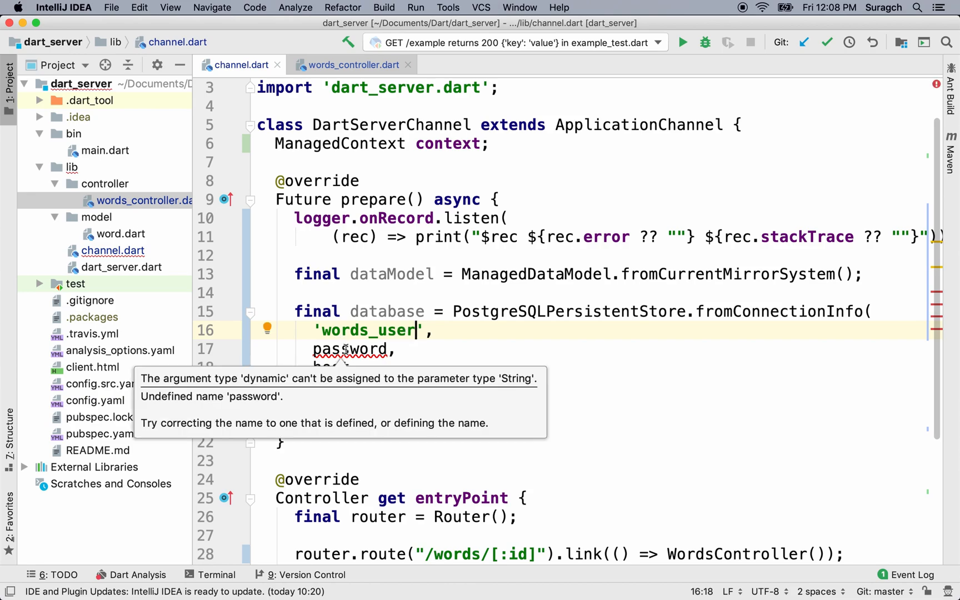
{"action": "double_click", "coordinate": [351, 349]}
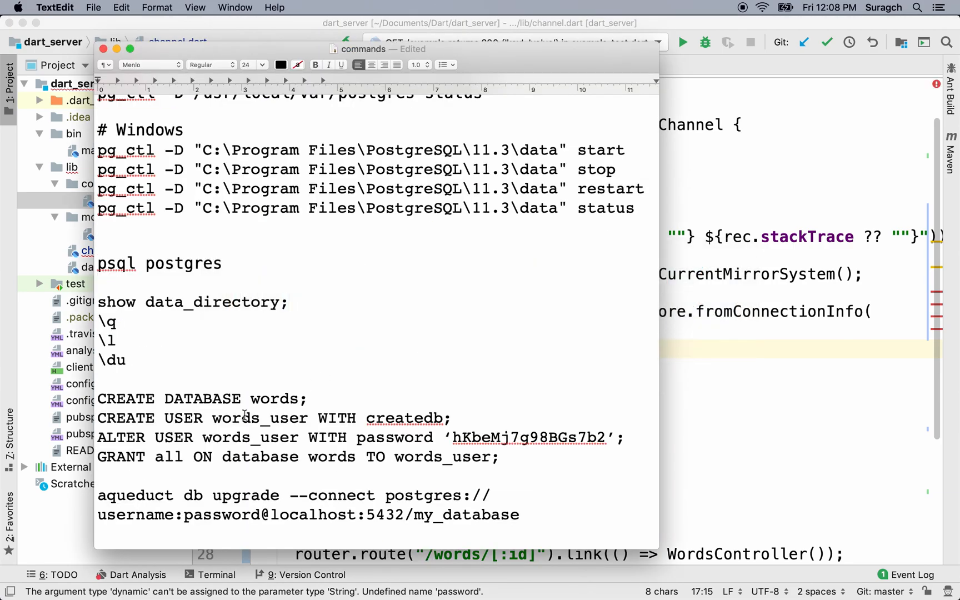
Select the words_user password from the ALTER USER line in the TextEdit commands notes
{"action": "left_click", "coordinate": [101, 279]}
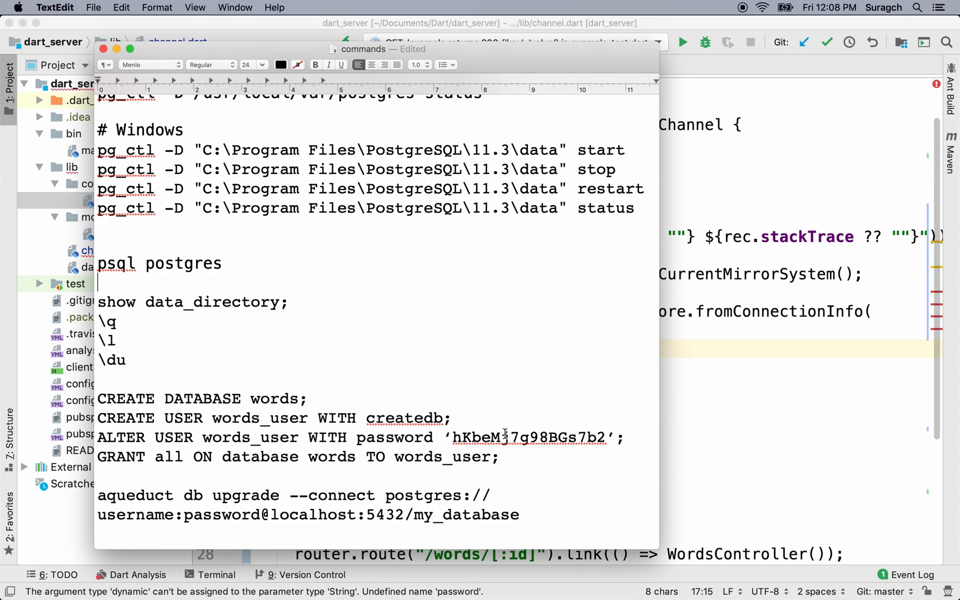
{"action": "double_click", "coordinate": [530, 436]}
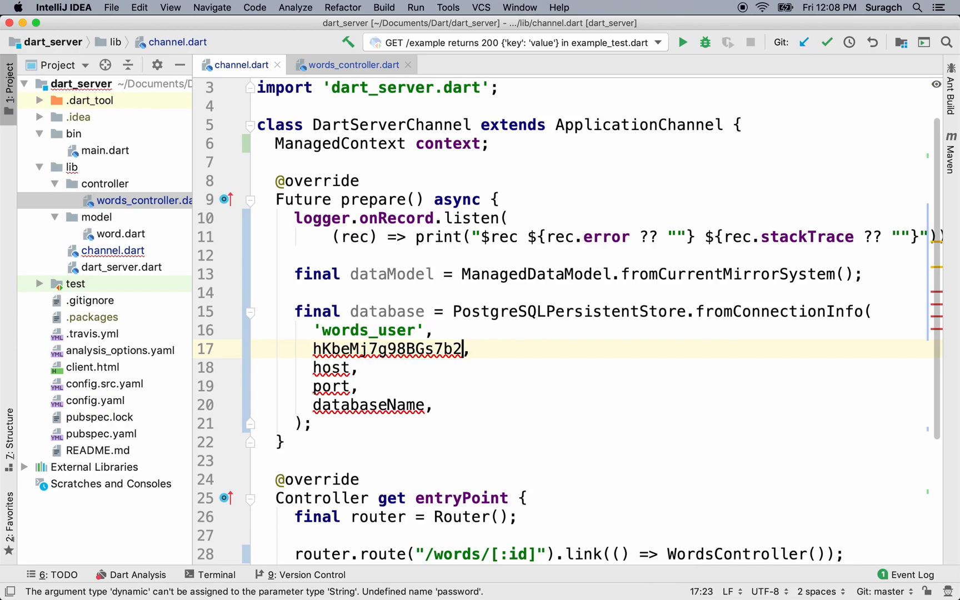
Set the connection host to 'localhost', port to 5432 and database name to 'words'
{"action": "left_click", "coordinate": [313, 349]}
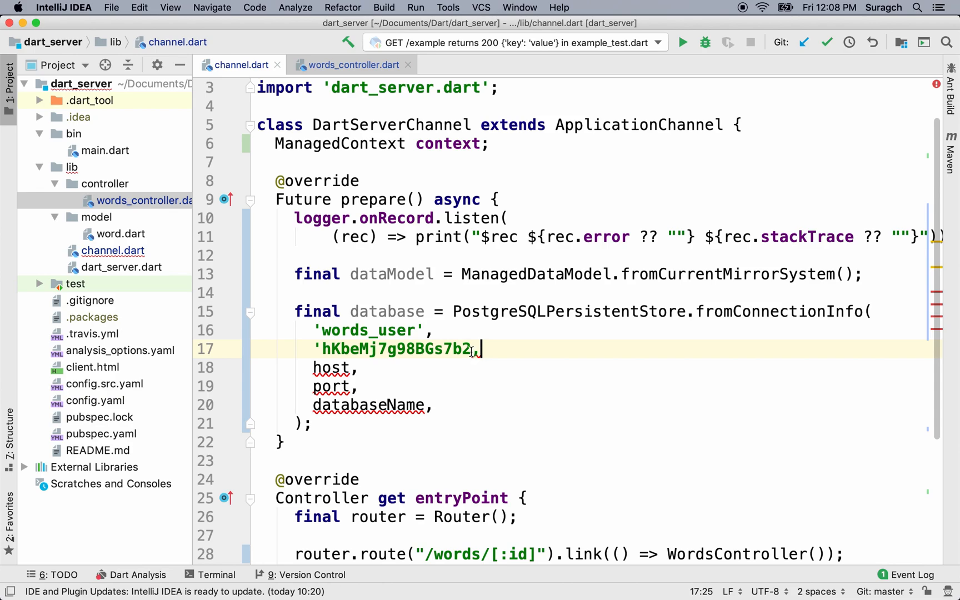
{"action": "double_click", "coordinate": [332, 368]}
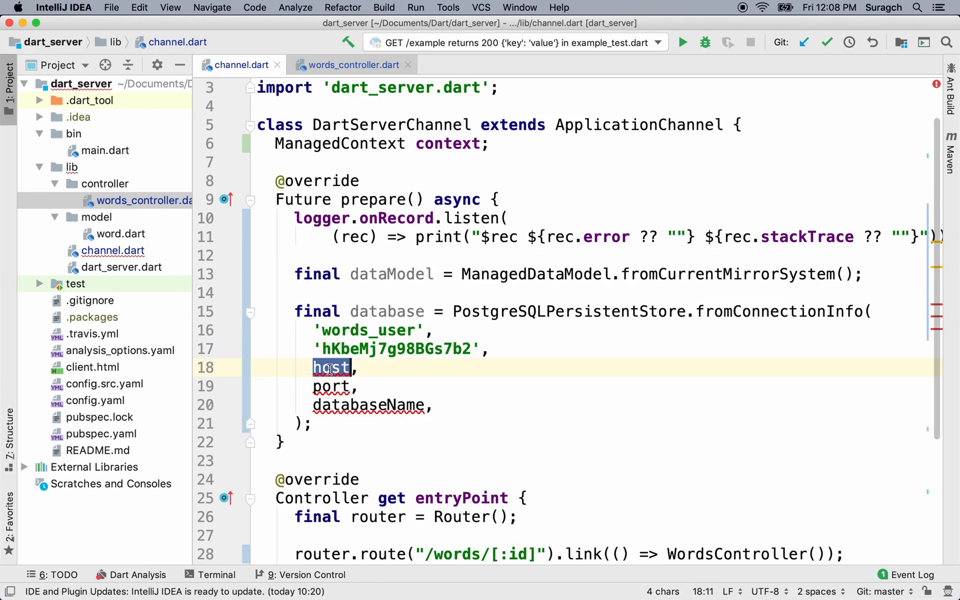
{"action": "type", "text": "'lo',"}
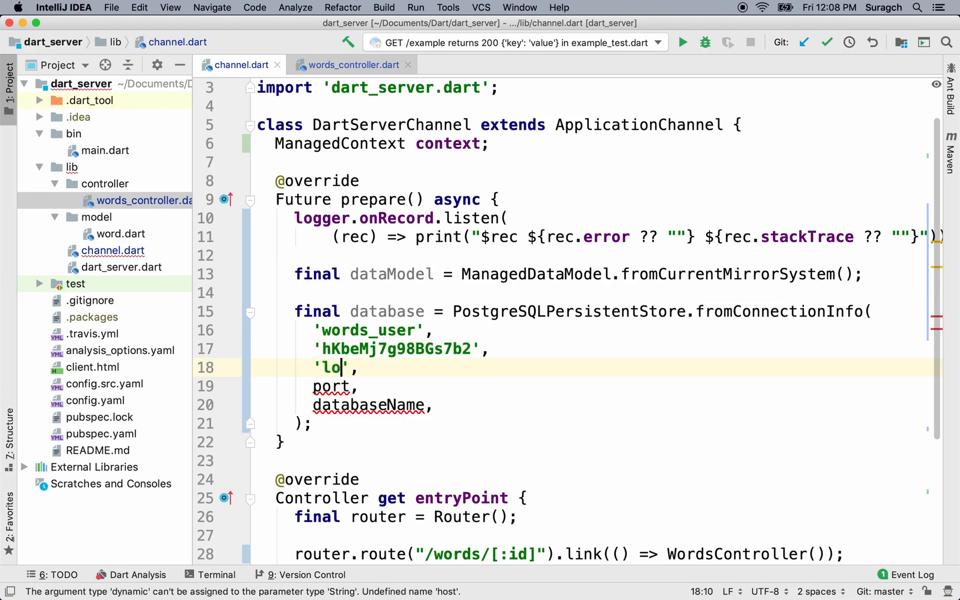
{"action": "type", "text": "calhost"}
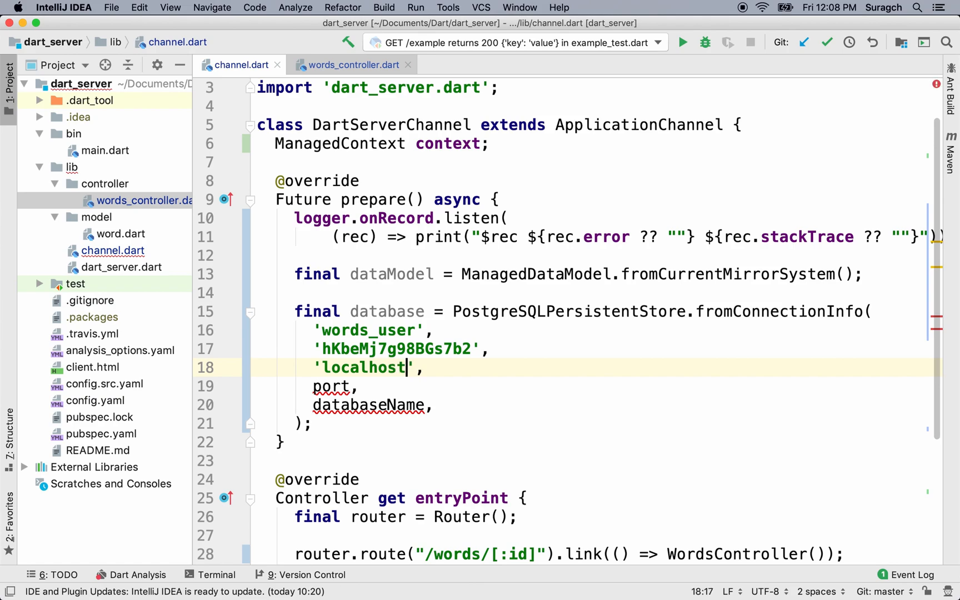
{"action": "double_click", "coordinate": [333, 387]}
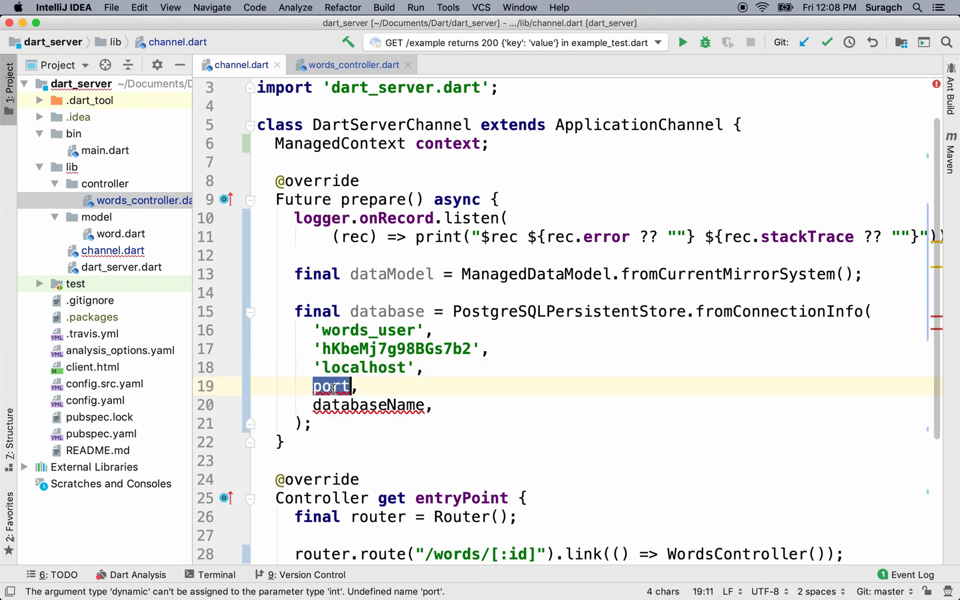
{"action": "type", "text": "5432,"}
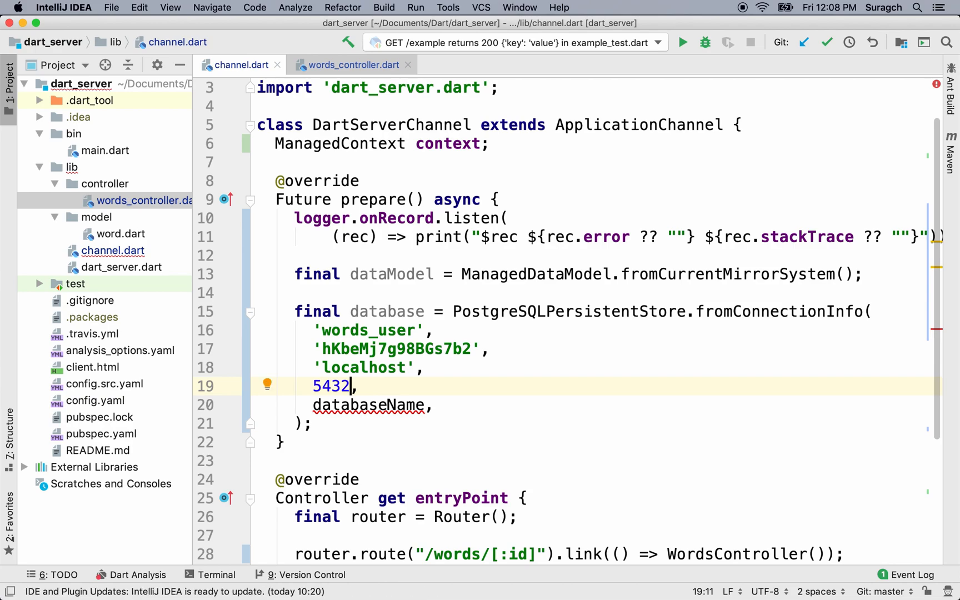
{"action": "double_click", "coordinate": [368, 405]}
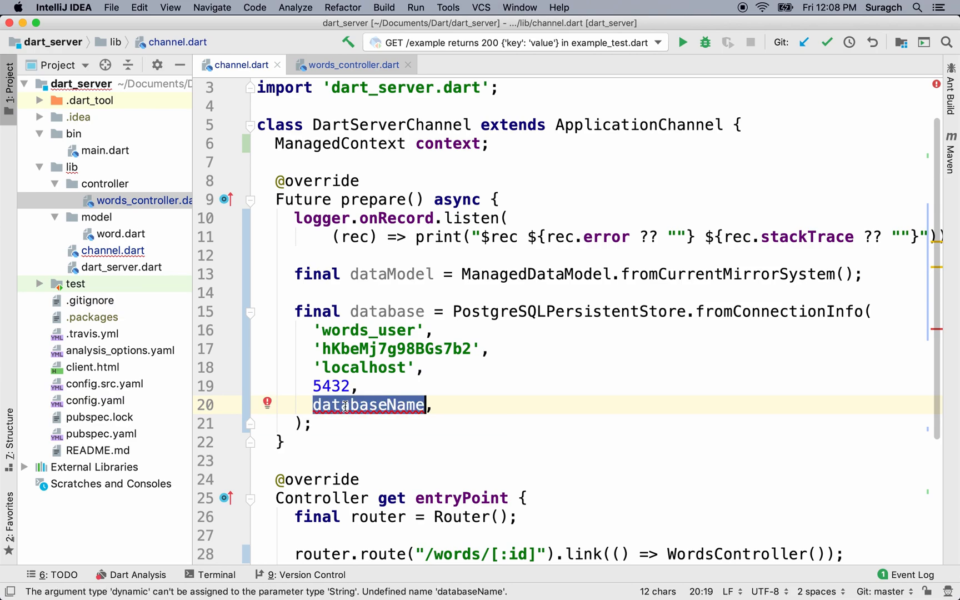
{"action": "type", "text": "'words',"}
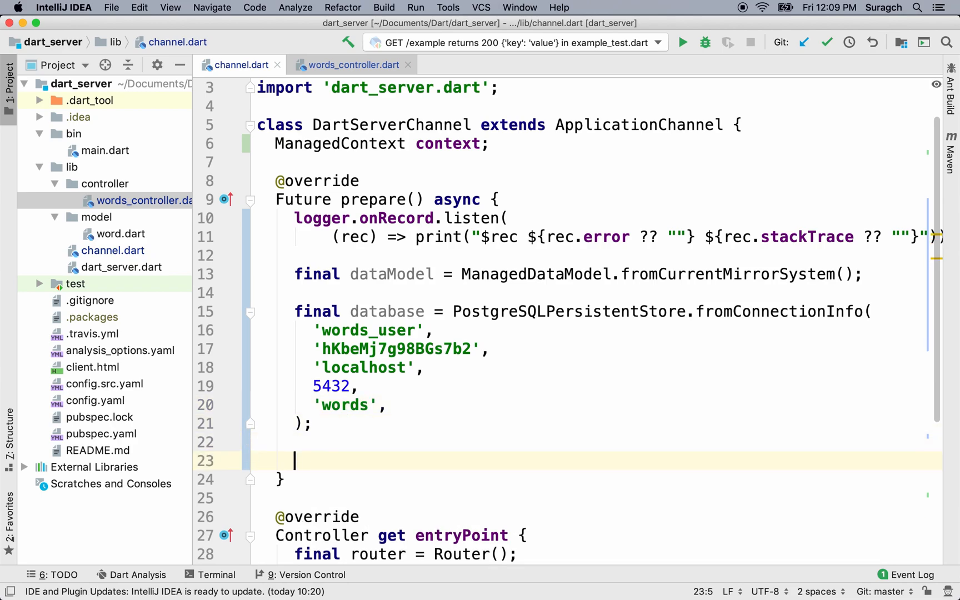
Assign context = ManagedContext(dataModel, database); and add a trailing comma after 'words'
{"action": "type", "text": "context ="}
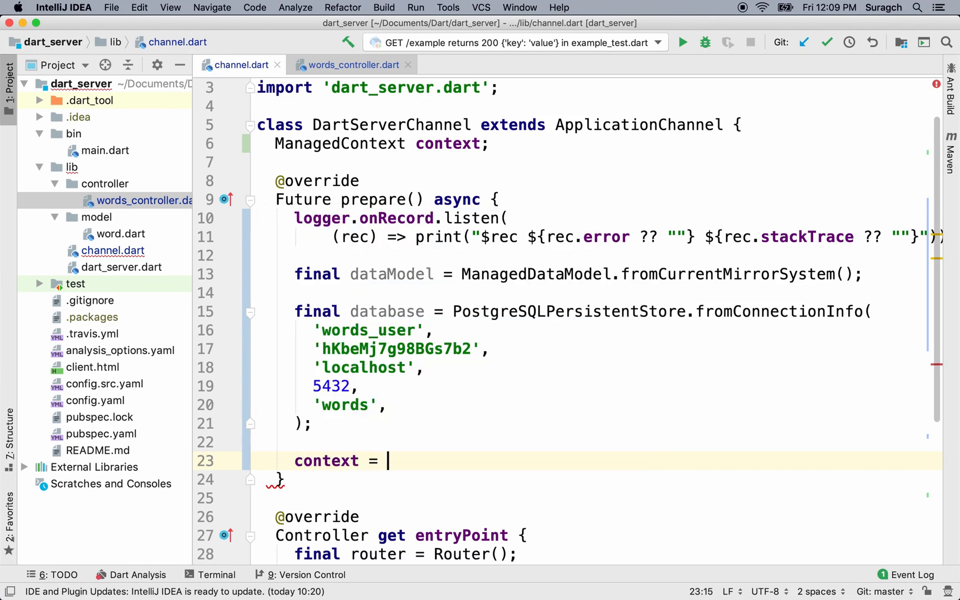
{"action": "type", "text": "ManagedContext"}
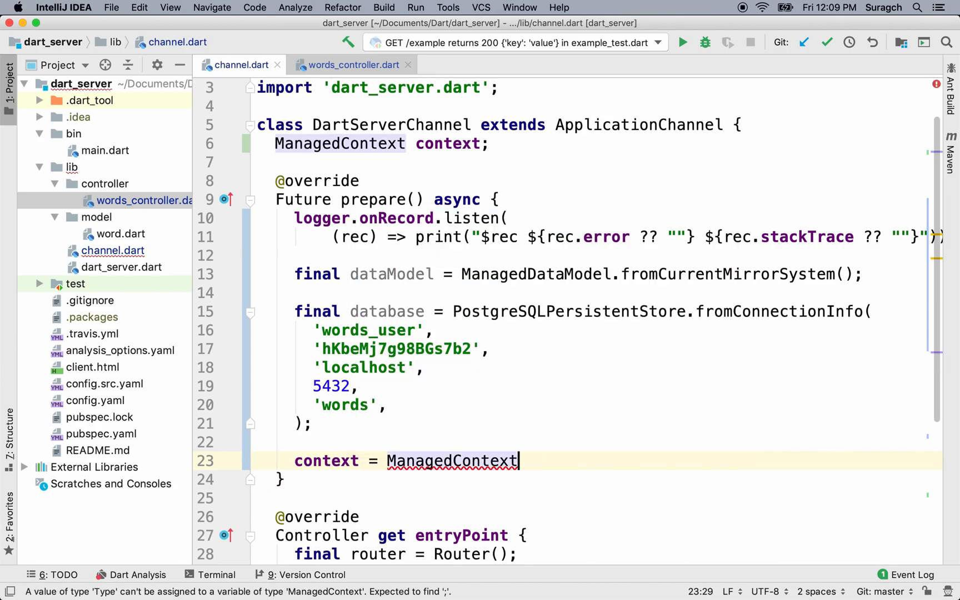
{"action": "type", "text": "(dataModel,"}
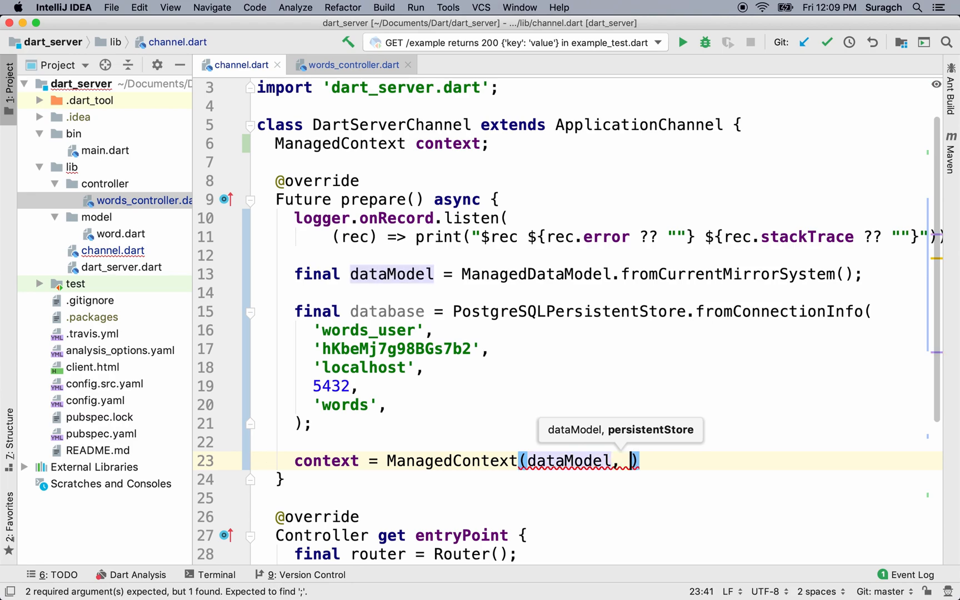
{"action": "type", "text": "da"}
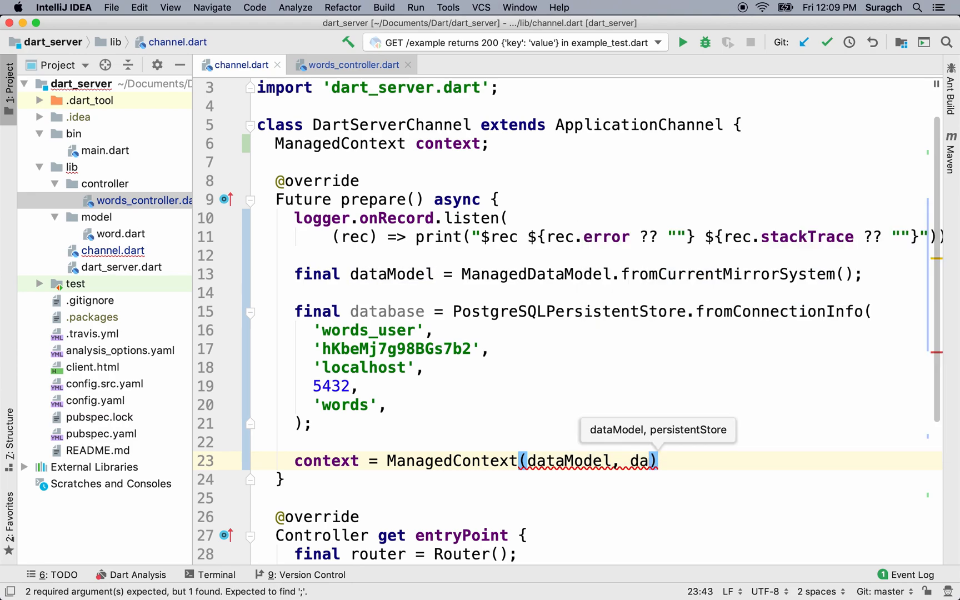
{"action": "type", "text": "tabase);"}
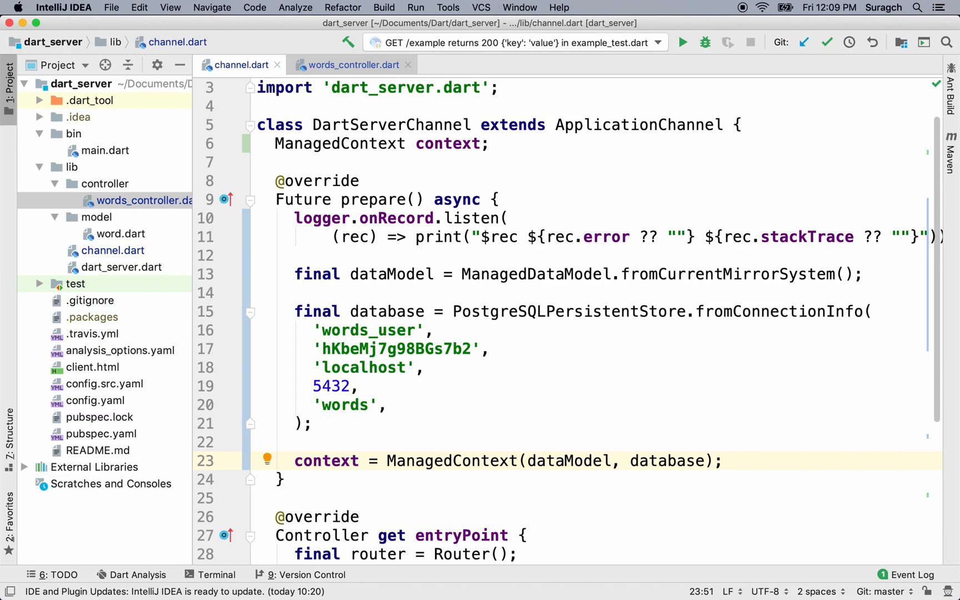
{"action": "mouse_move", "coordinate": [320, 410]}
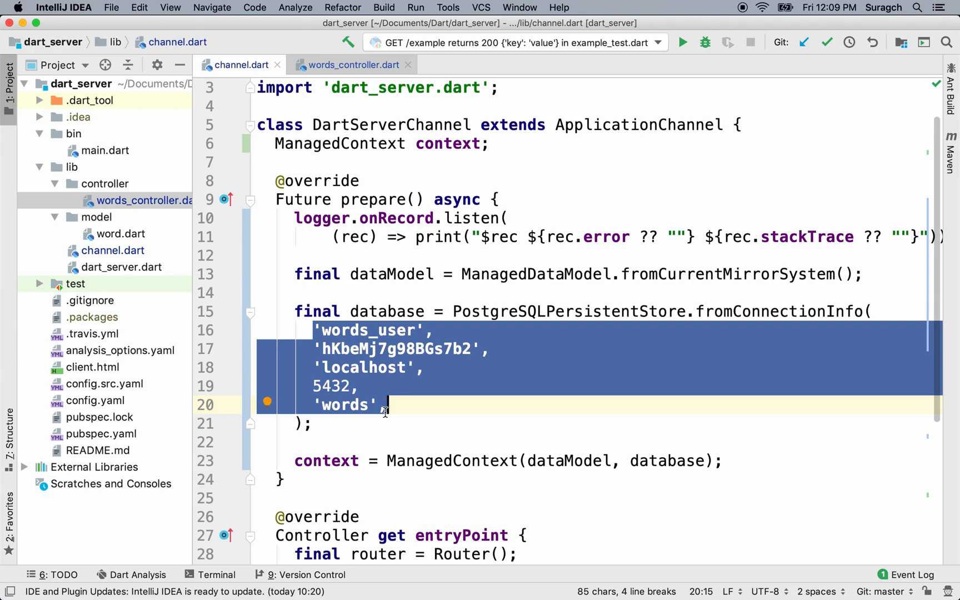
{"action": "type", "text": ","}
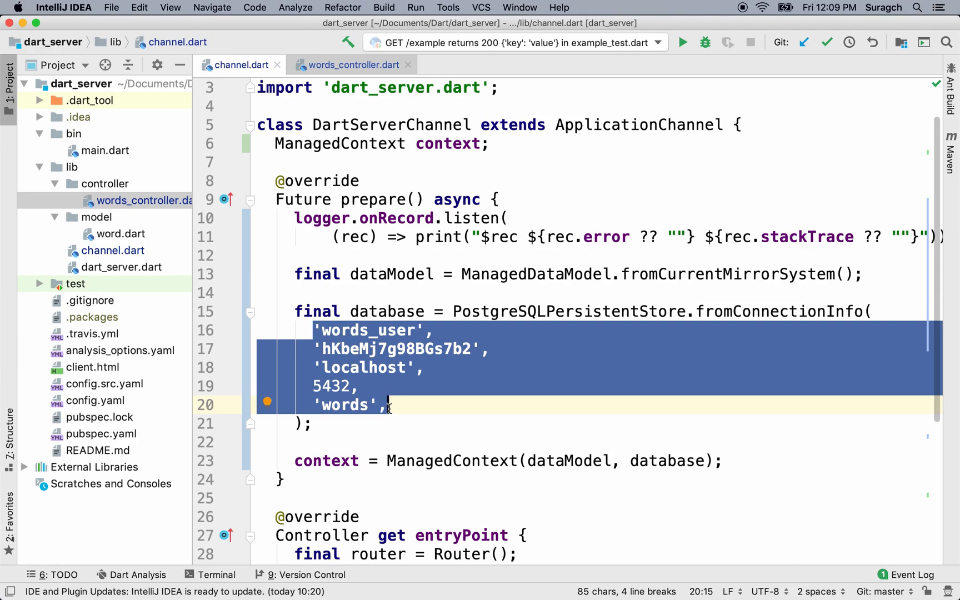
{"action": "left_click", "coordinate": [389, 405]}
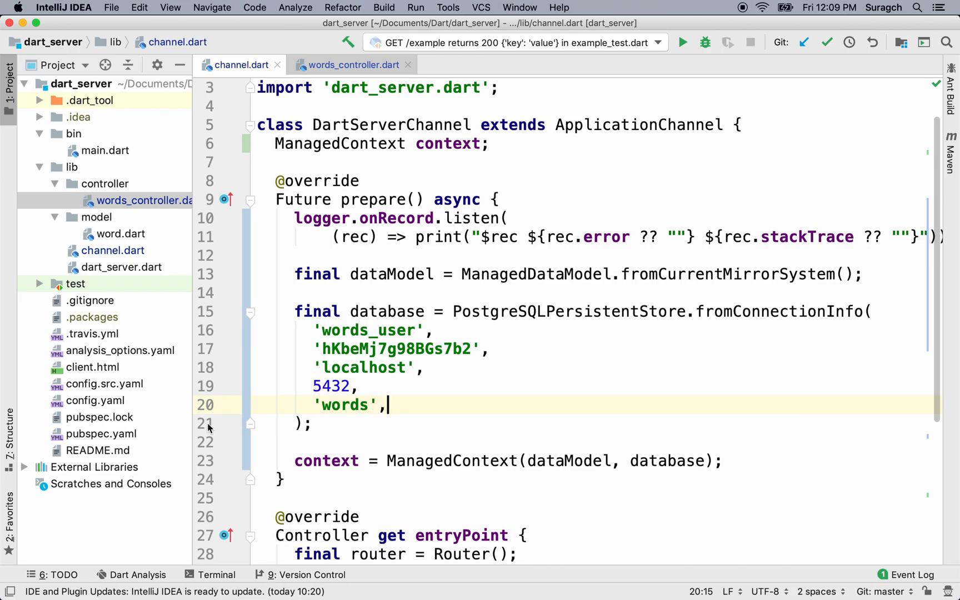
In config.yaml, start a database section with host: localhost and port: 5432
{"action": "left_click", "coordinate": [94, 400]}
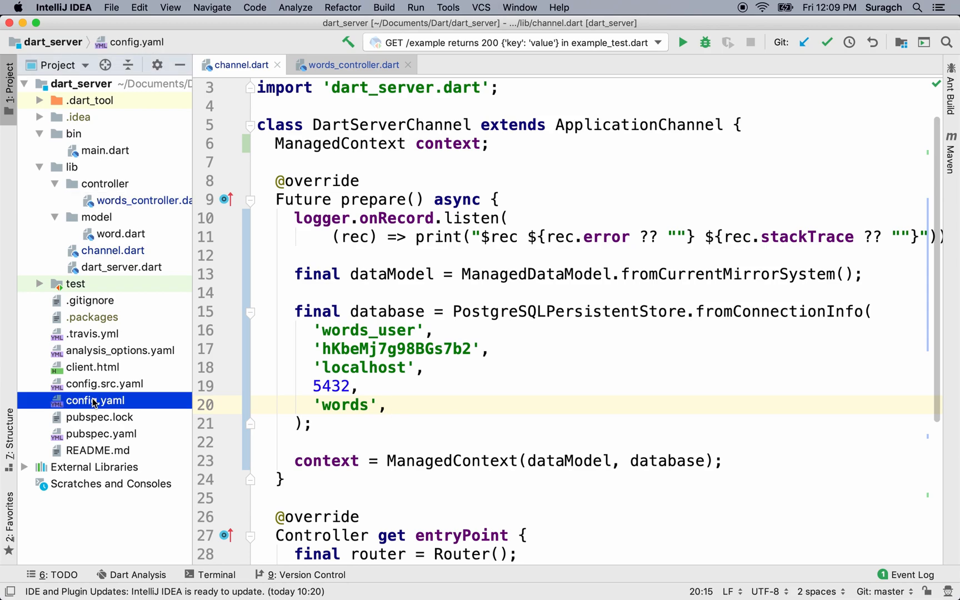
{"action": "mouse_move", "coordinate": [94, 405]}
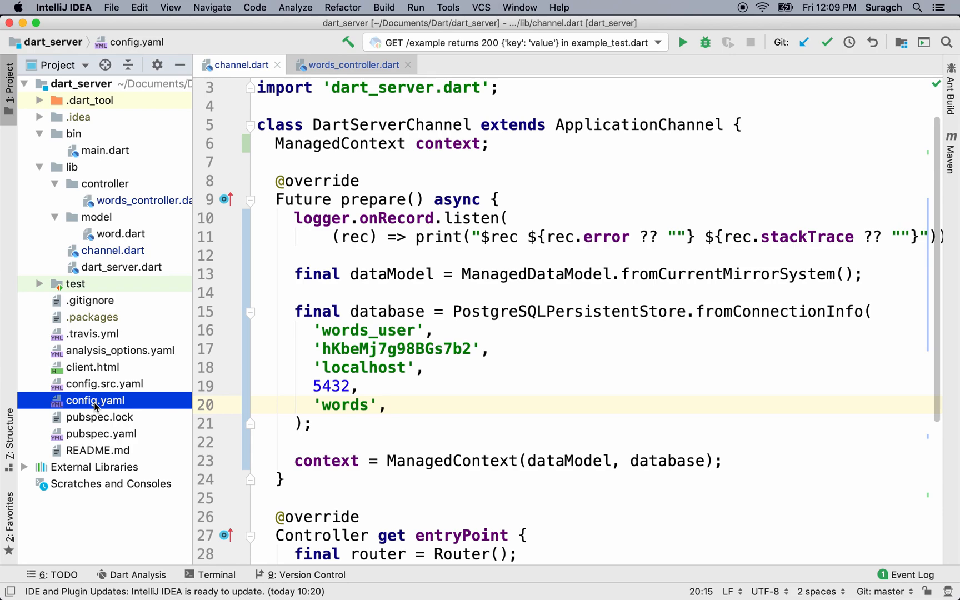
{"action": "double_click", "coordinate": [94, 400]}
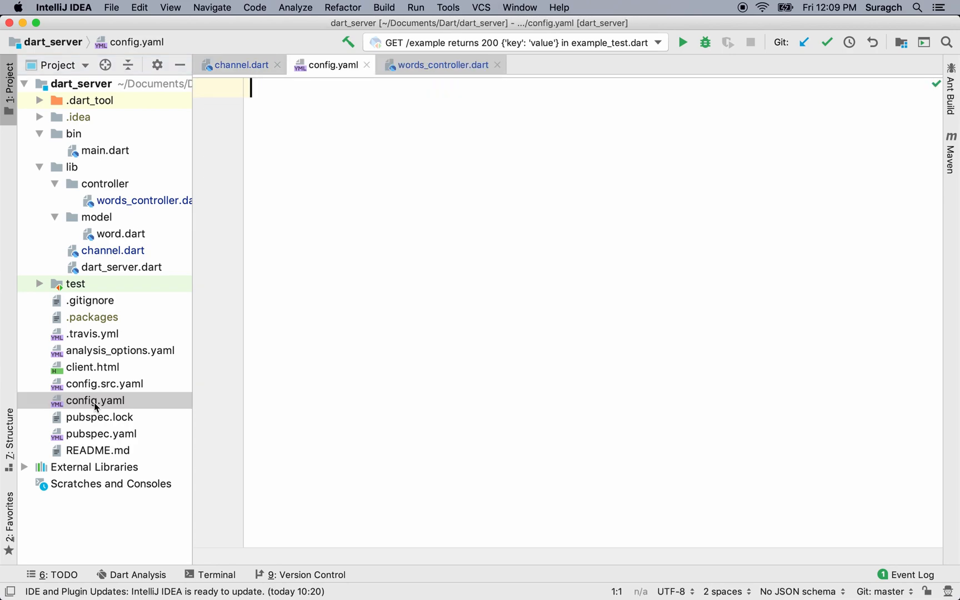
{"action": "type", "text": "datab"}
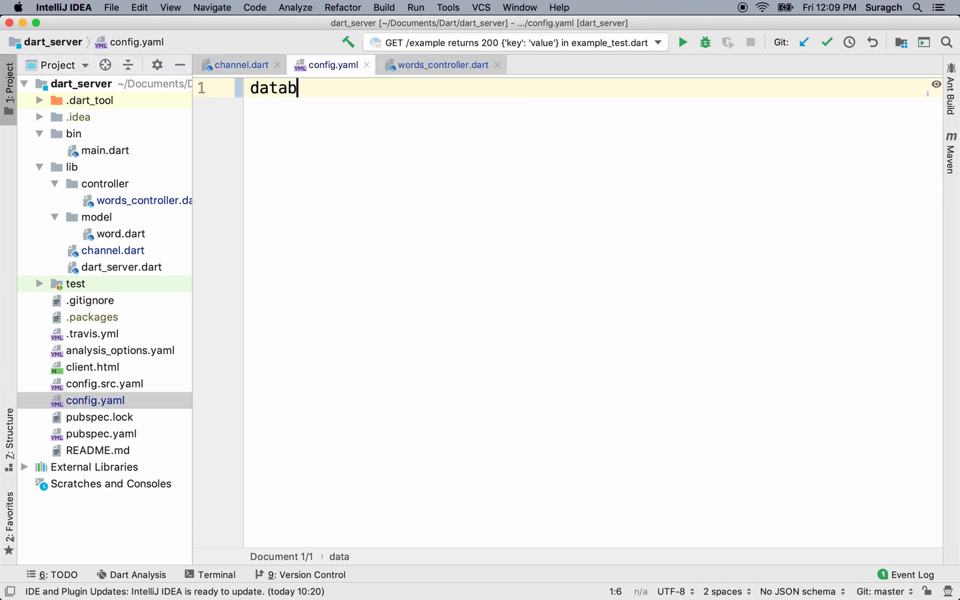
{"action": "type", "text": "ase:"}
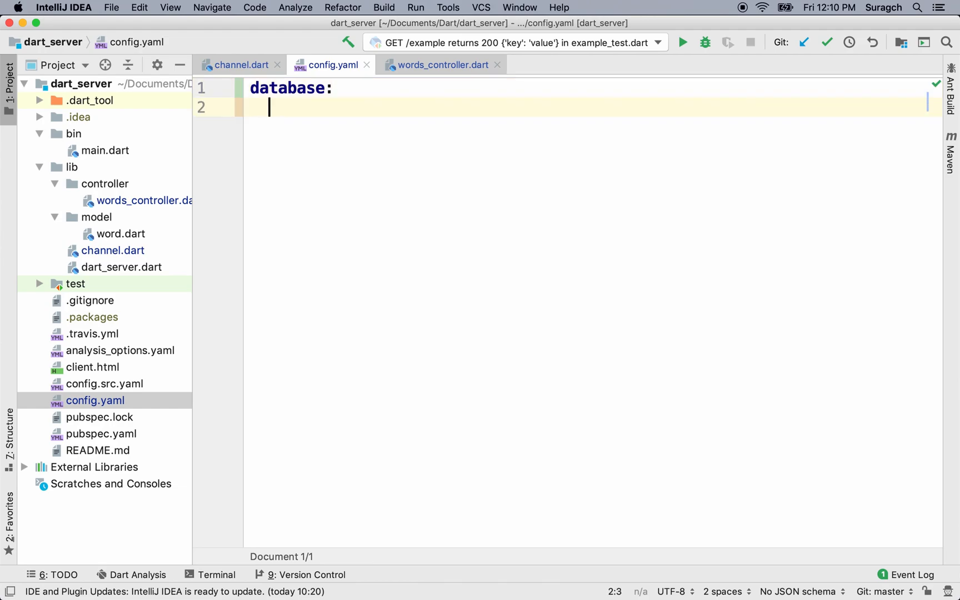
{"action": "type", "text": "host:"}
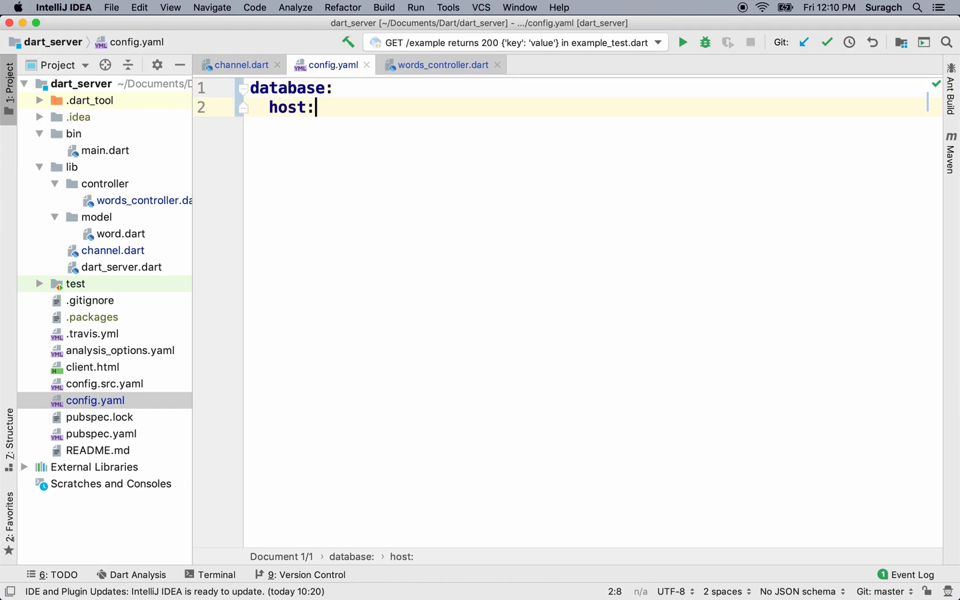
{"action": "type", "text": "lo"}
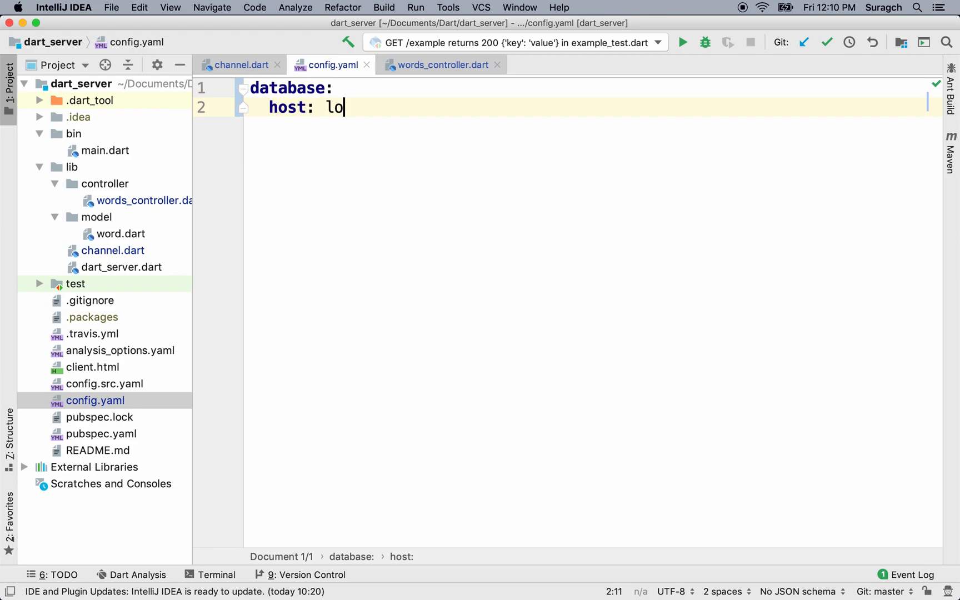
{"action": "key", "text": "enter"}
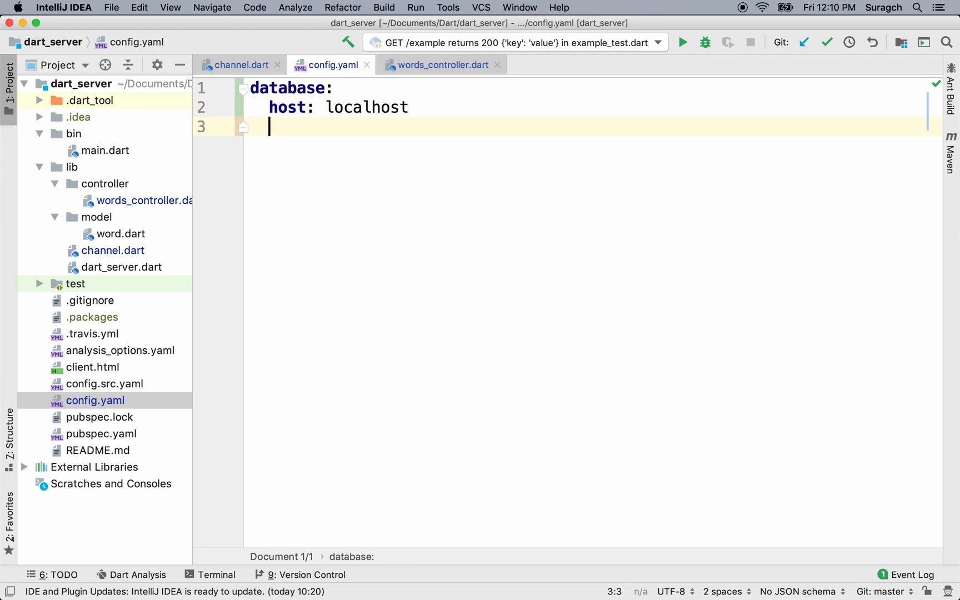
{"action": "type", "text": "port"}
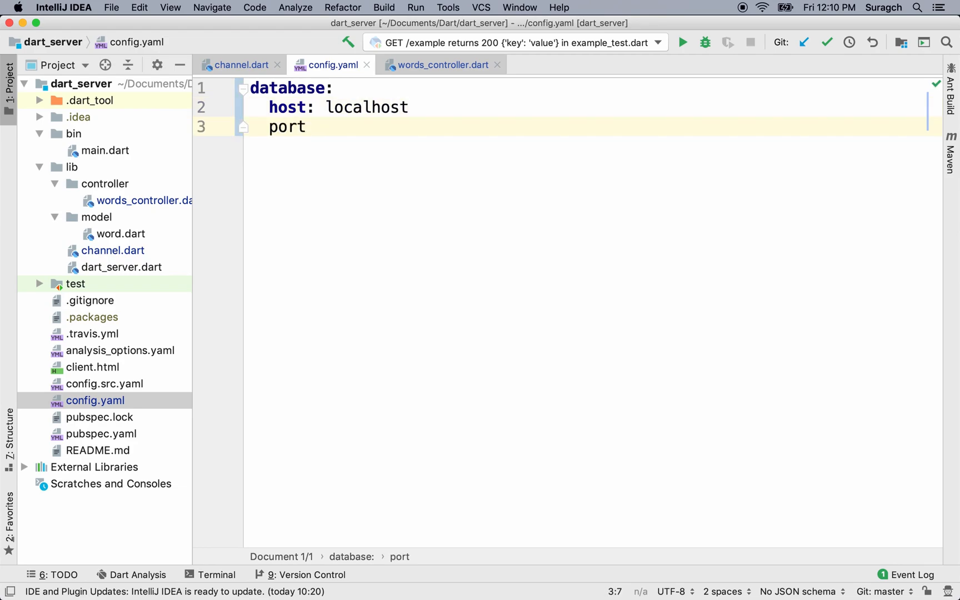
{"action": "type", "text": ": 5"}
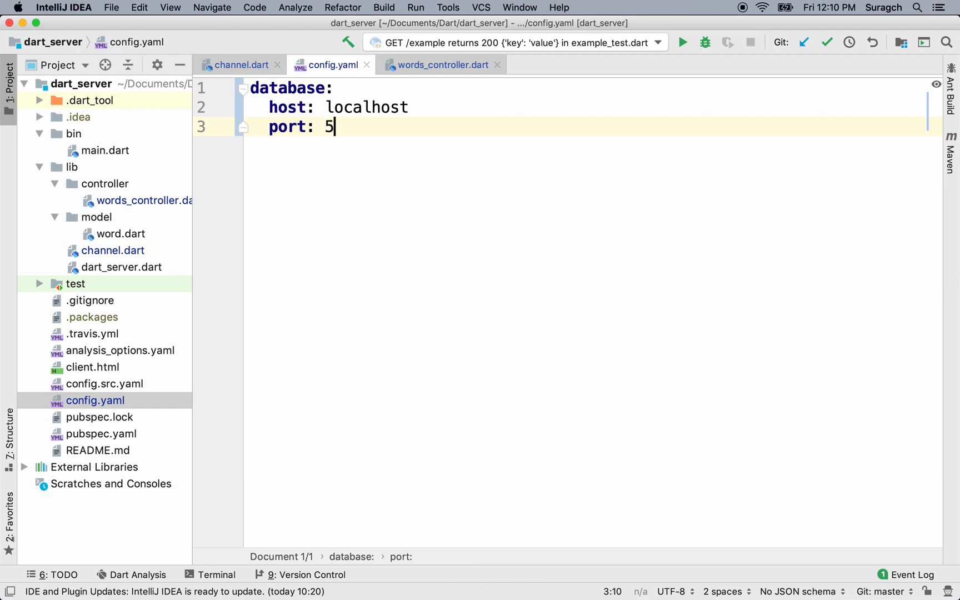
{"action": "type", "text": "432"}
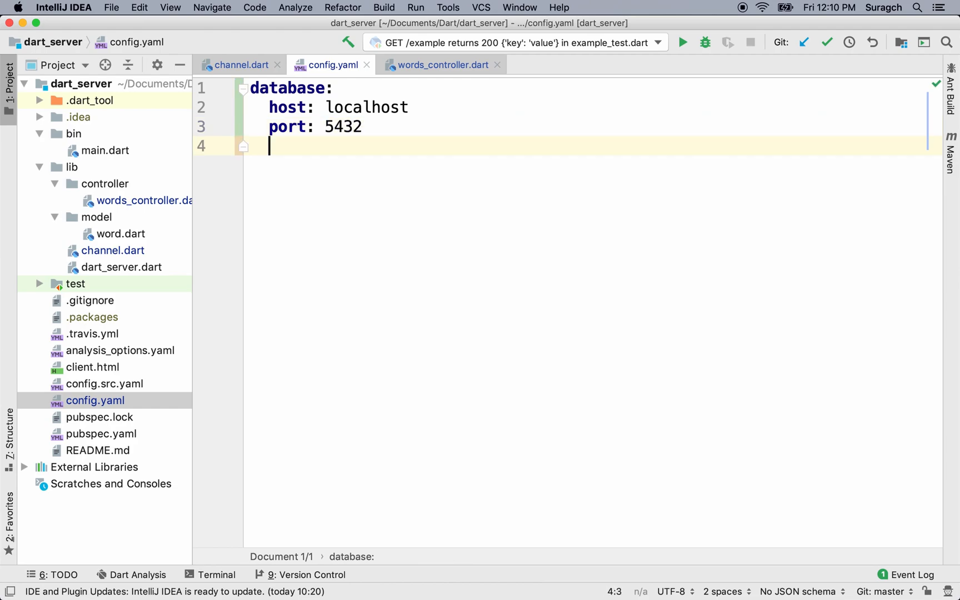
Add username: words_user and a password entry, copying the password from channel.dart
{"action": "type", "text": "user"}
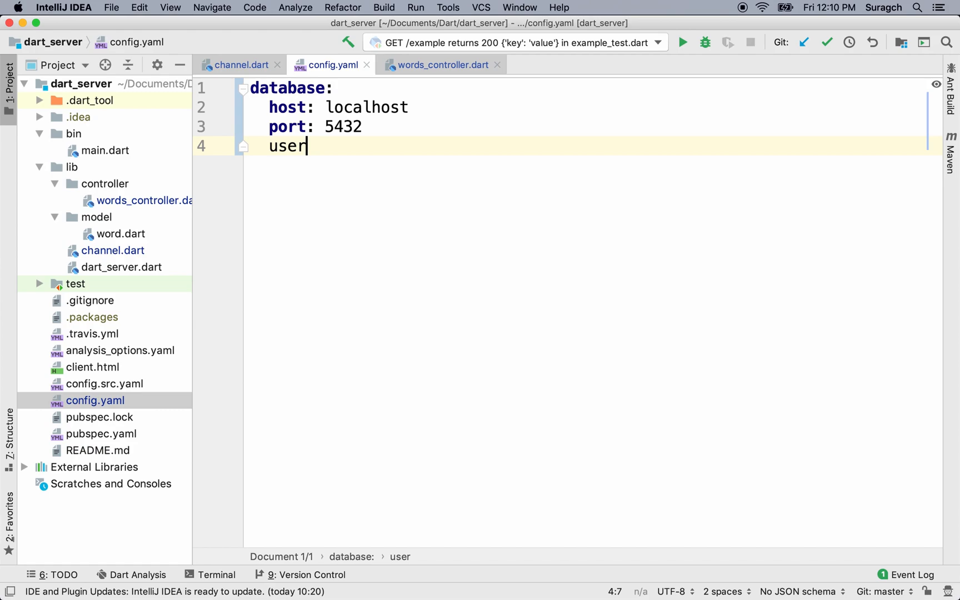
{"action": "type", "text": "name:"}
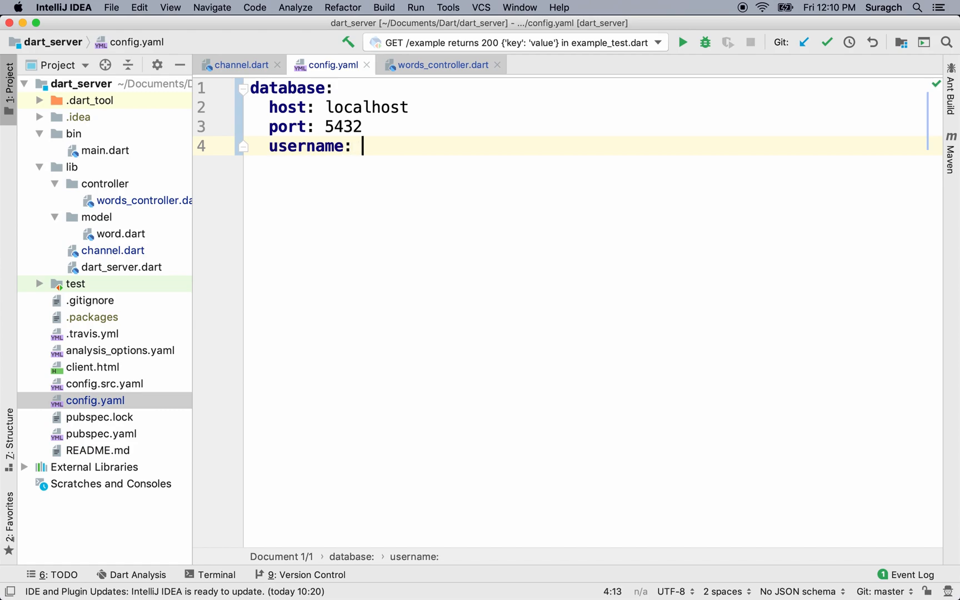
{"action": "type", "text": "words_user"}
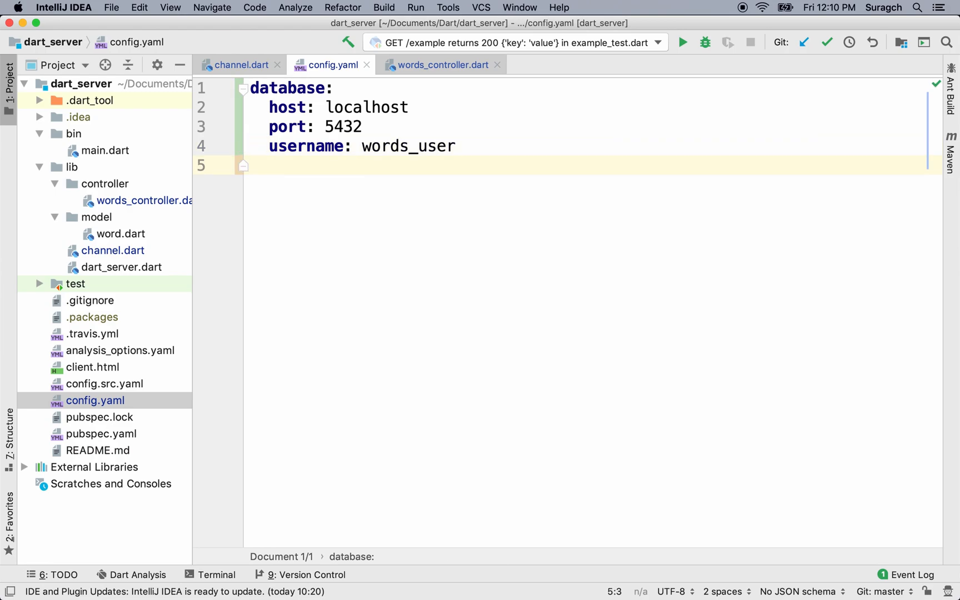
{"action": "type", "text": "password:"}
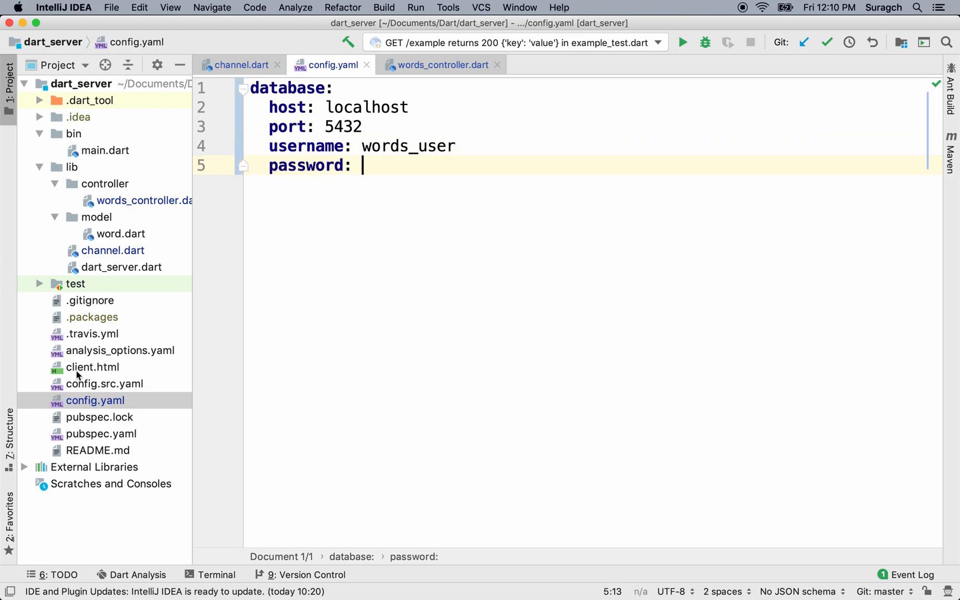
{"action": "left_click", "coordinate": [238, 64]}
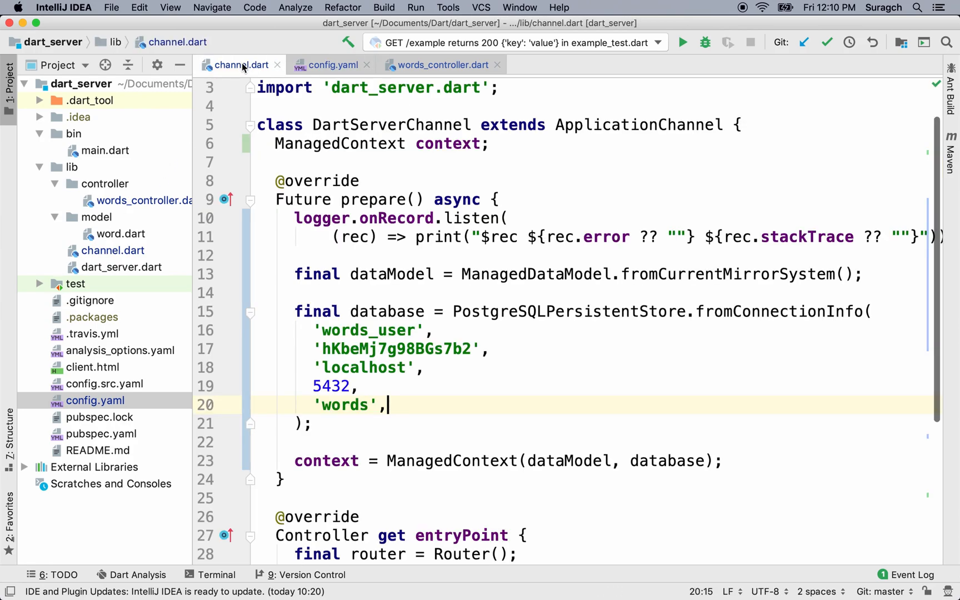
{"action": "double_click", "coordinate": [398, 349]}
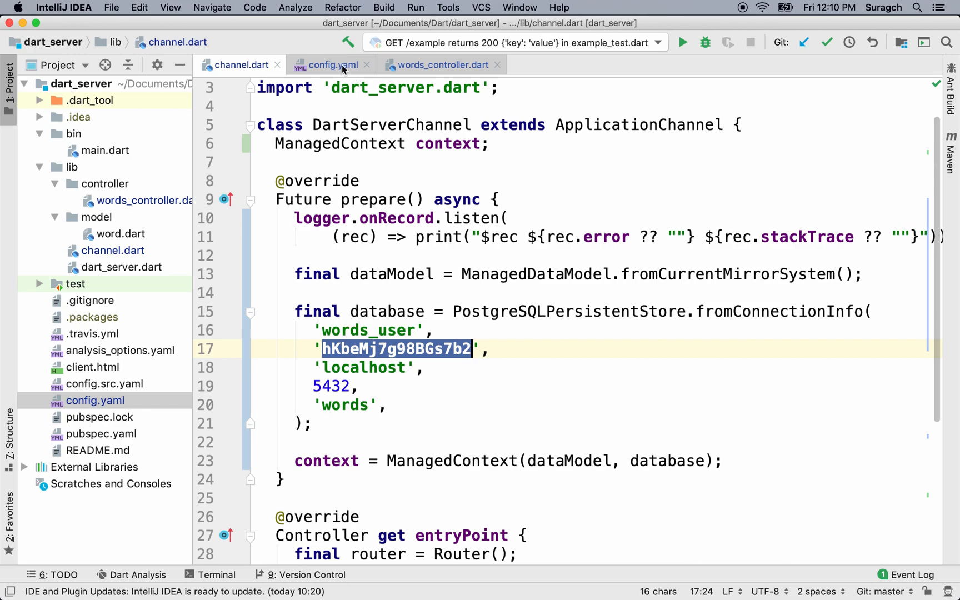
{"action": "left_click", "coordinate": [333, 65]}
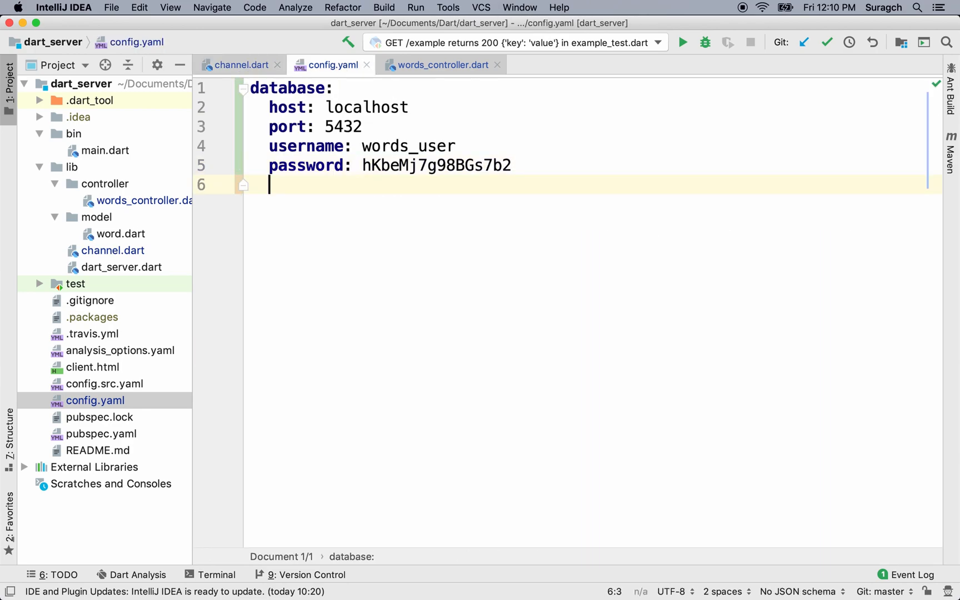
Add 'databaseName: words' to the database section of config.yaml
{"action": "type", "text": "datab"}
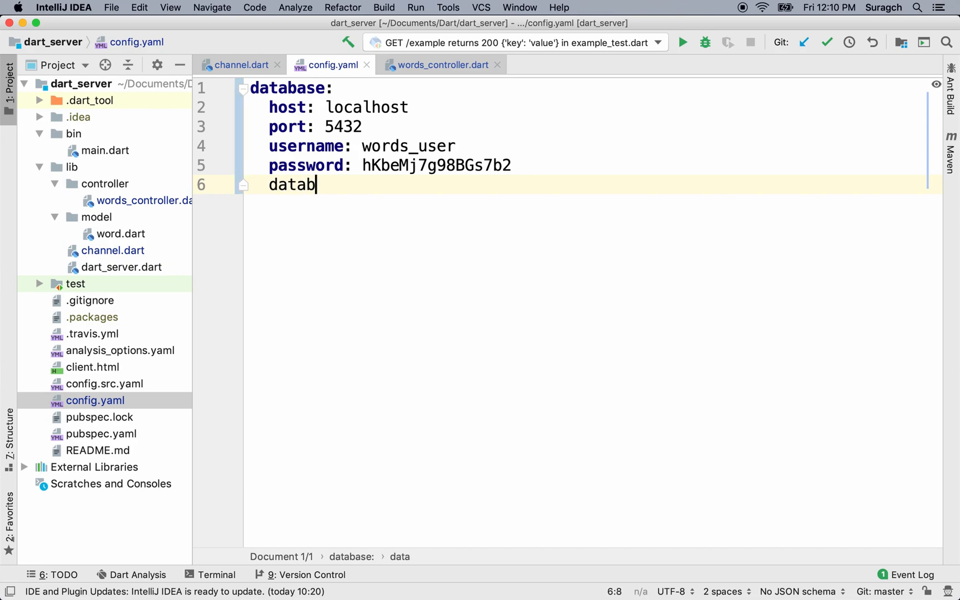
{"action": "type", "text": "aseName"}
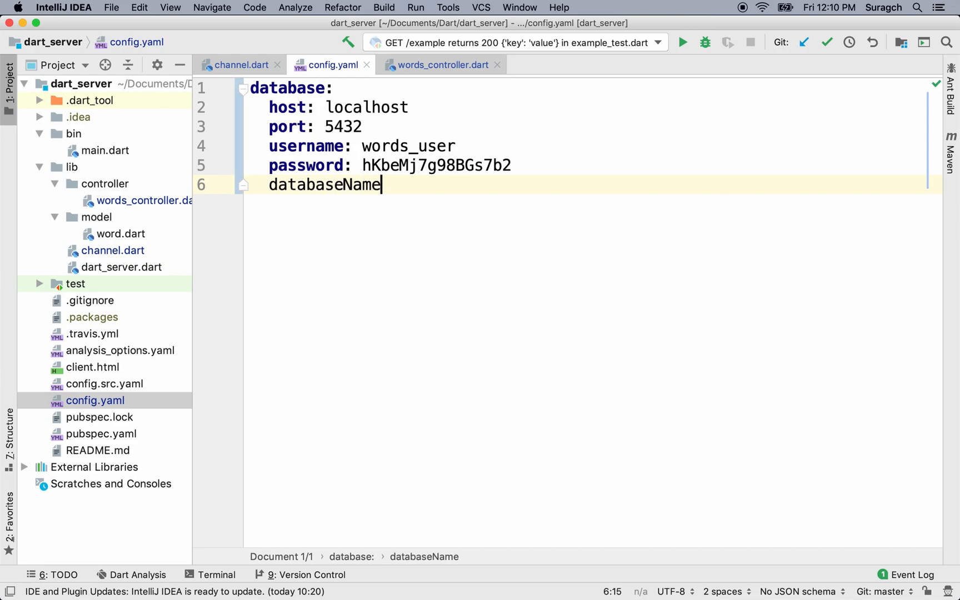
{"action": "type", "text": ":"}
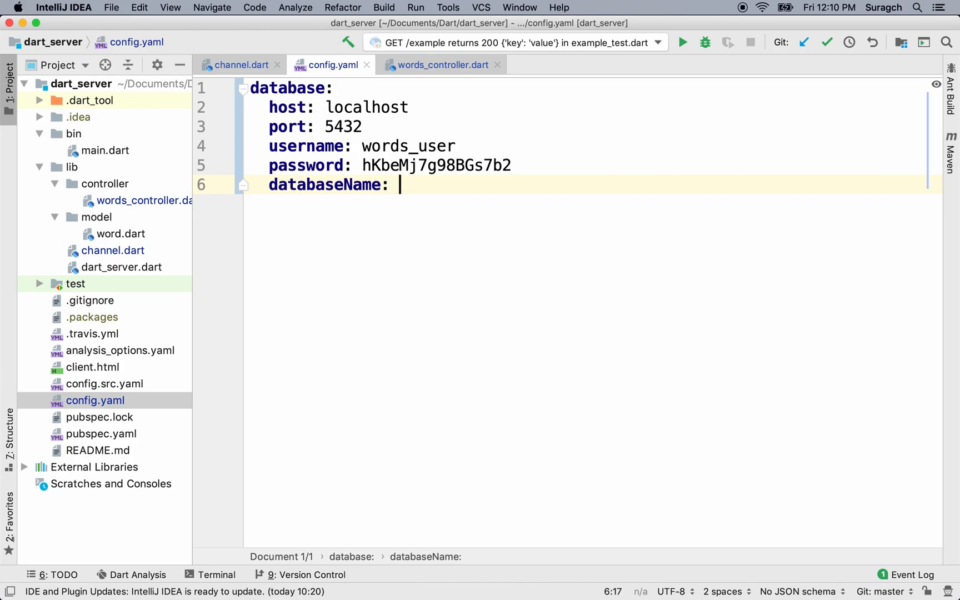
{"action": "type", "text": "words"}
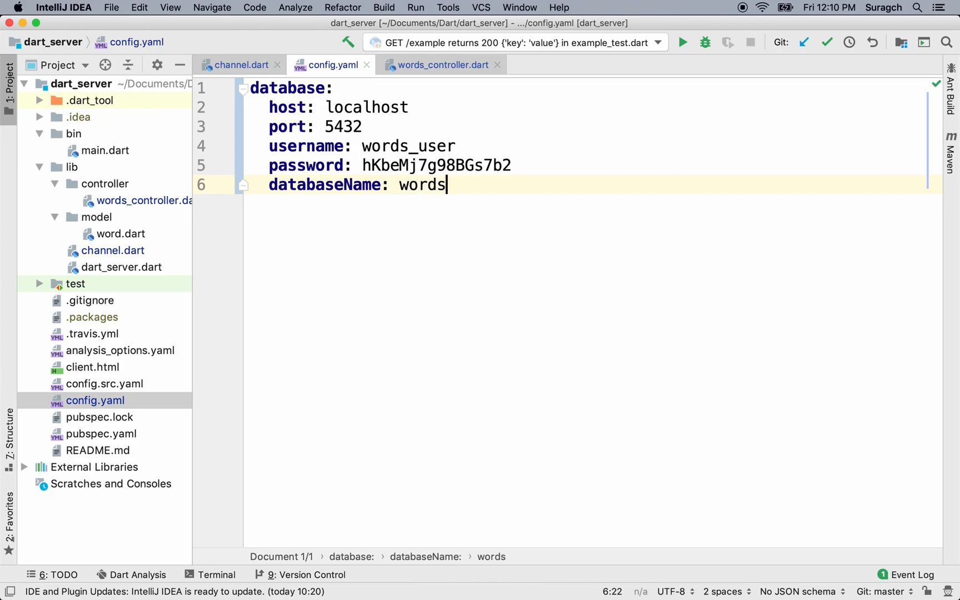
{"action": "mouse_move", "coordinate": [340, 65]}
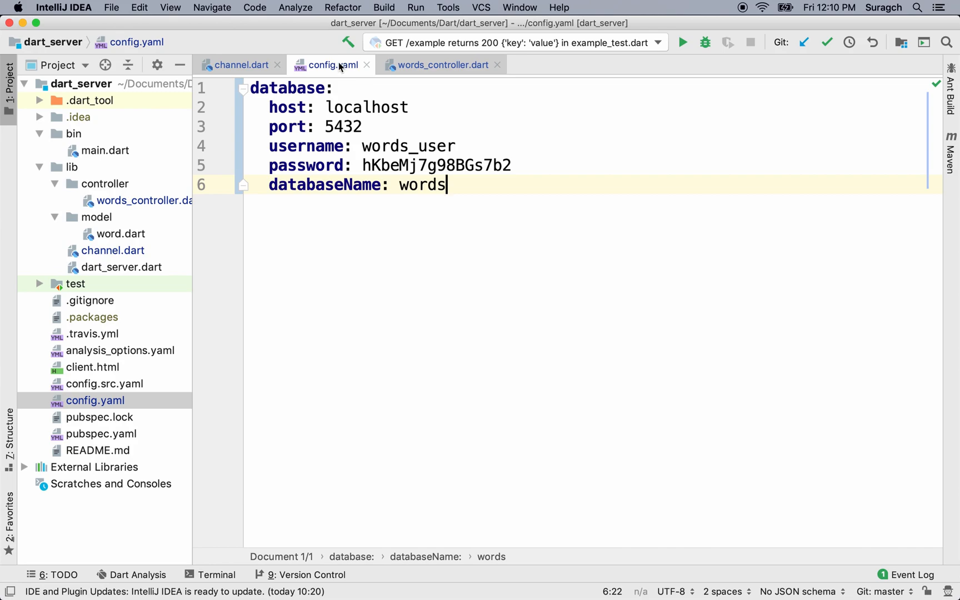
Define class WordsConfig extends Configuration with constructor WordsConfig(String path) : super.fromFile(File(path))
{"action": "left_click", "coordinate": [239, 65]}
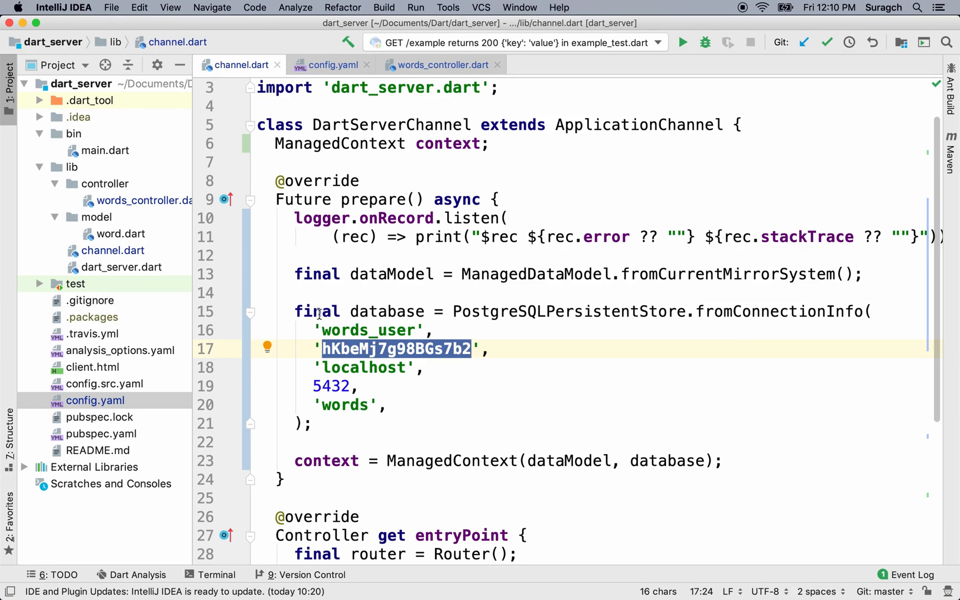
{"action": "scroll", "scroll_direction": "down", "scroll_amount": 3}
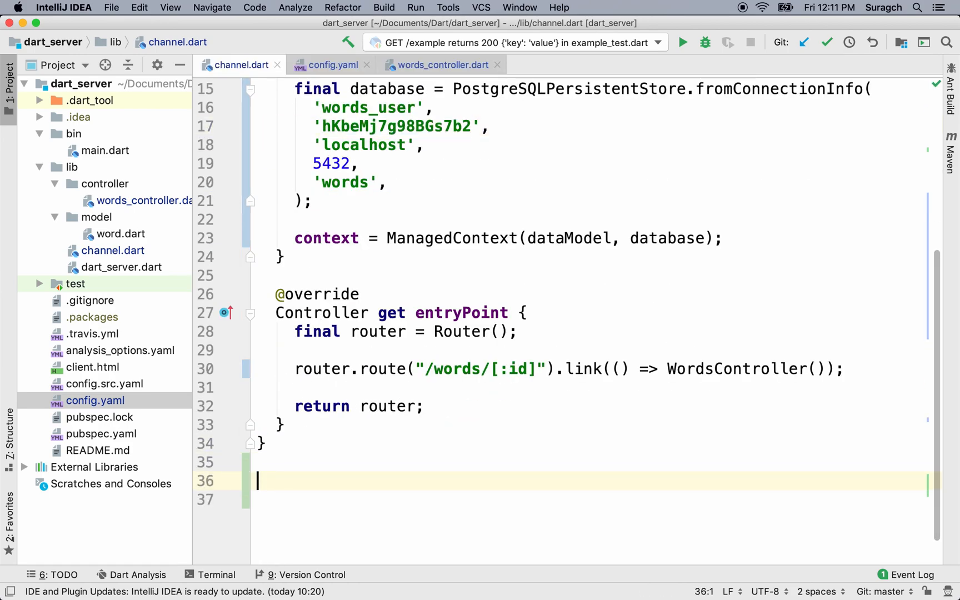
{"action": "type", "text": "class"}
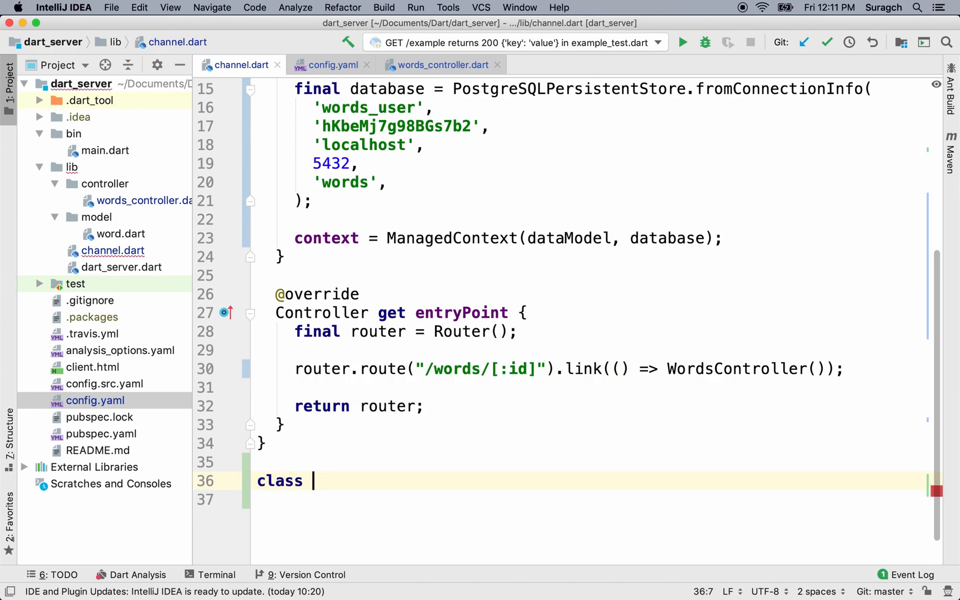
{"action": "type", "text": "Words"}
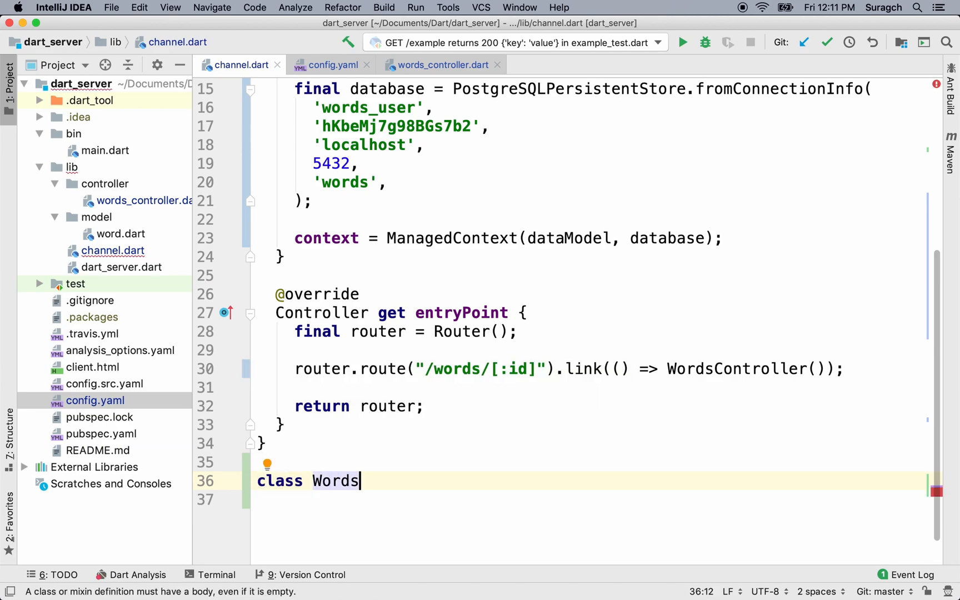
{"action": "type", "text": "Config"}
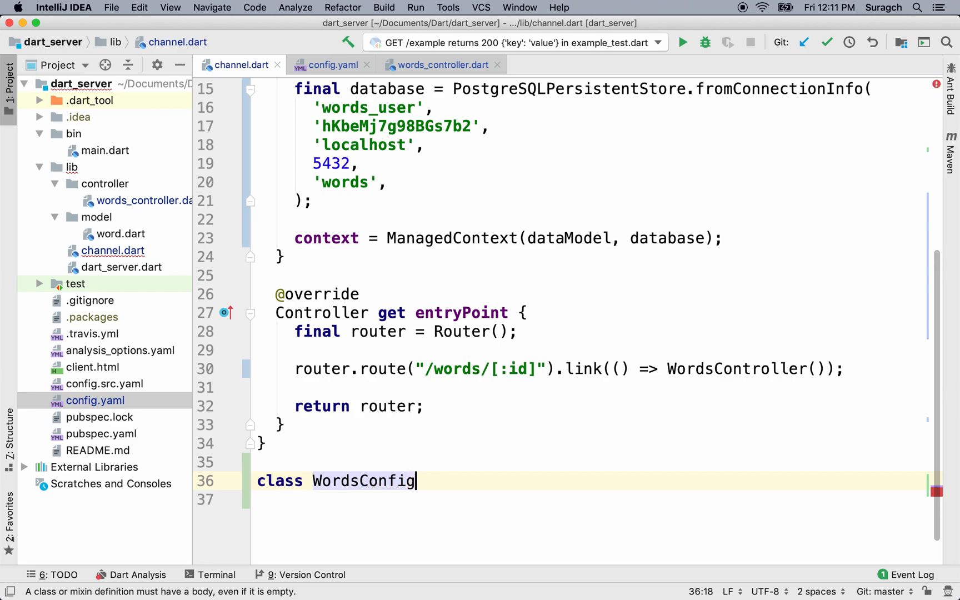
{"action": "type", "text": "extends Configuration {"}
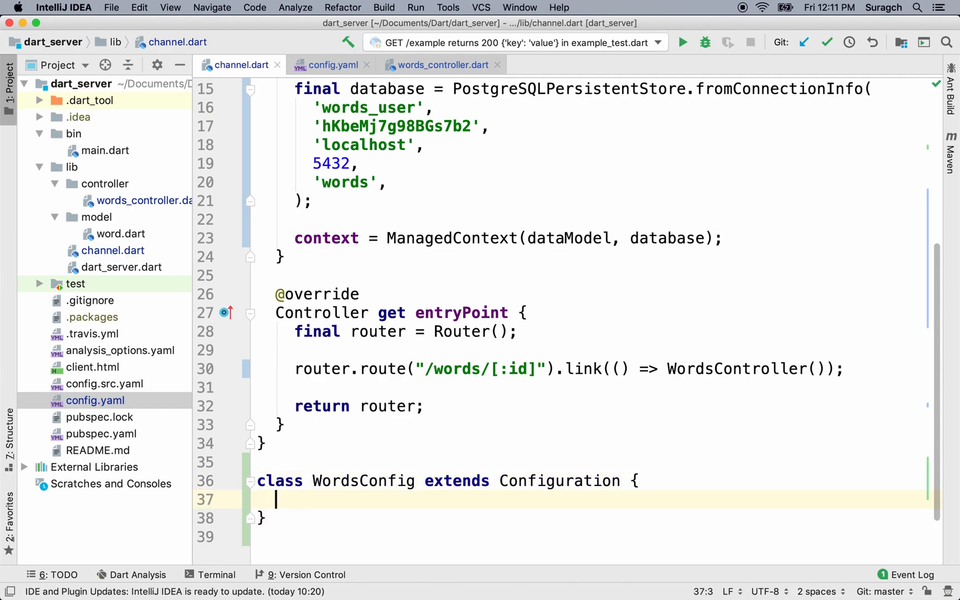
{"action": "type", "text": "WordsConfig"}
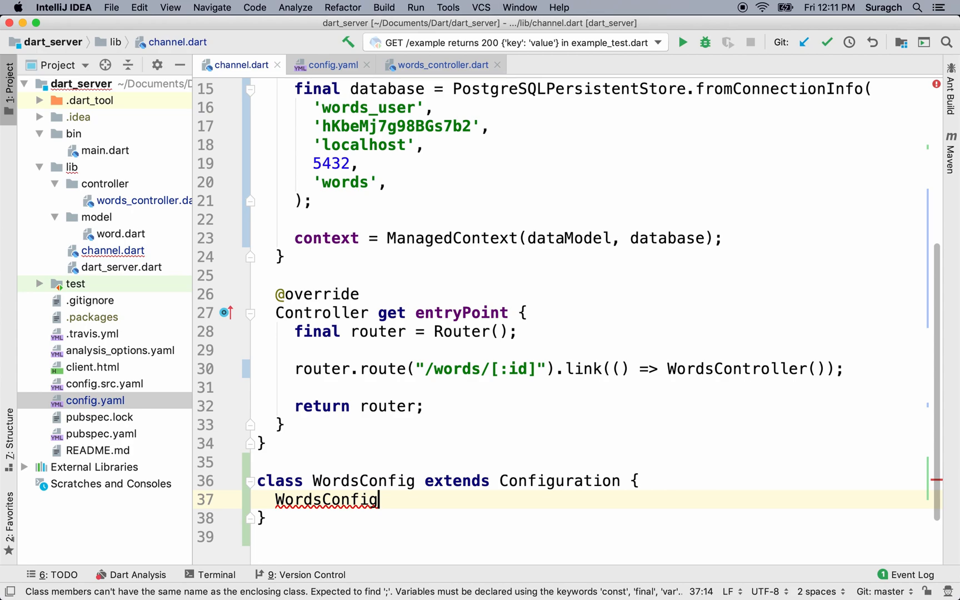
{"action": "type", "text": "()"}
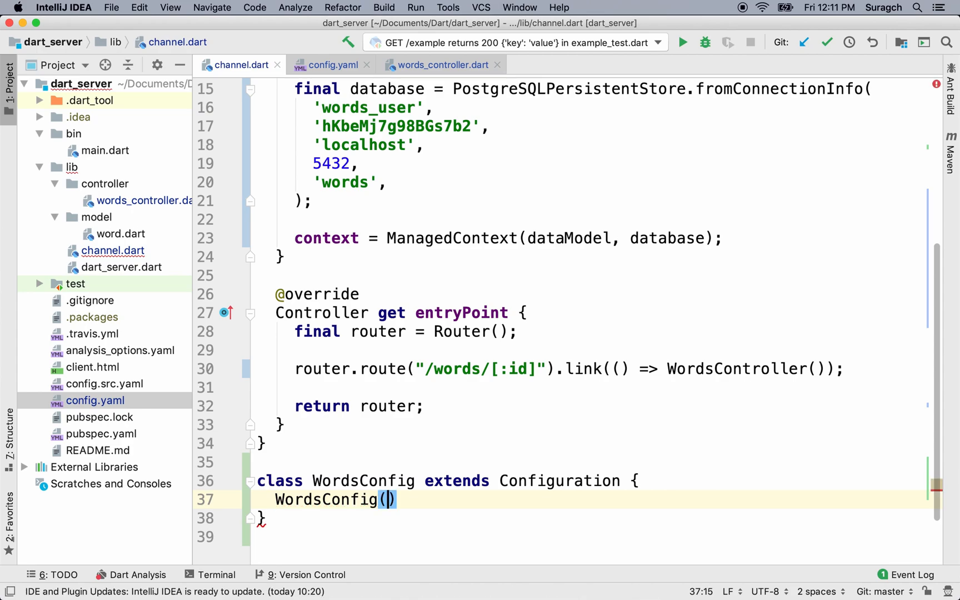
{"action": "type", "text": "String path"}
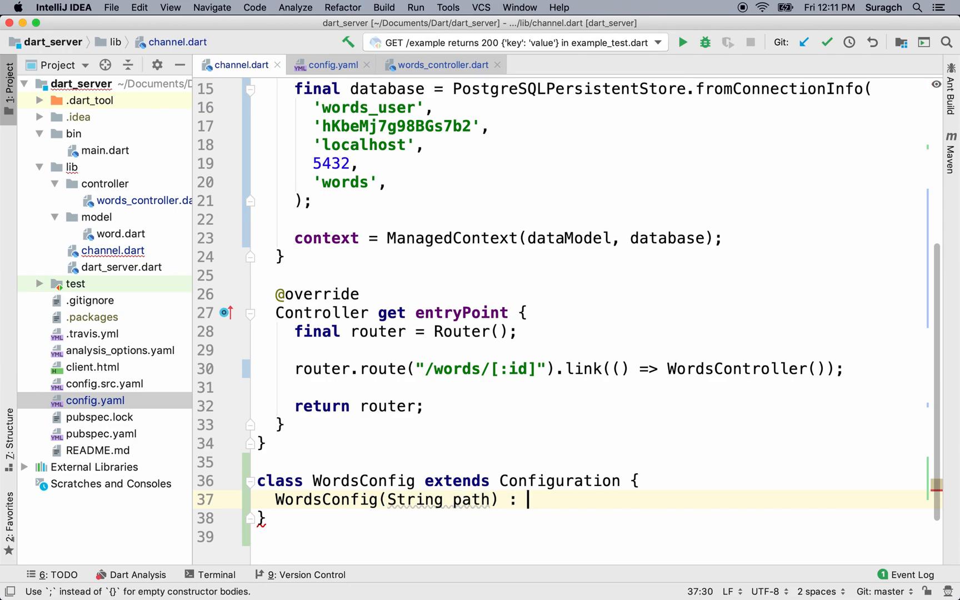
{"action": "type", "text": "super"}
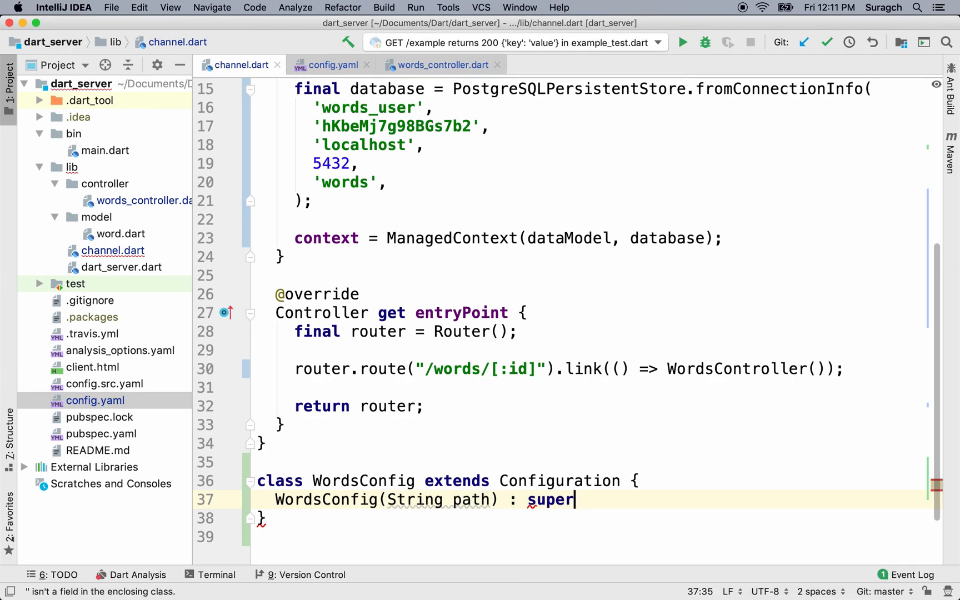
{"action": "type", "text": ".from"}
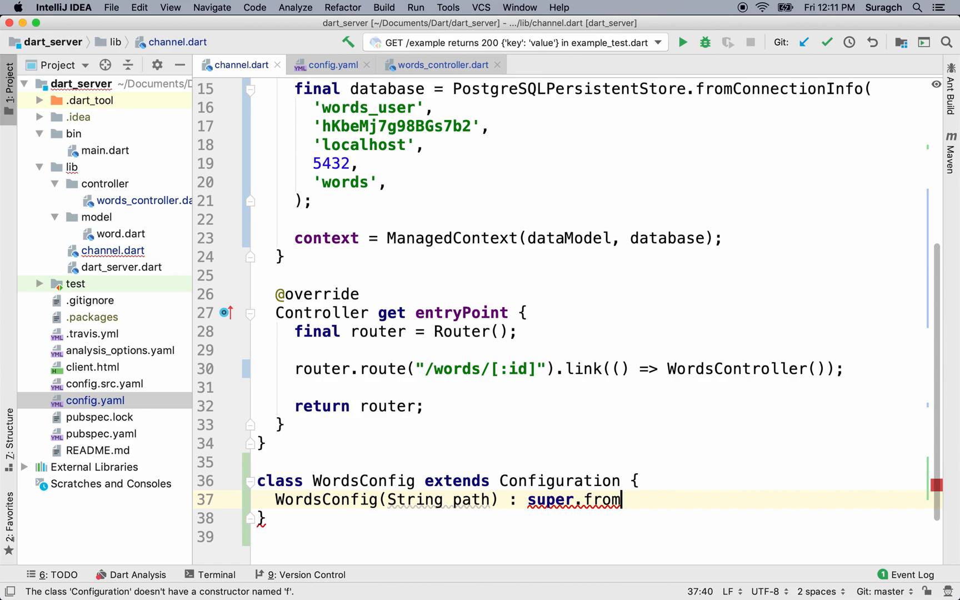
{"action": "type", "text": "File"}
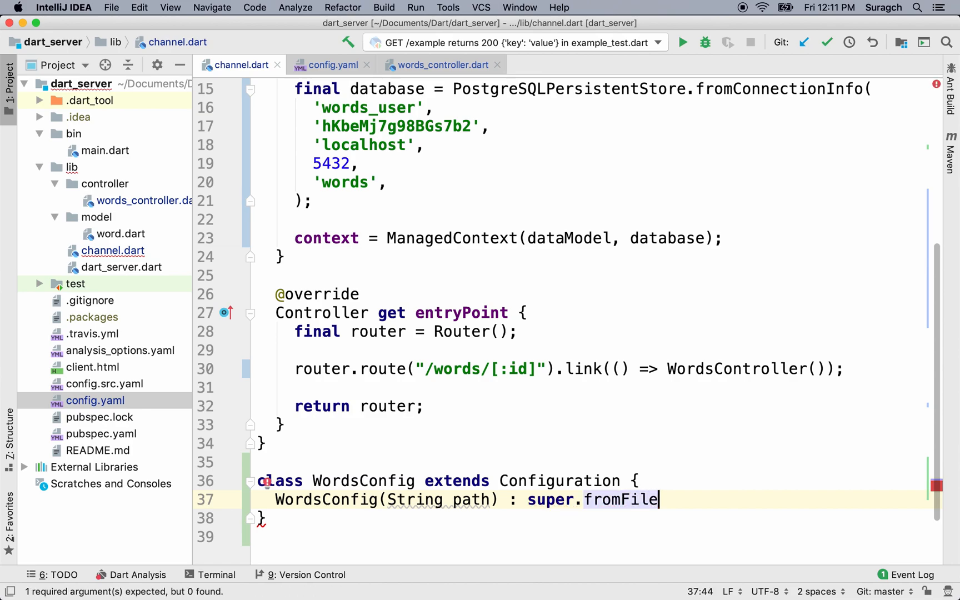
{"action": "type", "text": "()"}
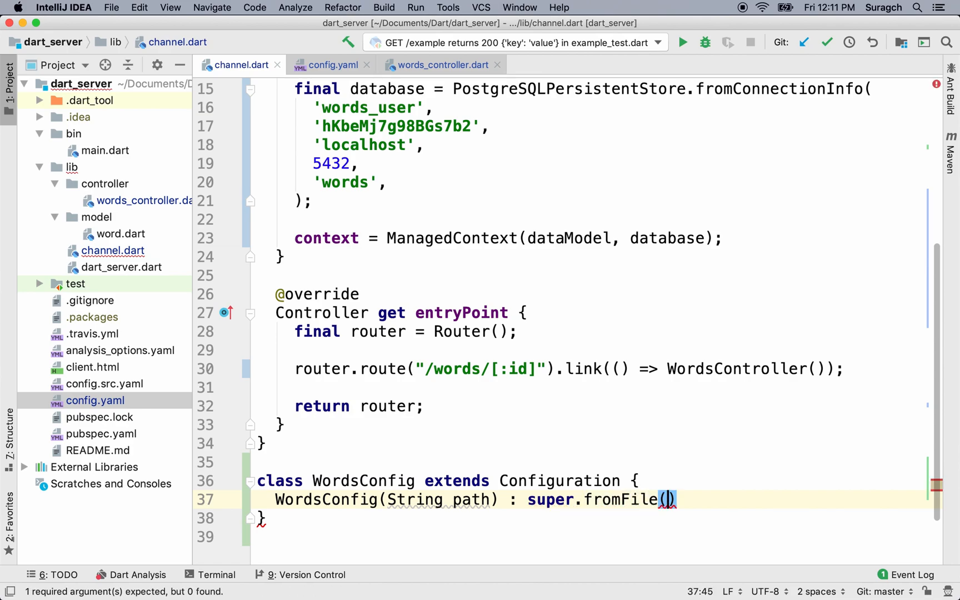
{"action": "type", "text": "File("}
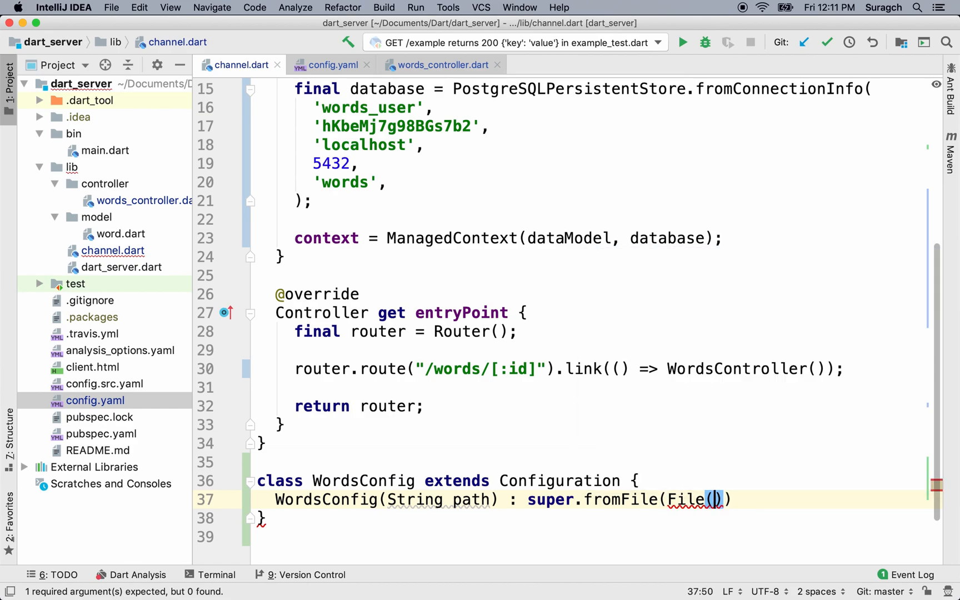
{"action": "type", "text": "path"}
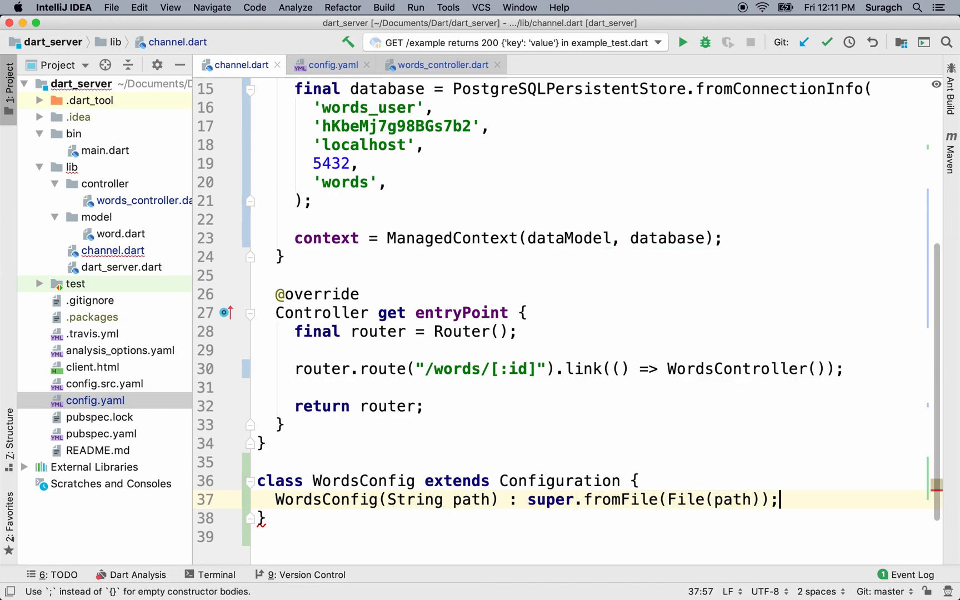
Add a 'DatabaseConfiguration database;' field to WordsConfig
{"action": "key", "text": "enter"}
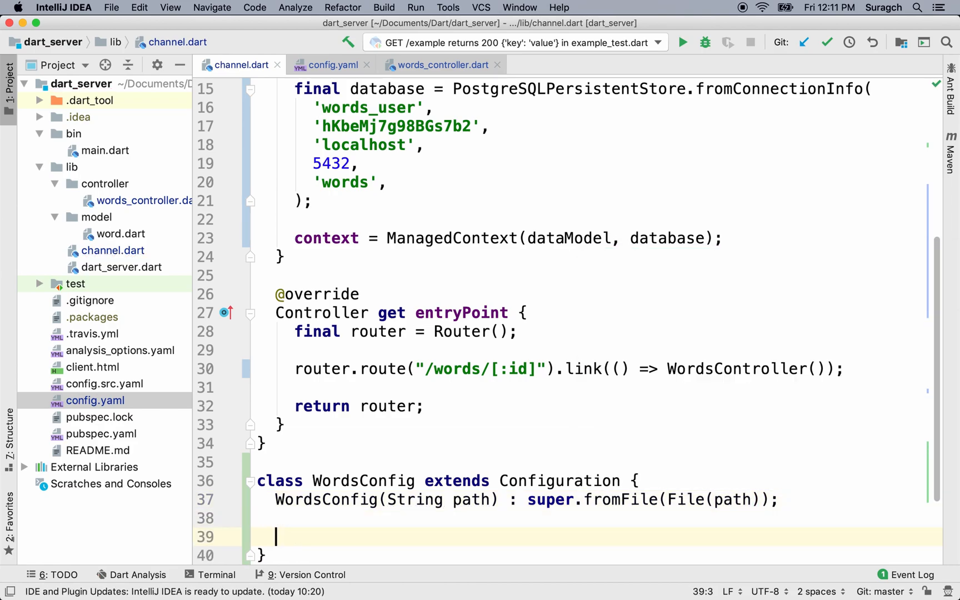
{"action": "type", "text": "D"}
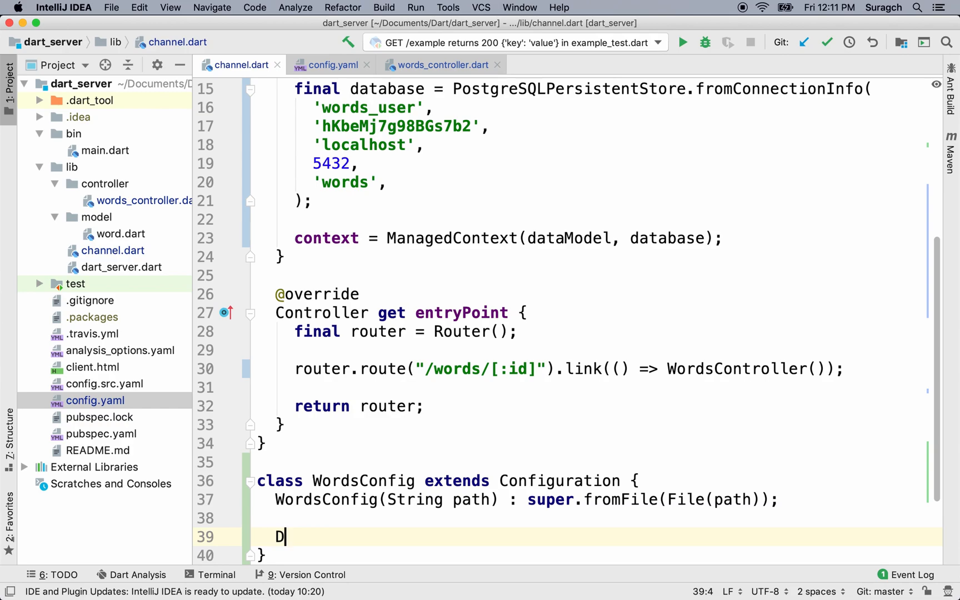
{"action": "type", "text": "atabaseConfiguration"}
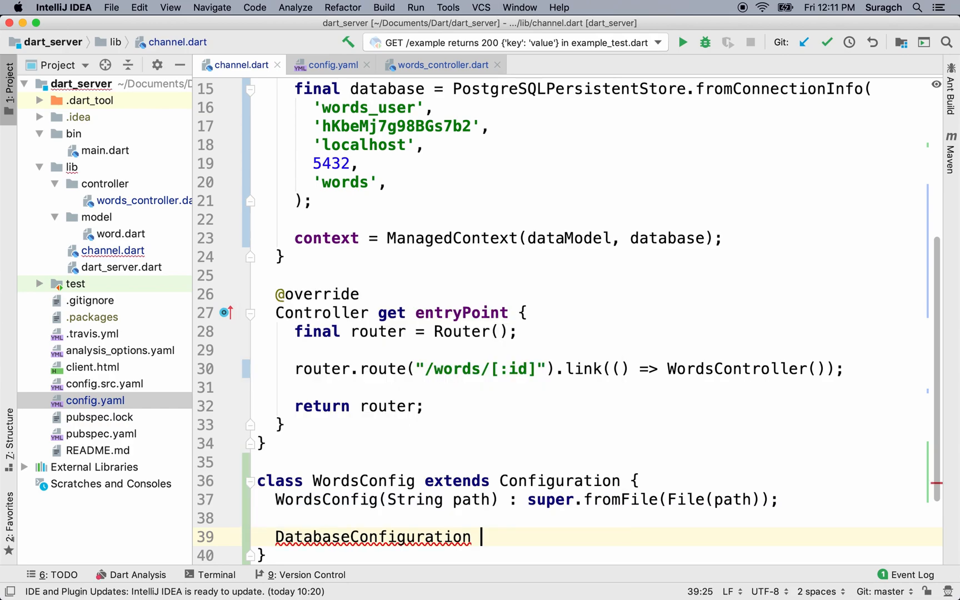
{"action": "type", "text": "database;"}
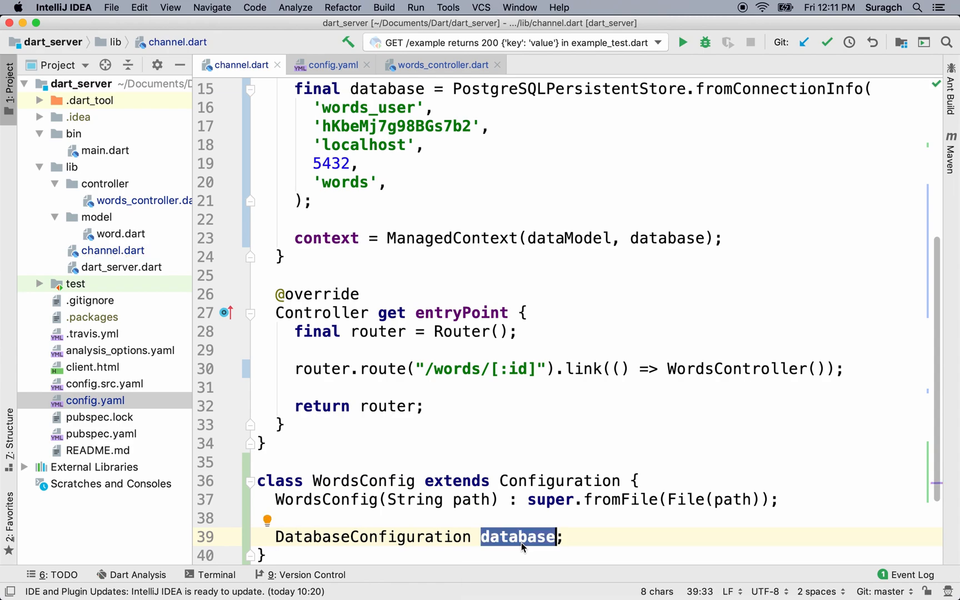
{"action": "left_click", "coordinate": [334, 64]}
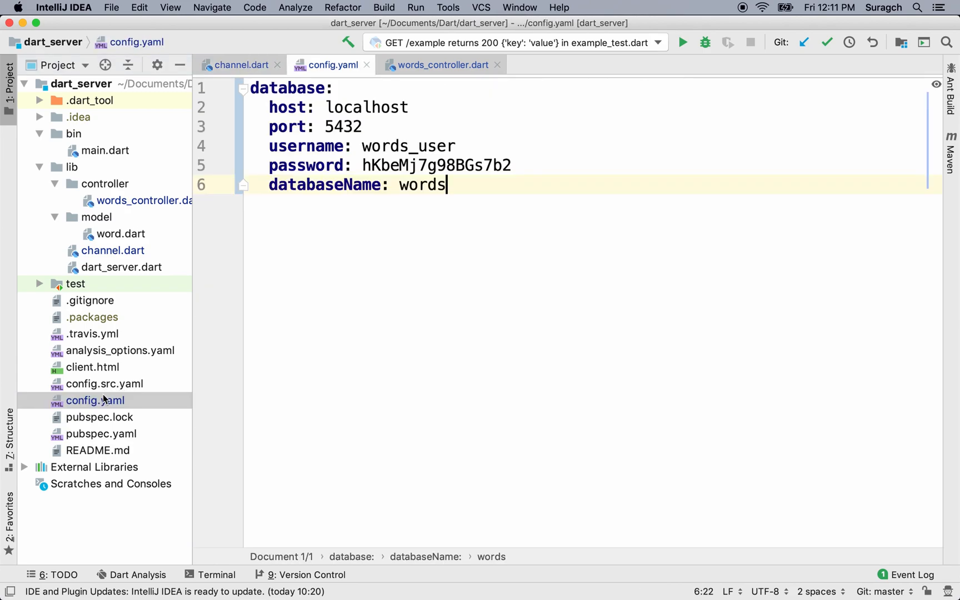
Check the database key in config.yaml and return to channel.dart's prepare()
{"action": "double_click", "coordinate": [288, 88]}
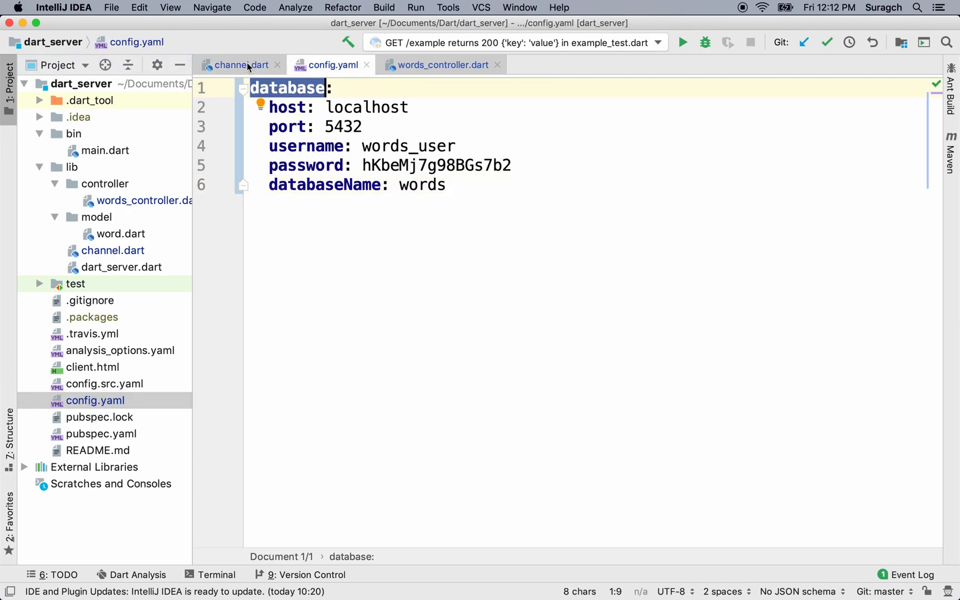
{"action": "left_click", "coordinate": [239, 65]}
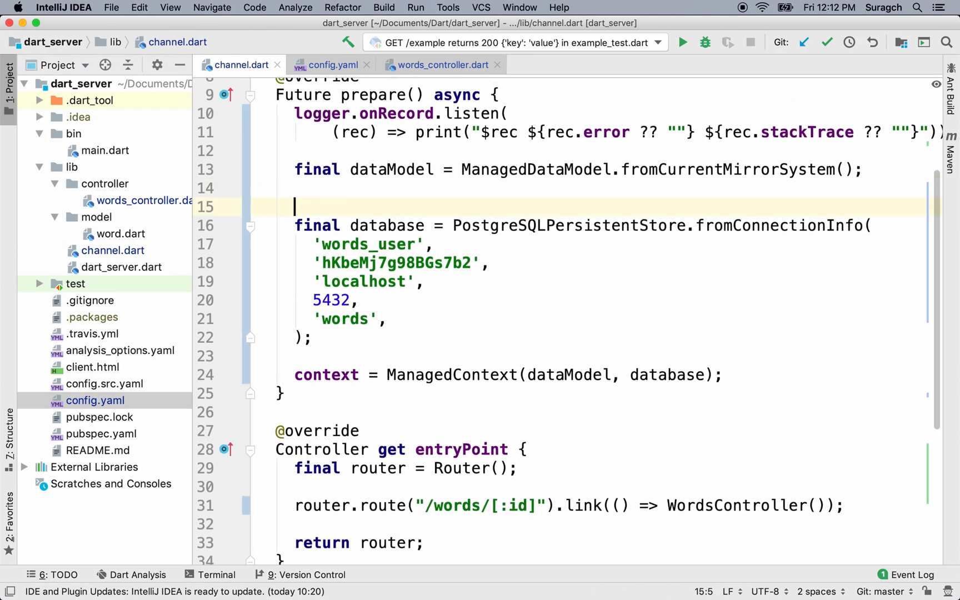
Declare 'final config = WordsConfig(options.configurationFilePath);' before the database store
{"action": "type", "text": "final co"}
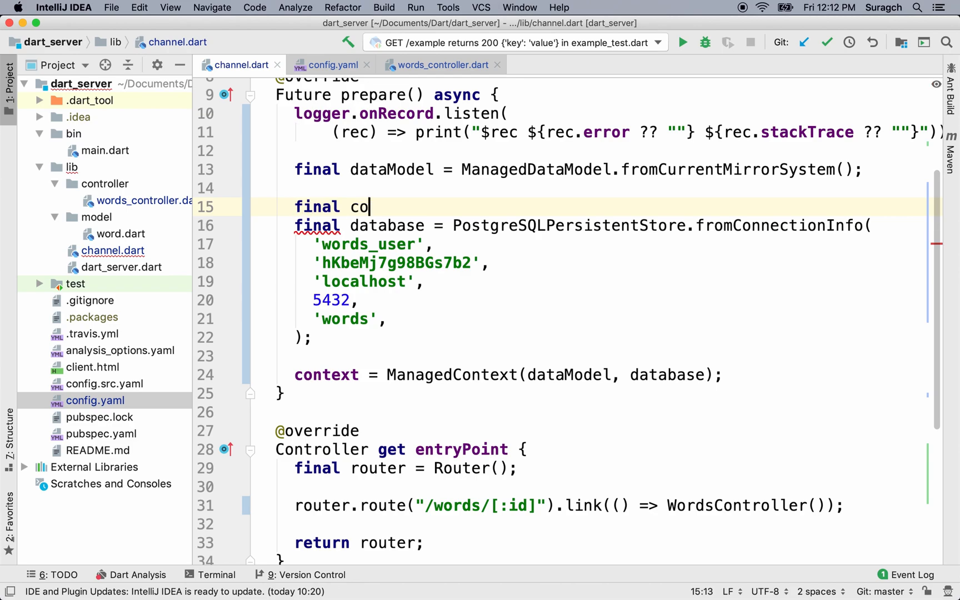
{"action": "type", "text": "nfig ="}
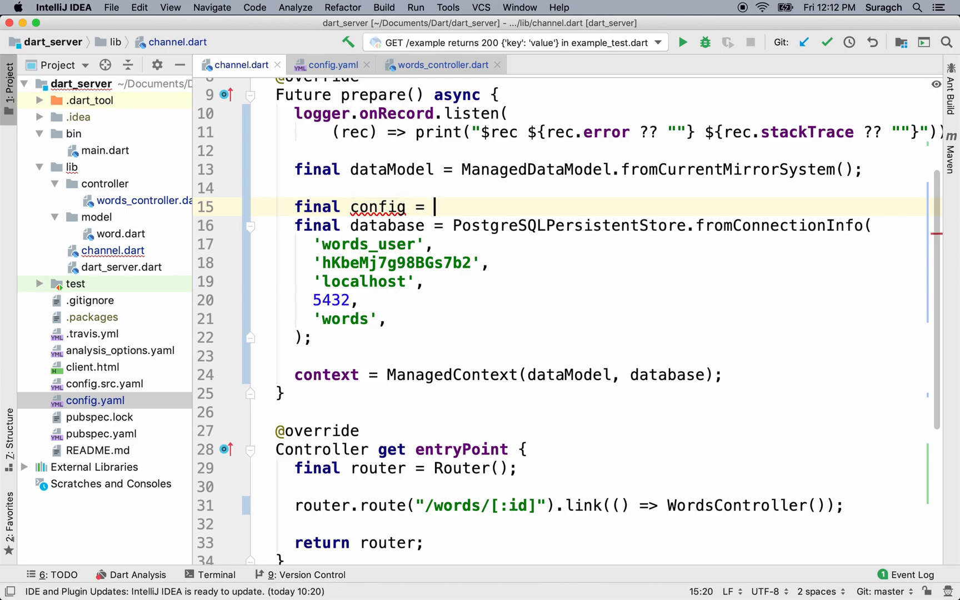
{"action": "type", "text": "Wo"}
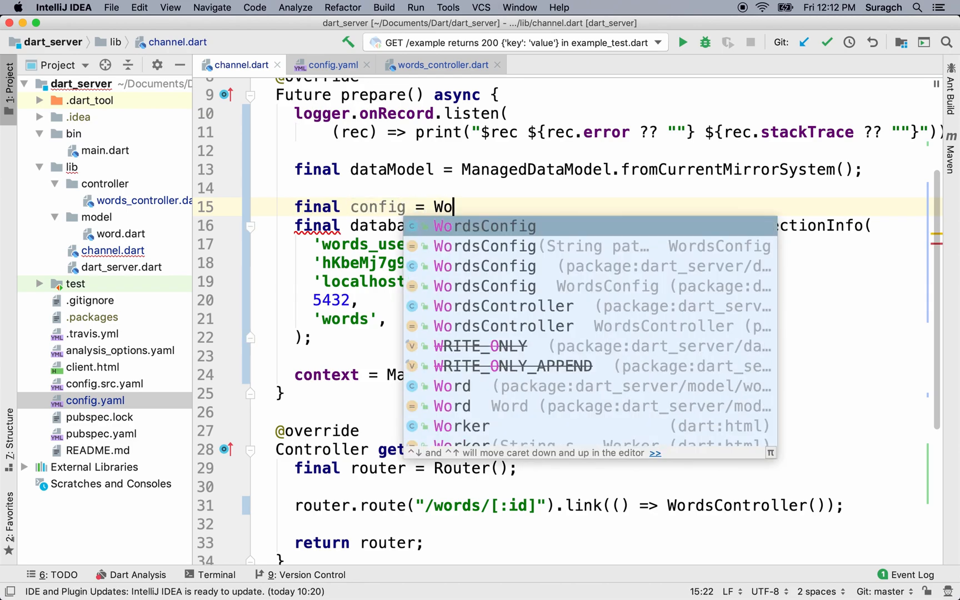
{"action": "left_click", "coordinate": [483, 226]}
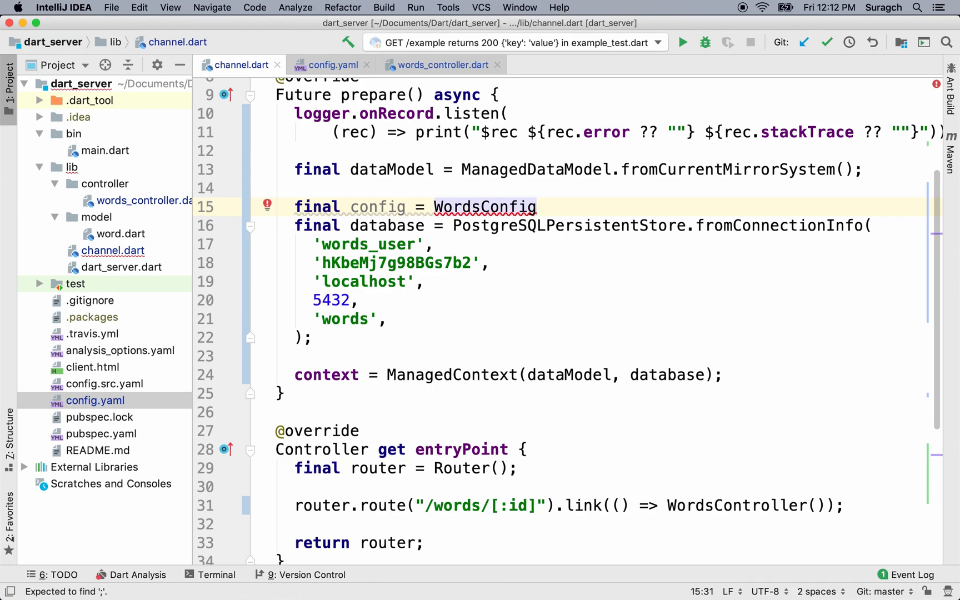
{"action": "type", "text": "()"}
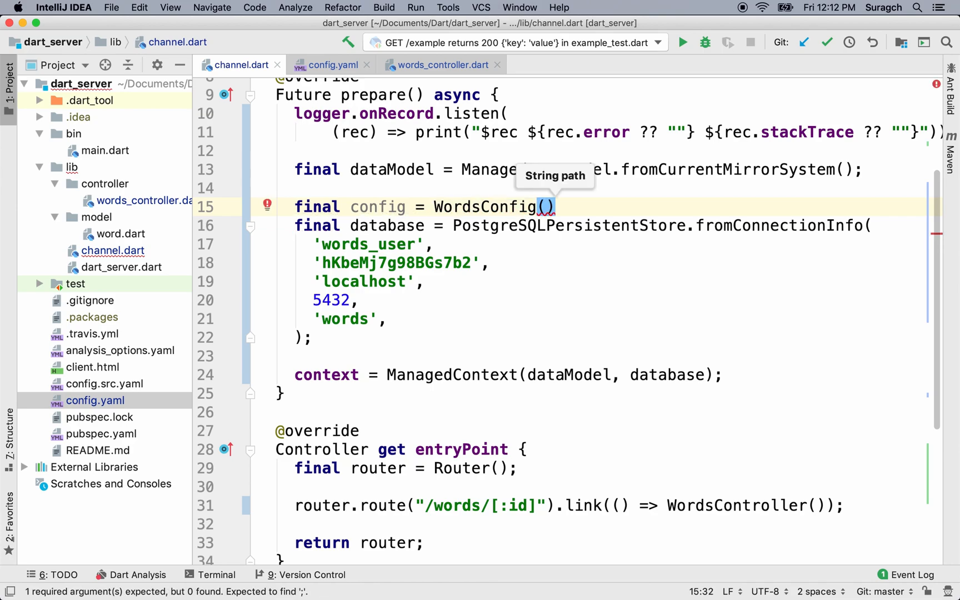
{"action": "type", "text": "options.configurationFilePath"}
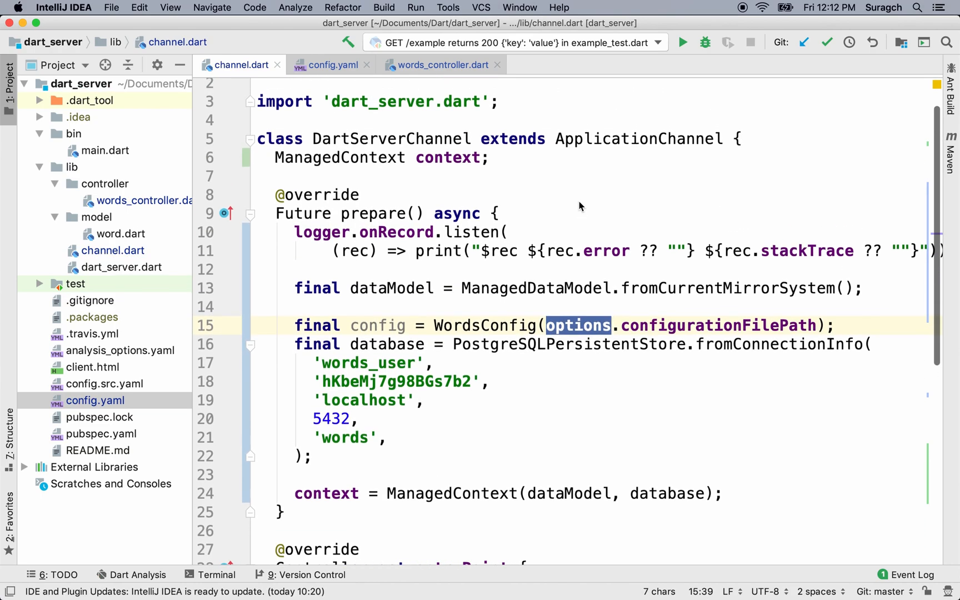
{"action": "double_click", "coordinate": [636, 139]}
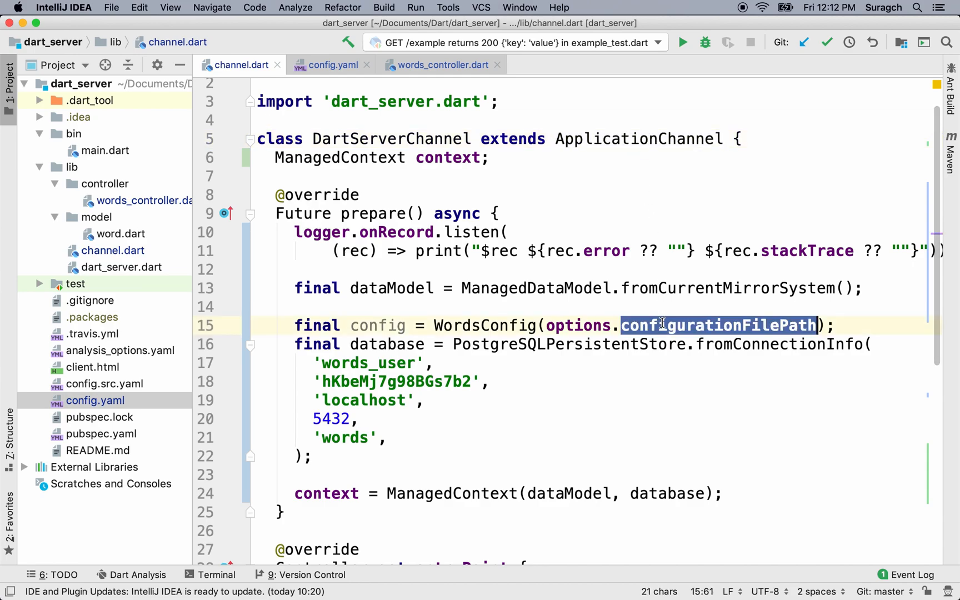
{"action": "left_click", "coordinate": [95, 400]}
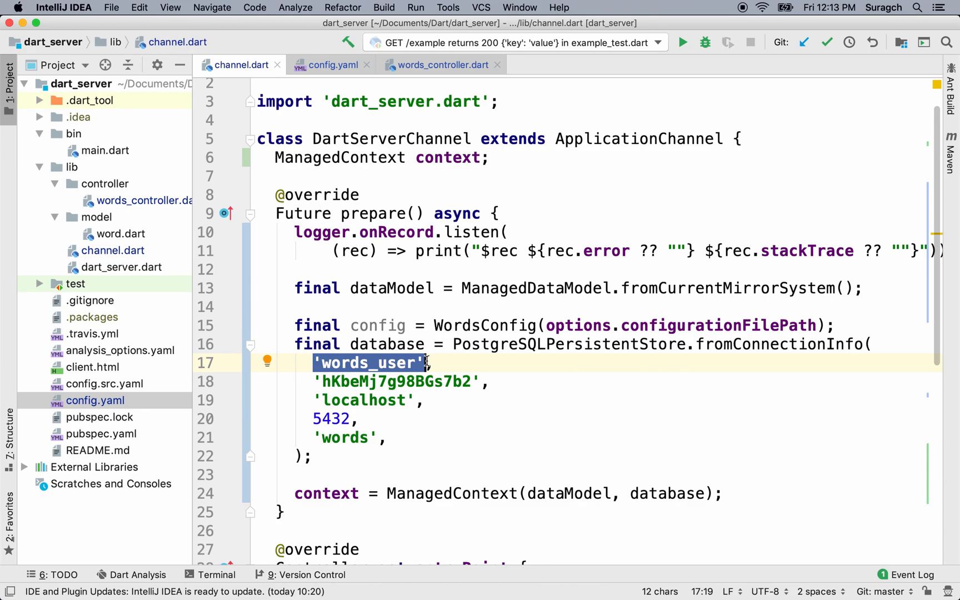
Replace the hardcoded username and password with config.database.username and config.database.password
{"action": "type", "text": "config.database,"}
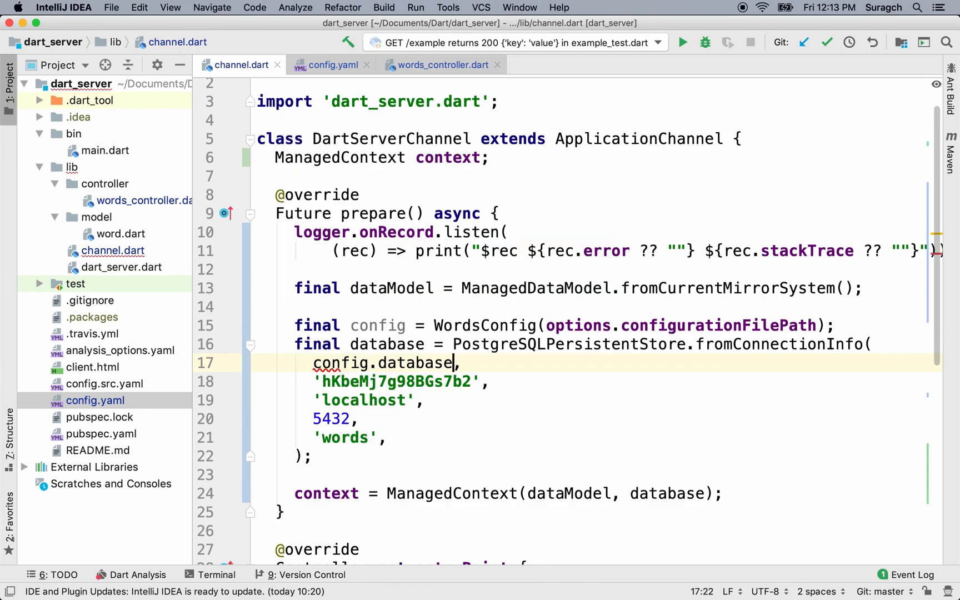
{"action": "type", "text": "."}
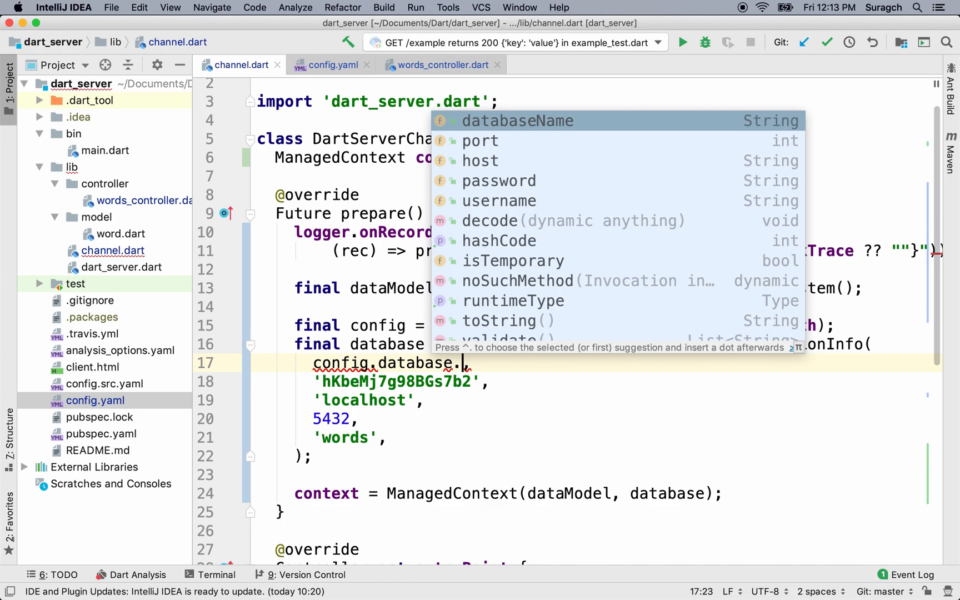
{"action": "type", "text": "u,"}
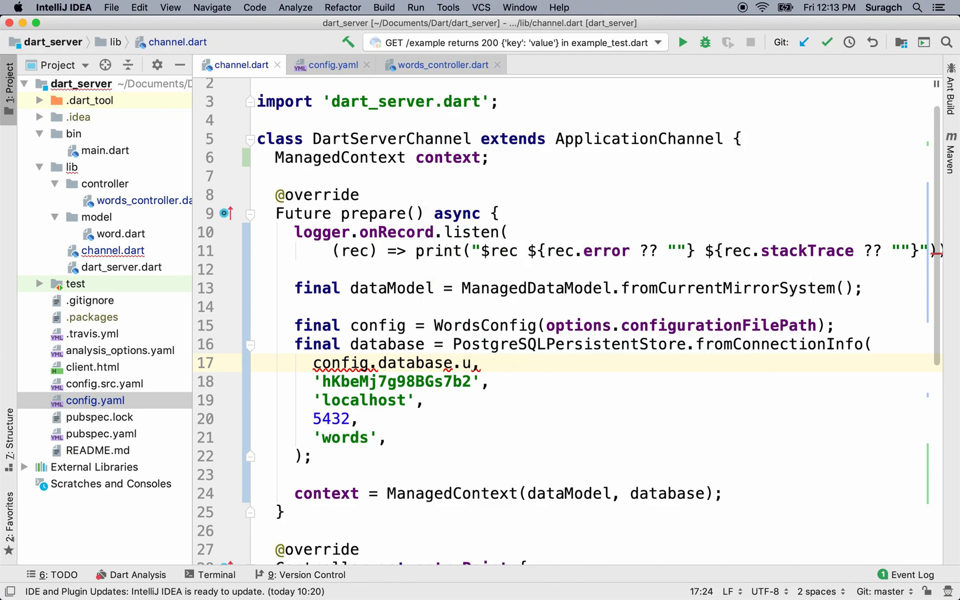
{"action": "type", "text": "sername"}
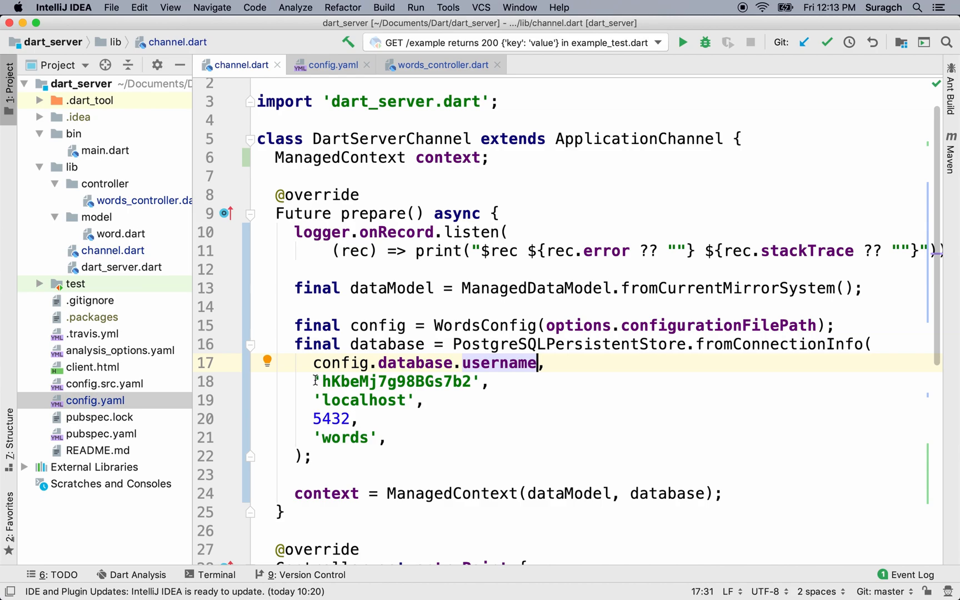
{"action": "type", "text": "config.database.,"}
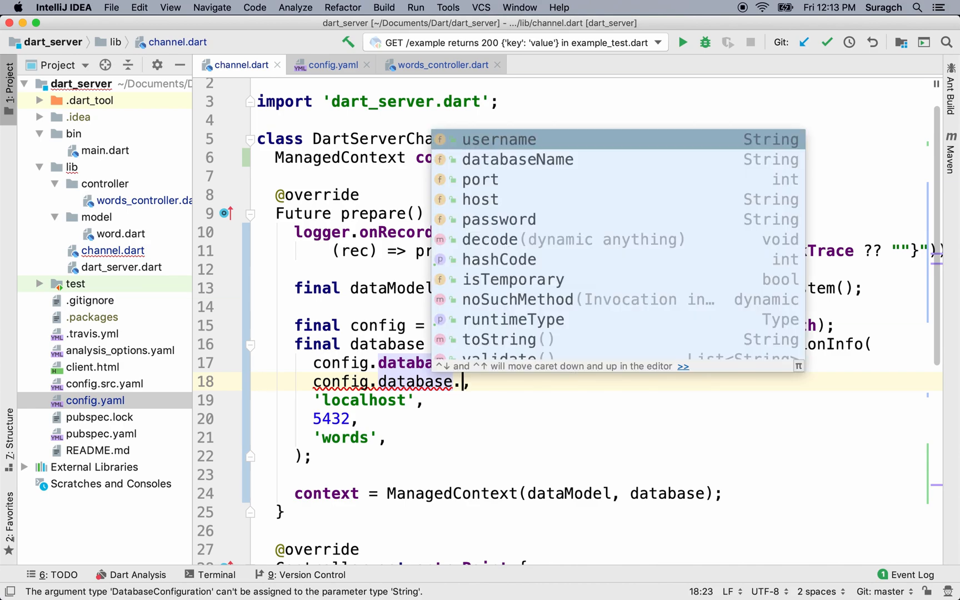
{"action": "left_click", "coordinate": [499, 219]}
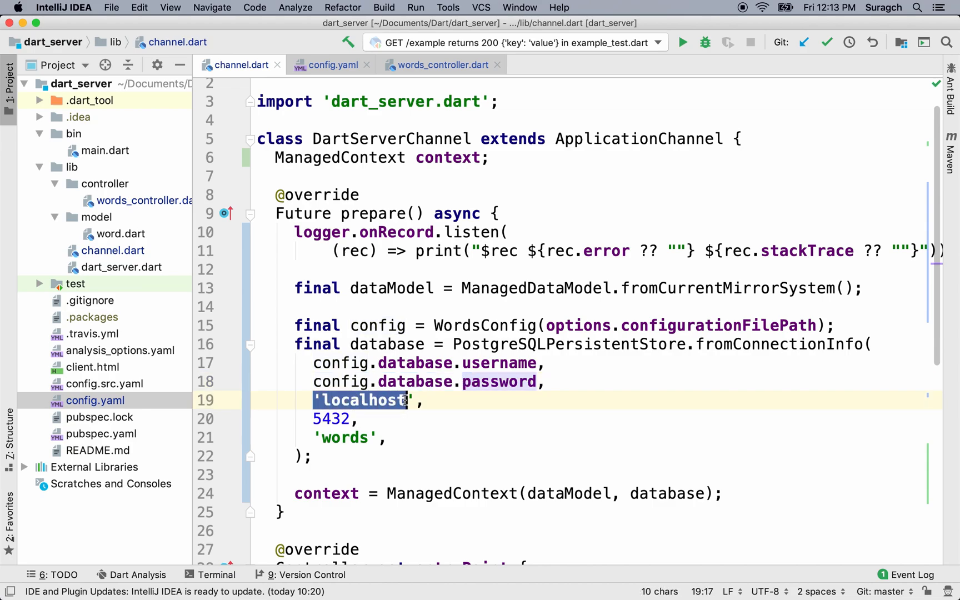
Replace the host, port and database name with config.database.host, .port and .databaseName
{"action": "type", "text": "config.database.,"}
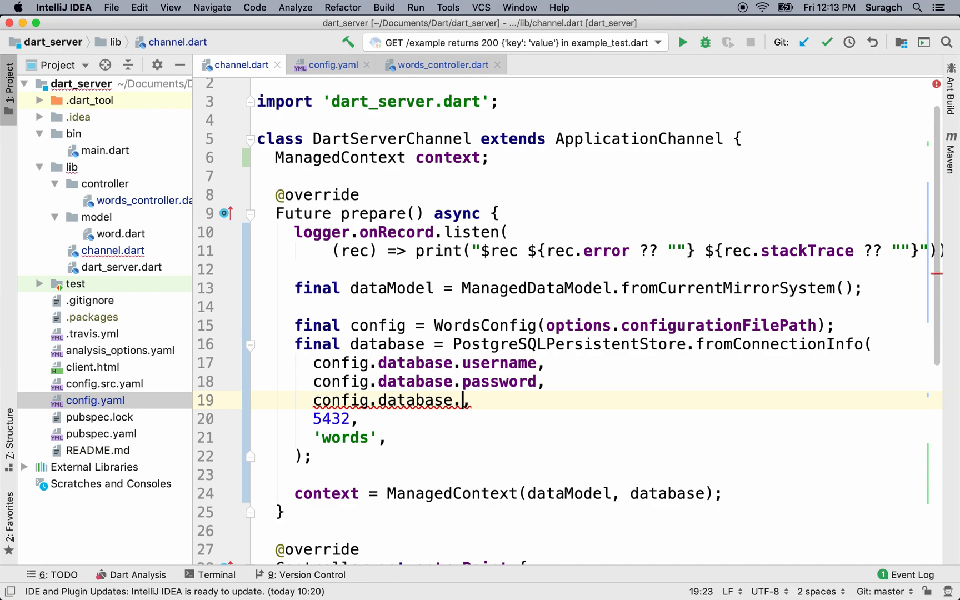
{"action": "type", "text": "host"}
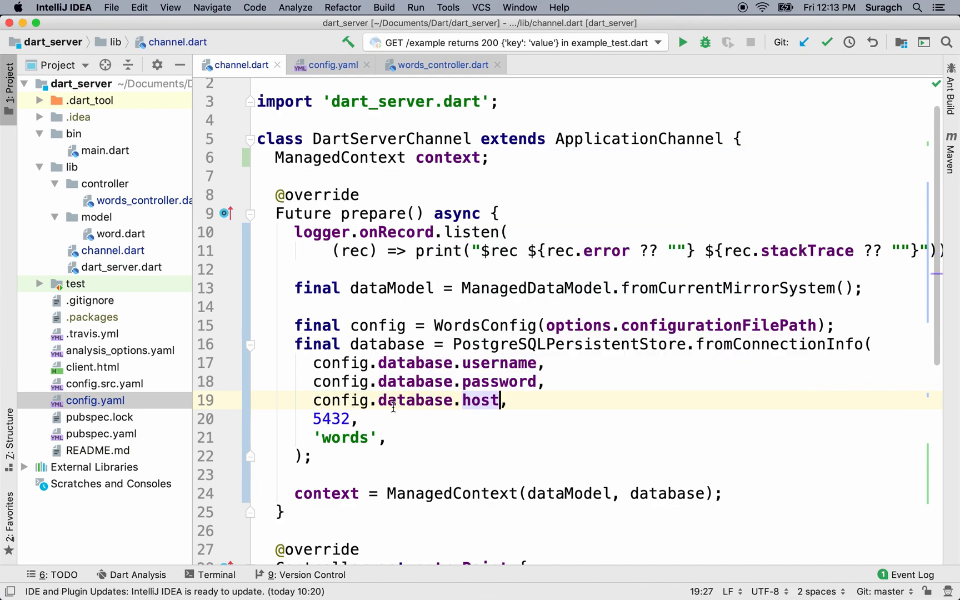
{"action": "double_click", "coordinate": [331, 418]}
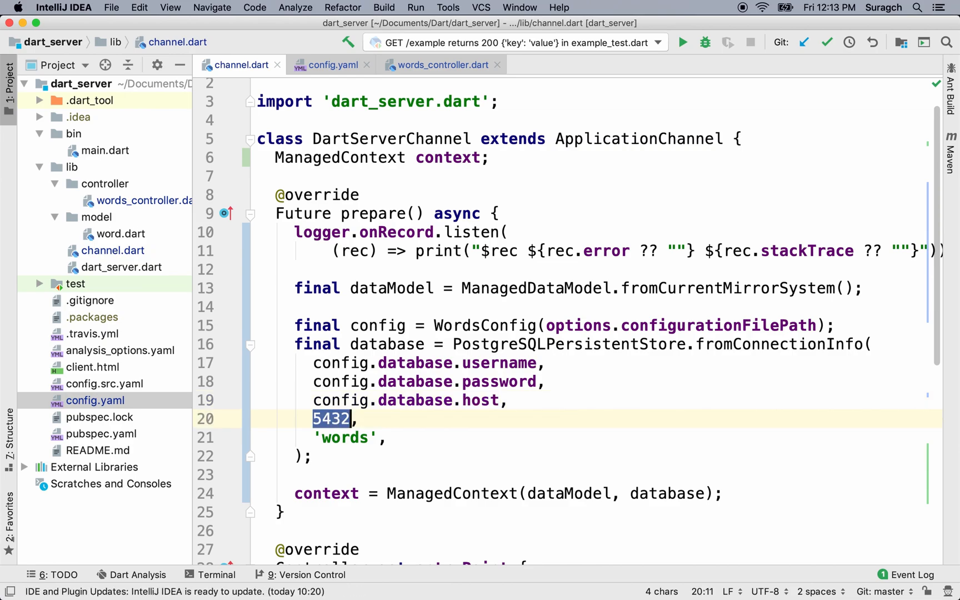
{"action": "type", "text": "config.database.,"}
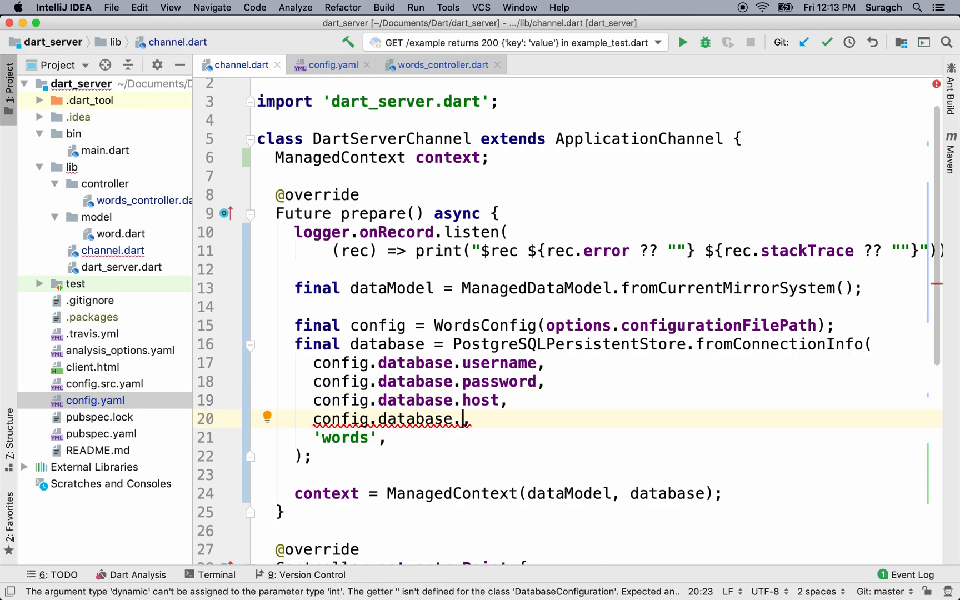
{"action": "type", "text": "port"}
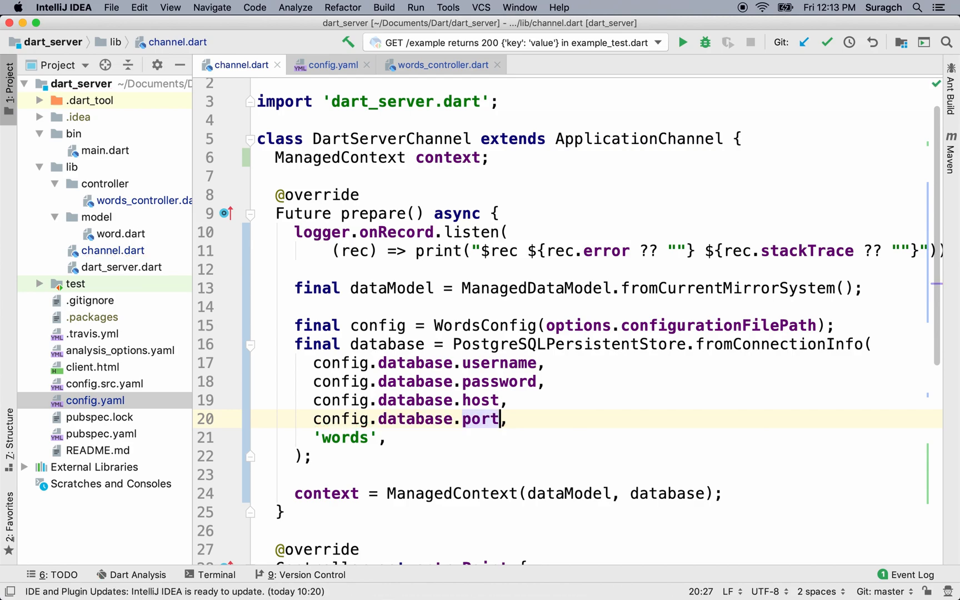
{"action": "type", "text": "config.database."}
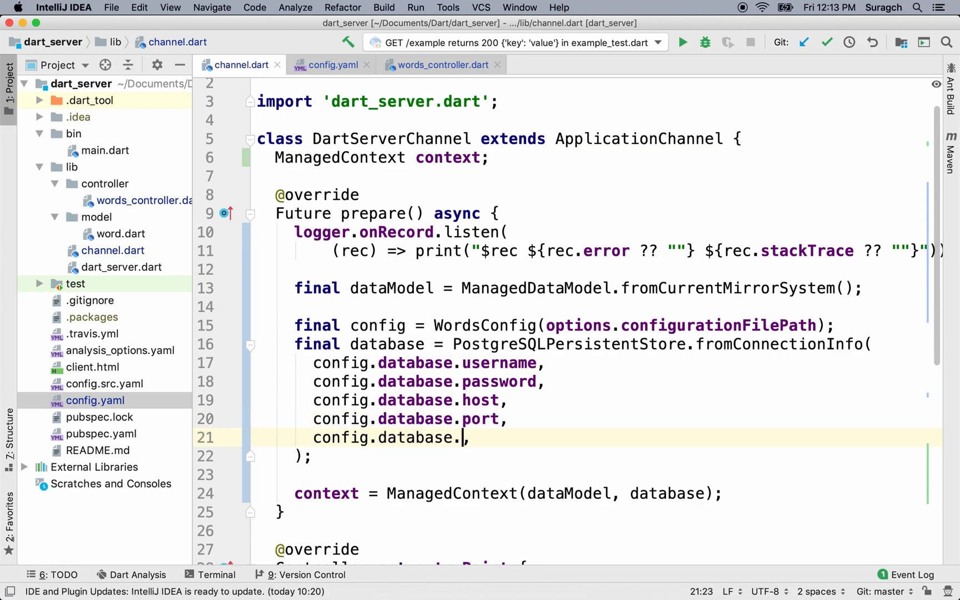
{"action": "type", "text": "databaseName"}
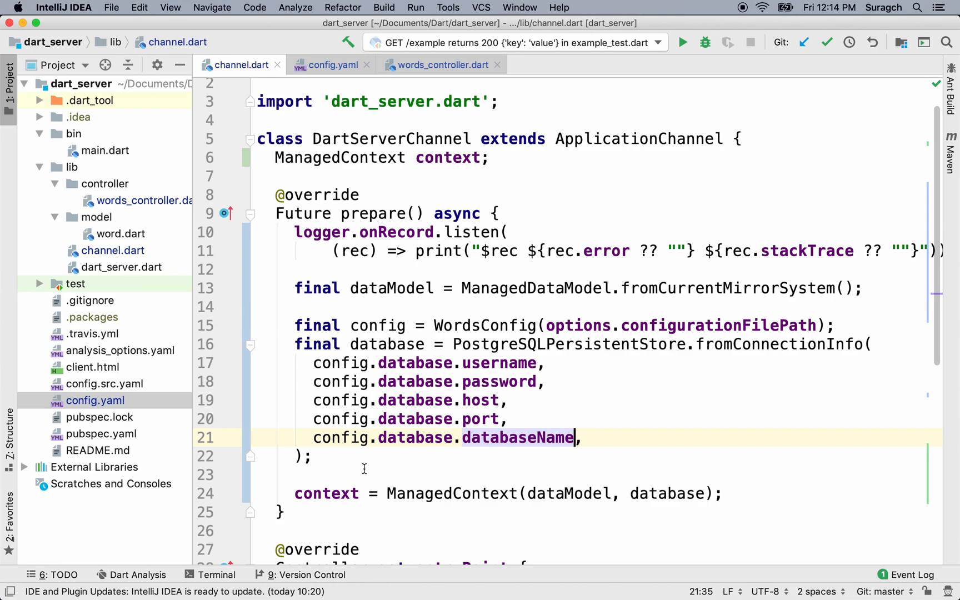
{"action": "mouse_move", "coordinate": [216, 575]}
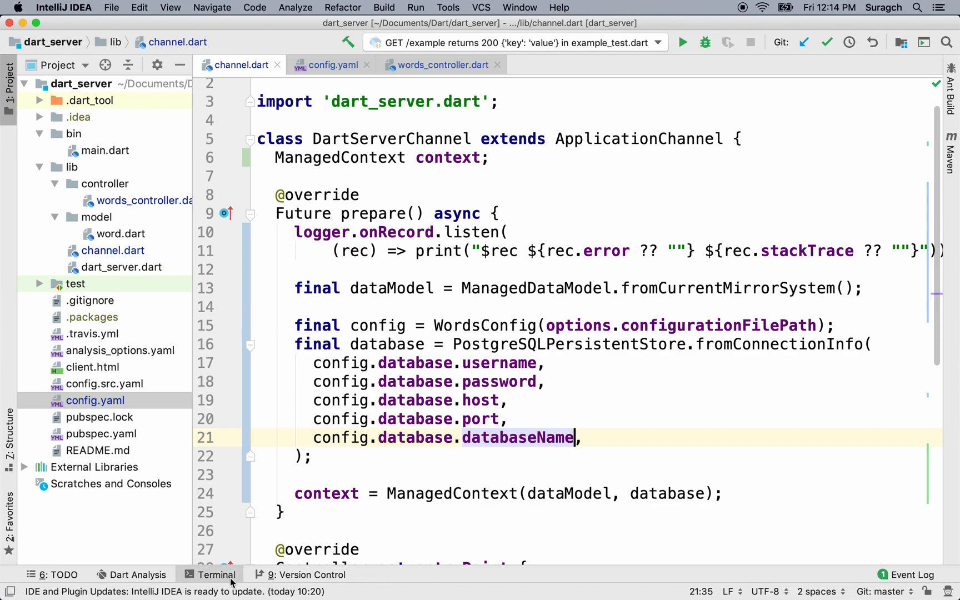
Run pg_ctl -D /usr/local/var/postgres status in the terminal to confirm the server is running
{"action": "left_click", "coordinate": [217, 574]}
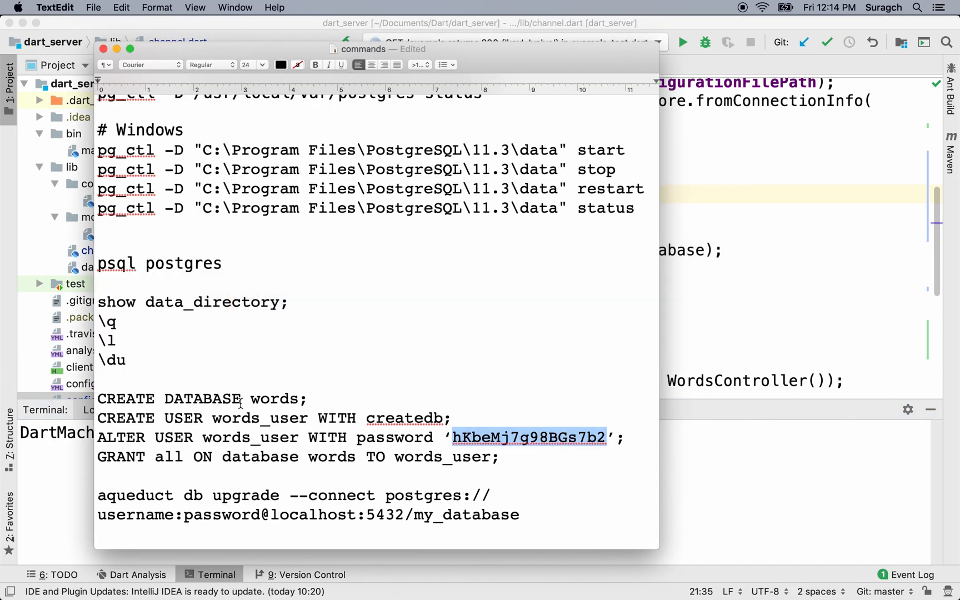
{"action": "scroll", "scroll_direction": "up", "scroll_amount": 3}
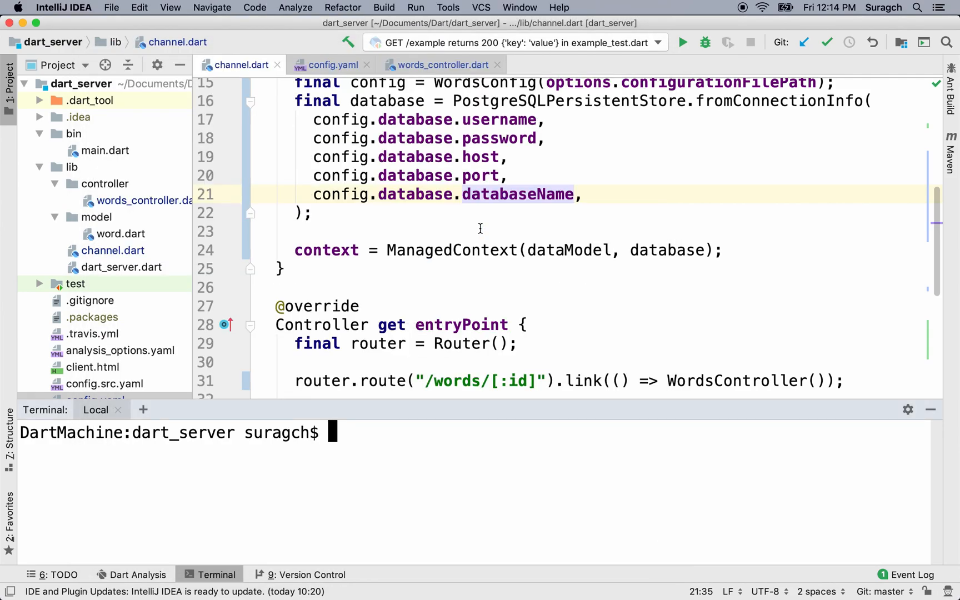
{"action": "type", "text": "pg_ctl -D /usr/local/var/postgres status"}
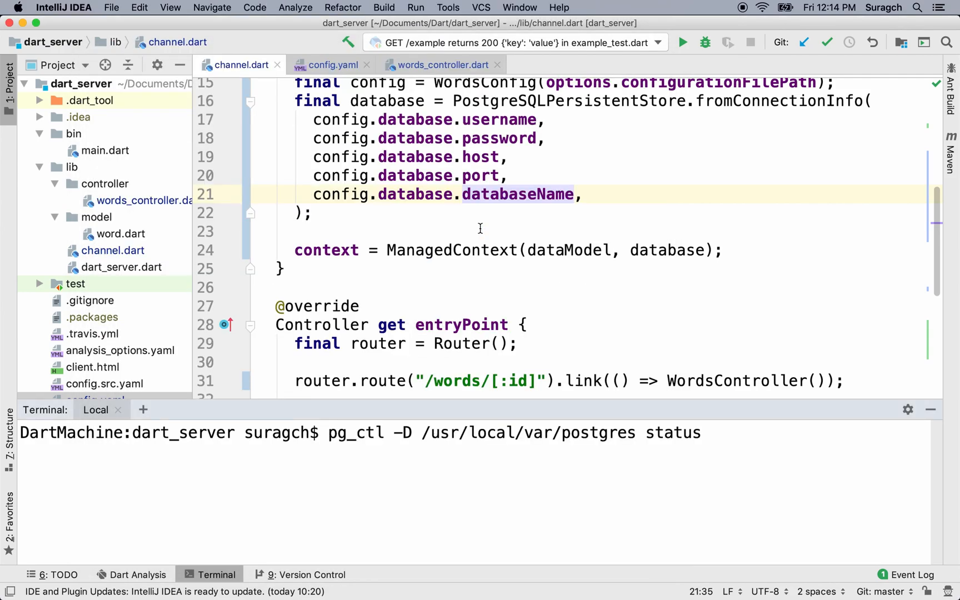
{"action": "key", "text": "Return"}
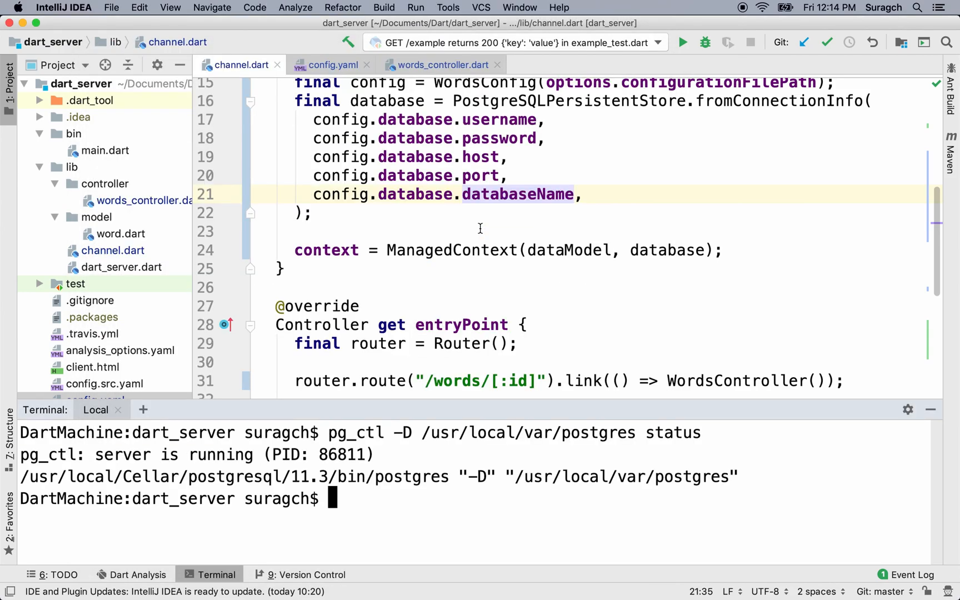
{"action": "mouse_move", "coordinate": [101, 464]}
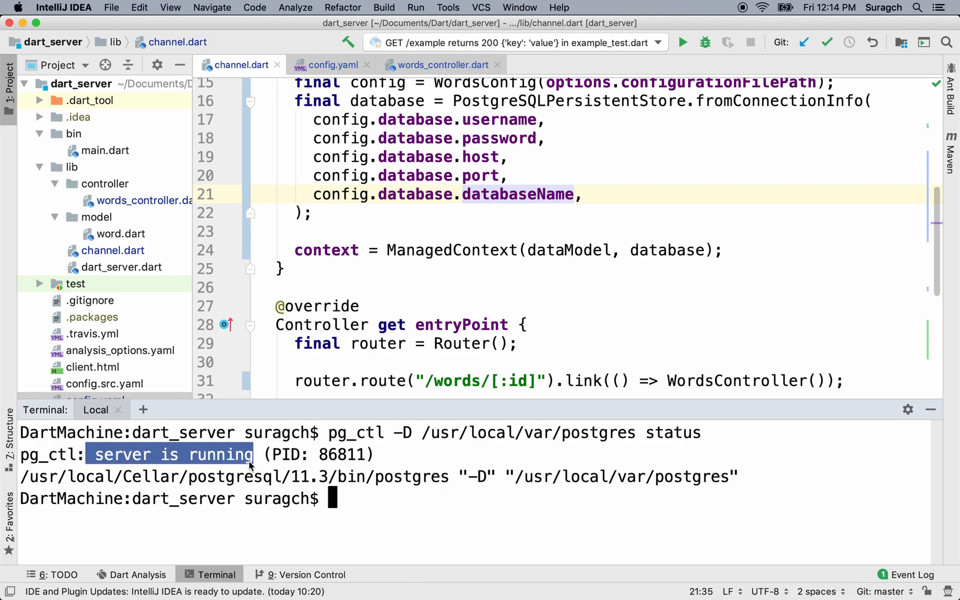
{"action": "mouse_move", "coordinate": [358, 500]}
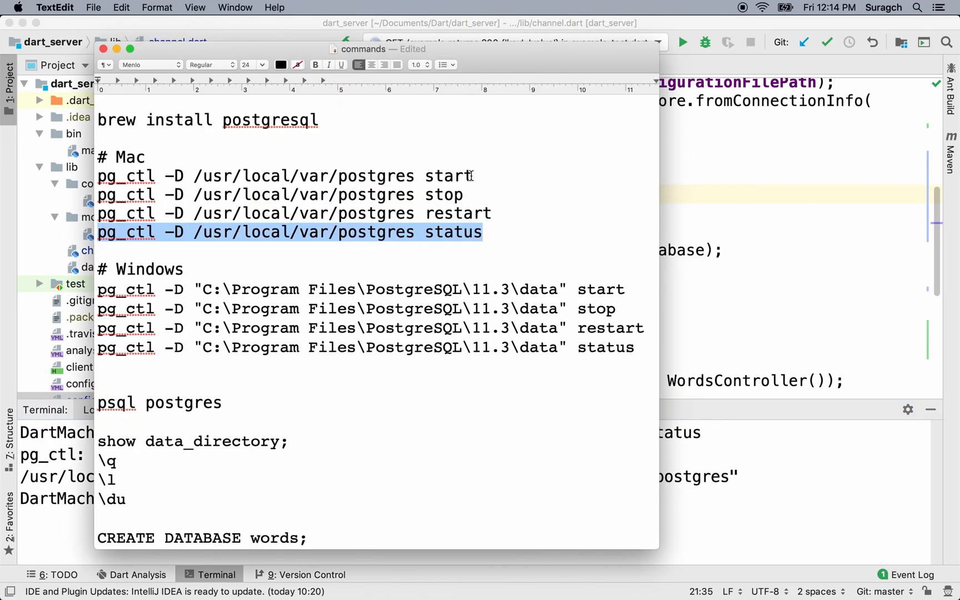
{"action": "double_click", "coordinate": [447, 175]}
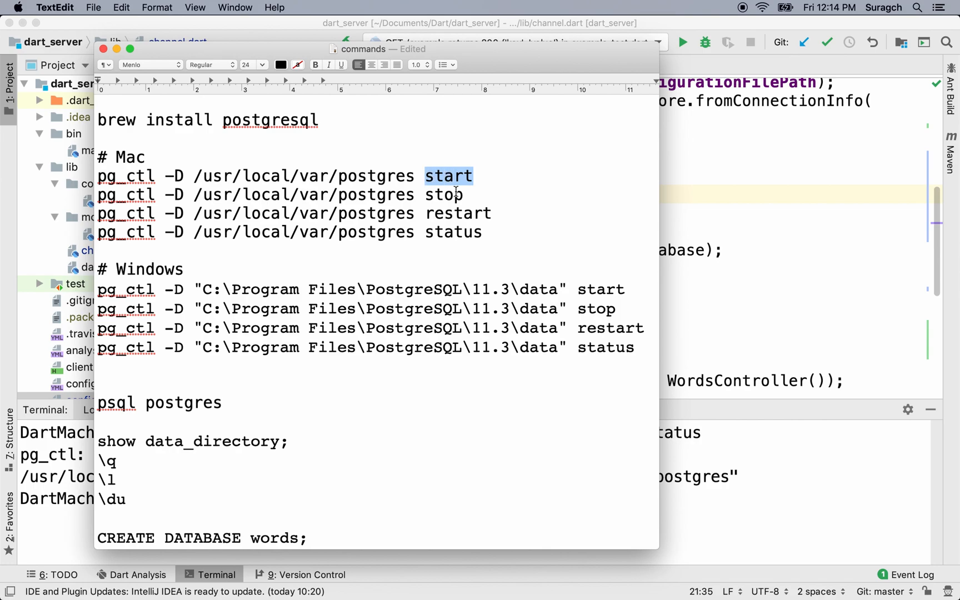
{"action": "left_click", "coordinate": [501, 176]}
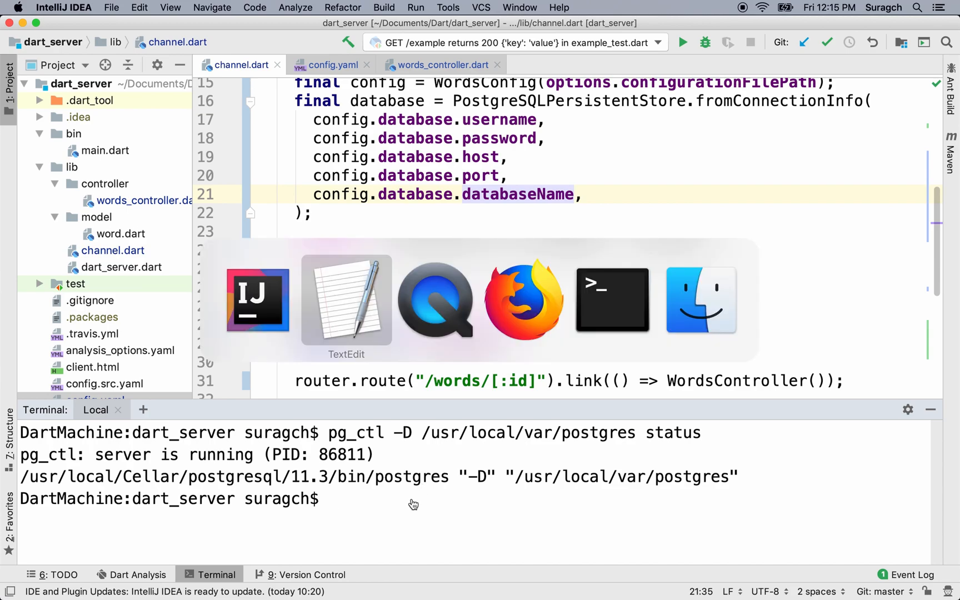
Scroll the Aqueduct migration docs in Firefox down to the Migration Files section
{"action": "left_click", "coordinate": [523, 300]}
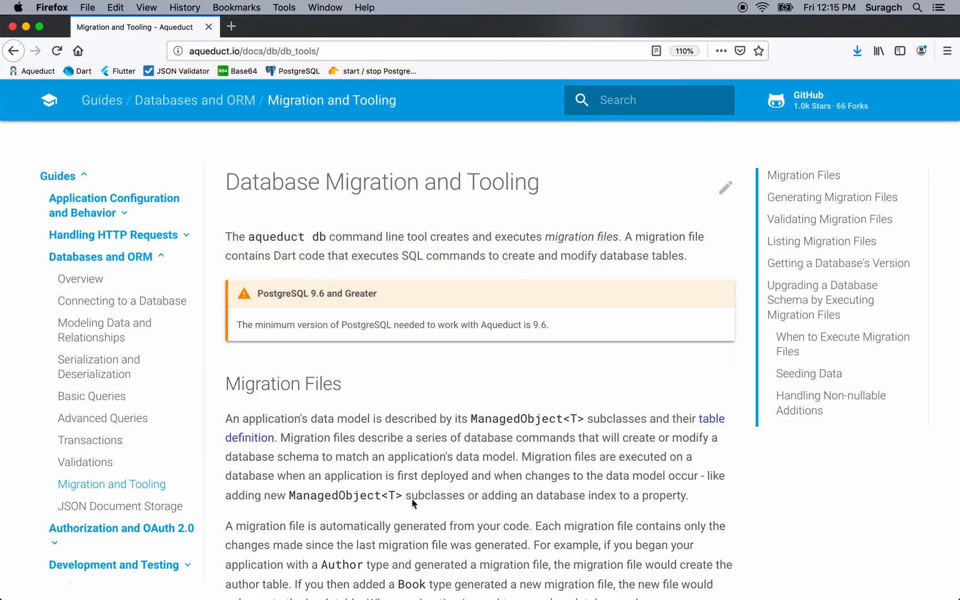
{"action": "mouse_move", "coordinate": [158, 488]}
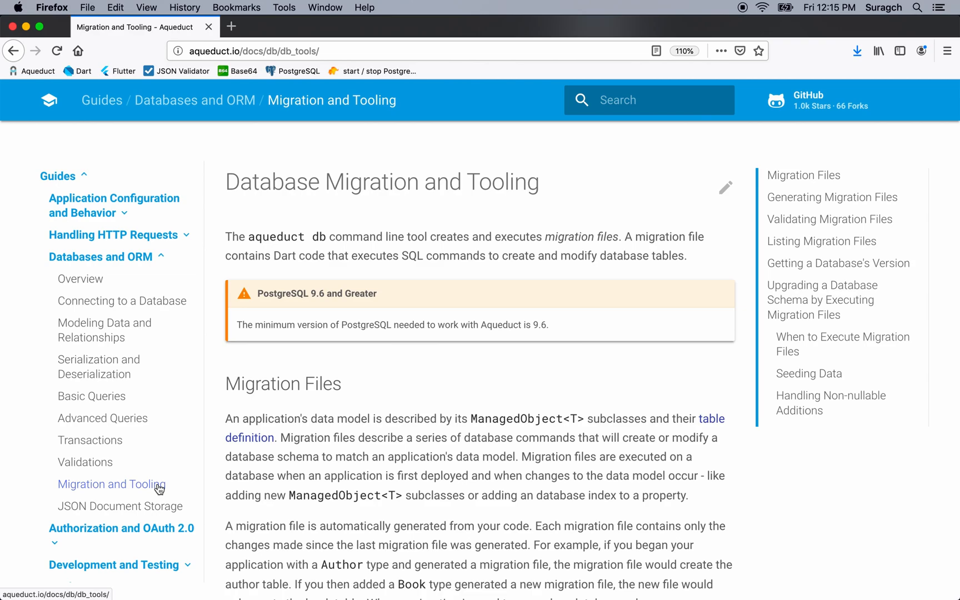
{"action": "scroll", "scroll_direction": "down", "scroll_amount": 3}
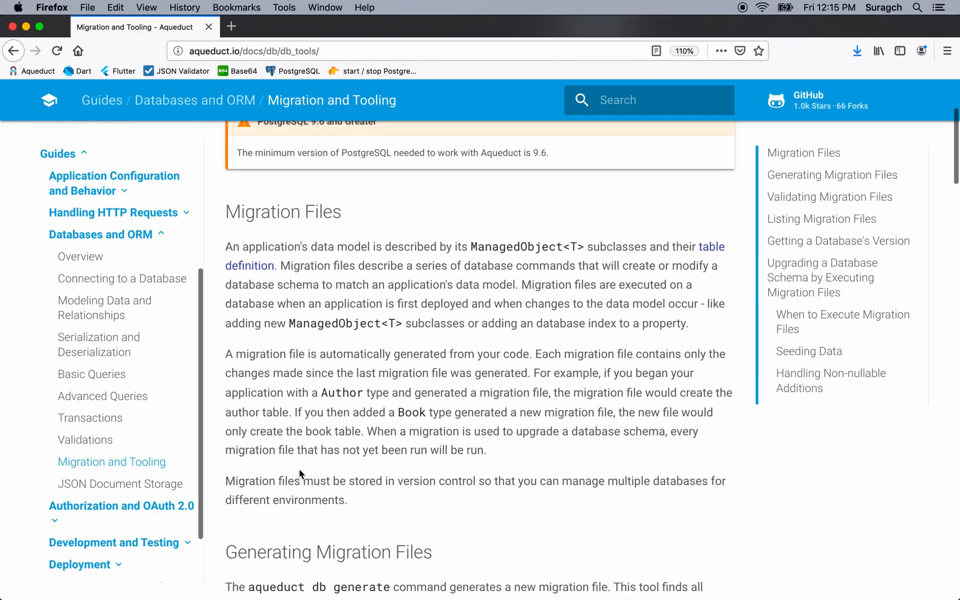
{"action": "scroll", "scroll_direction": "down", "scroll_amount": 3}
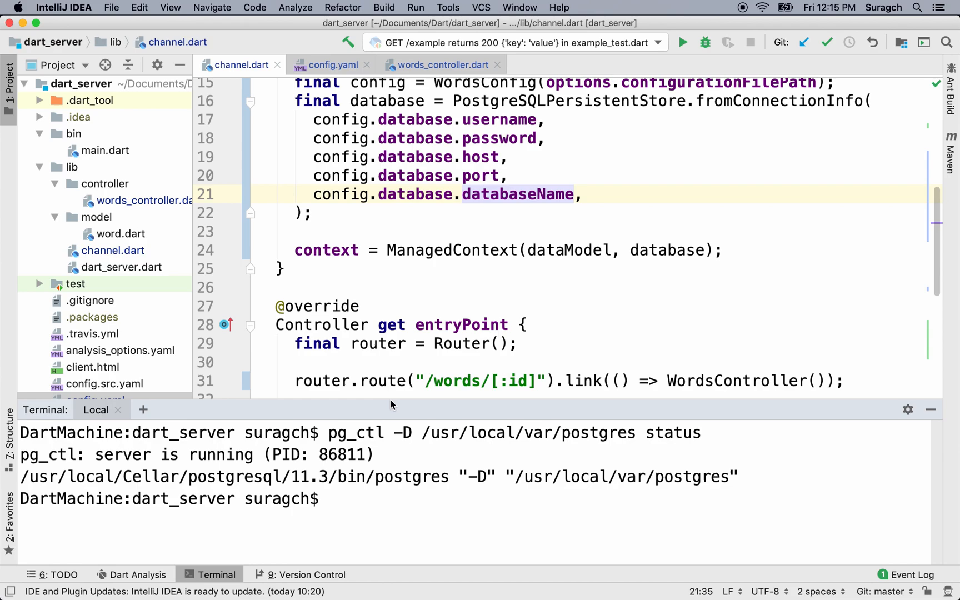
Run aqueduct db generate and reveal the new migrations folder in the Project view
{"action": "type", "text": "aqueduct db generate"}
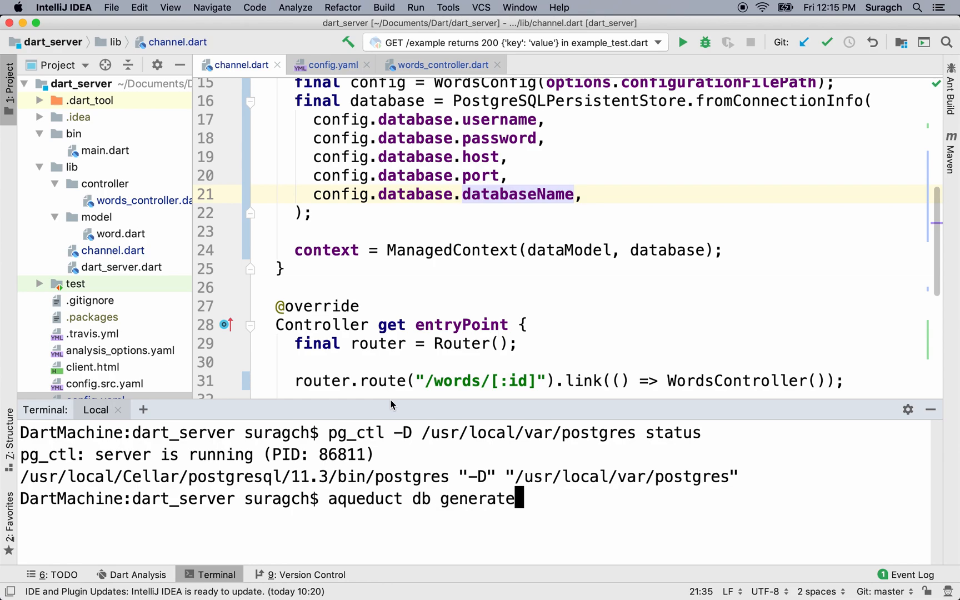
{"action": "key", "text": "Return"}
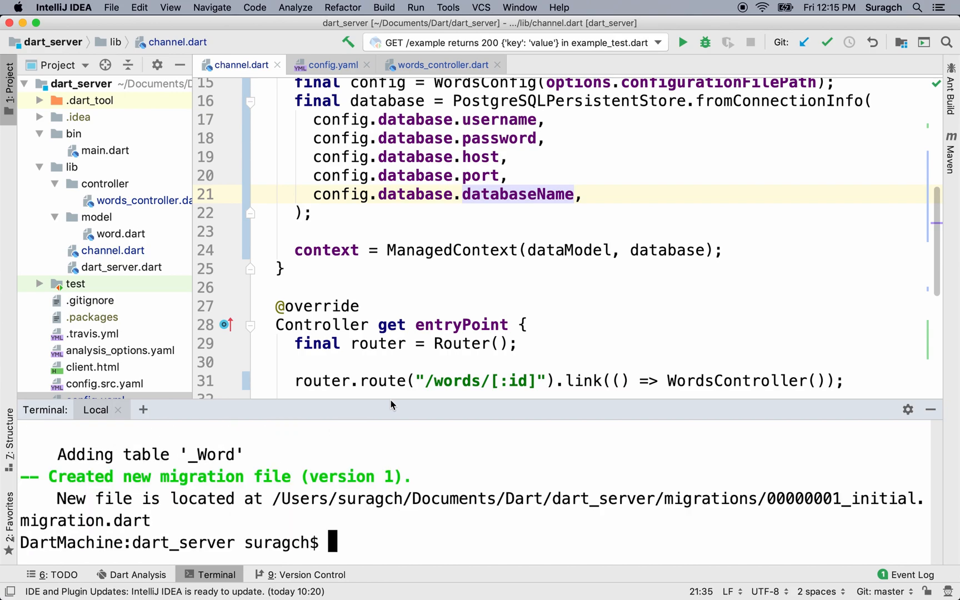
{"action": "mouse_move", "coordinate": [666, 501]}
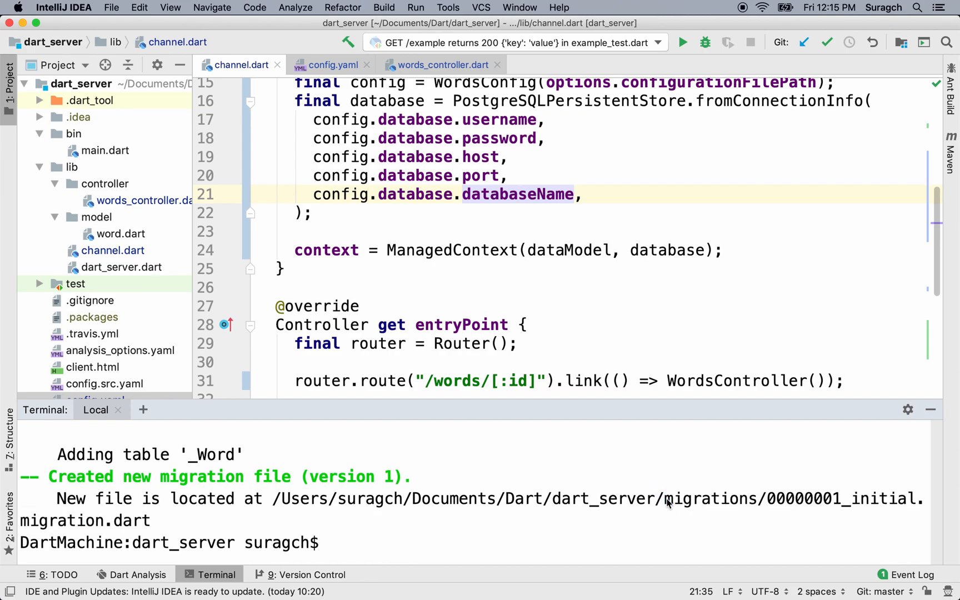
{"action": "mouse_move", "coordinate": [66, 226]}
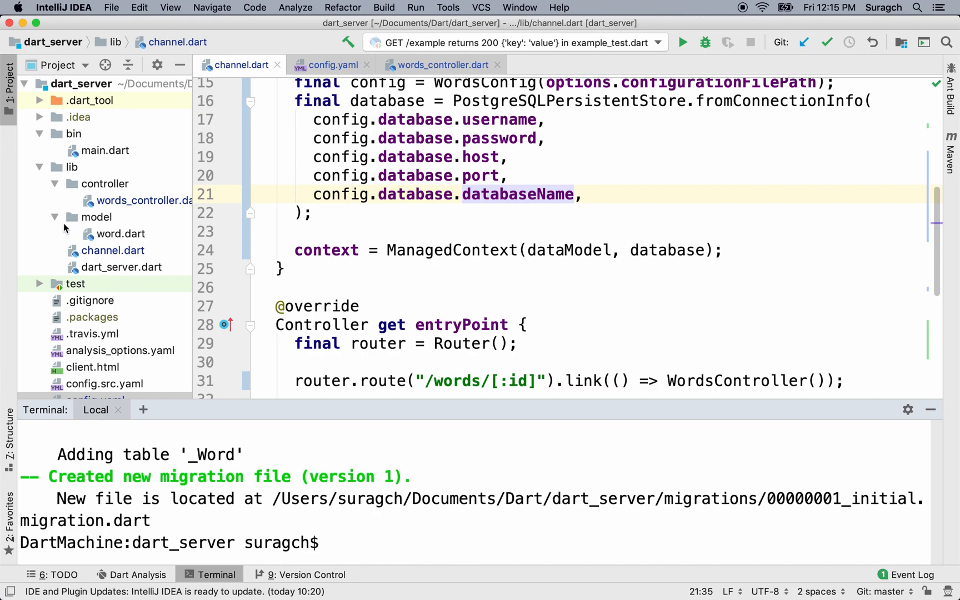
{"action": "left_click", "coordinate": [96, 216]}
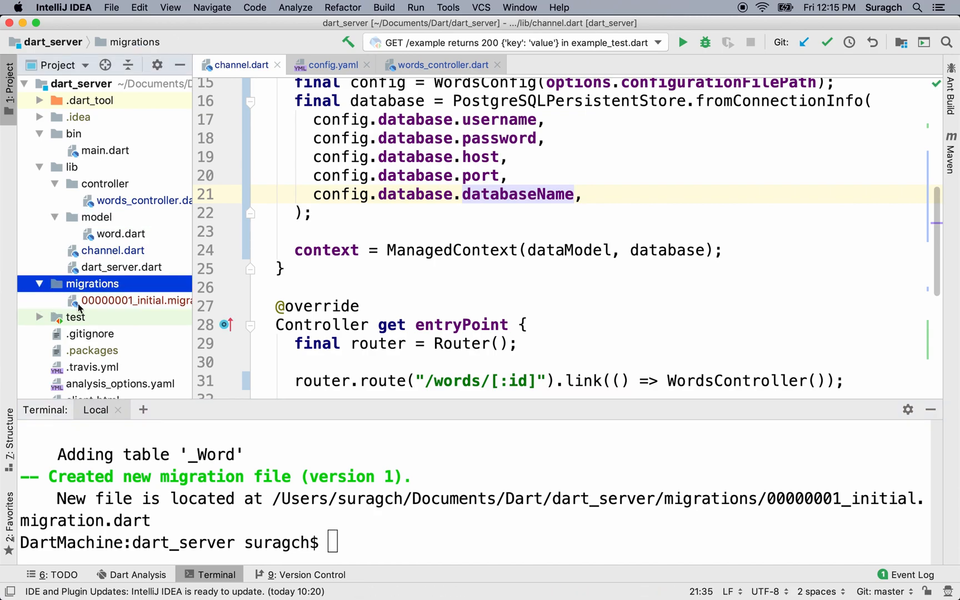
Open 00000001_initial.migration.dart and review its _Word createTable code with id, word and content columns
{"action": "double_click", "coordinate": [137, 300]}
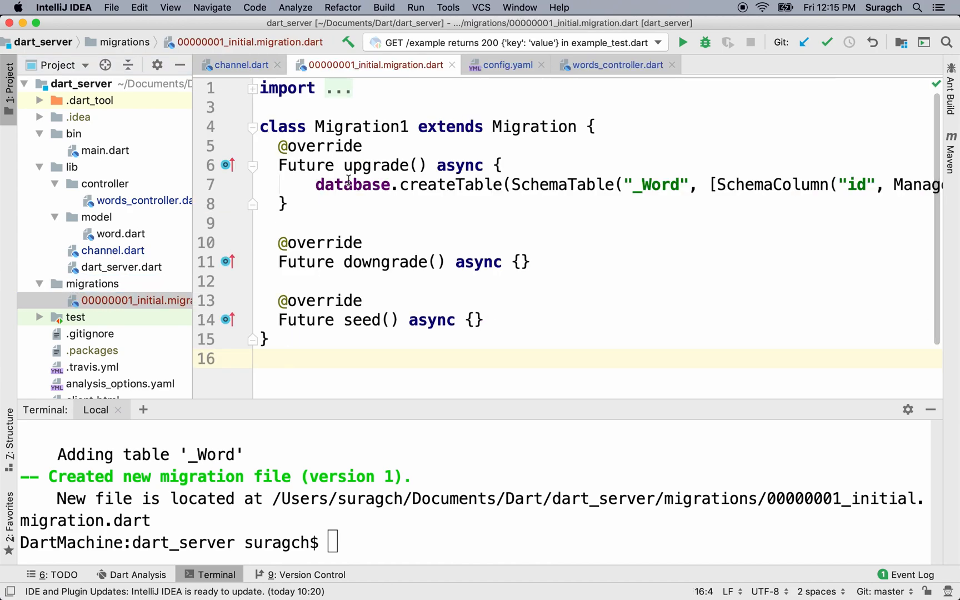
{"action": "left_click", "coordinate": [316, 184]}
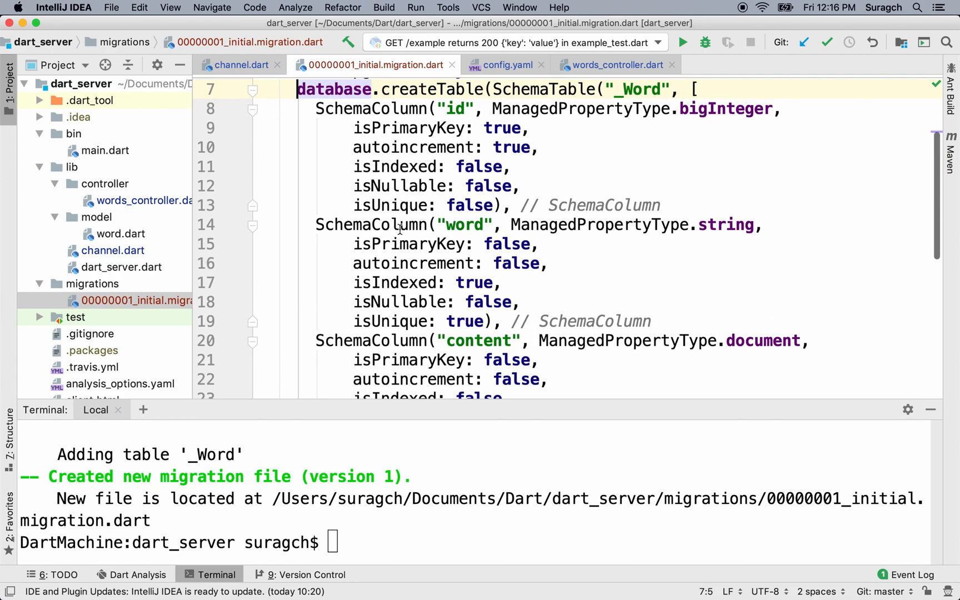
{"action": "scroll", "scroll_direction": "down", "scroll_amount": 3}
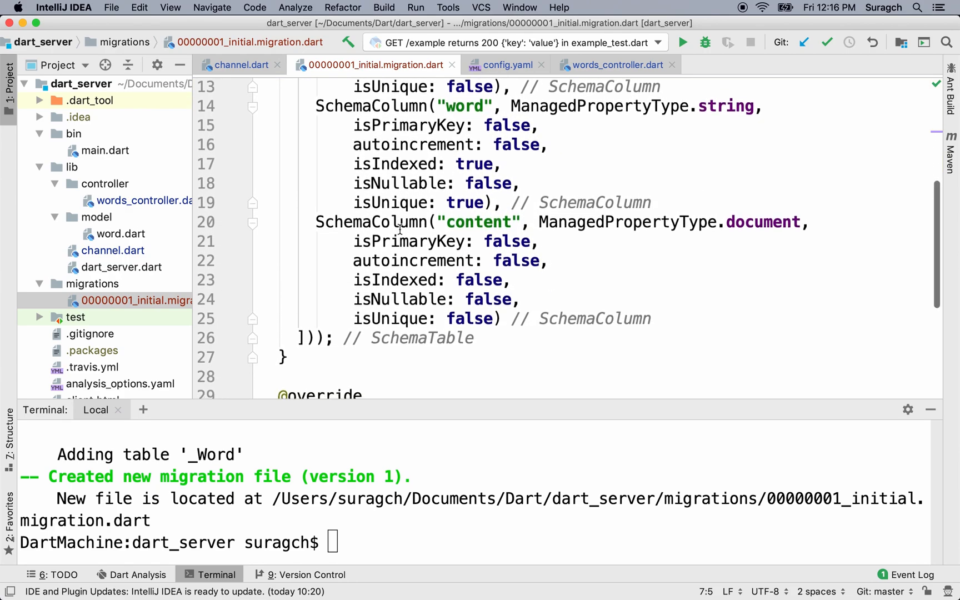
{"action": "scroll", "scroll_direction": "down", "scroll_amount": 3}
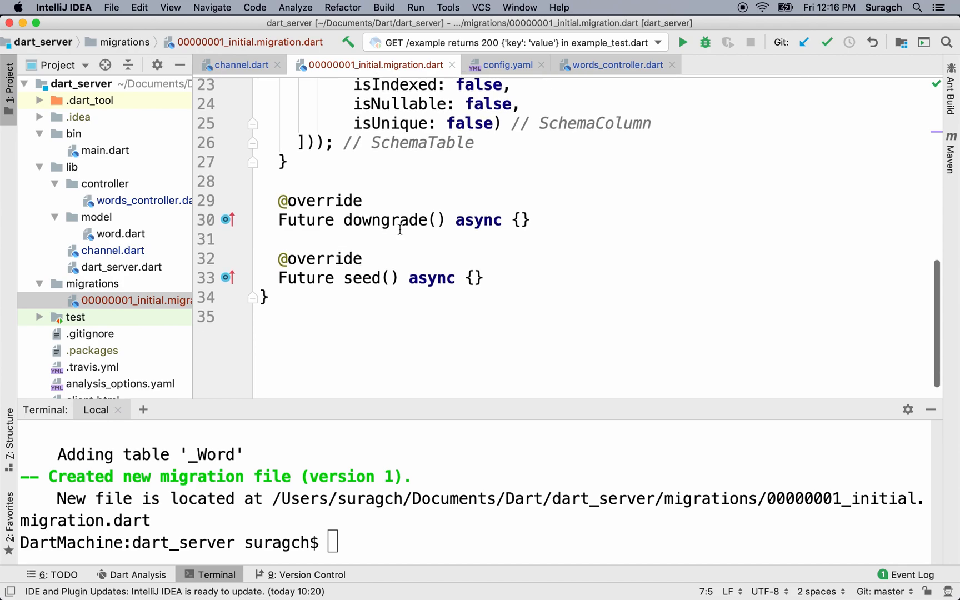
Start a rows list in seed() with a first entry 'word': 'horse'
{"action": "double_click", "coordinate": [361, 277]}
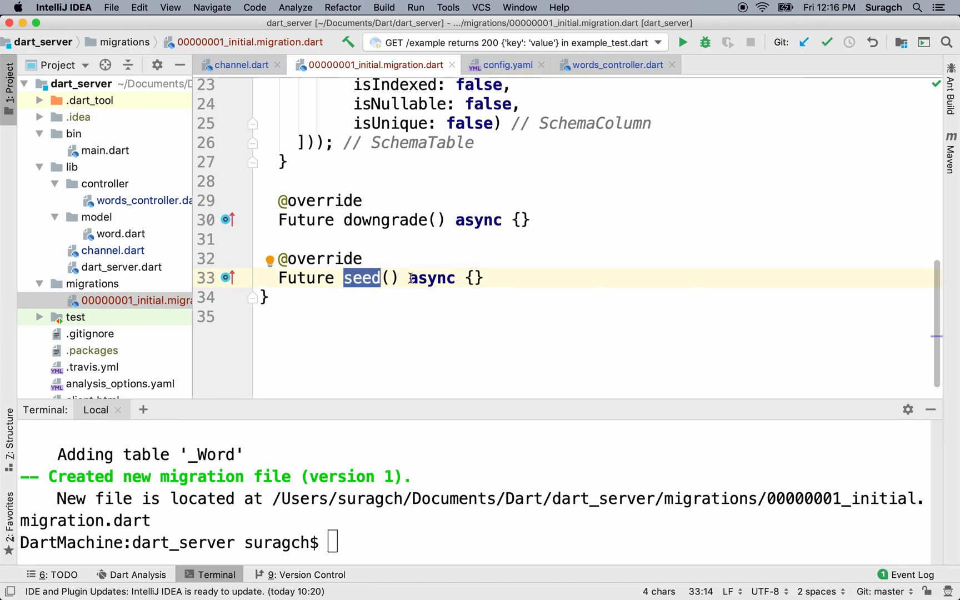
{"action": "left_click", "coordinate": [473, 277]}
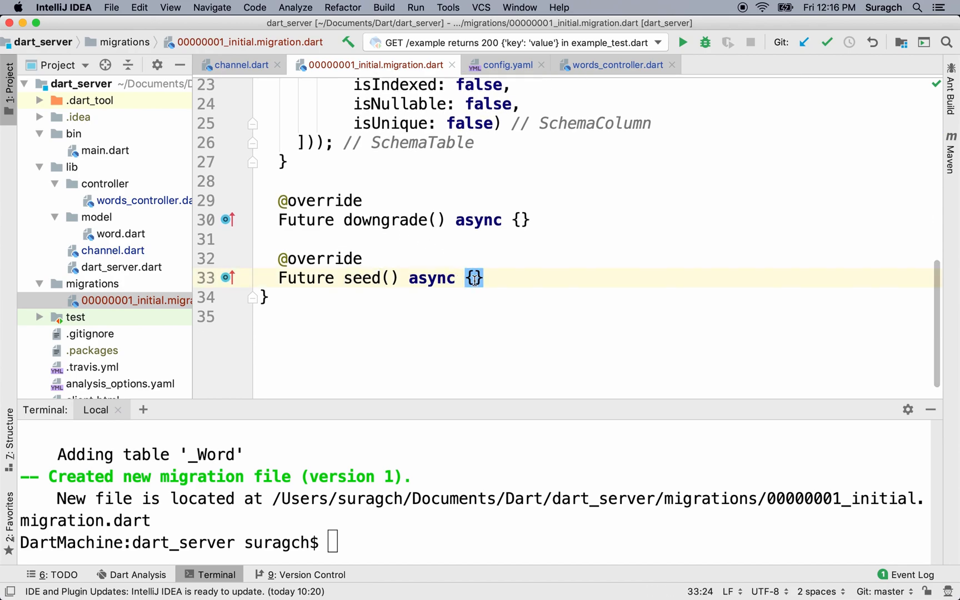
{"action": "type", "text": "final row"}
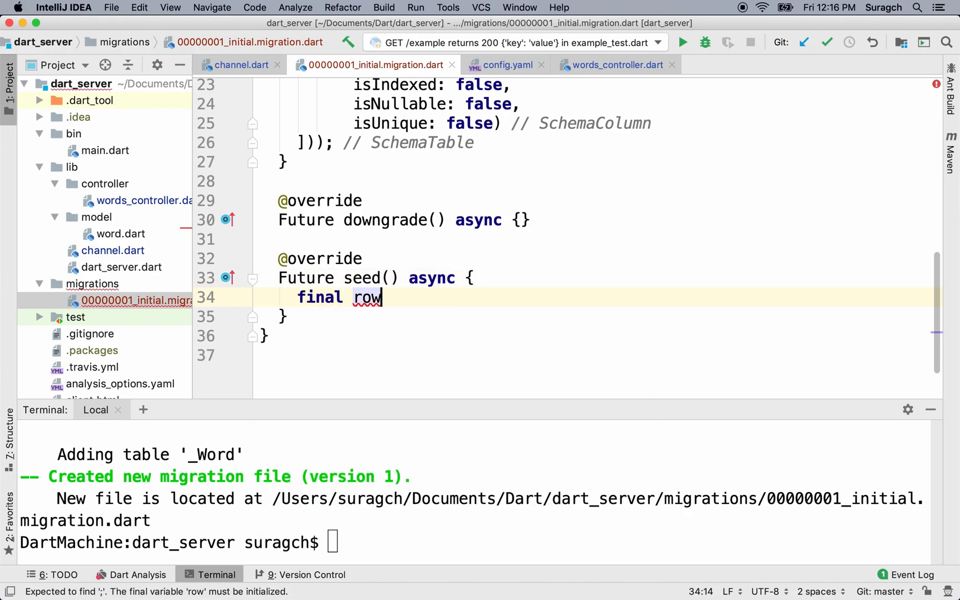
{"action": "type", "text": "s = ["}
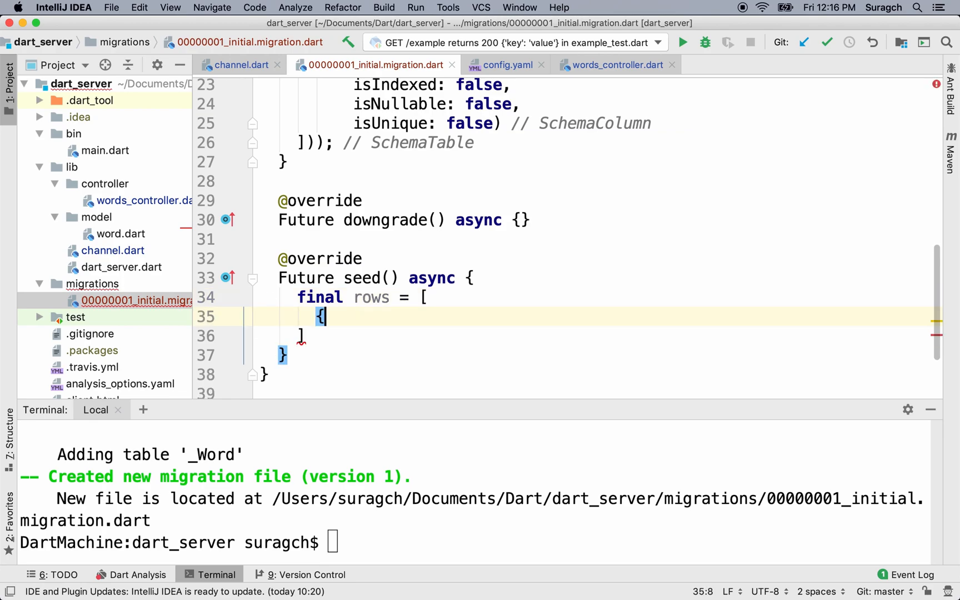
{"action": "type", "text": "'word'"}
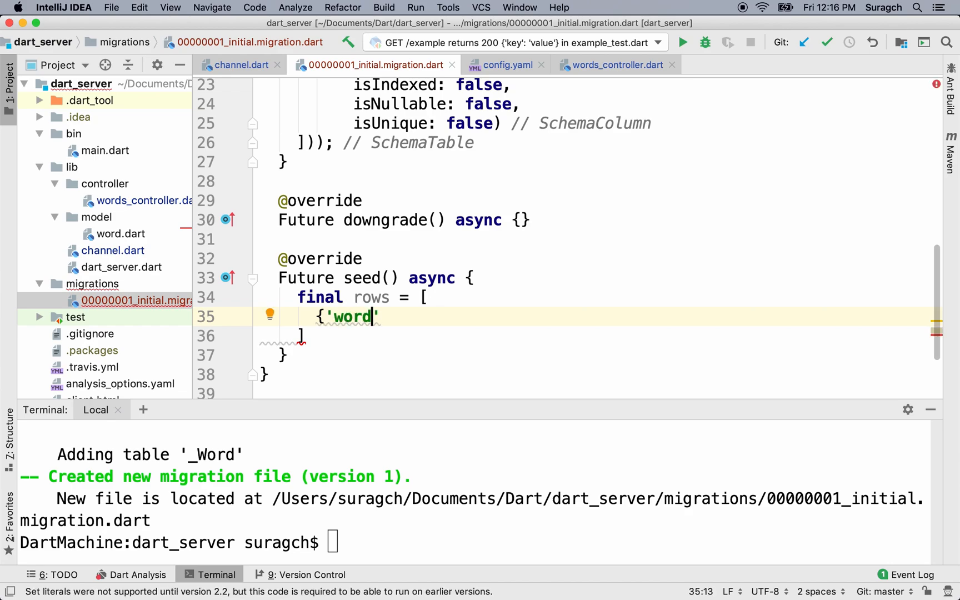
{"action": "type", "text": ": '"}
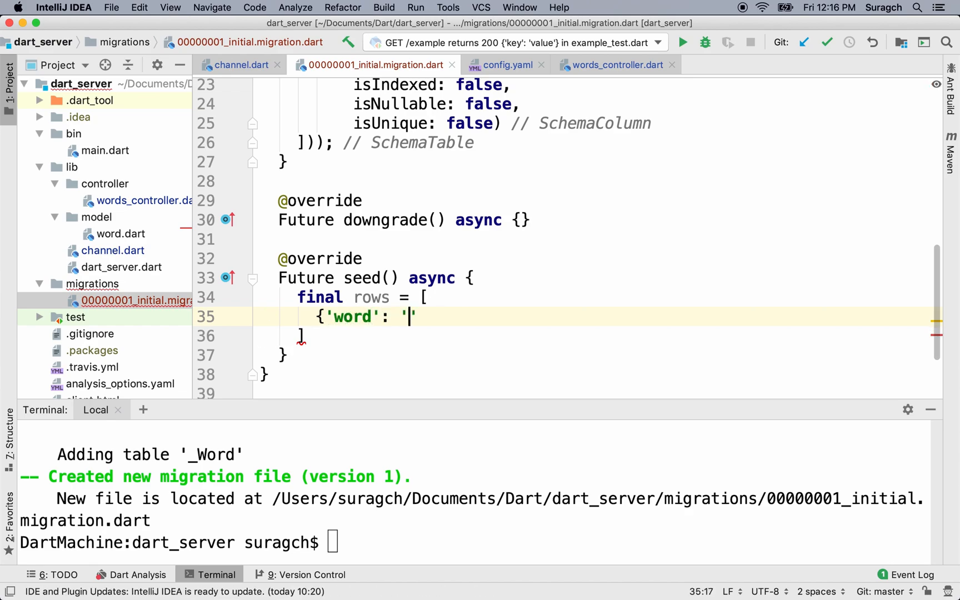
{"action": "type", "text": "hors"}
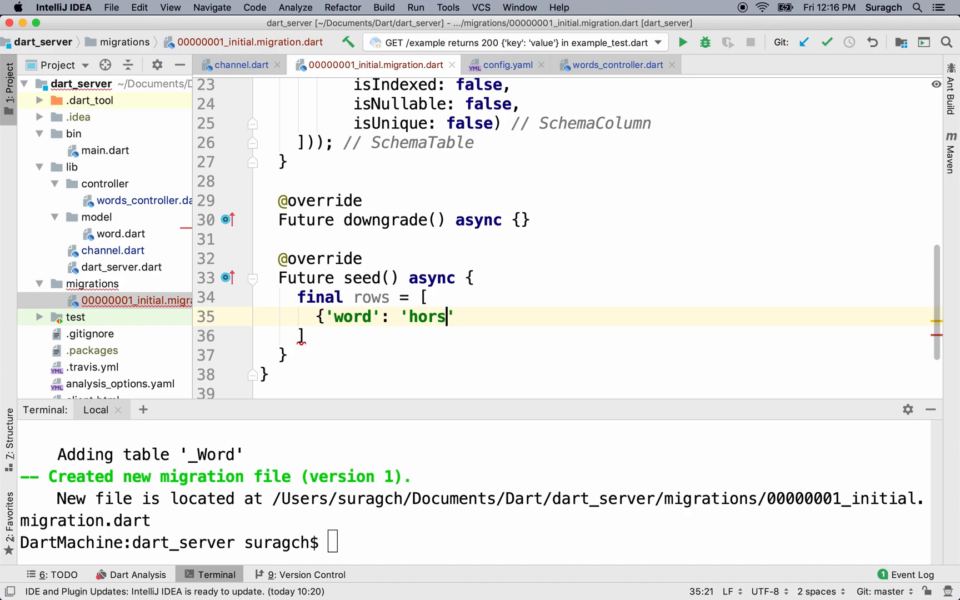
{"action": "type", "text": "e"}
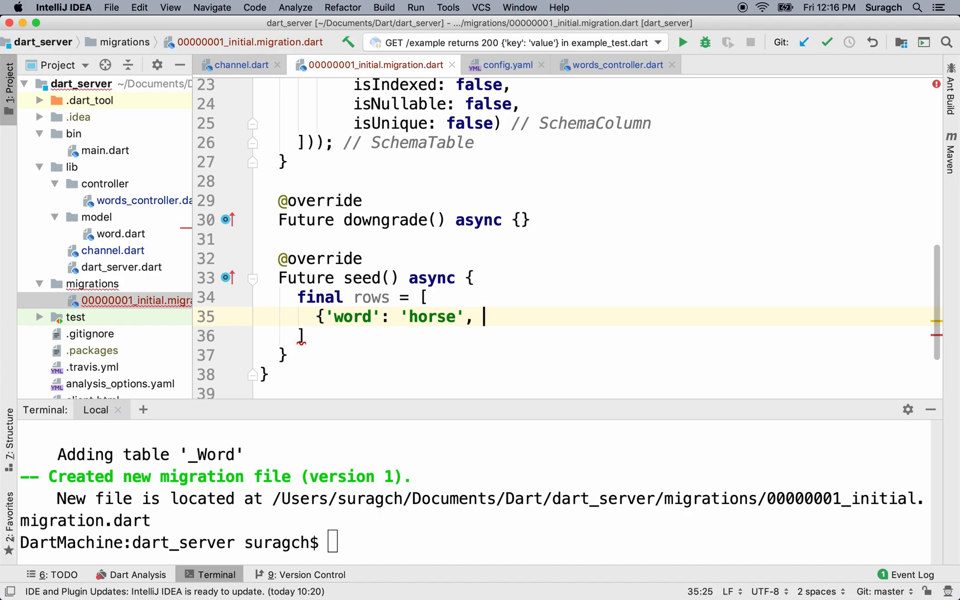
{"action": "type", "text": "''"}
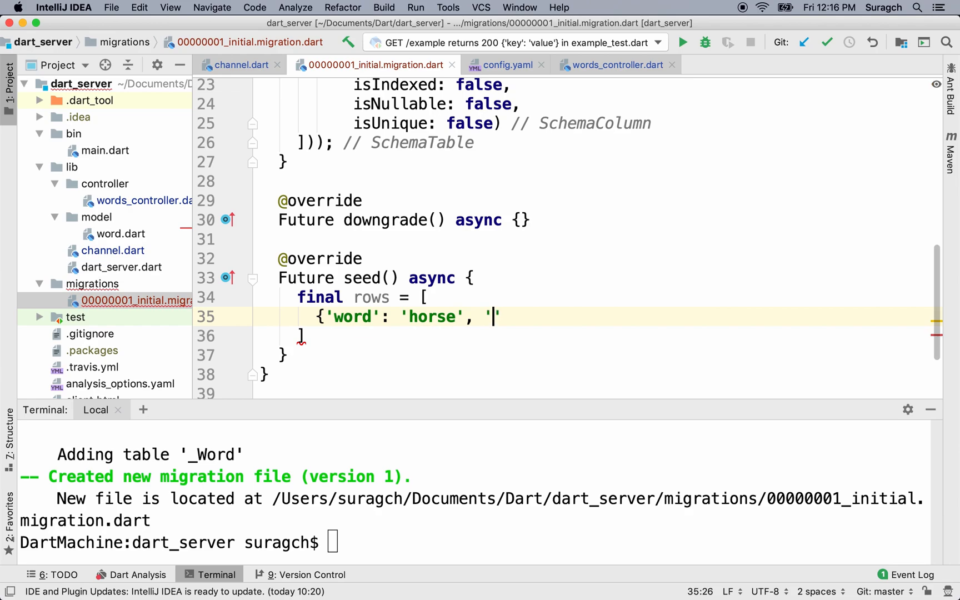
Add the horse entry's content '{"description": "large animal you can ride"}'
{"action": "type", "text": "cone'"}
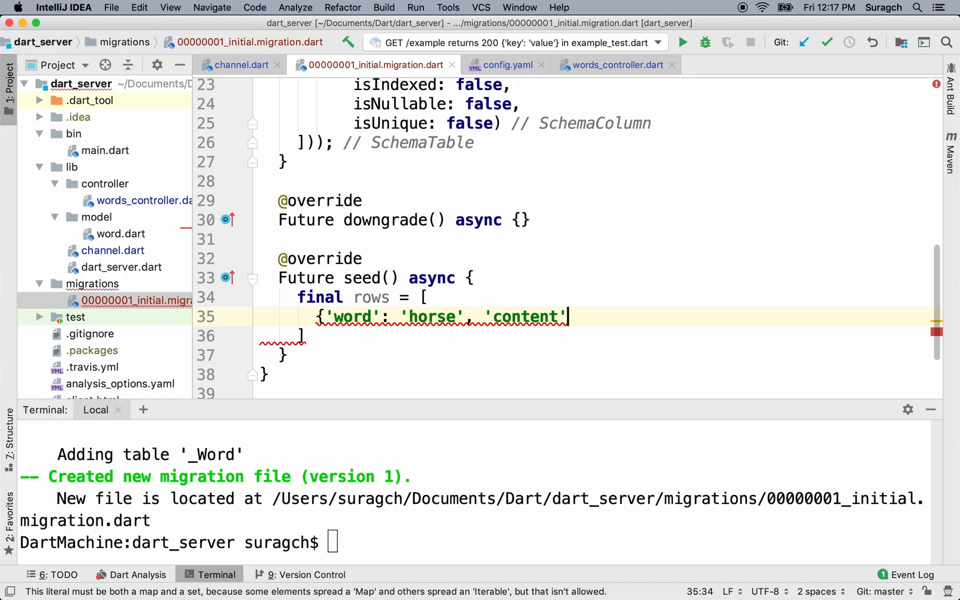
{"action": "type", "text": ":"}
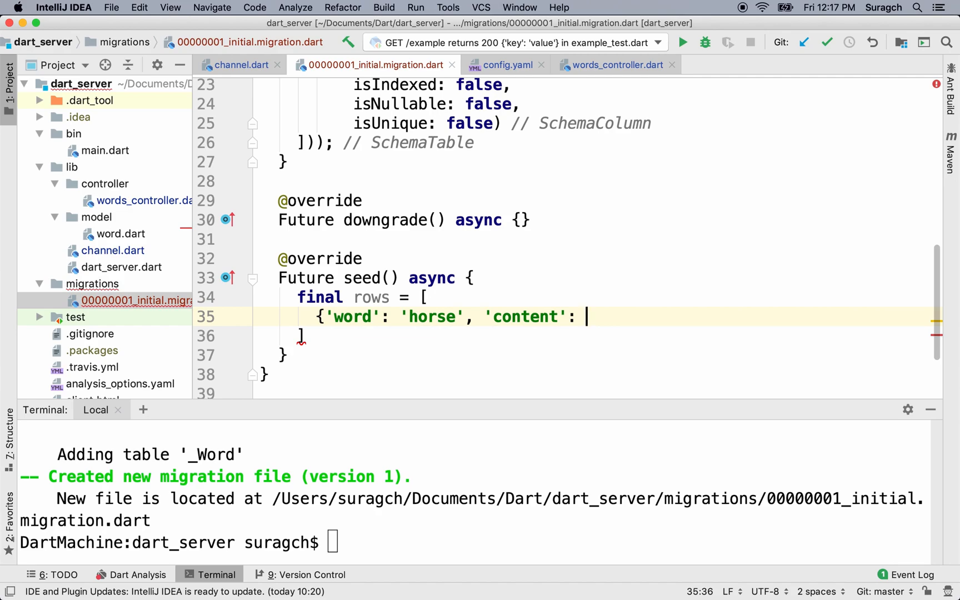
{"action": "type", "text": "''"}
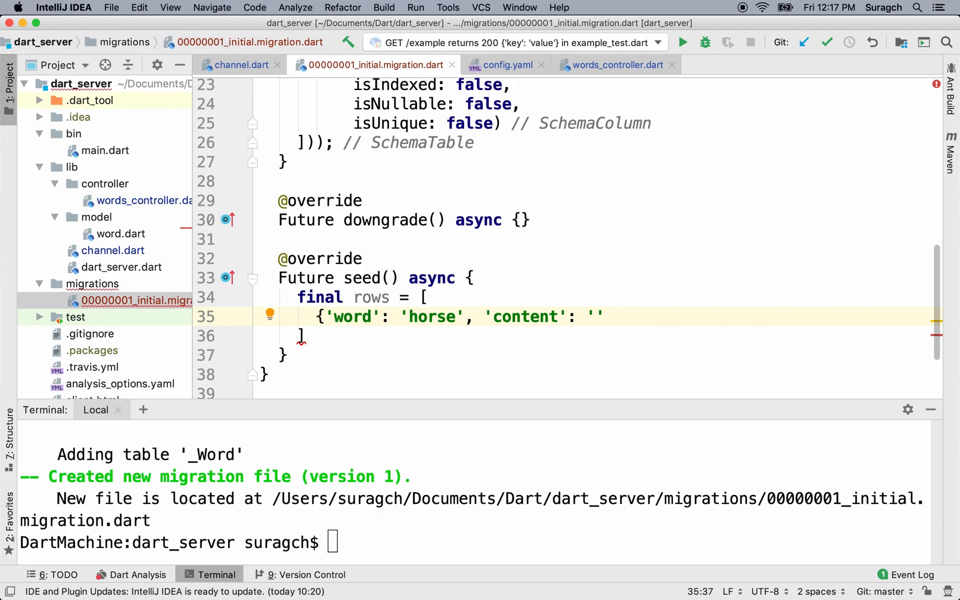
{"action": "type", "text": "{"}
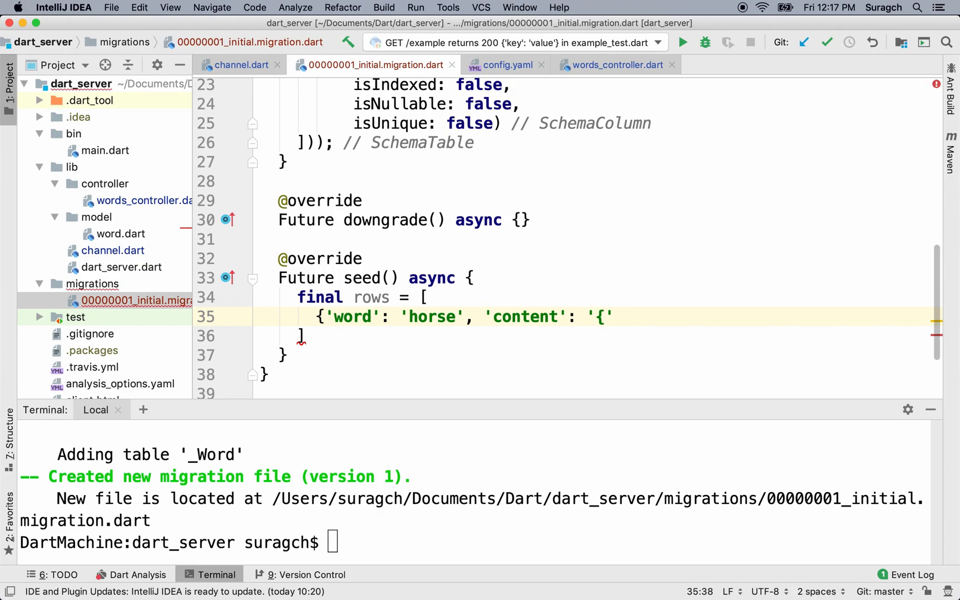
{"action": "type", "text": "\"de"}
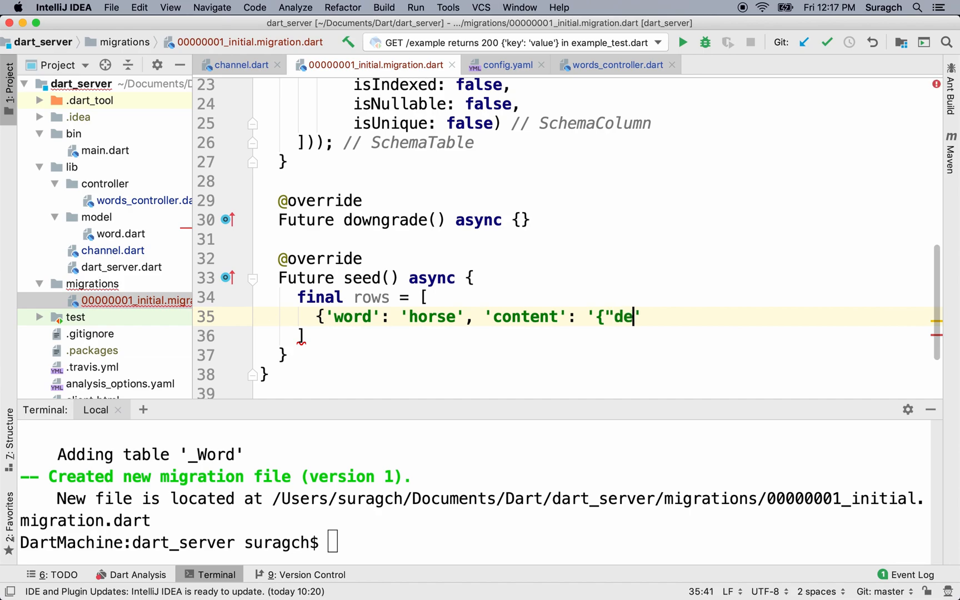
{"action": "type", "text": "scription"}
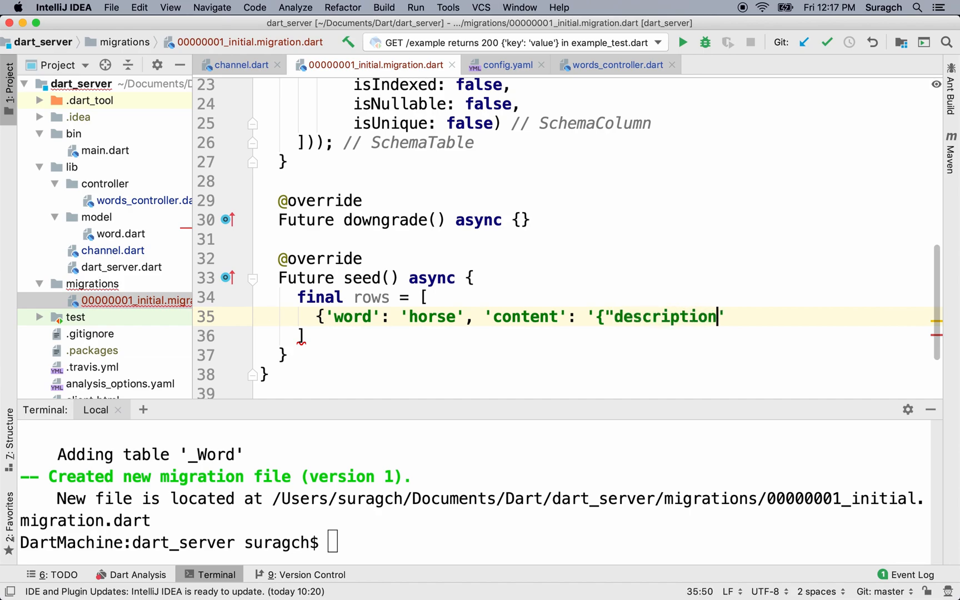
{"action": "type", "text": "\""}
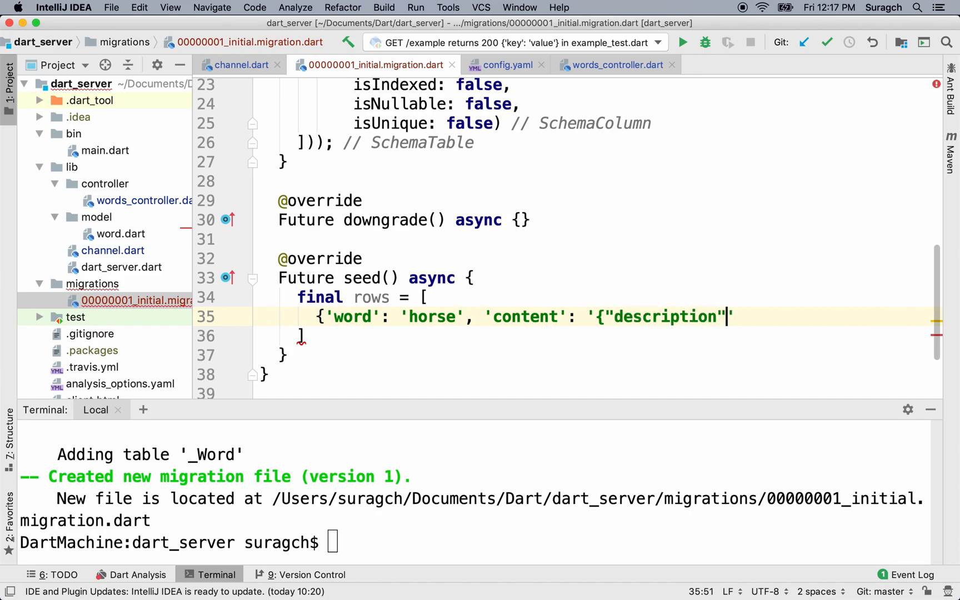
{"action": "type", "text": ": \""}
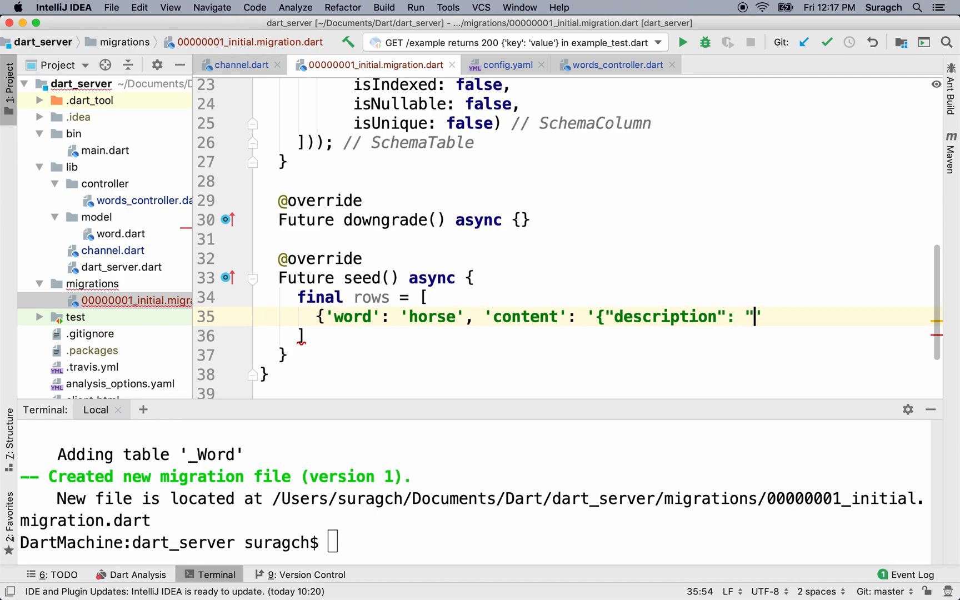
{"action": "type", "text": "lar"}
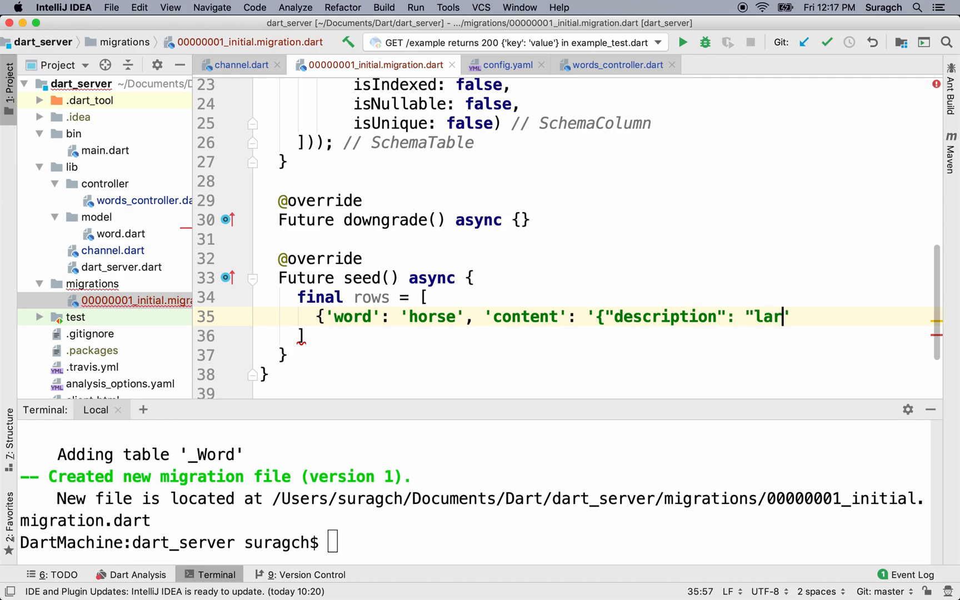
{"action": "type", "text": "ge a"}
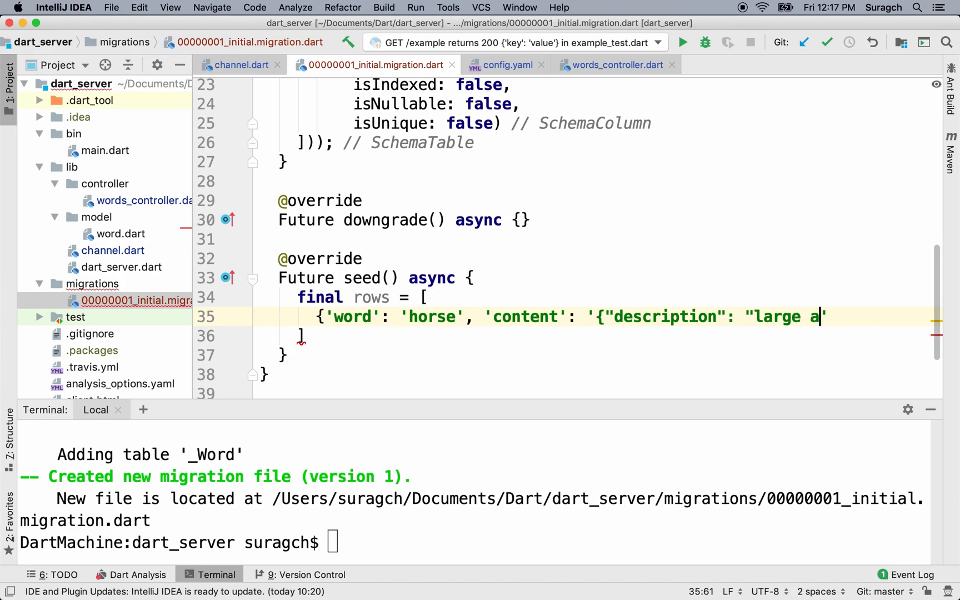
{"action": "type", "text": "nimal"}
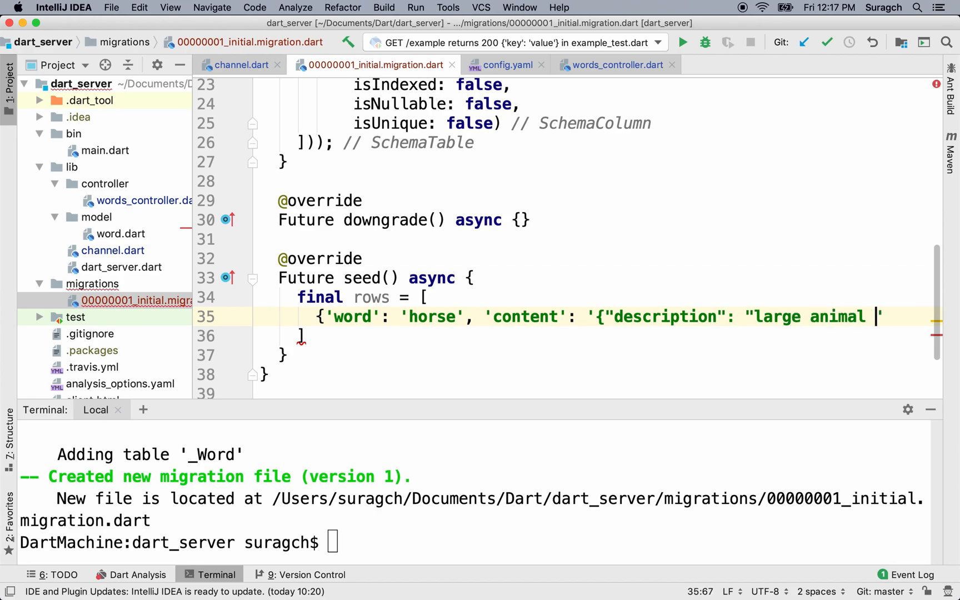
{"action": "type", "text": "you can"}
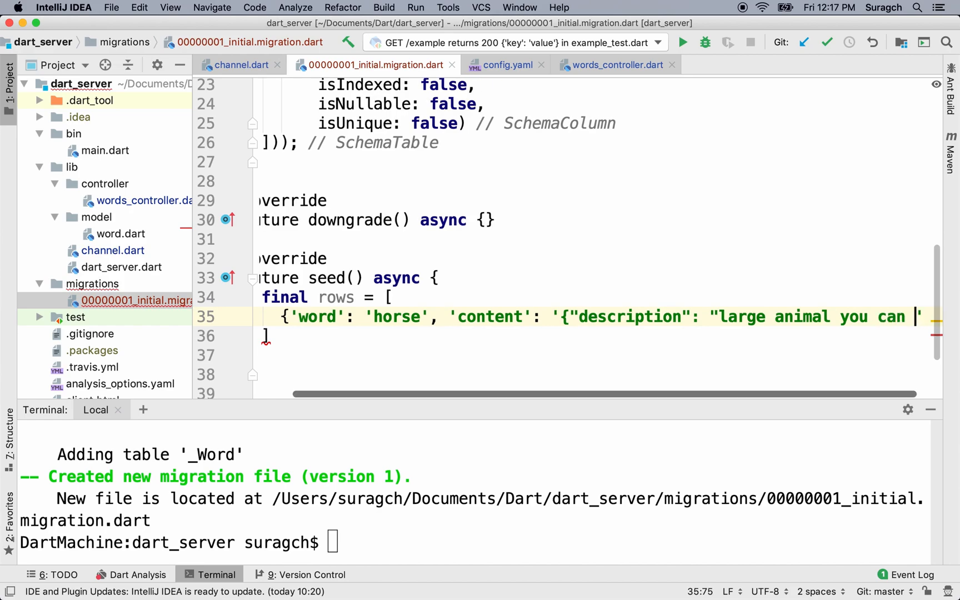
{"action": "type", "text": "ride"}
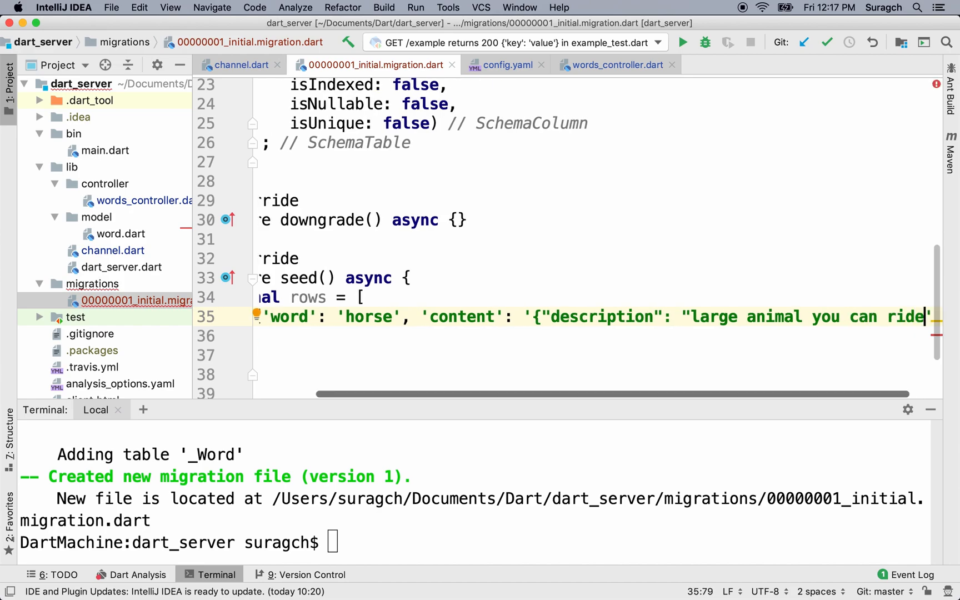
{"action": "type", "text": "\""}
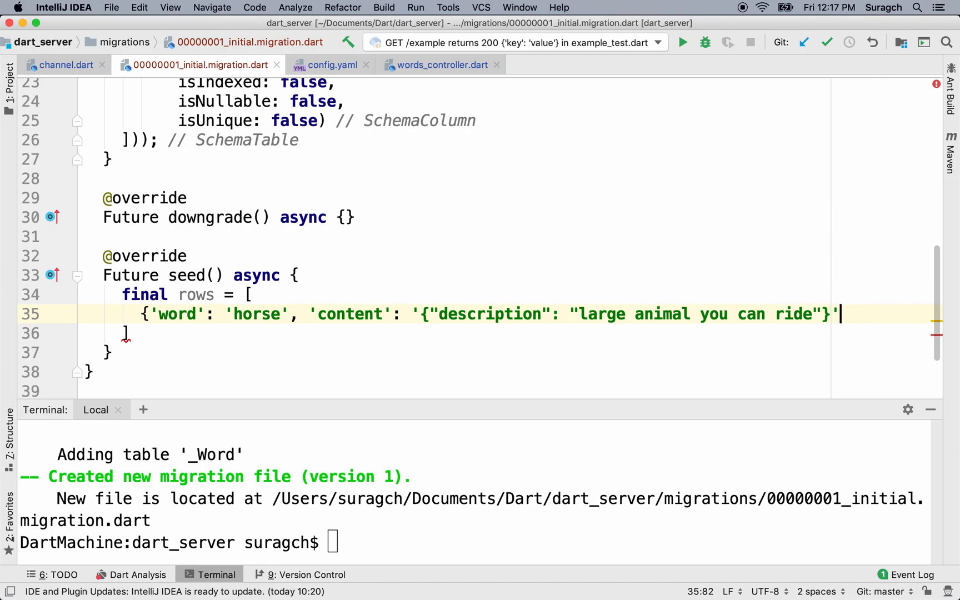
Close the horse row, duplicate it and rename the copies to cow, camel, sheep and goat
{"action": "type", "text": "}"}
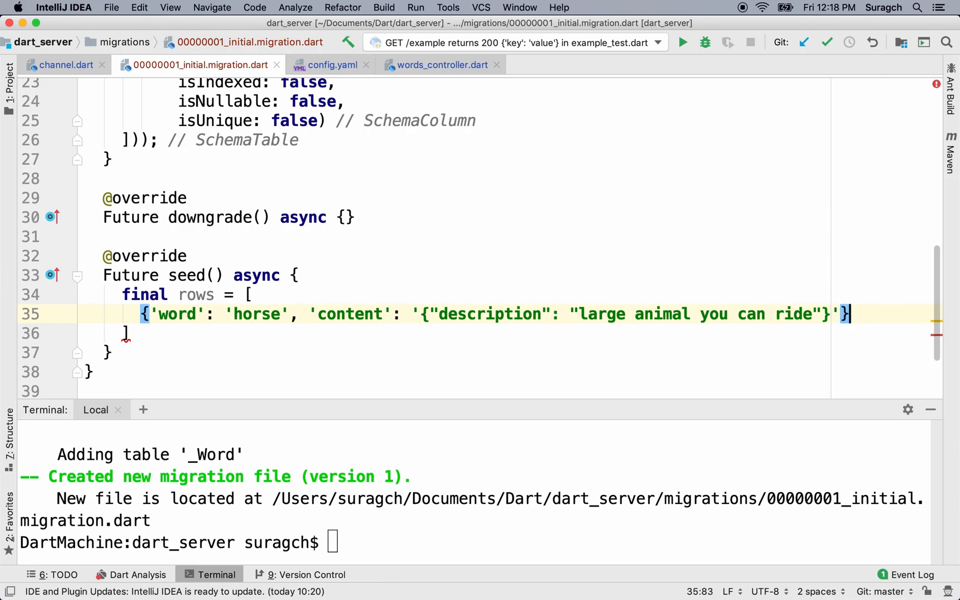
{"action": "type", "text": ","}
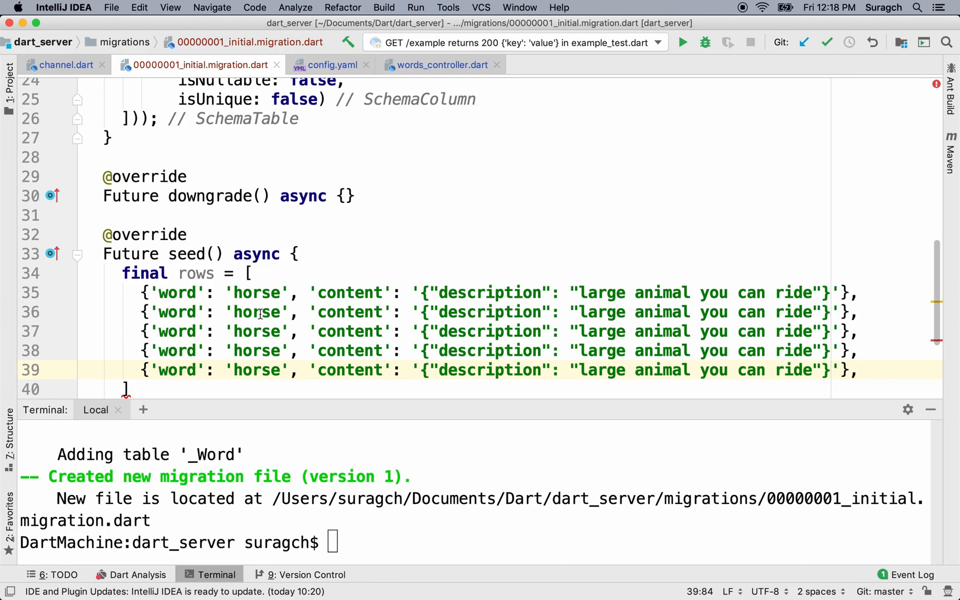
{"action": "double_click", "coordinate": [257, 312]}
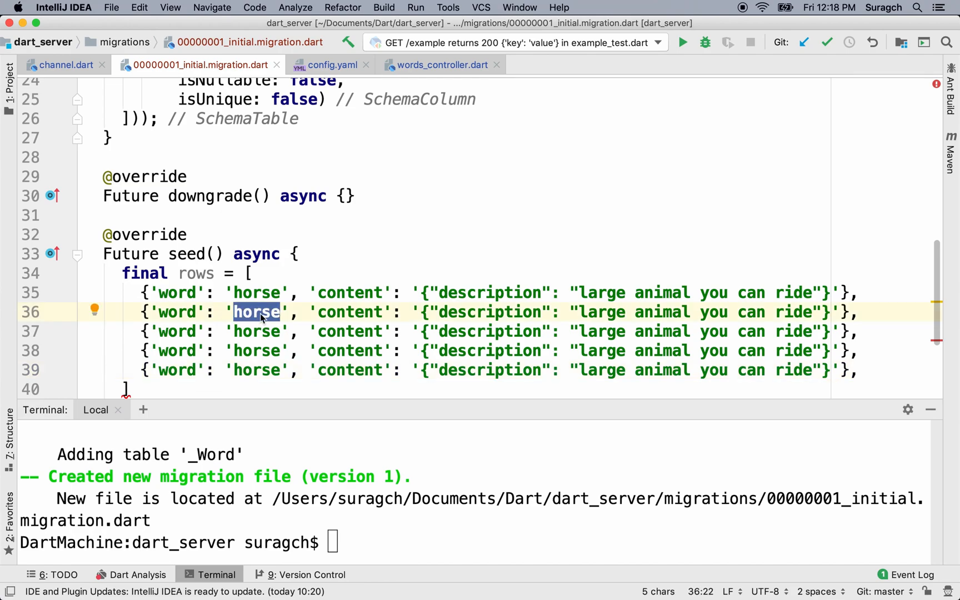
{"action": "type", "text": "cow"}
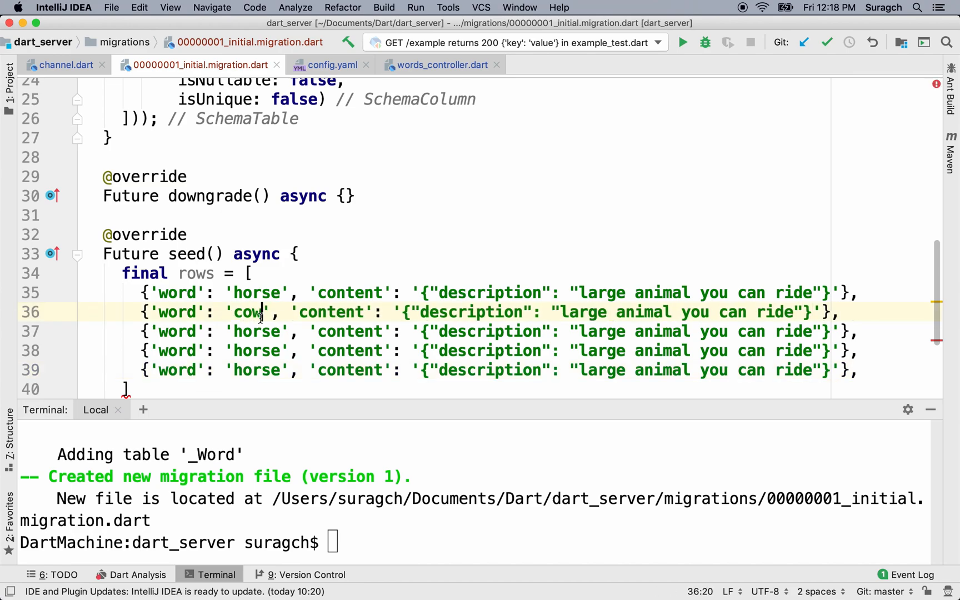
{"action": "type", "text": "camel"}
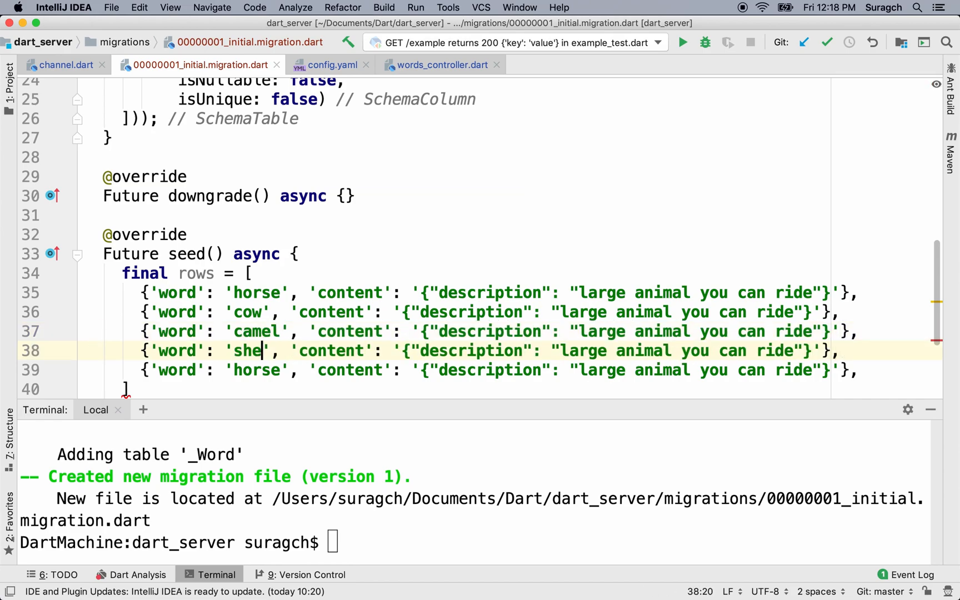
{"action": "double_click", "coordinate": [256, 370]}
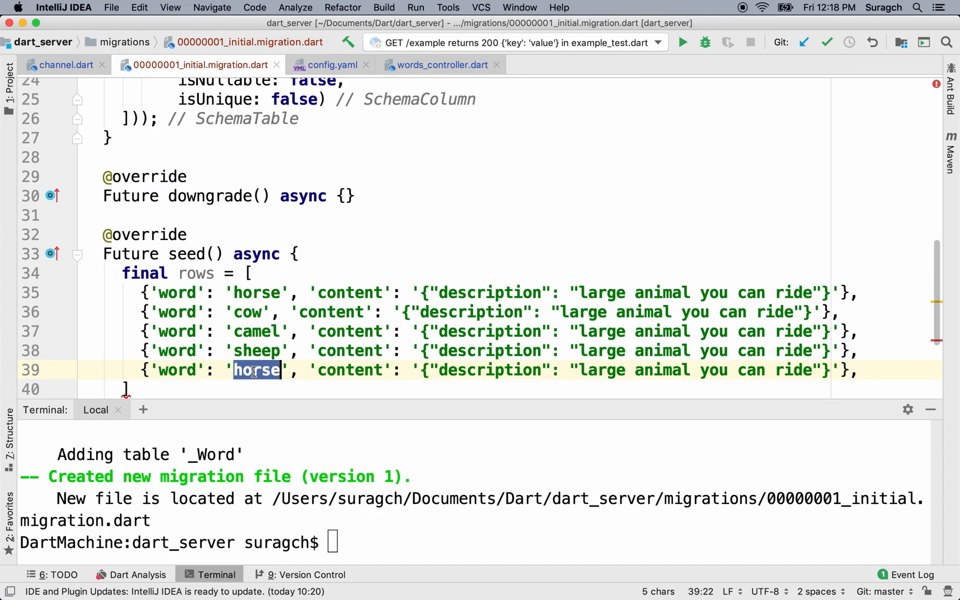
{"action": "type", "text": "goat"}
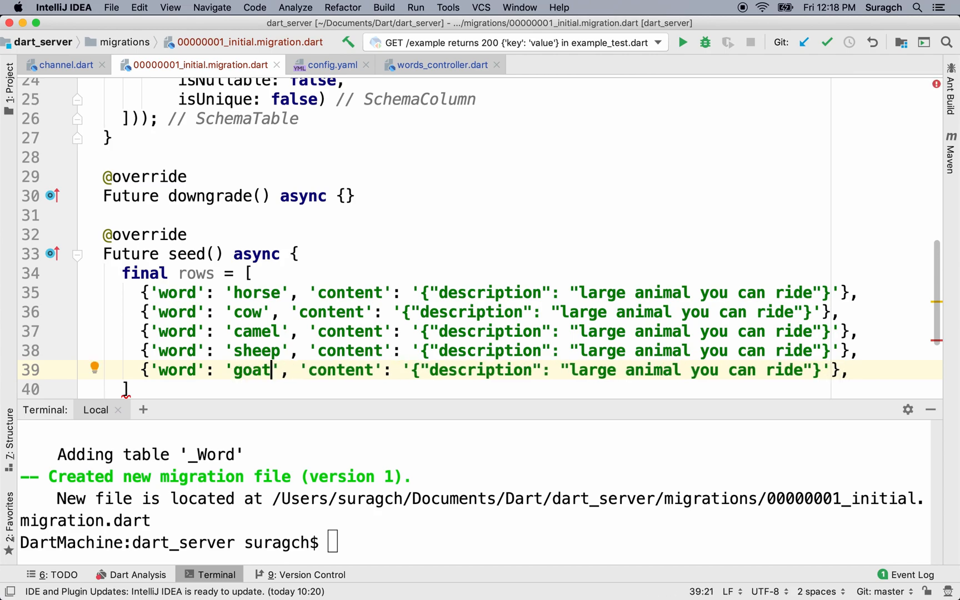
{"action": "mouse_move", "coordinate": [557, 341]}
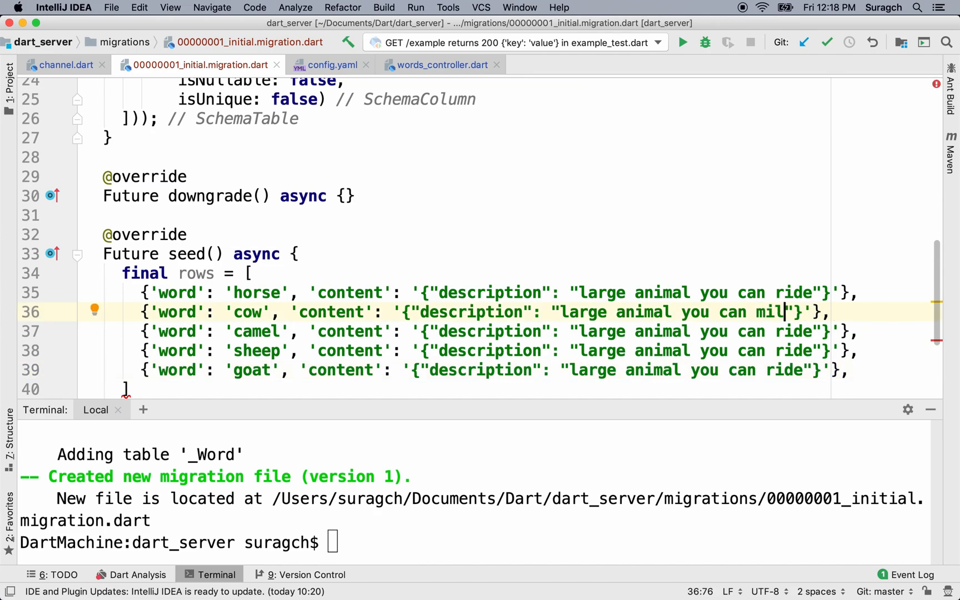
Rewrite the descriptions (with humps, with wool, small with horns) and end the rows list with a semicolon
{"action": "type", "text": "k"}
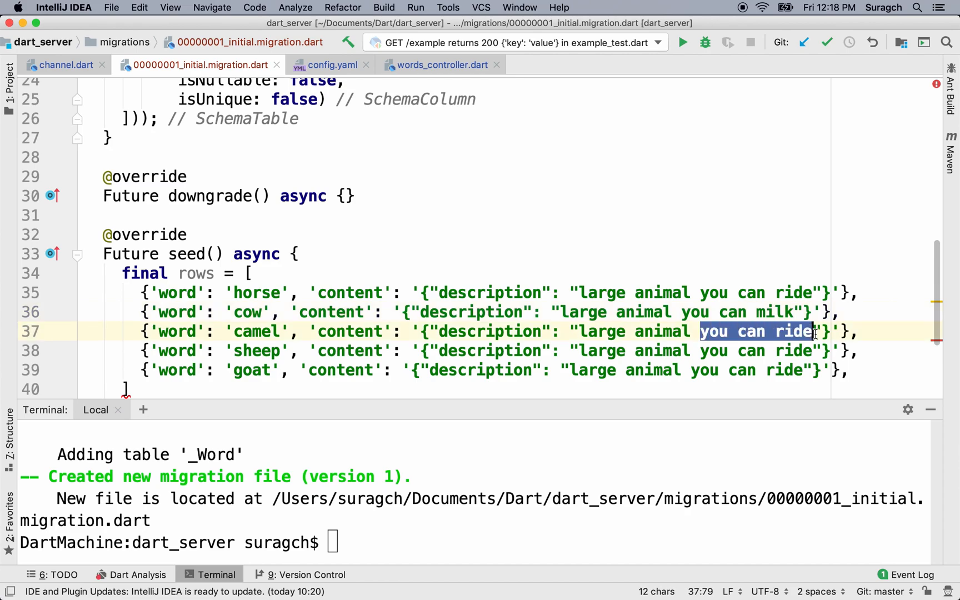
{"action": "type", "text": "with hu"}
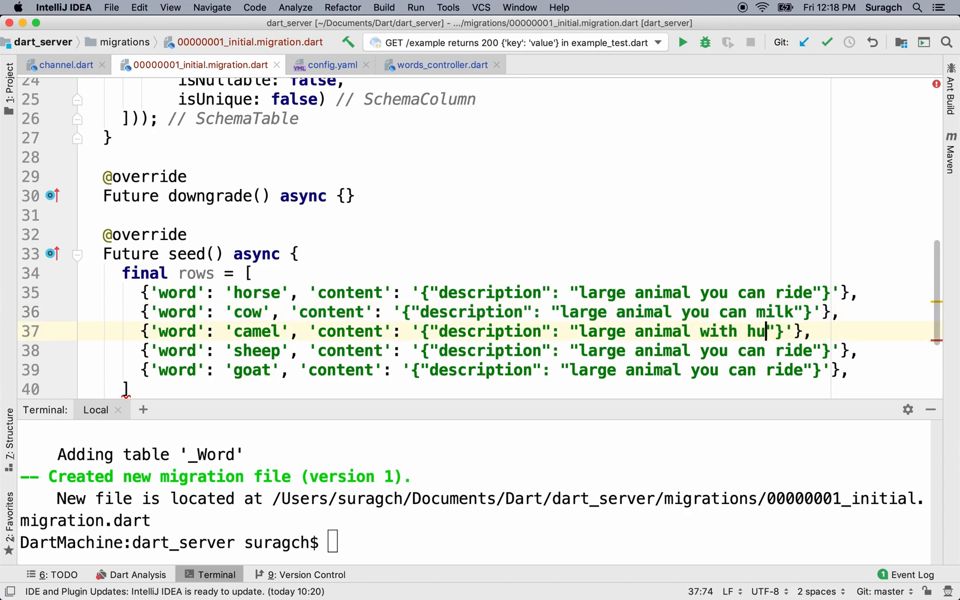
{"action": "type", "text": "mps"}
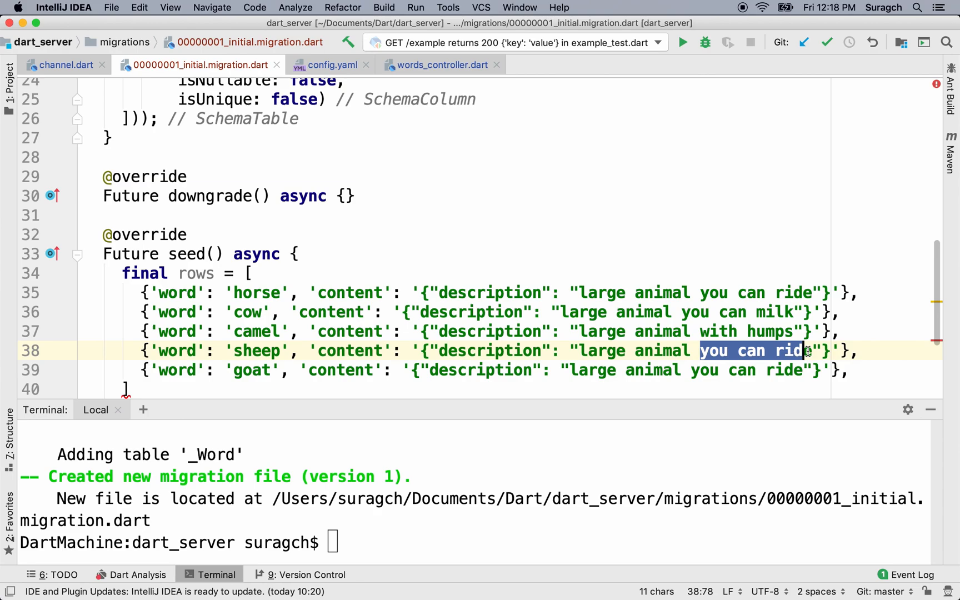
{"action": "type", "text": "with"}
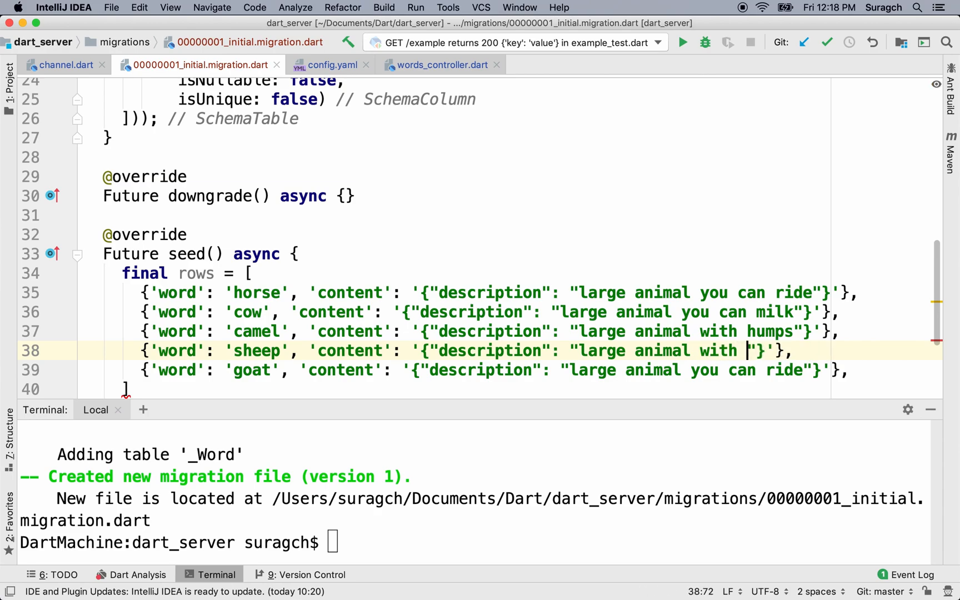
{"action": "type", "text": "wool"}
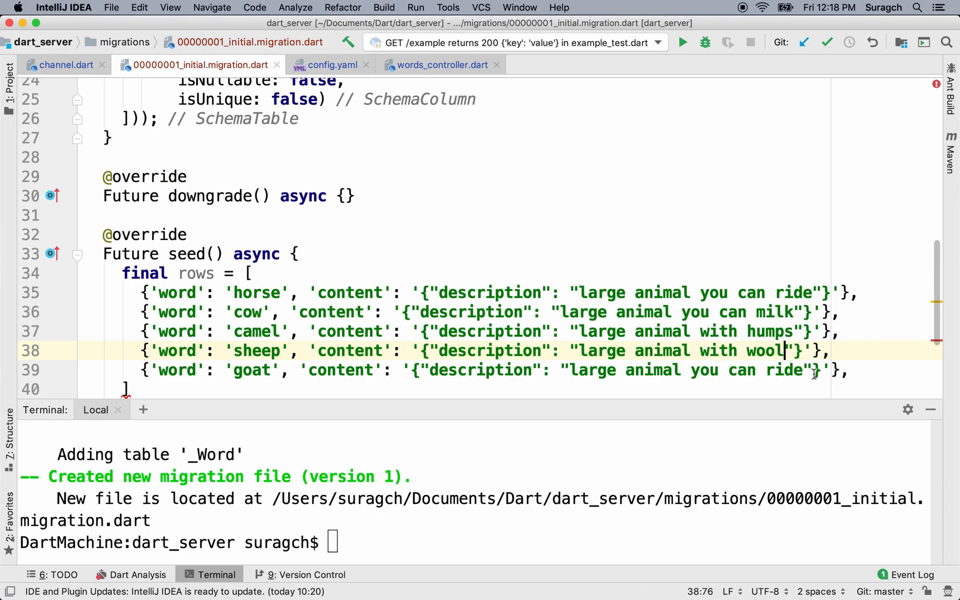
{"action": "left_click", "coordinate": [693, 370]}
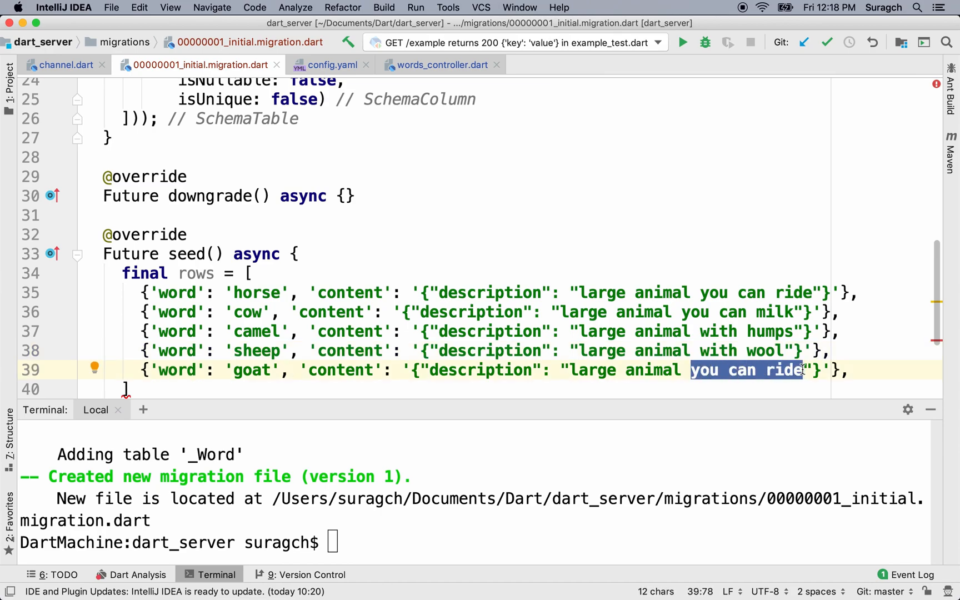
{"action": "type", "text": "with"}
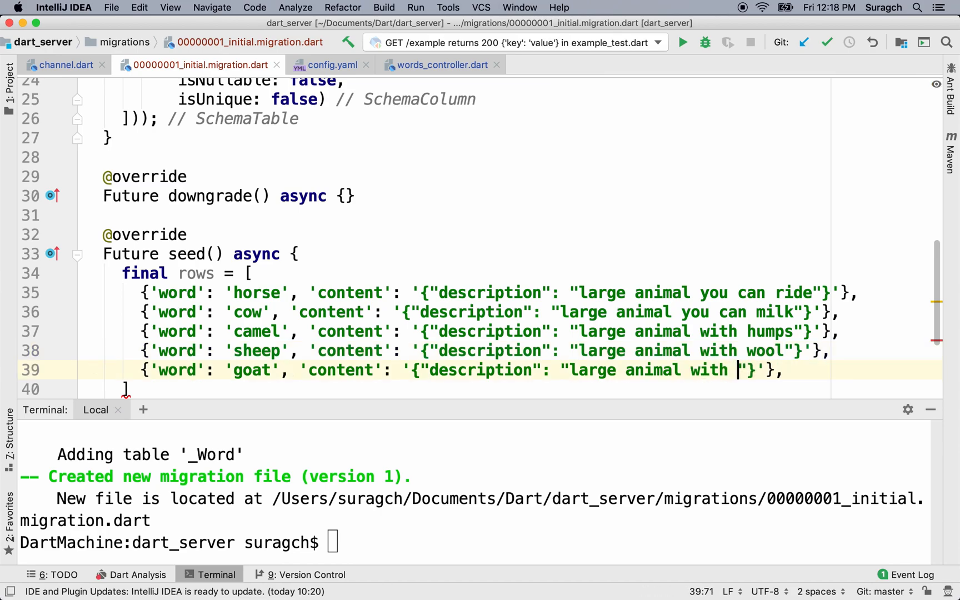
{"action": "type", "text": "horns"}
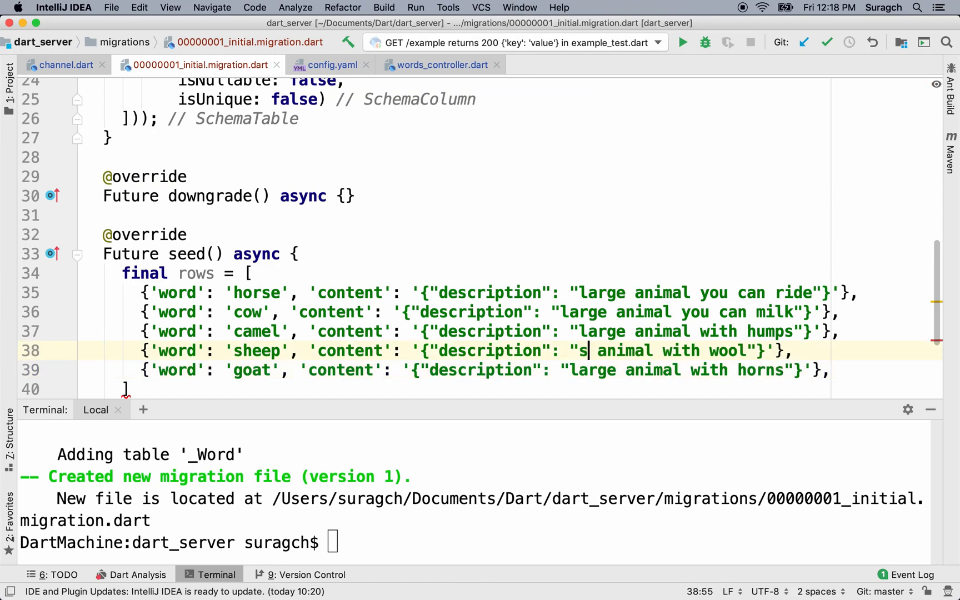
{"action": "type", "text": "mall"}
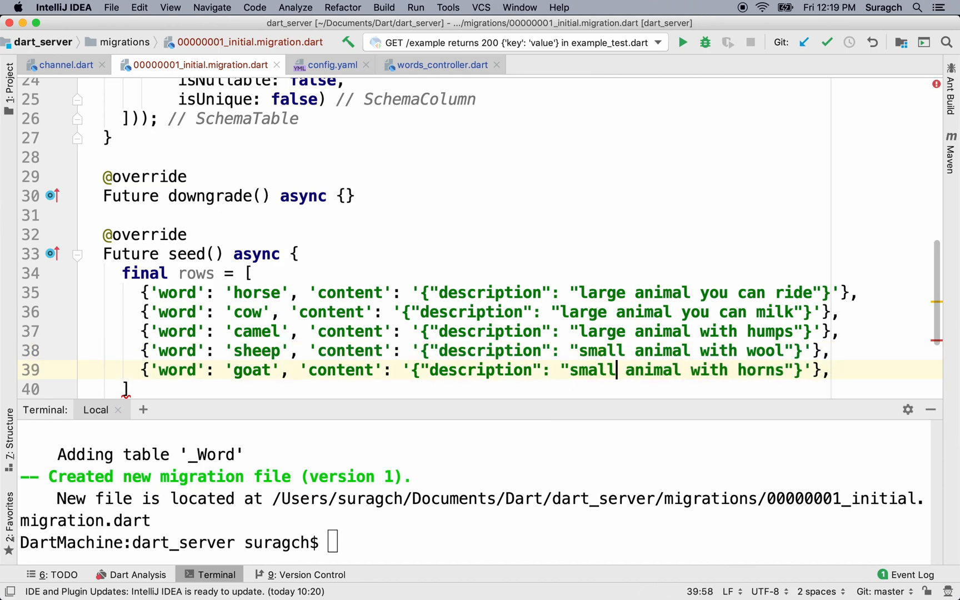
{"action": "scroll", "scroll_direction": "down", "scroll_amount": 3}
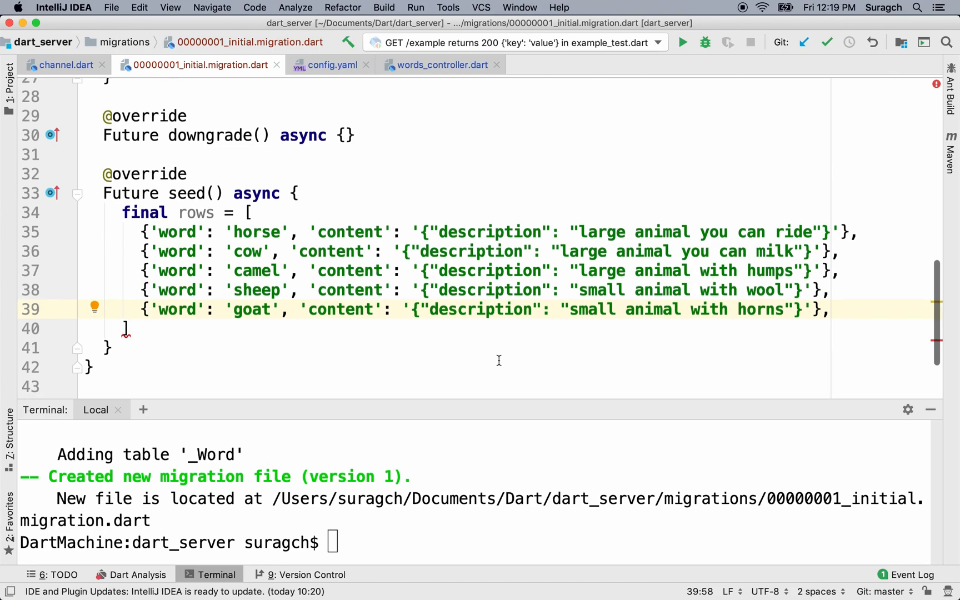
{"action": "type", "text": ";"}
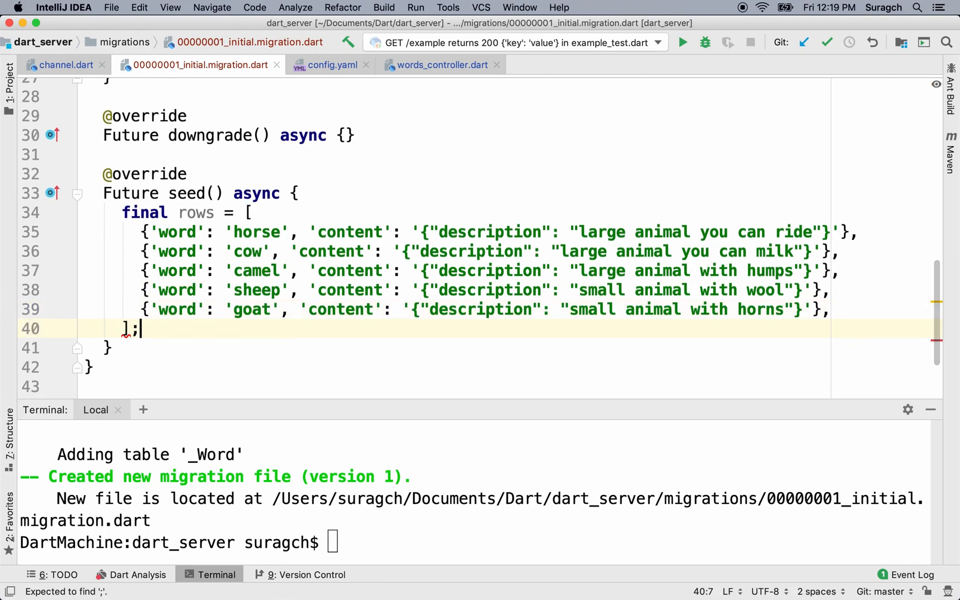
{"action": "key", "text": "enter"}
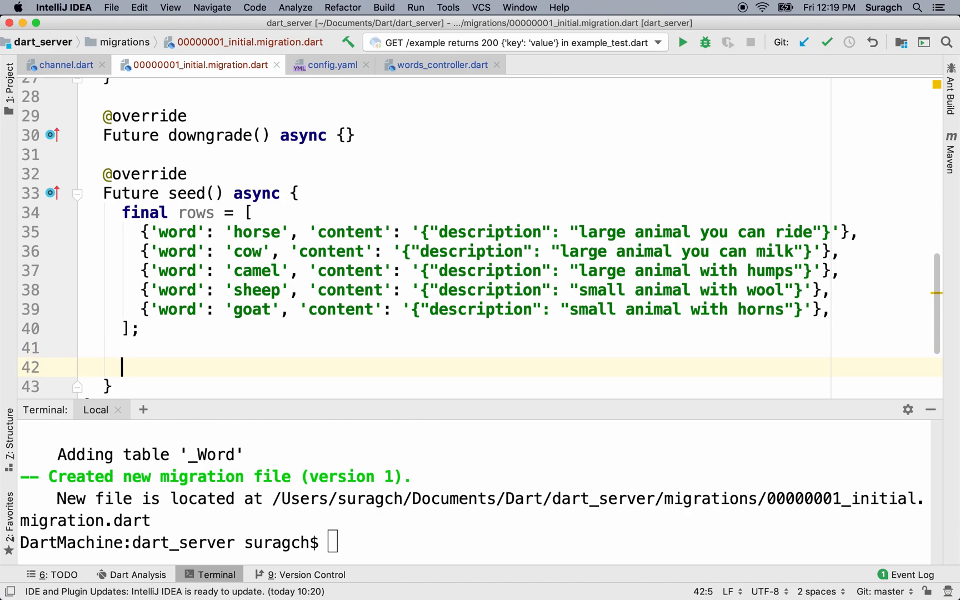
Add a for (final row in rows) loop whose body calls await database.store.execute();
{"action": "type", "text": "for"}
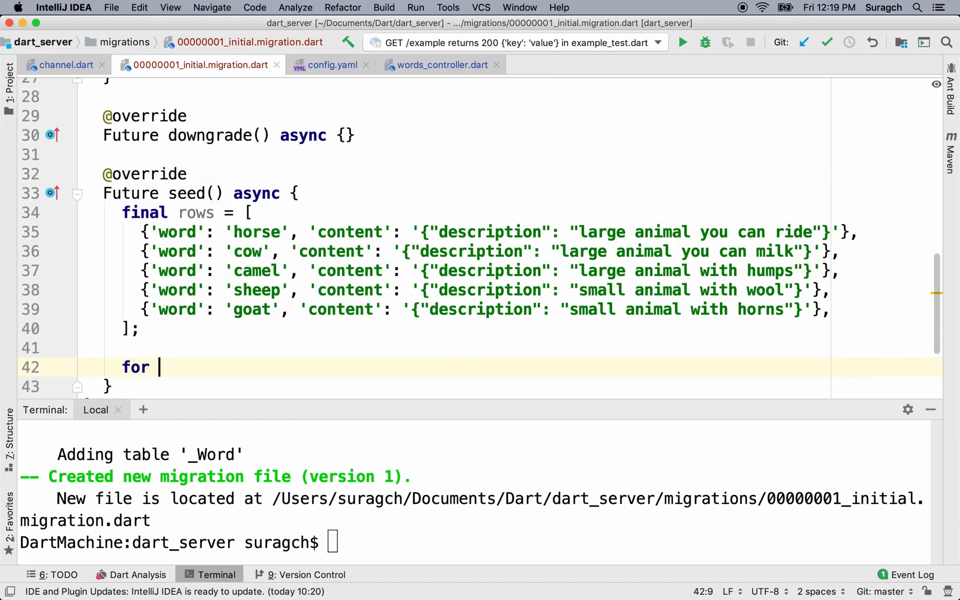
{"action": "type", "text": "("}
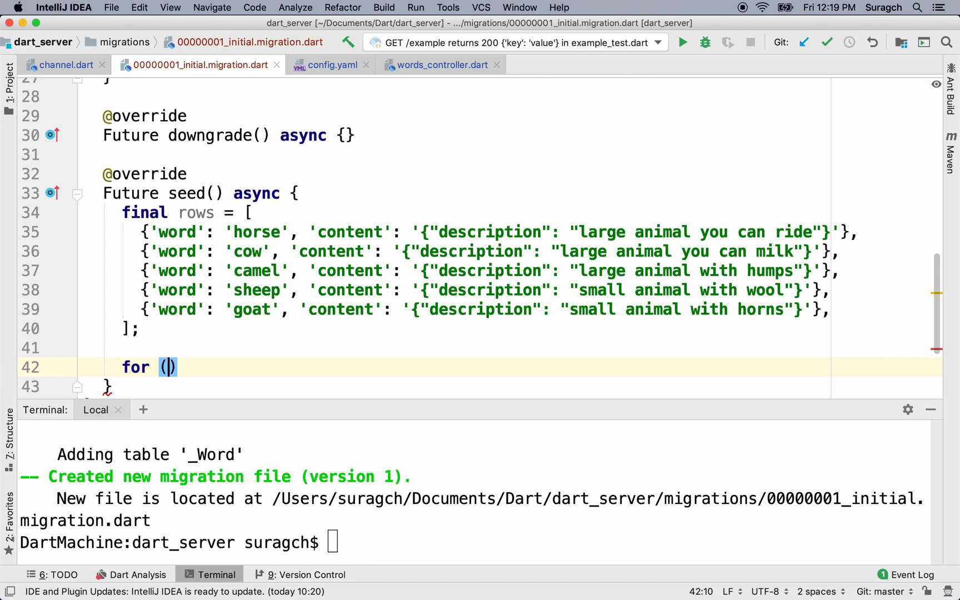
{"action": "type", "text": "final row in rows"}
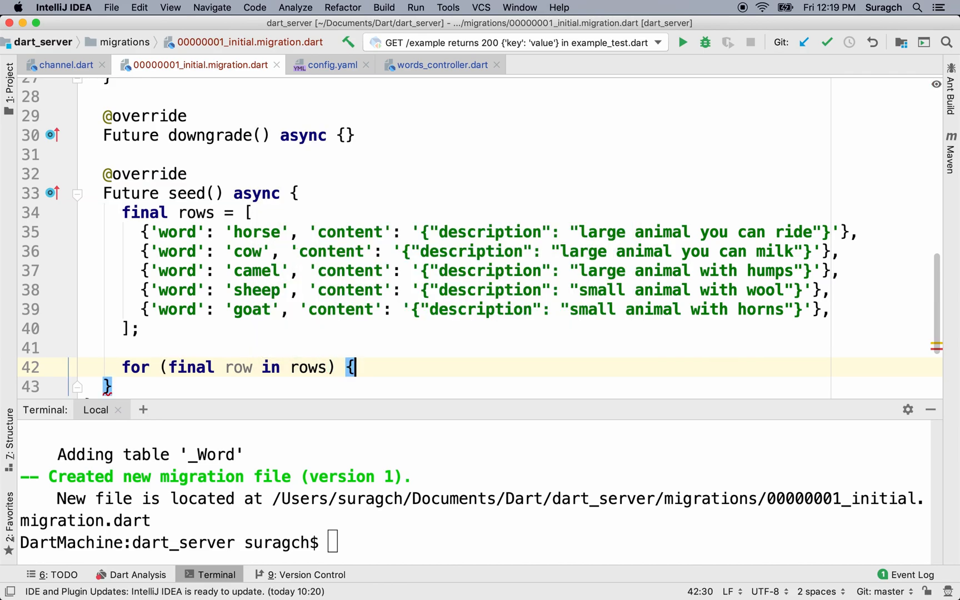
{"action": "type", "text": "a"}
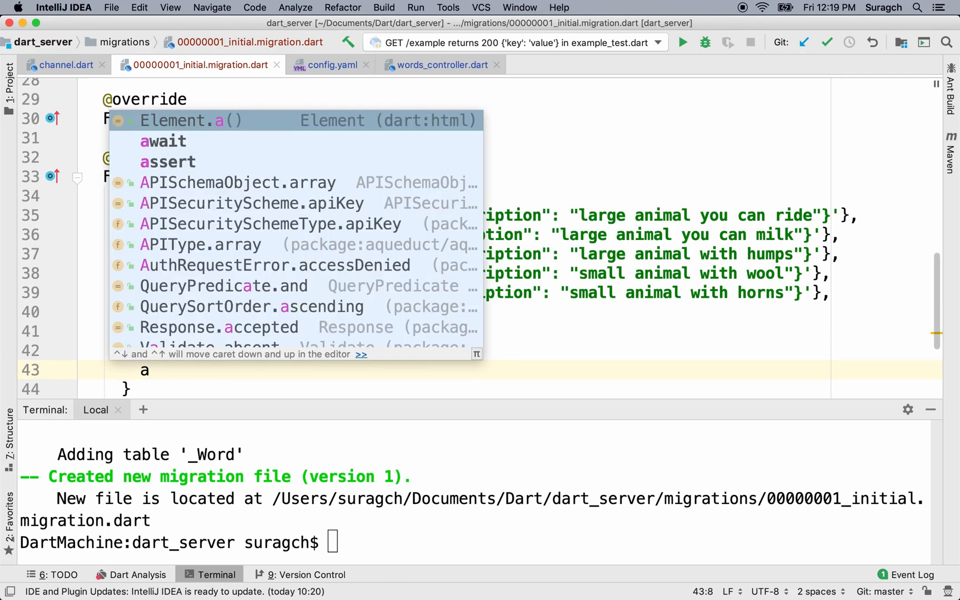
{"action": "type", "text": "wait"}
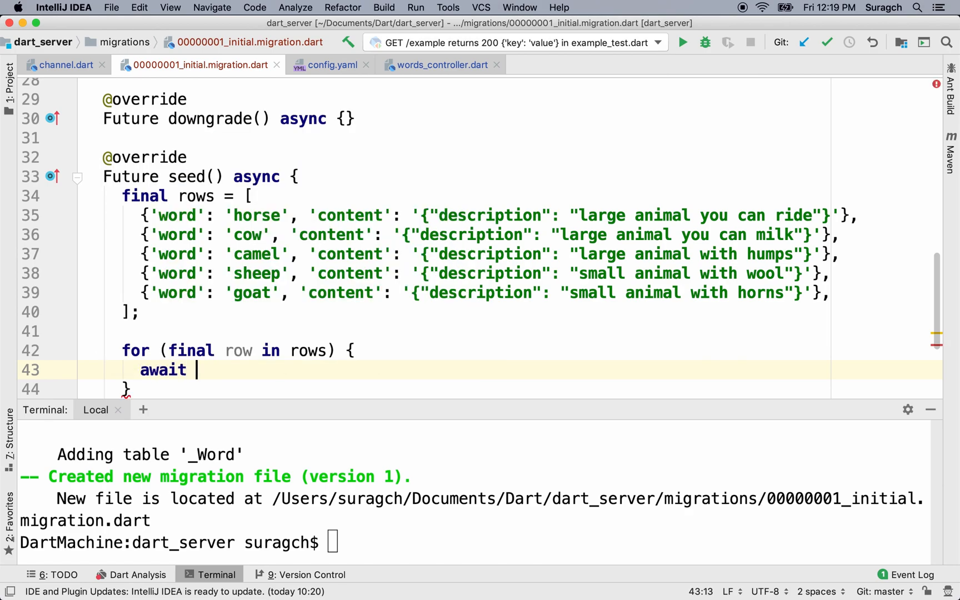
{"action": "type", "text": "database."}
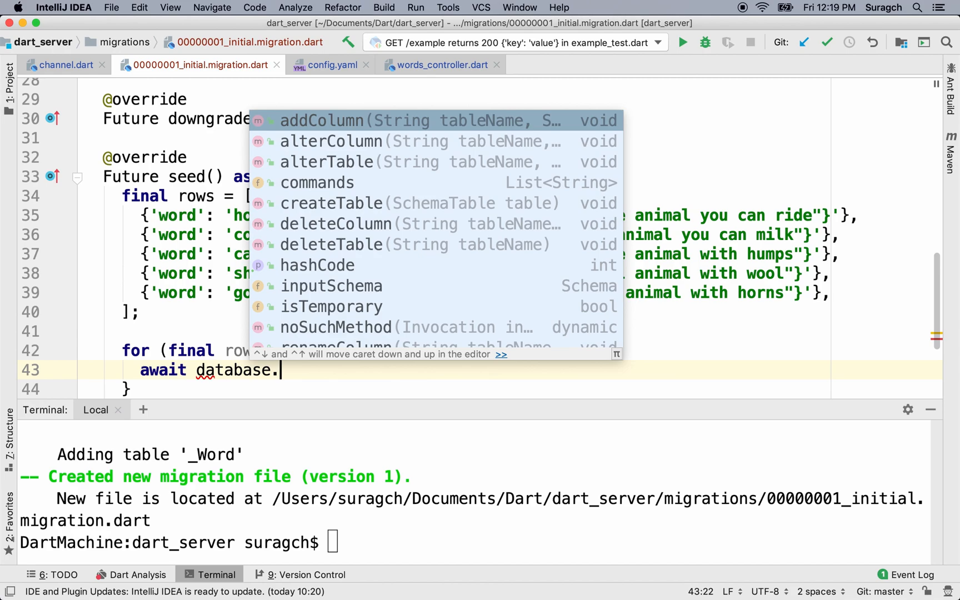
{"action": "type", "text": "store."}
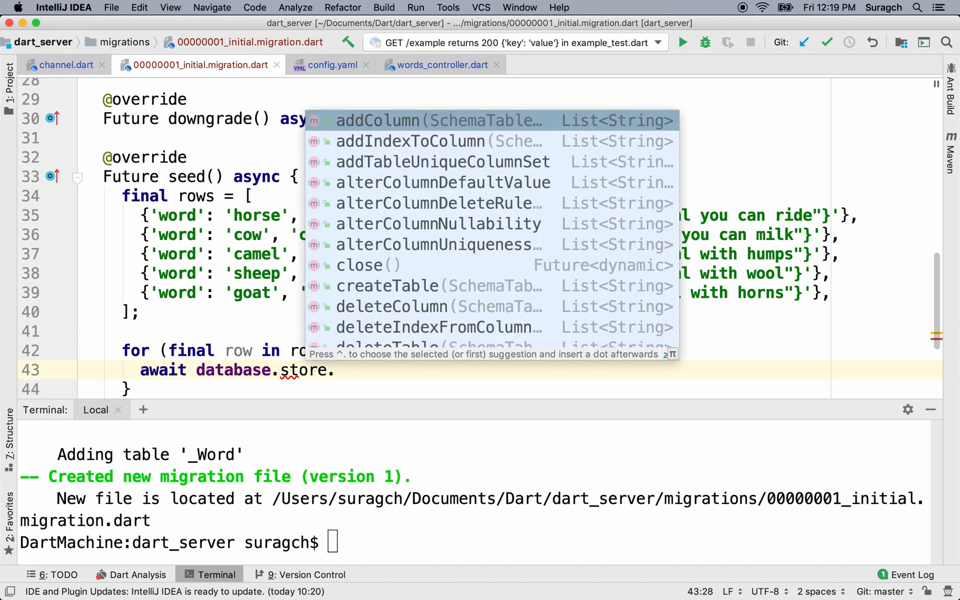
{"action": "type", "text": "execute(sql"}
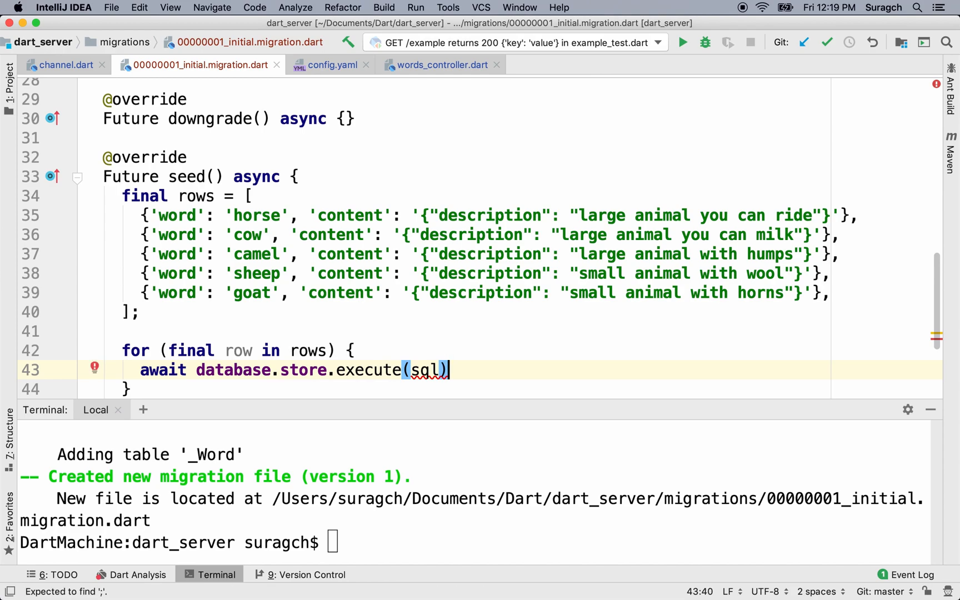
{"action": "type", "text": ";"}
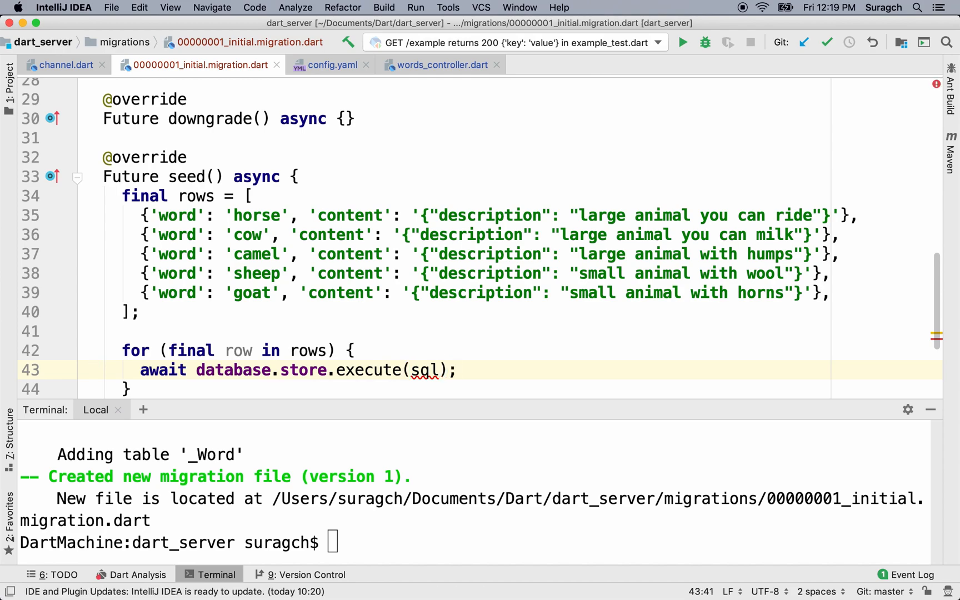
{"action": "mouse_move", "coordinate": [495, 341]}
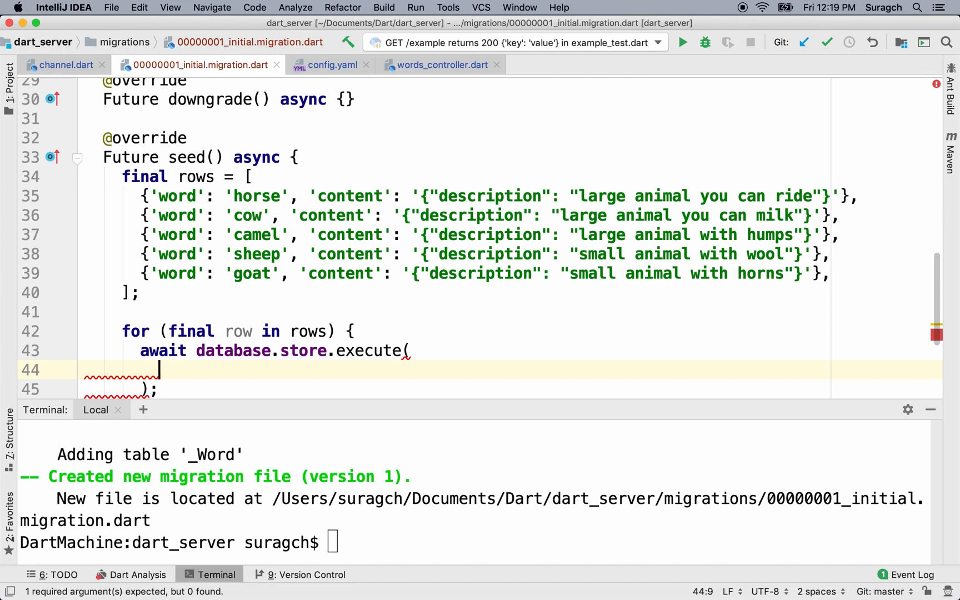
Begin the execute argument with the SQL string "INSERT INTO _Word " and scroll up to the table schema
{"action": "type", "text": "\"IN\""}
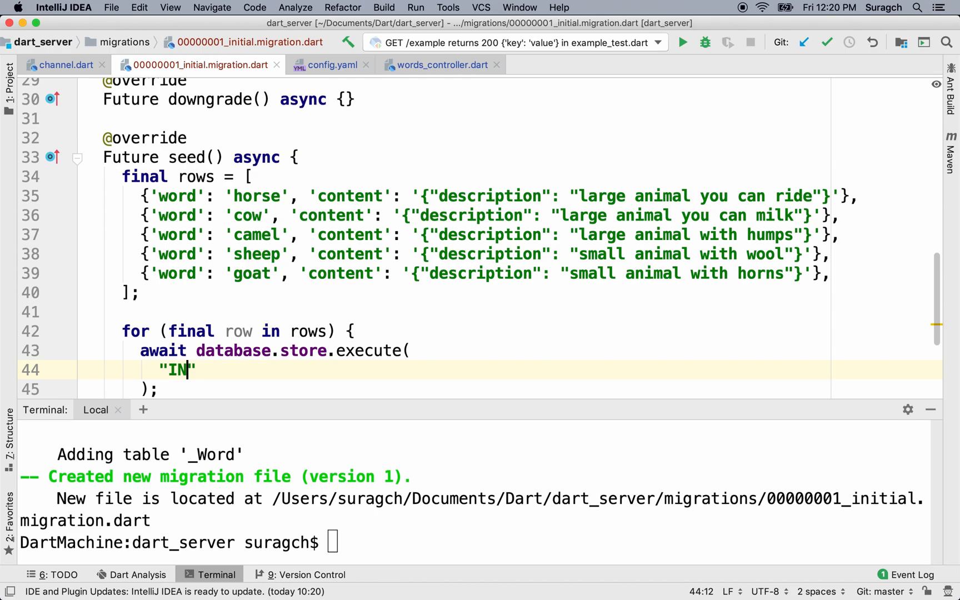
{"action": "type", "text": "SERT"}
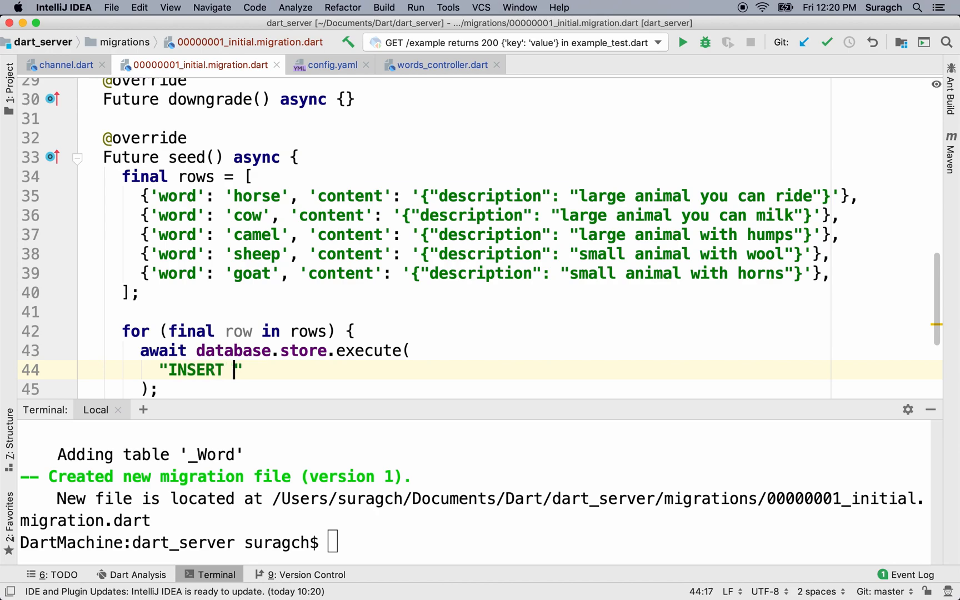
{"action": "type", "text": "INTO"}
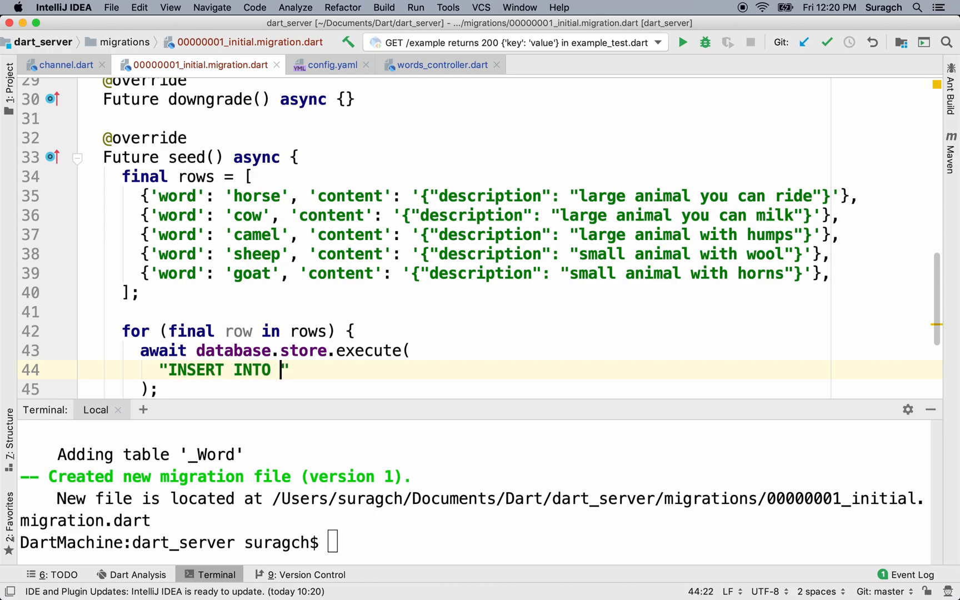
{"action": "type", "text": "_Wor"}
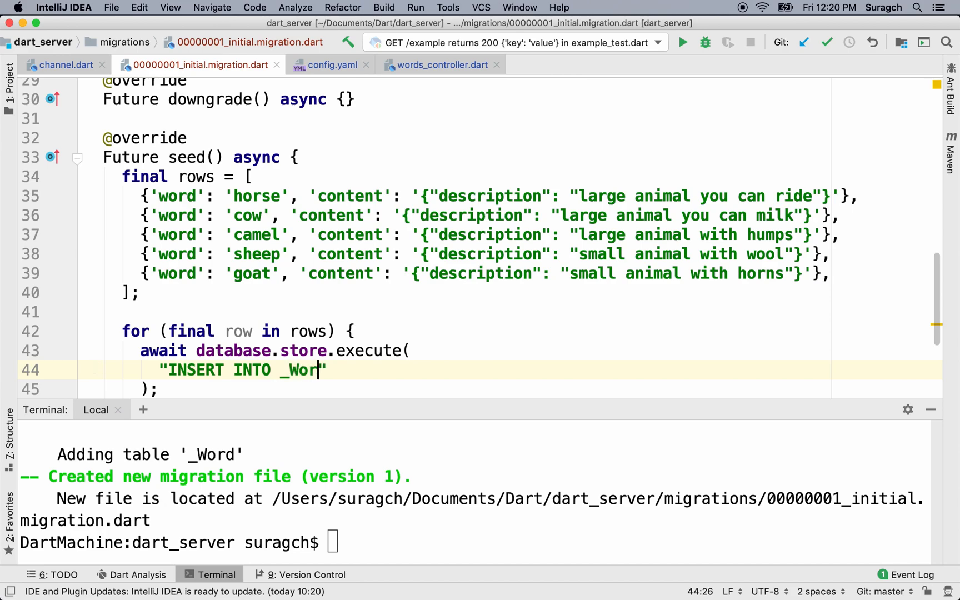
{"action": "type", "text": "d"}
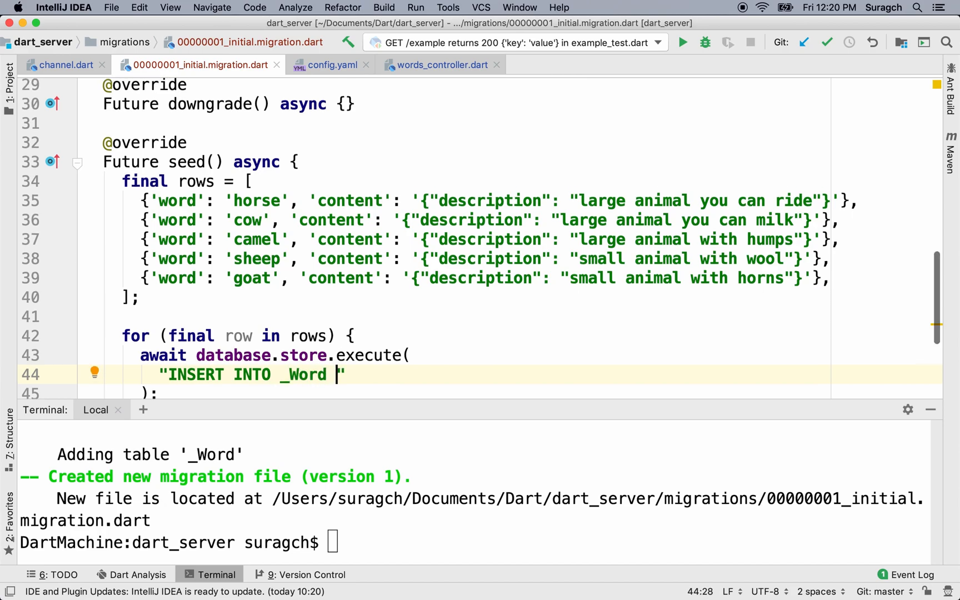
{"action": "scroll", "scroll_direction": "up", "scroll_amount": 3}
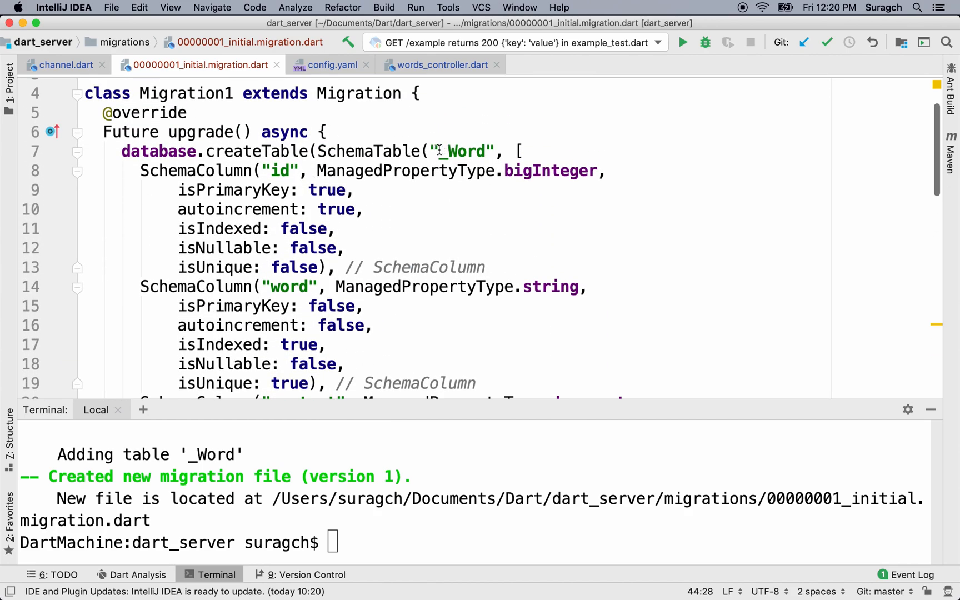
{"action": "double_click", "coordinate": [463, 151]}
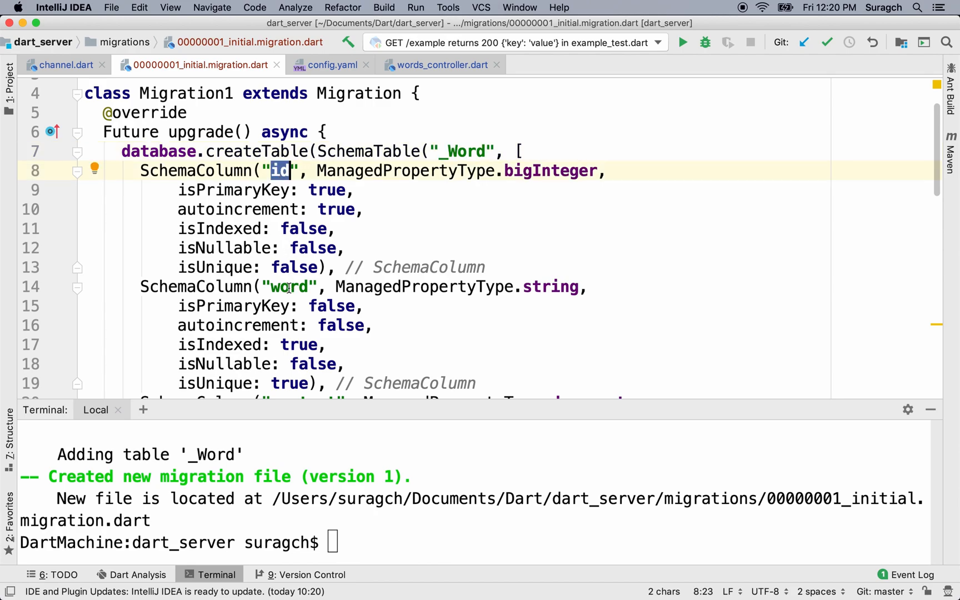
{"action": "scroll", "scroll_direction": "down", "scroll_amount": 3}
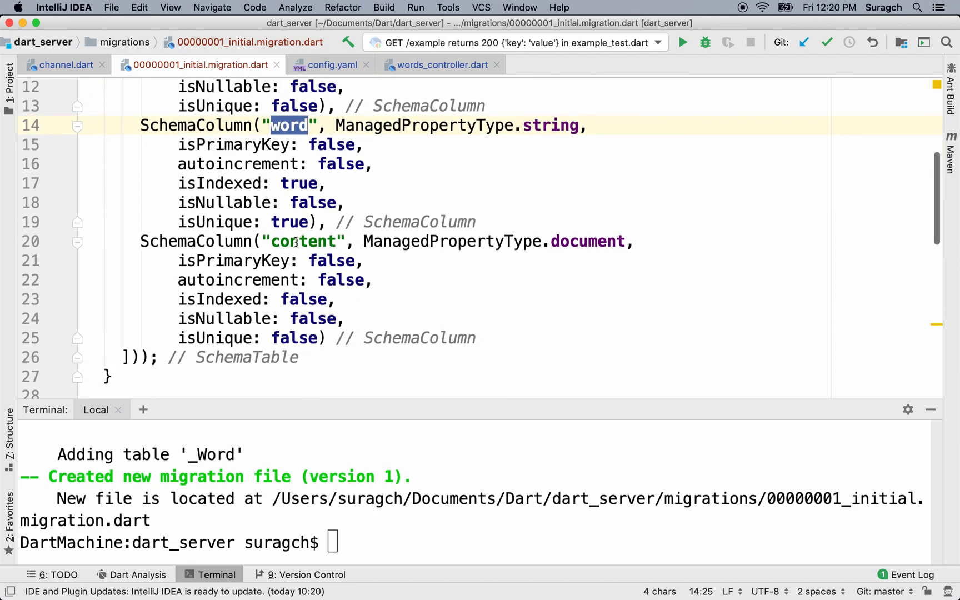
{"action": "scroll", "scroll_direction": "down", "scroll_amount": 3}
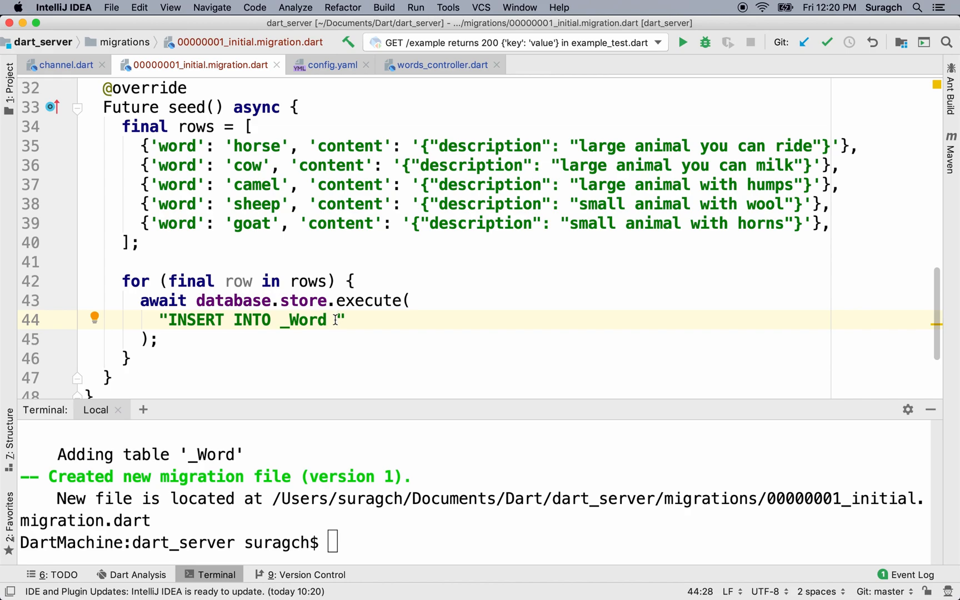
{"action": "type", "text": "(word"}
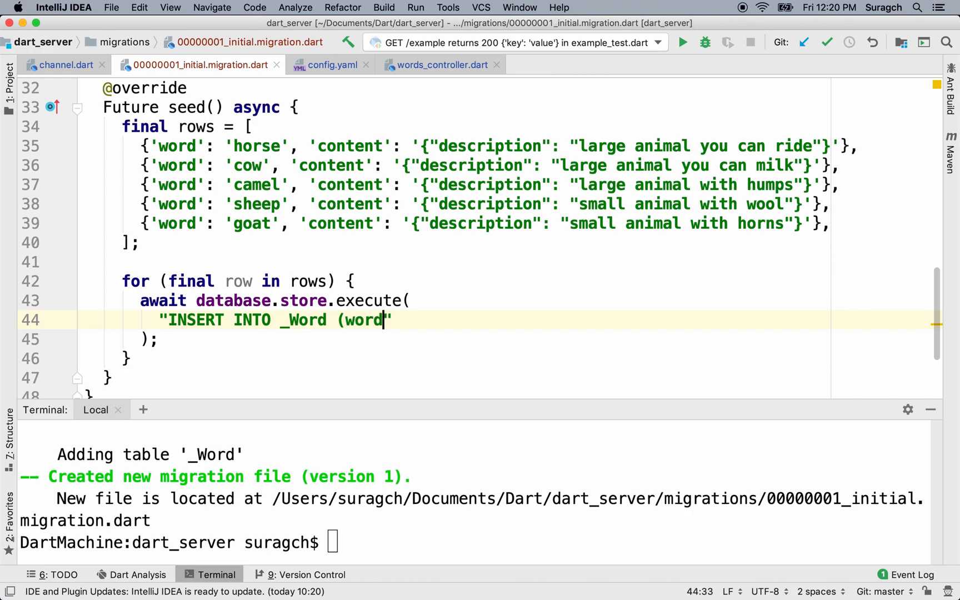
{"action": "type", "text": ", content"}
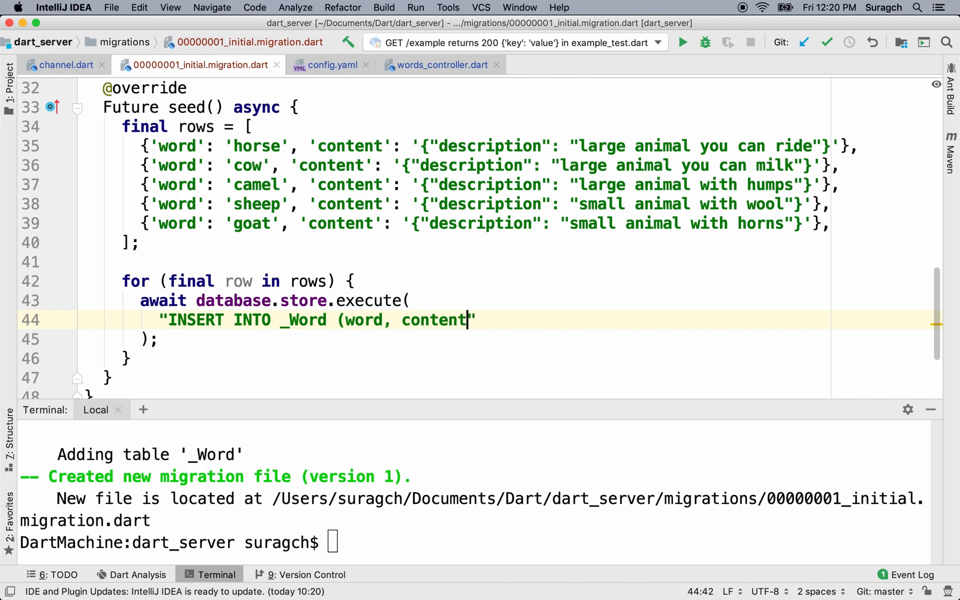
{"action": "type", "text": ") V"}
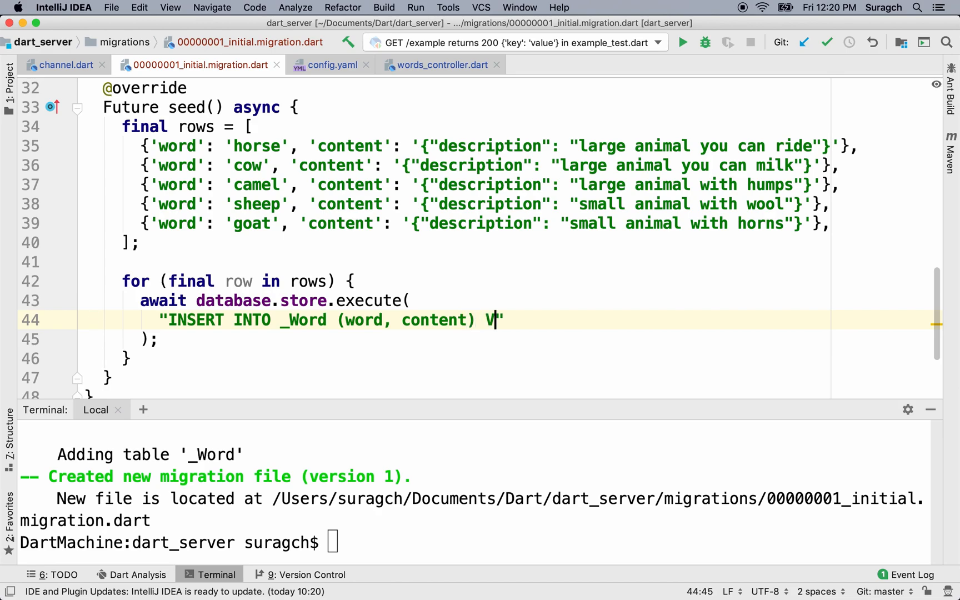
{"action": "type", "text": "ALUES ("}
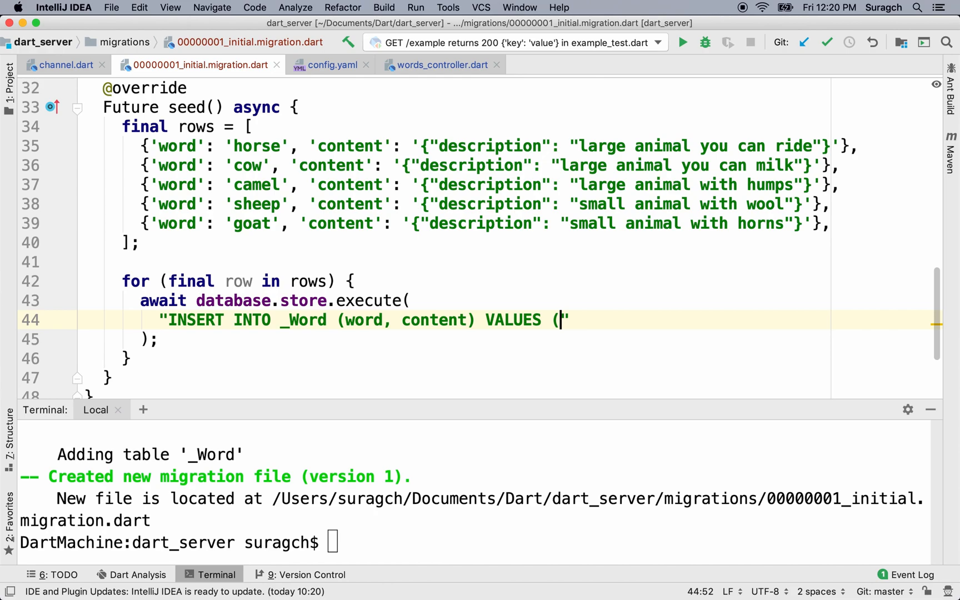
{"action": "type", "text": "@"}
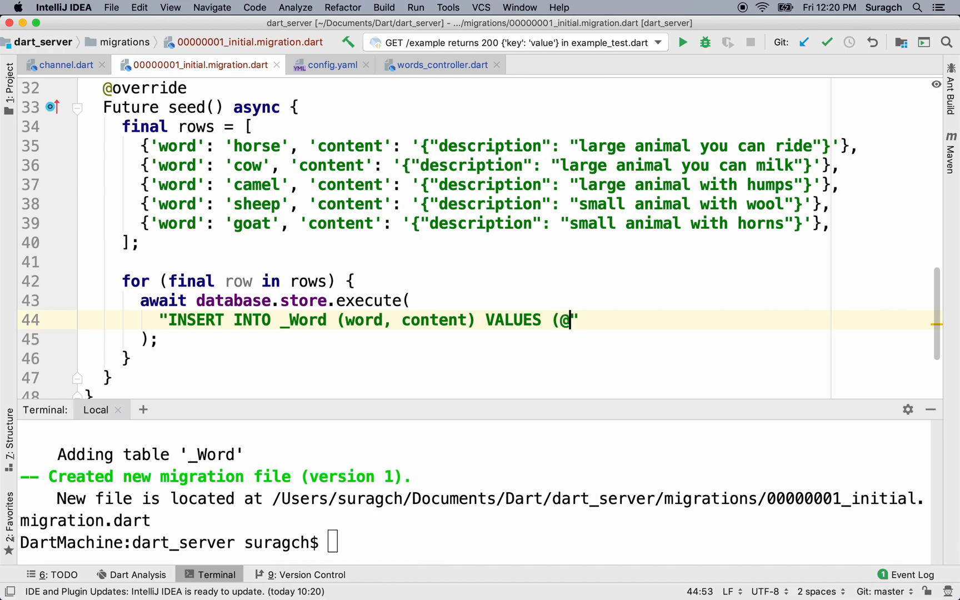
{"action": "type", "text": "word"}
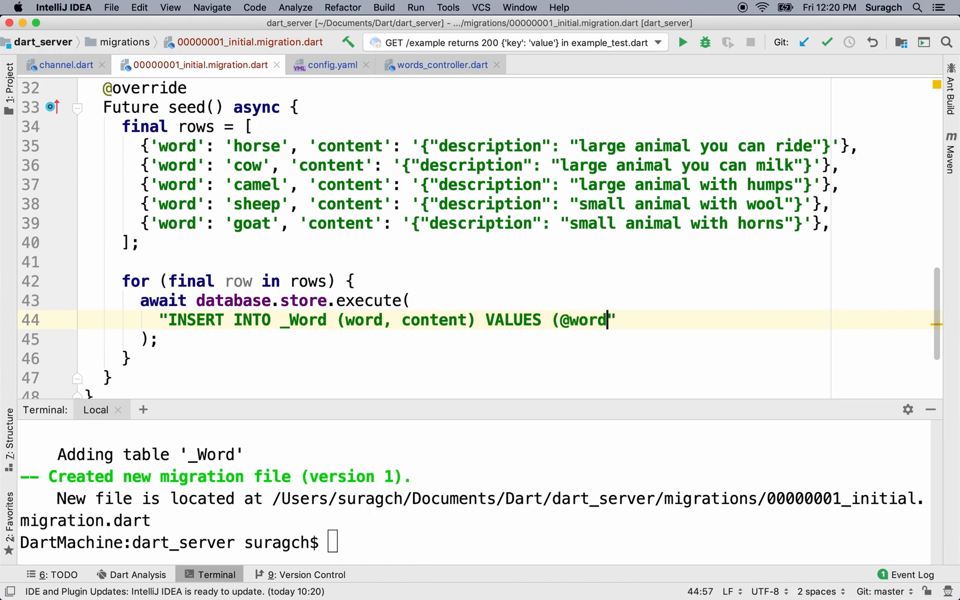
{"action": "type", "text": ", @content"}
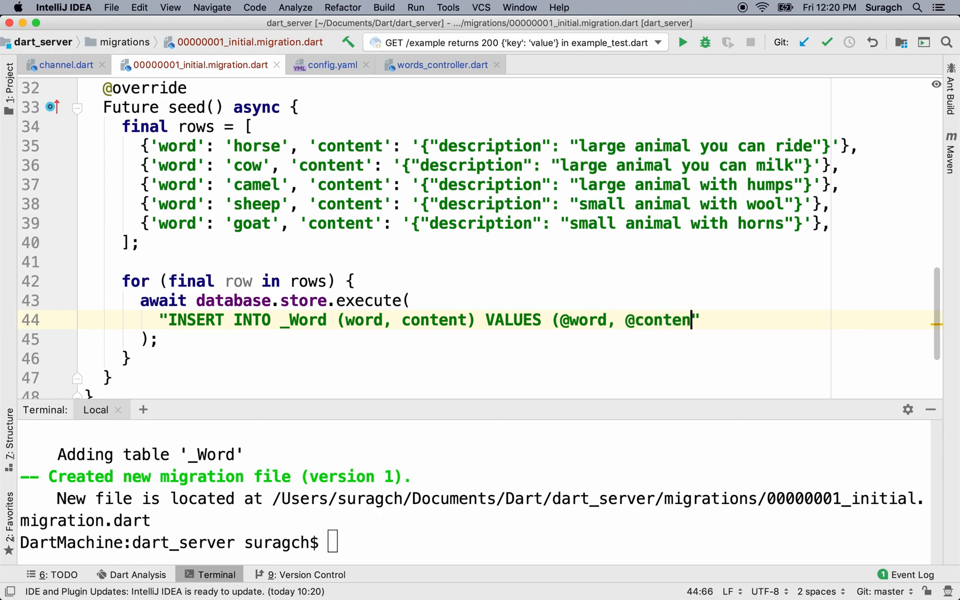
{"action": "type", "text": "t)\","}
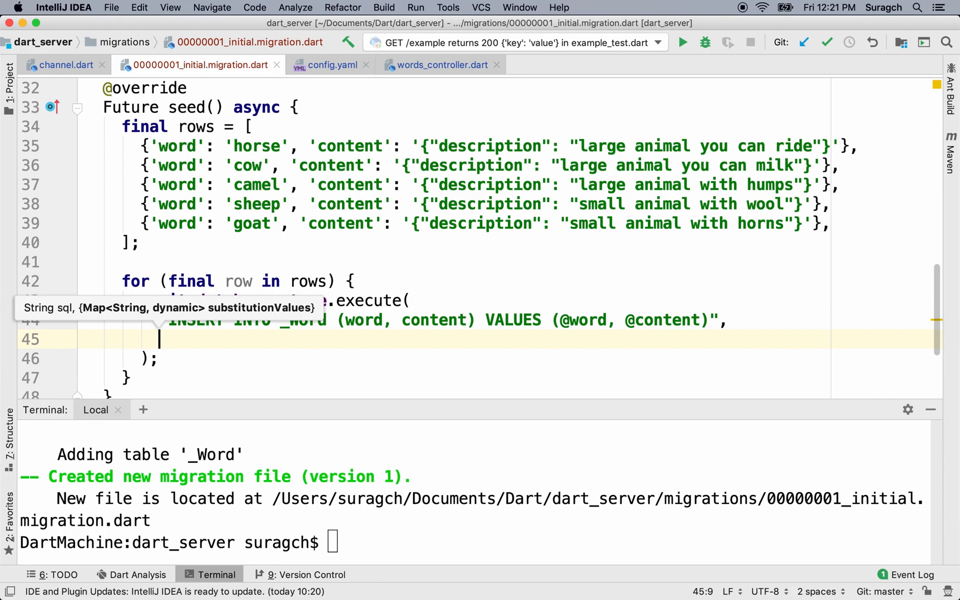
Add substitutionValues: {"word": row['word'], "content": row['content']}
{"action": "type", "text": "substitutionValues:"}
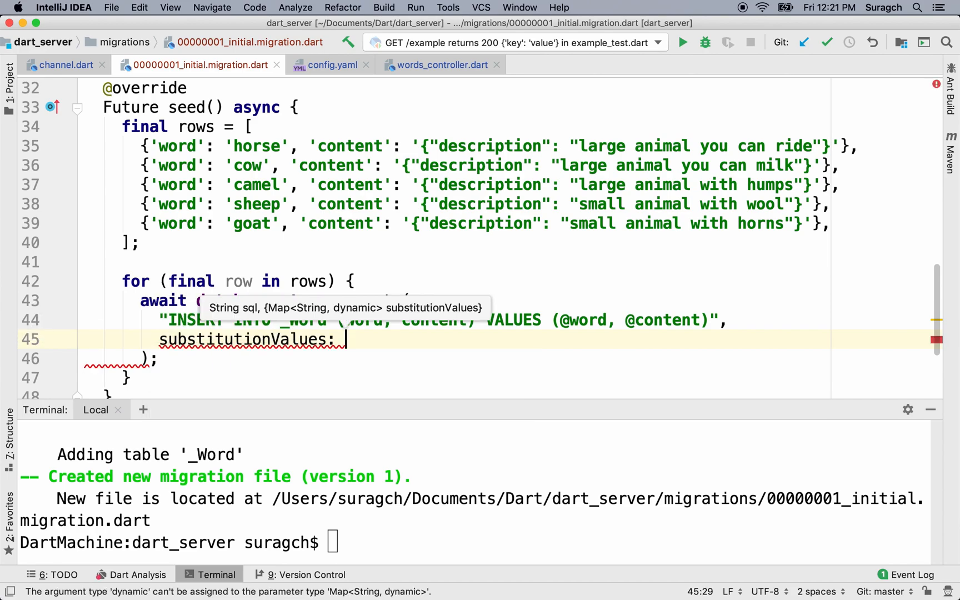
{"action": "type", "text": "{"}
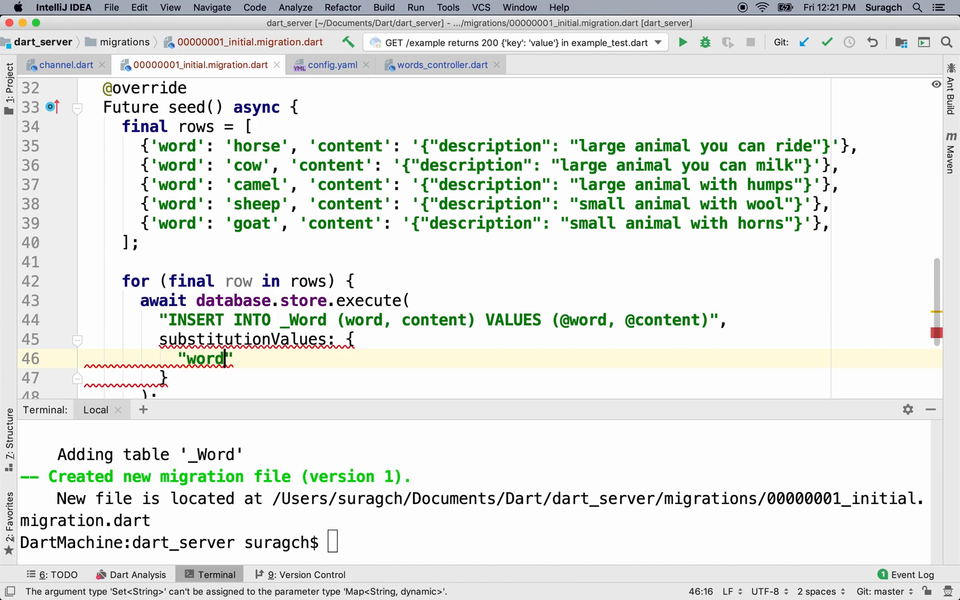
{"action": "type", "text": ":"}
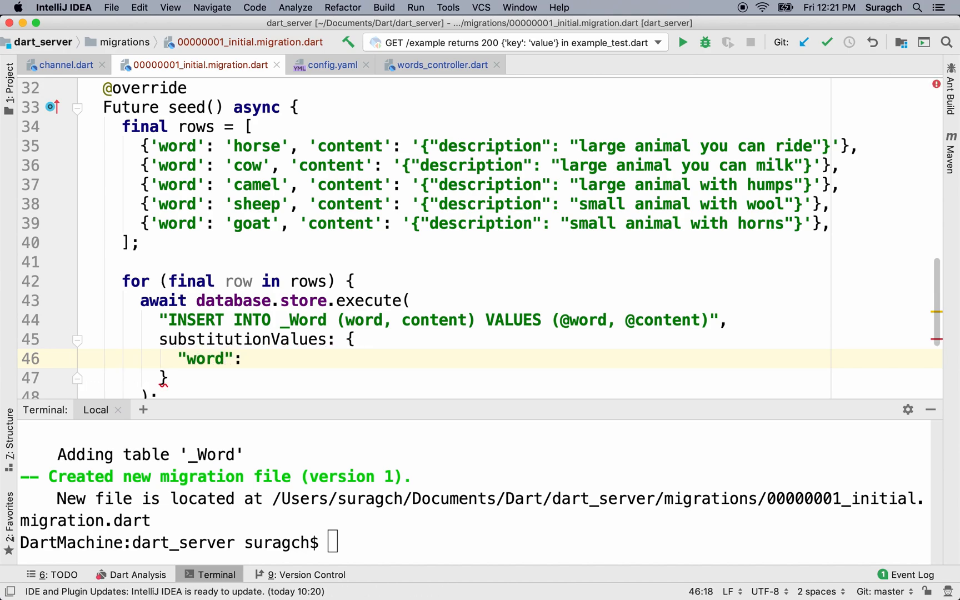
{"action": "type", "text": "row["}
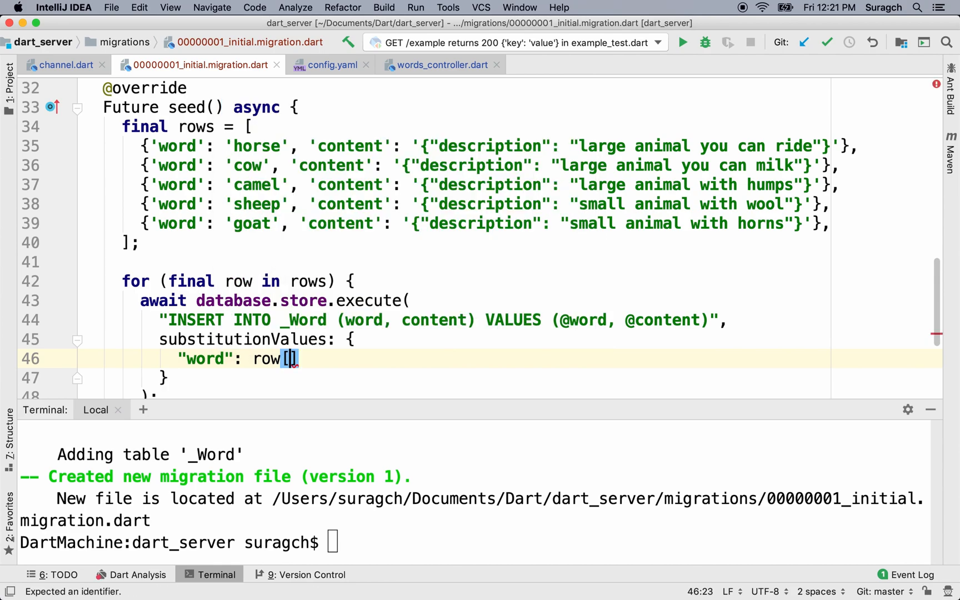
{"action": "type", "text": "'word"}
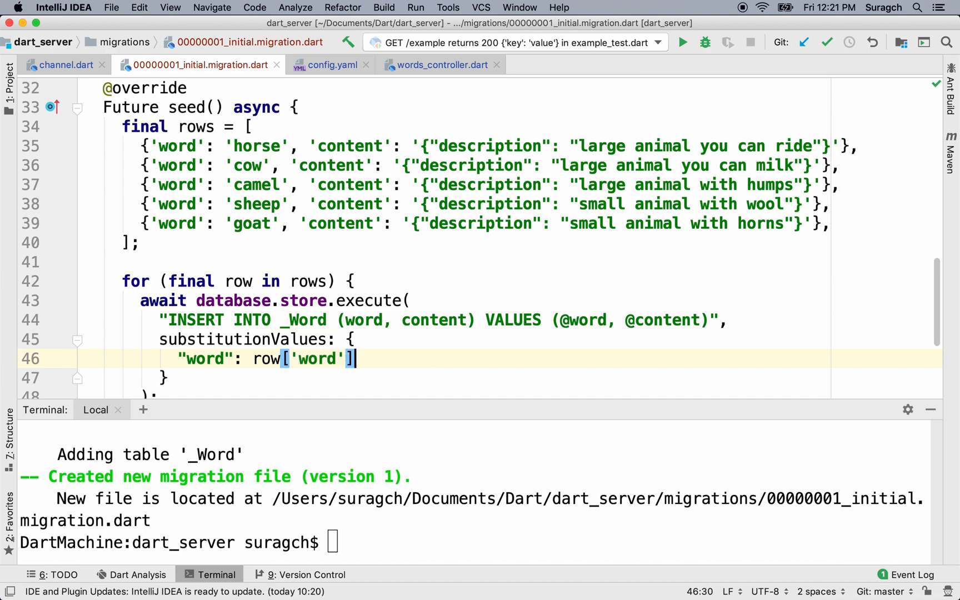
{"action": "type", "text": ","}
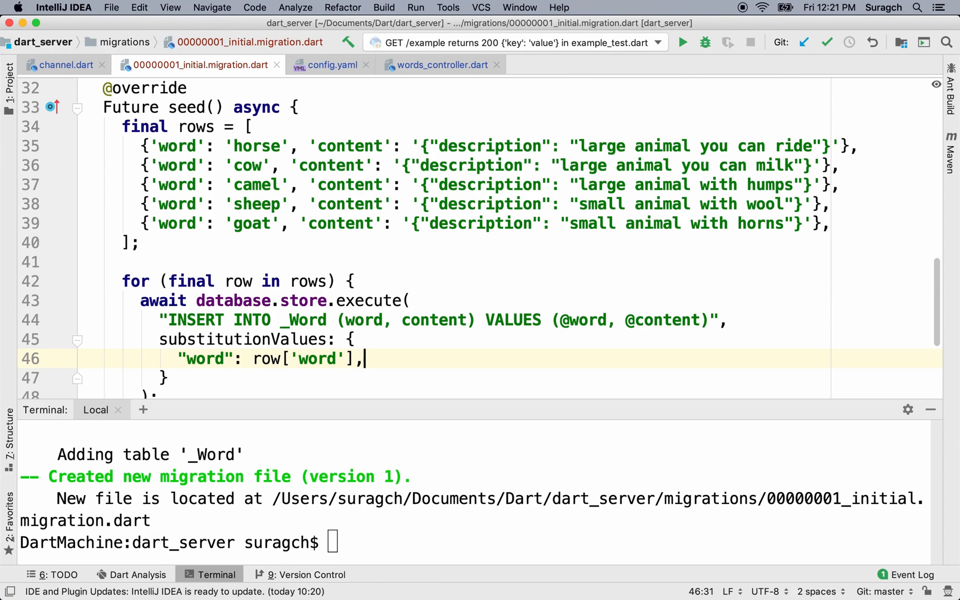
{"action": "key", "text": "enter"}
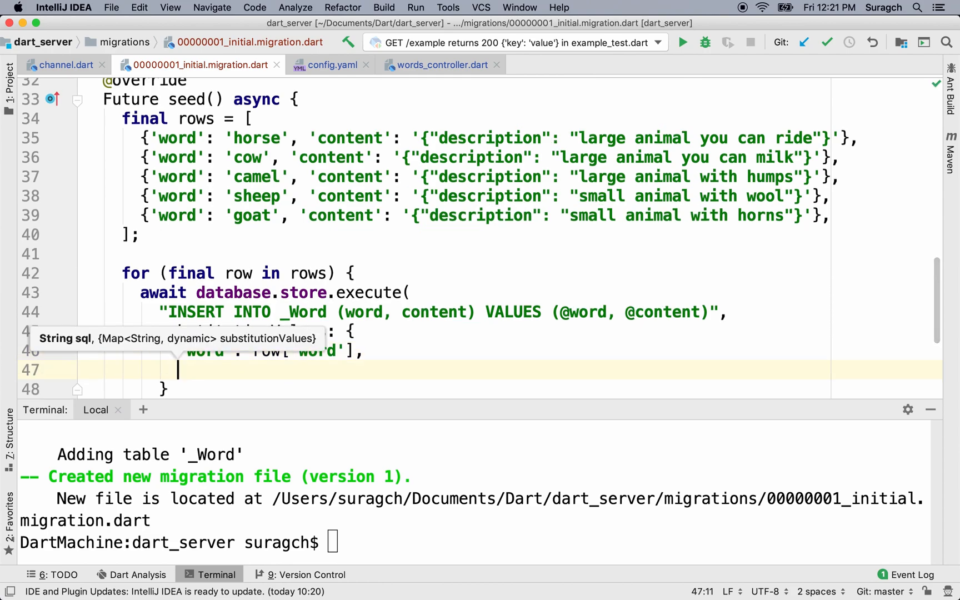
{"action": "type", "text": "\"content\""}
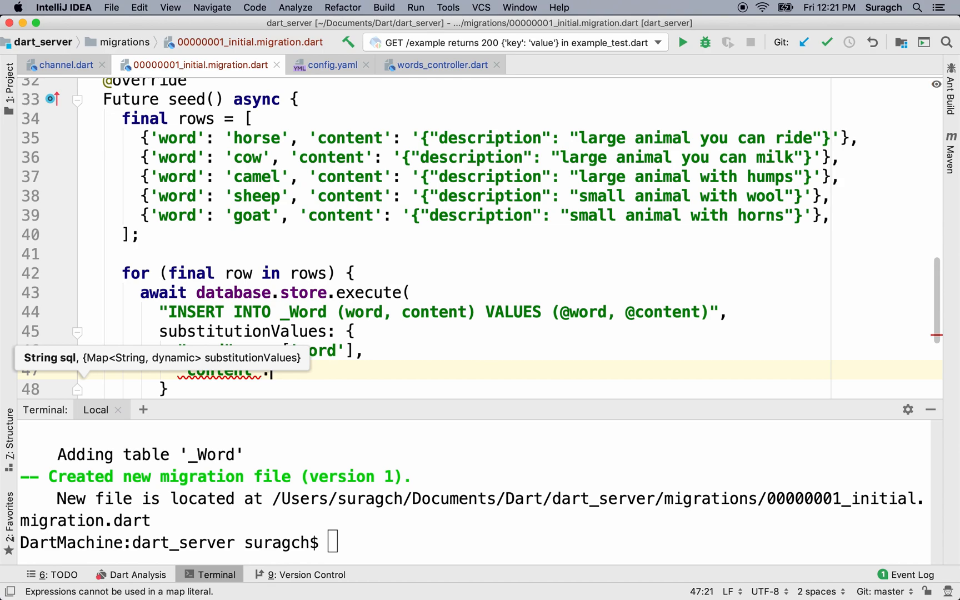
{"action": "type", "text": "row["}
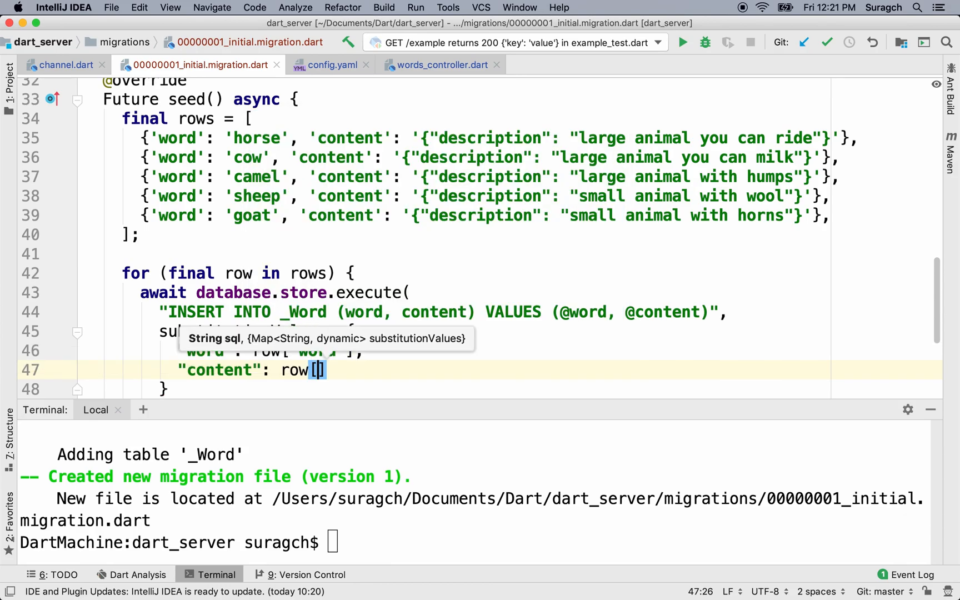
{"action": "type", "text": "'cont'"}
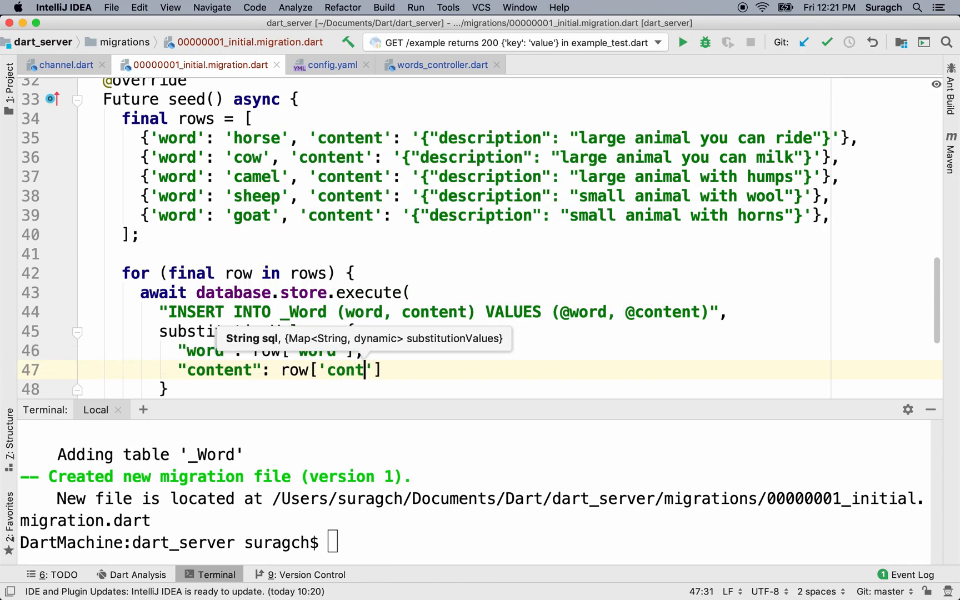
{"action": "type", "text": "ent'"}
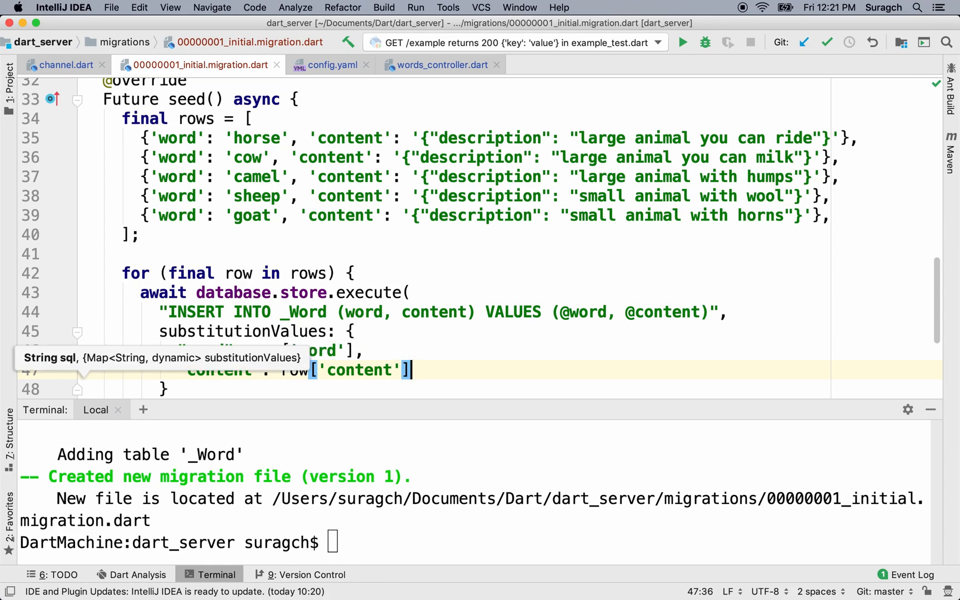
{"action": "type", "text": ","}
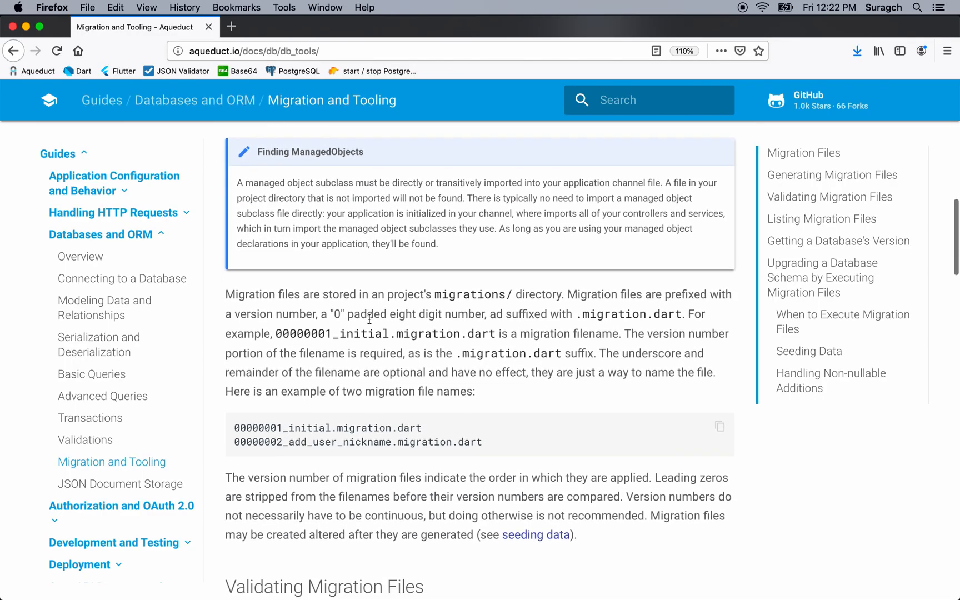
Reach the 'Upgrading a Database Schema' section and select its example aqueduct db upgrade command
{"action": "scroll", "scroll_direction": "down", "scroll_amount": 3}
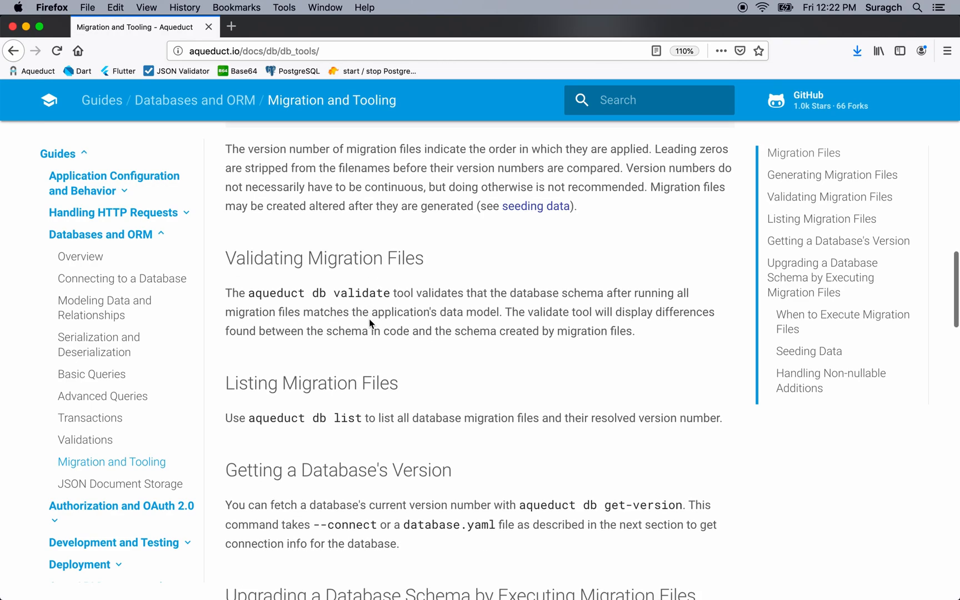
{"action": "scroll", "scroll_direction": "down", "scroll_amount": 3}
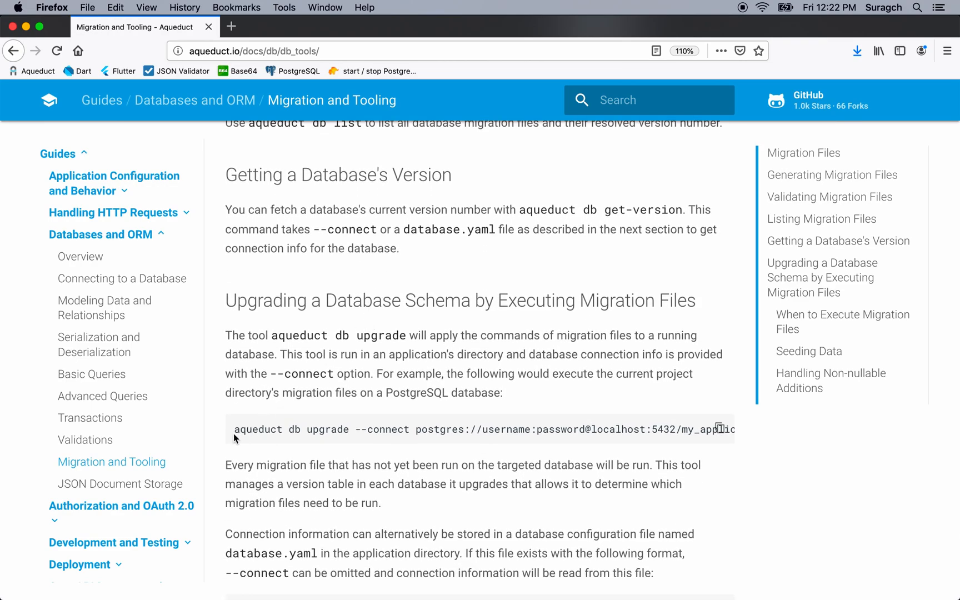
{"action": "double_click", "coordinate": [258, 429]}
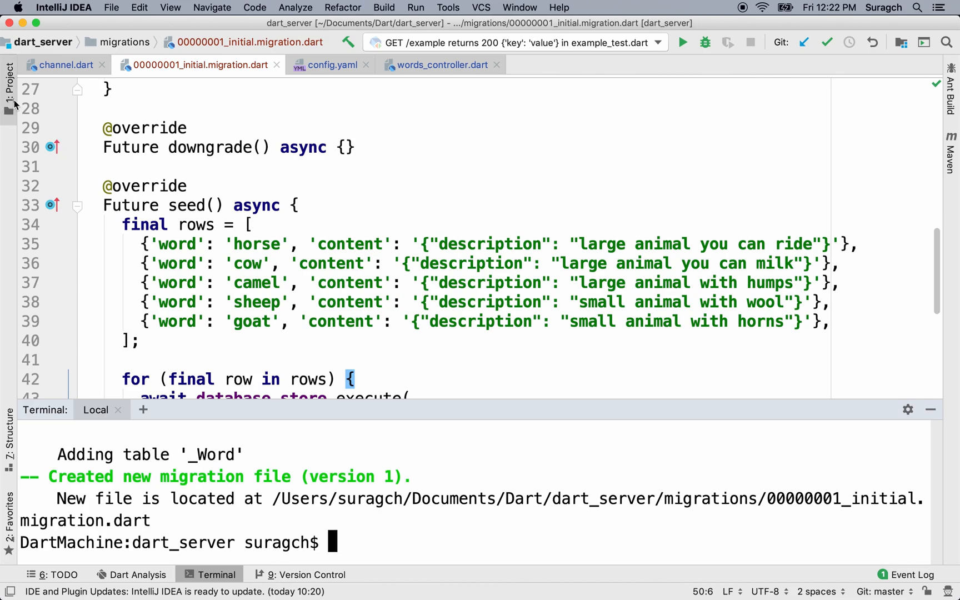
Show the Project file tree and locate config.yaml with the words database settings
{"action": "left_click", "coordinate": [8, 82]}
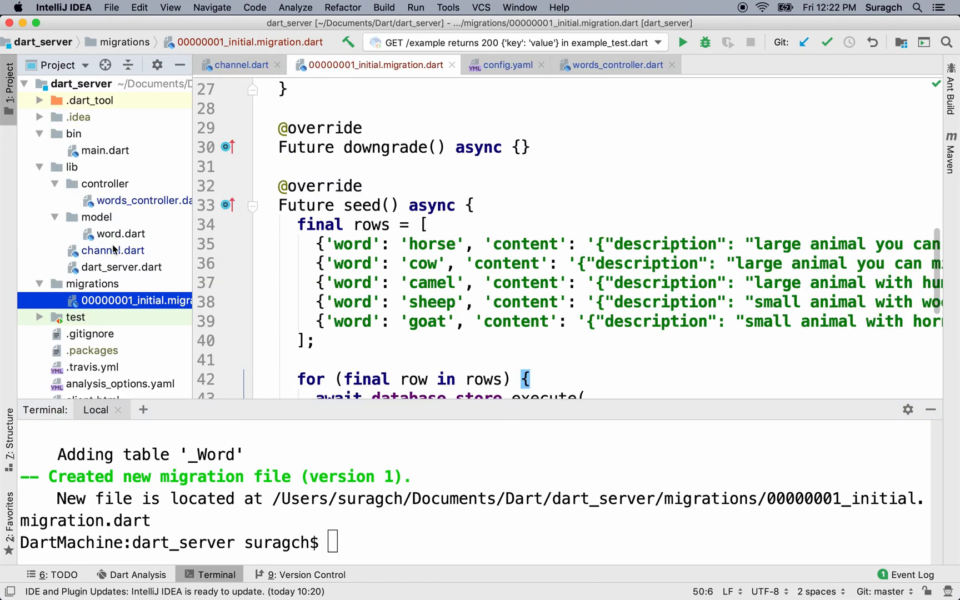
{"action": "scroll", "scroll_direction": "down", "scroll_amount": 3}
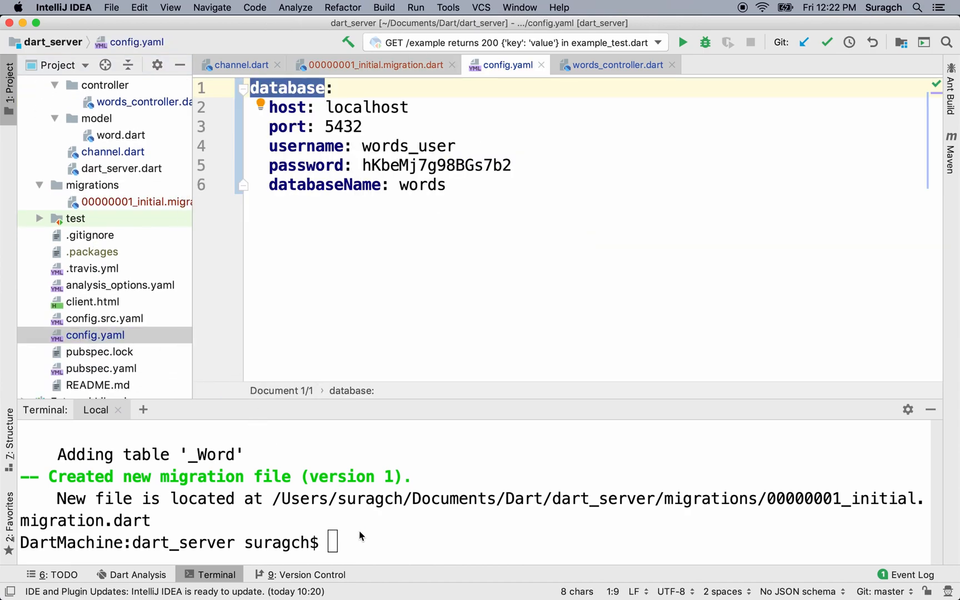
Start the terminal command: aqueduct db upgrade --connect postgres://words..
{"action": "type", "text": "a"}
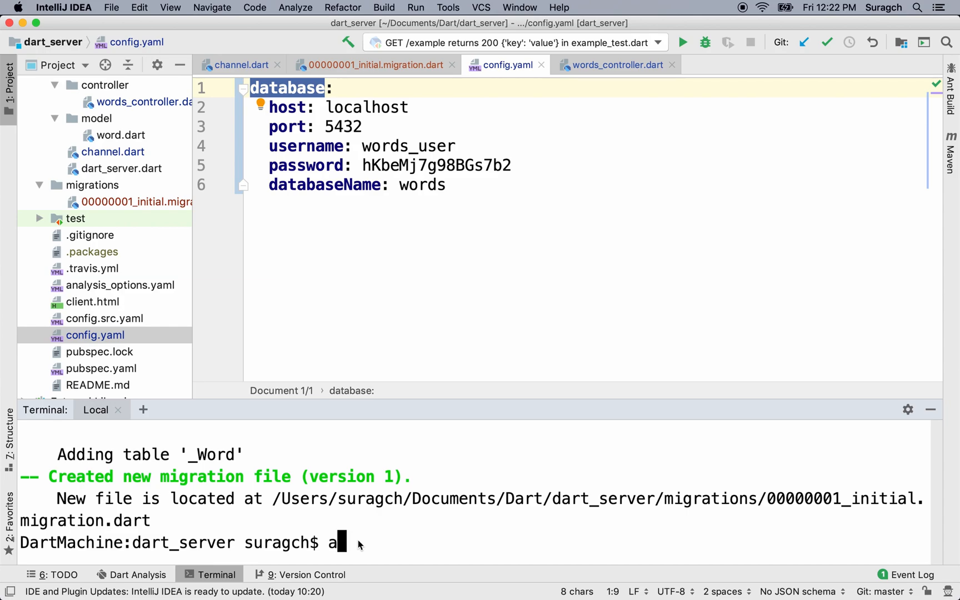
{"action": "type", "text": "queduct"}
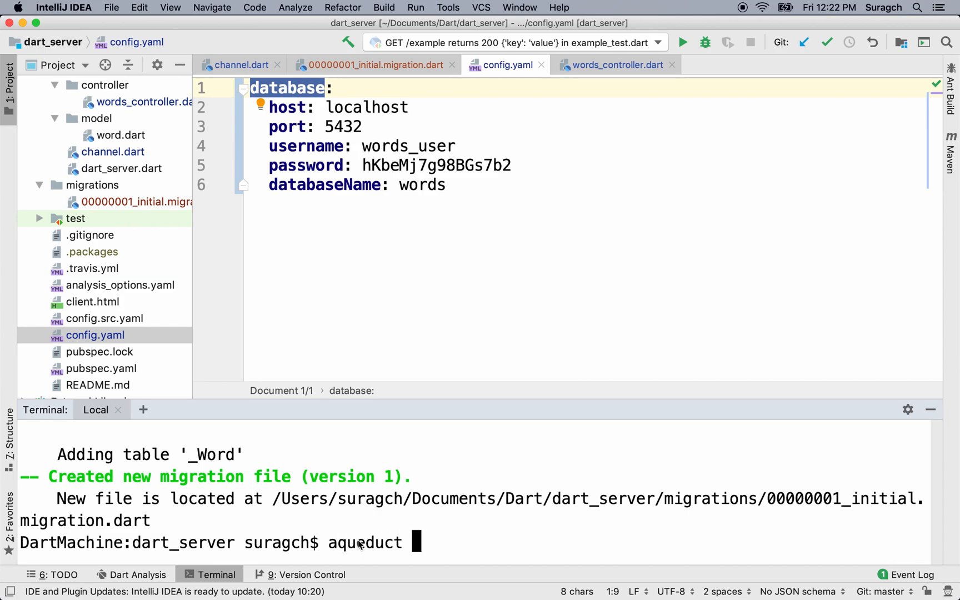
{"action": "type", "text": "db"}
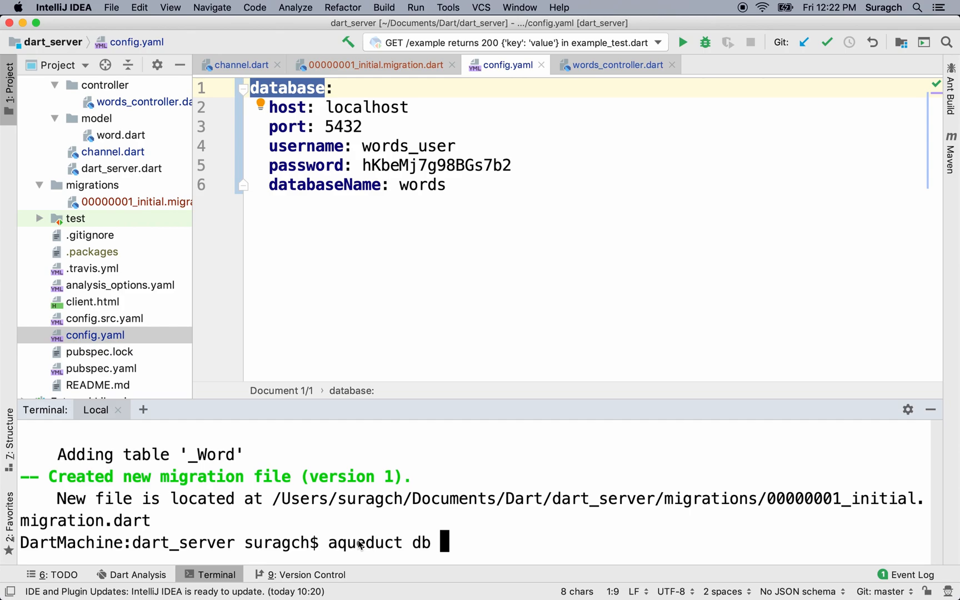
{"action": "type", "text": "upgrade"}
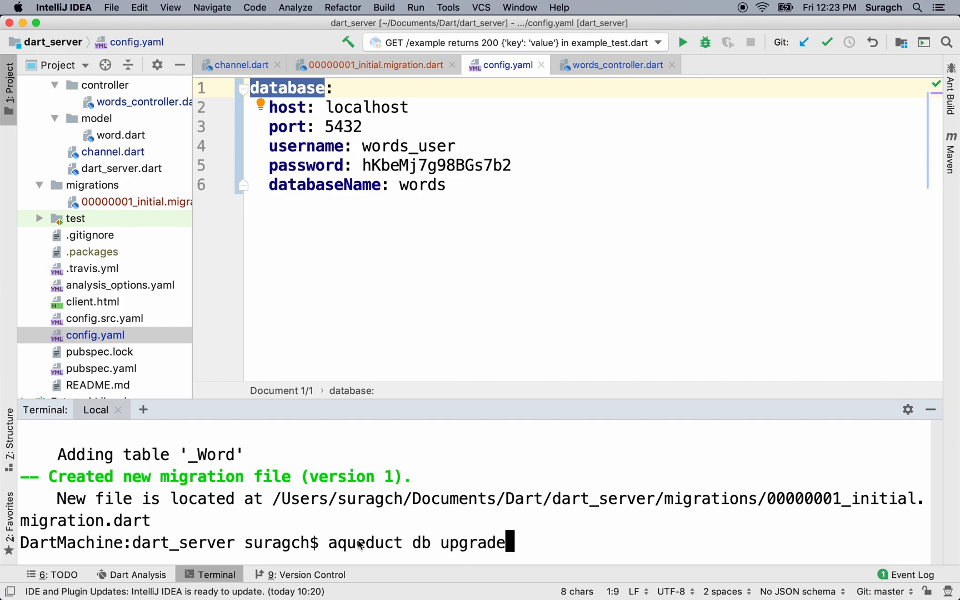
{"action": "type", "text": "--"}
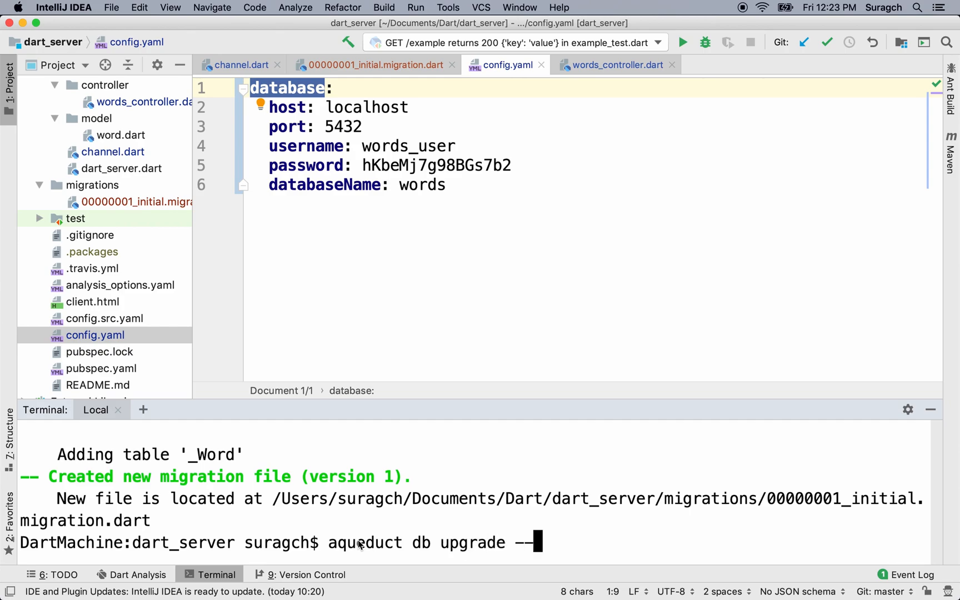
{"action": "type", "text": "connect"}
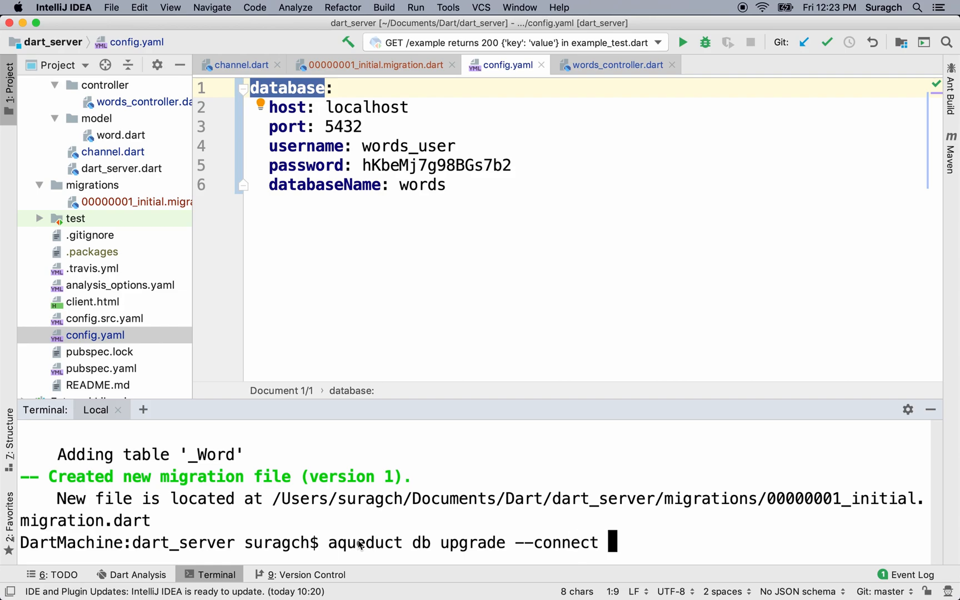
{"action": "type", "text": "postgre"}
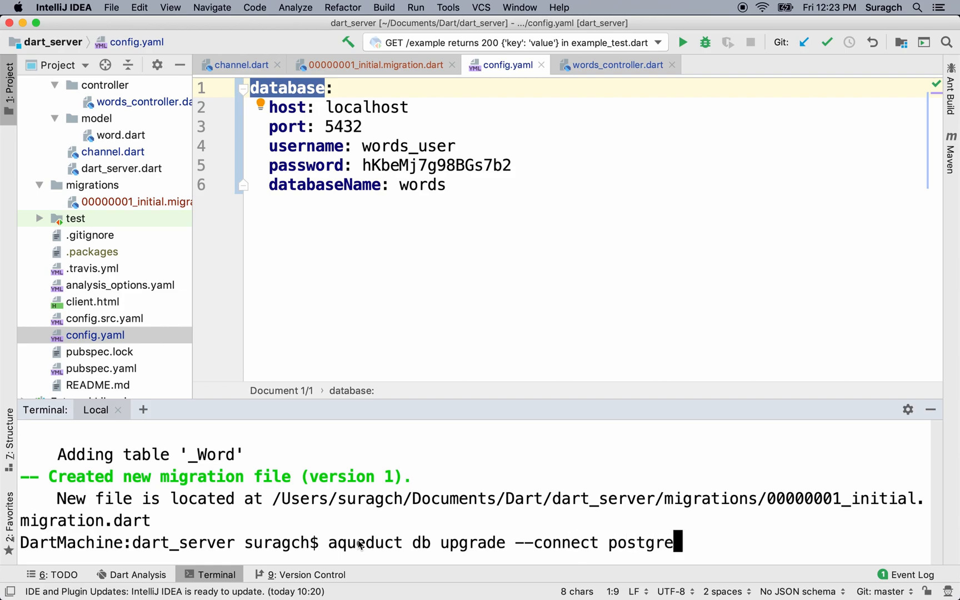
{"action": "type", "text": "s:"}
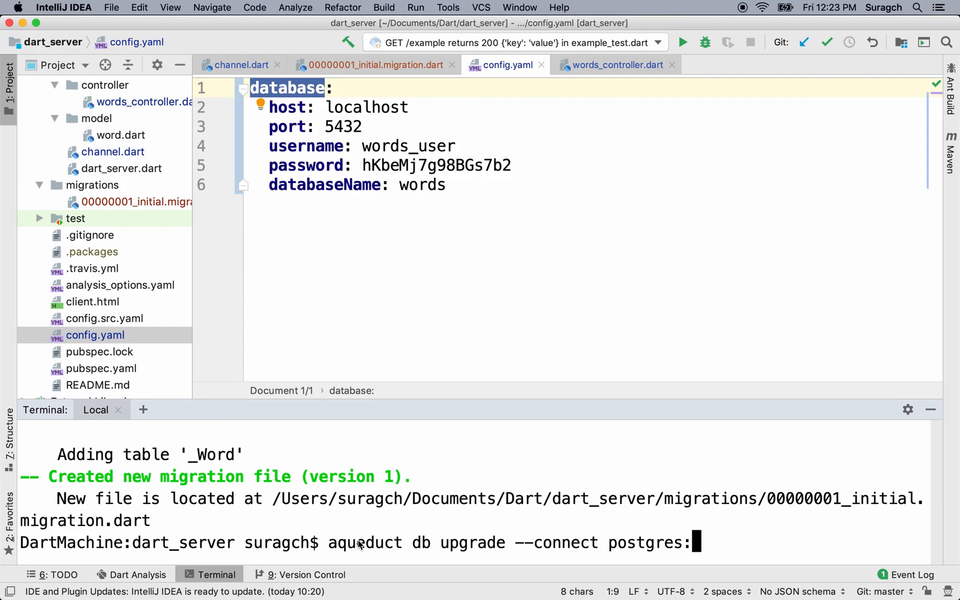
{"action": "type", "text": "//"}
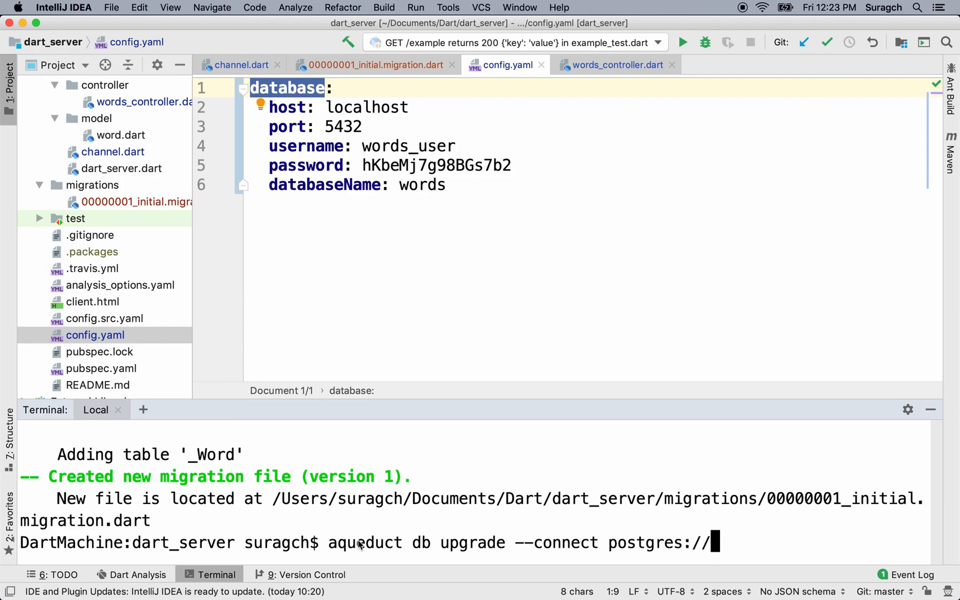
{"action": "type", "text": "words_user:"}
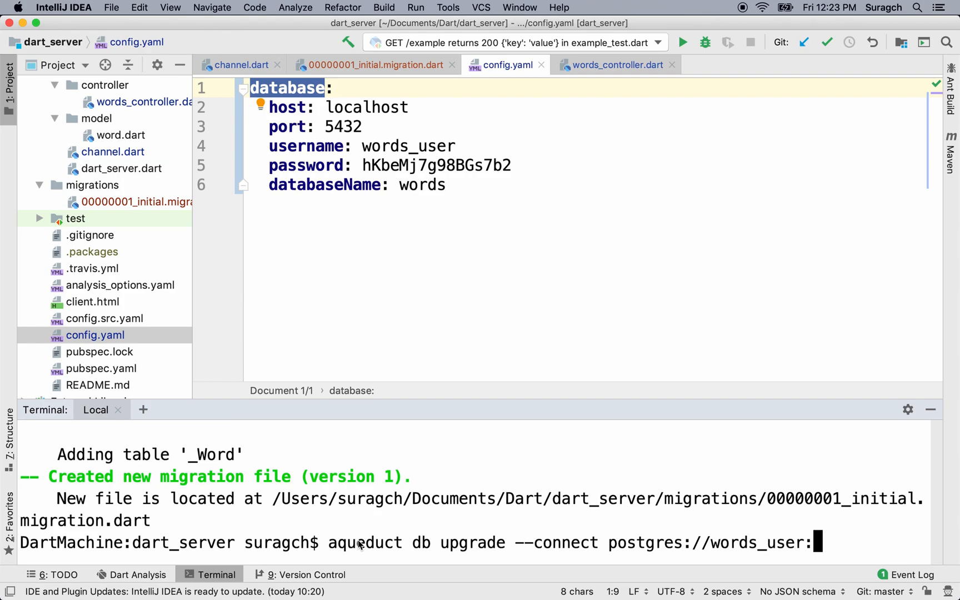
{"action": "mouse_move", "coordinate": [436, 160]}
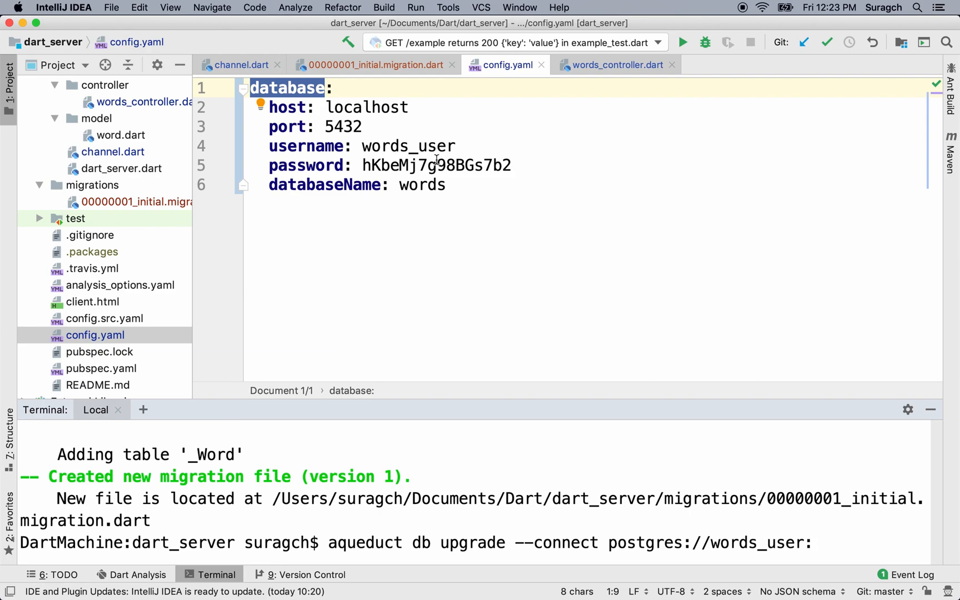
{"action": "double_click", "coordinate": [435, 165]}
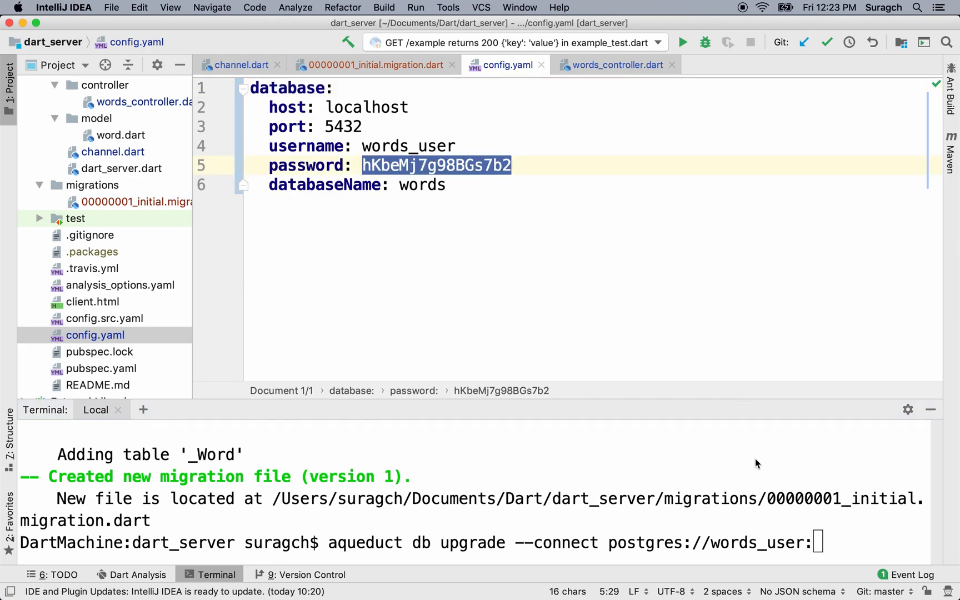
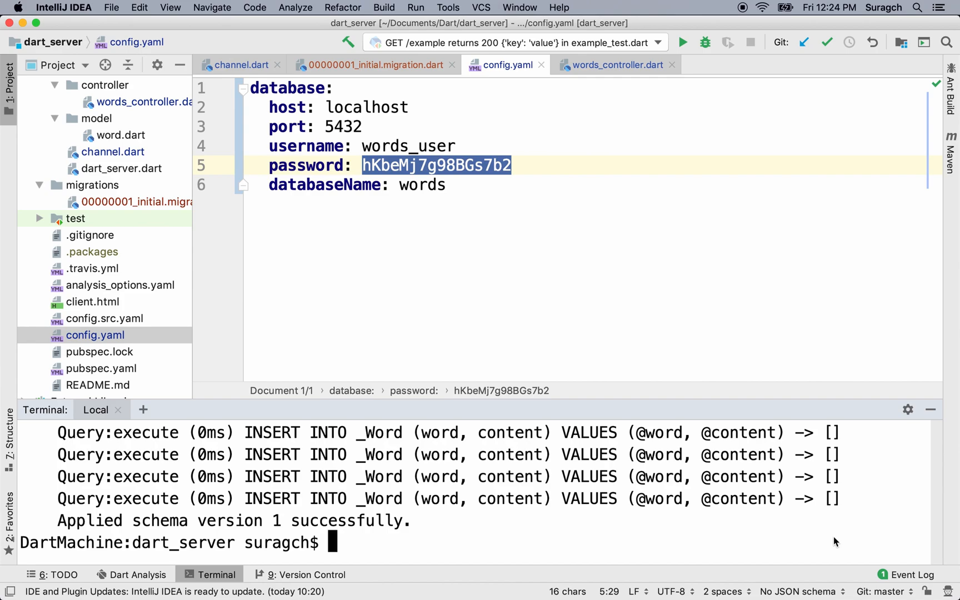
{"action": "mouse_move", "coordinate": [584, 398]}
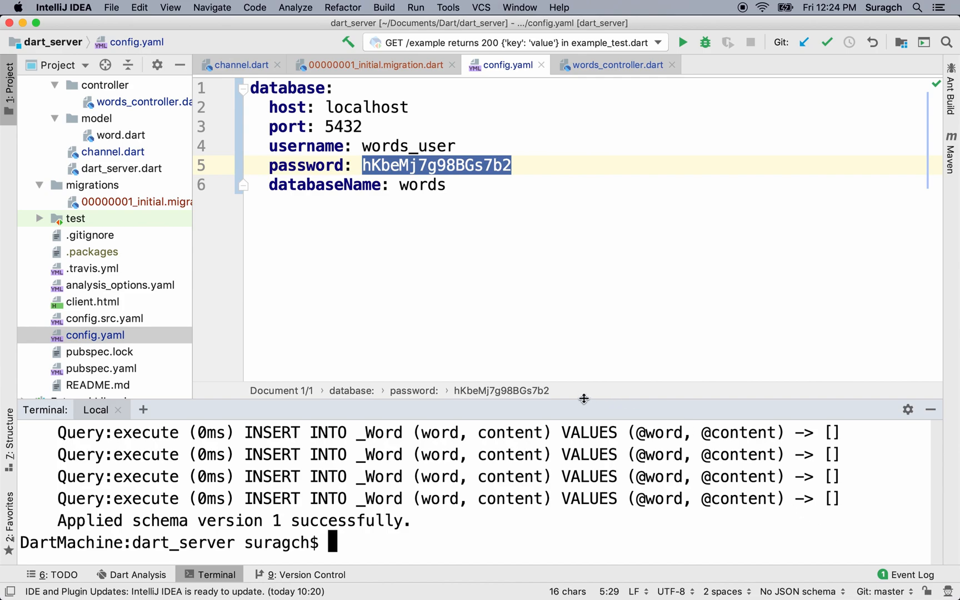
Add a final line config.yaml to the project's .gitignore
{"action": "left_click", "coordinate": [89, 234]}
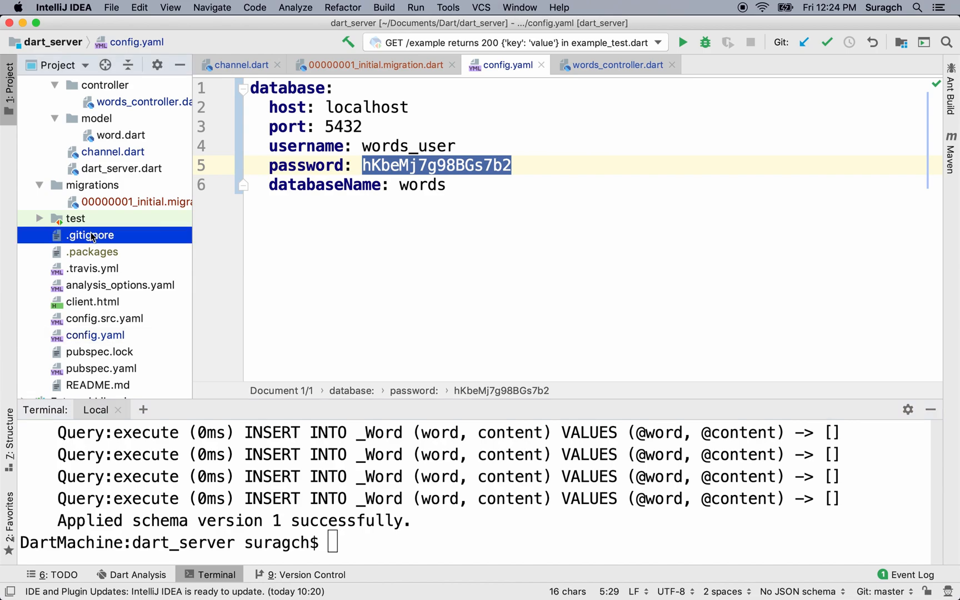
{"action": "double_click", "coordinate": [88, 236]}
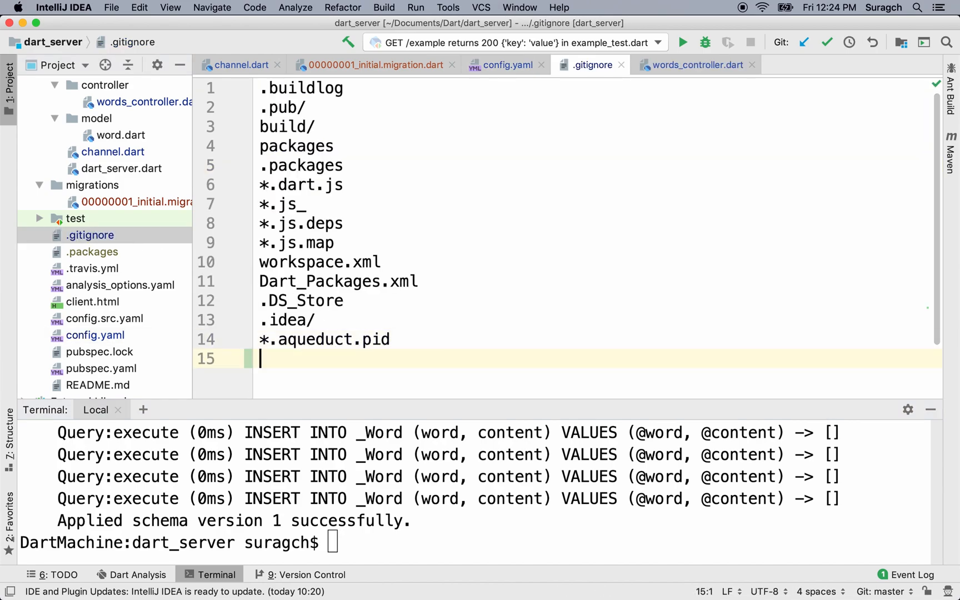
{"action": "type", "text": "config.y"}
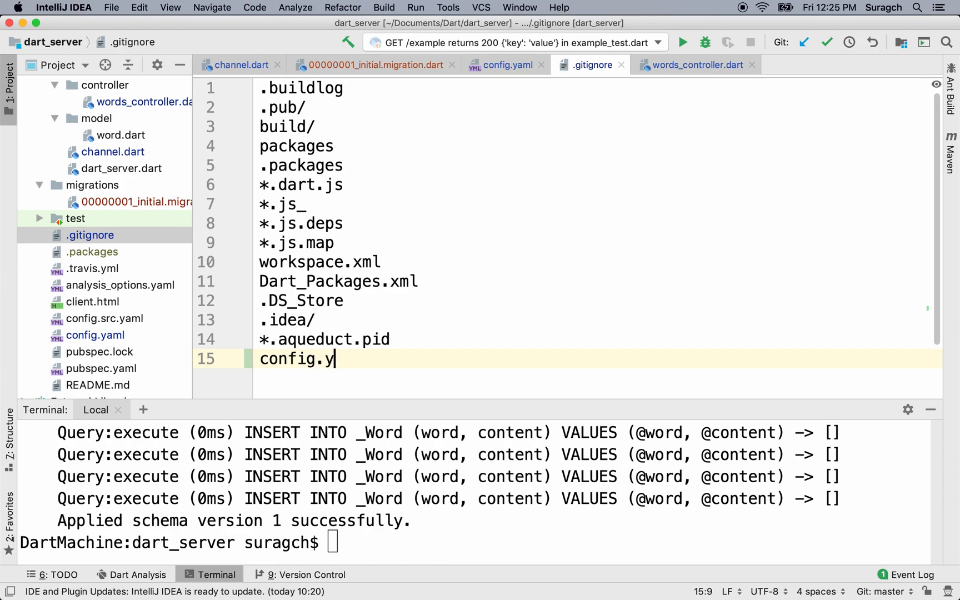
{"action": "type", "text": "aml"}
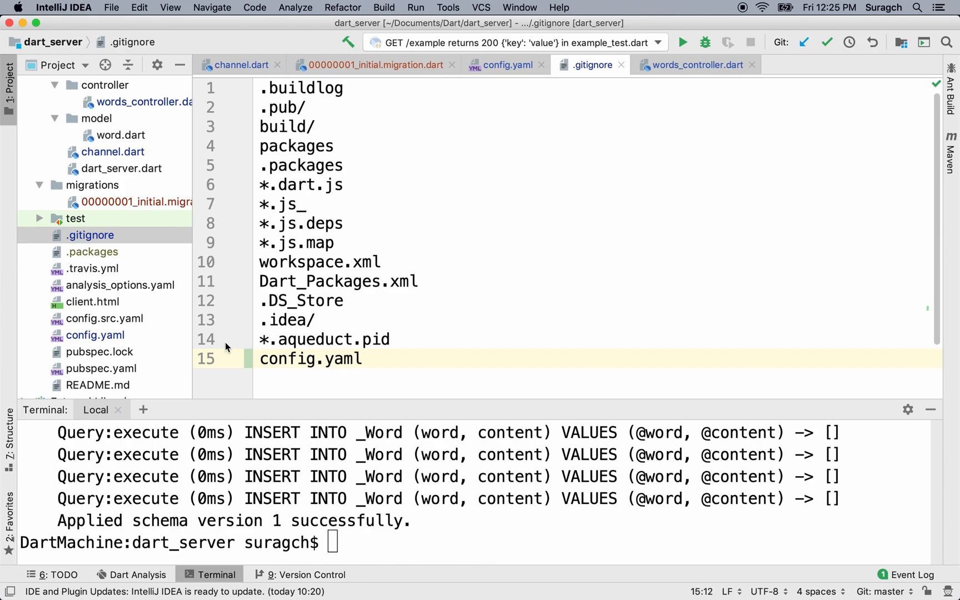